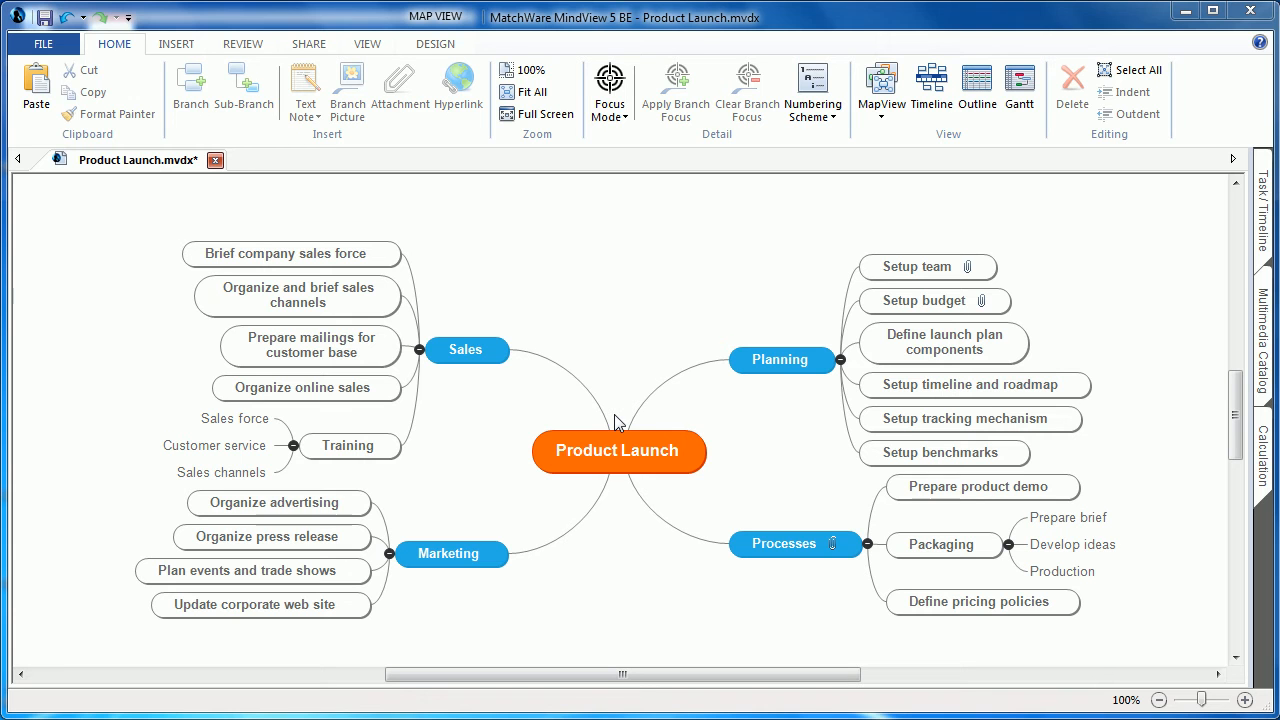
{"action": "mouse_move", "coordinate": [548, 356]}
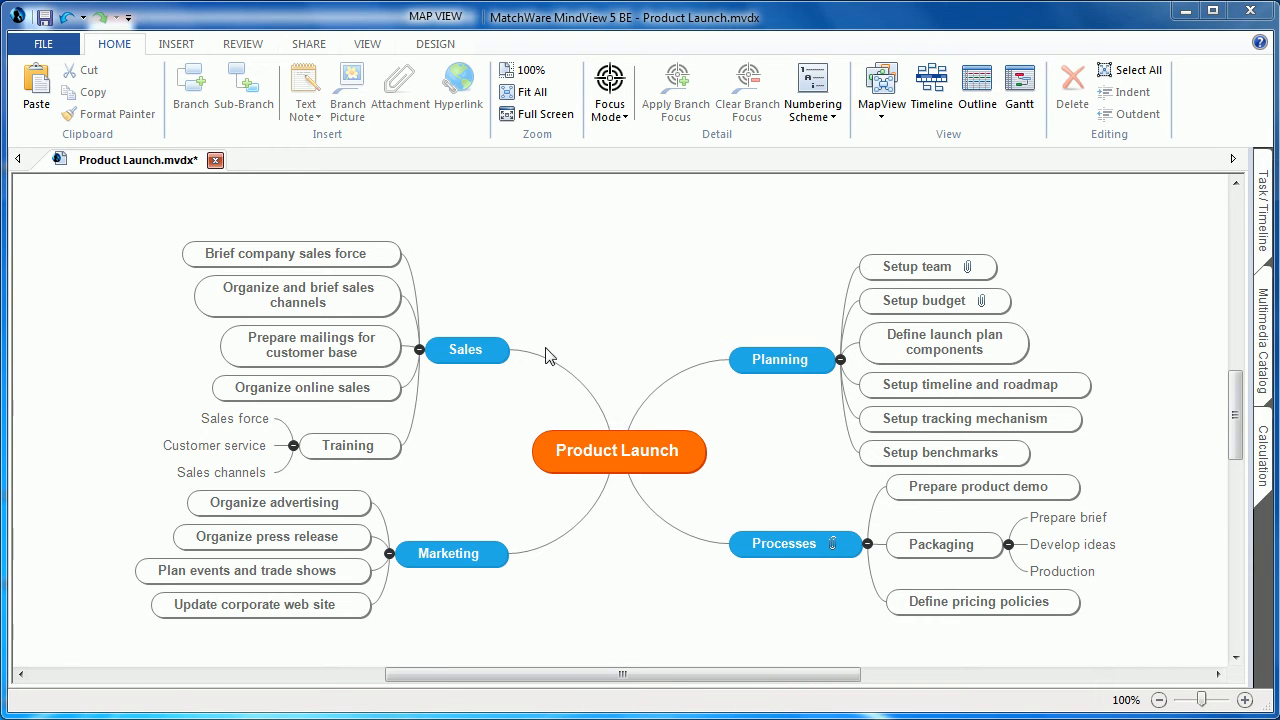
{"action": "mouse_move", "coordinate": [186, 85]}
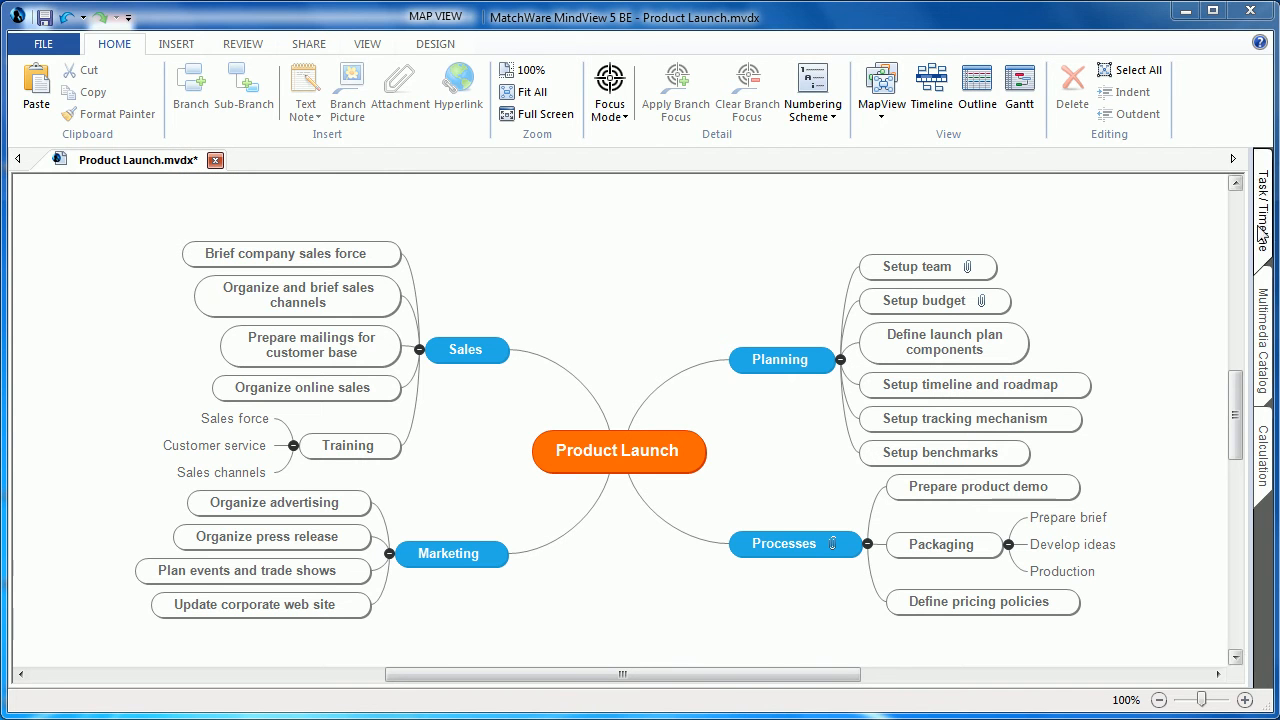
Step: Preview map styles such as note-paper and view Custom Style options without applying a style
{"action": "left_click", "coordinate": [1266, 205]}
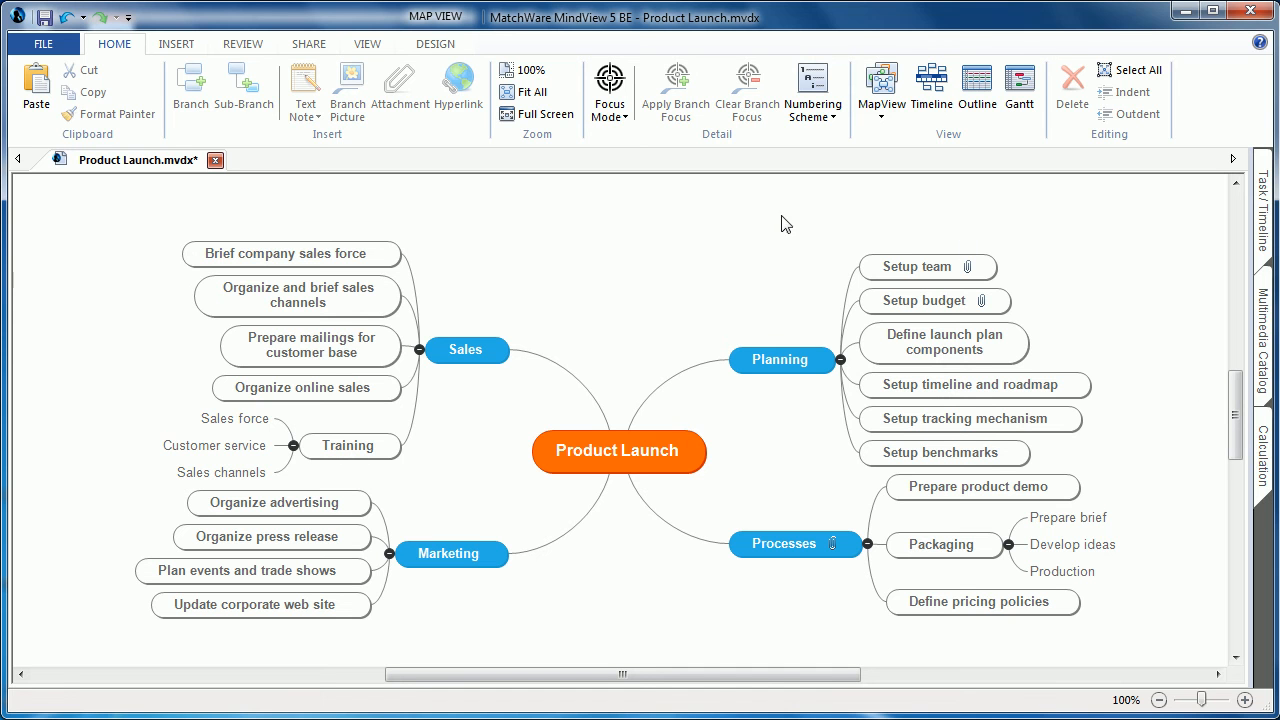
{"action": "mouse_move", "coordinate": [685, 236]}
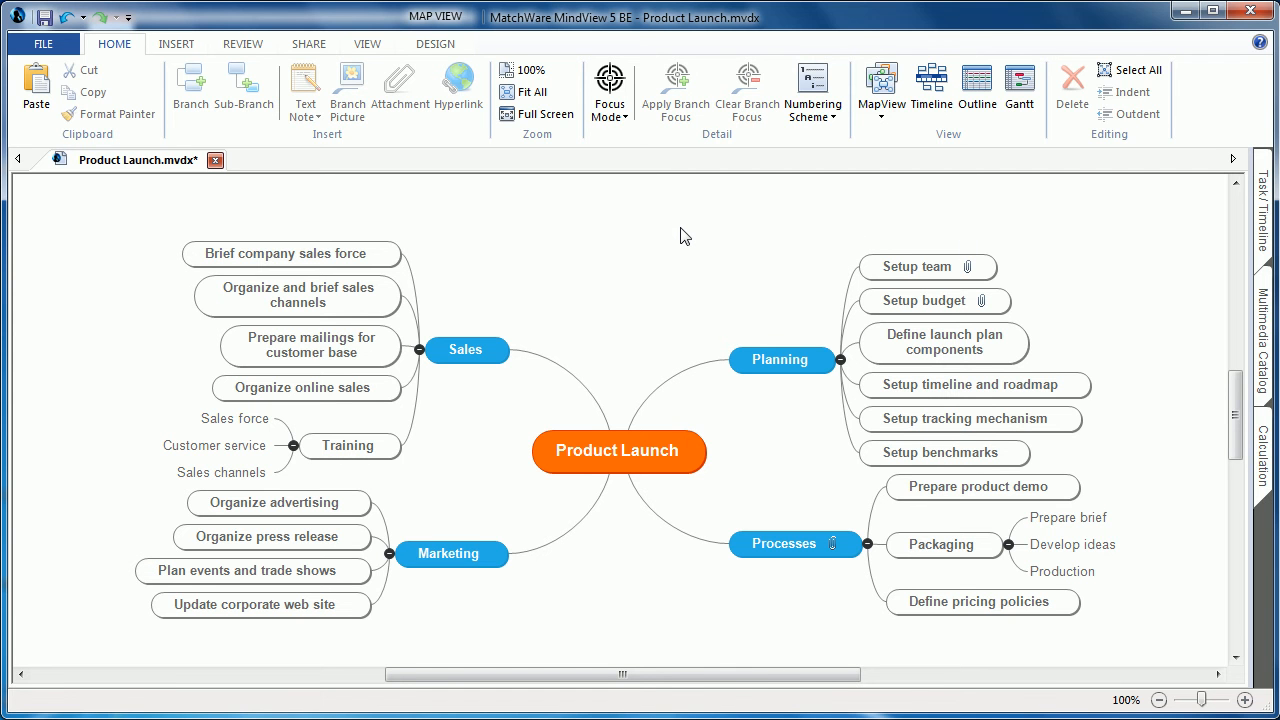
{"action": "mouse_move", "coordinate": [175, 689]}
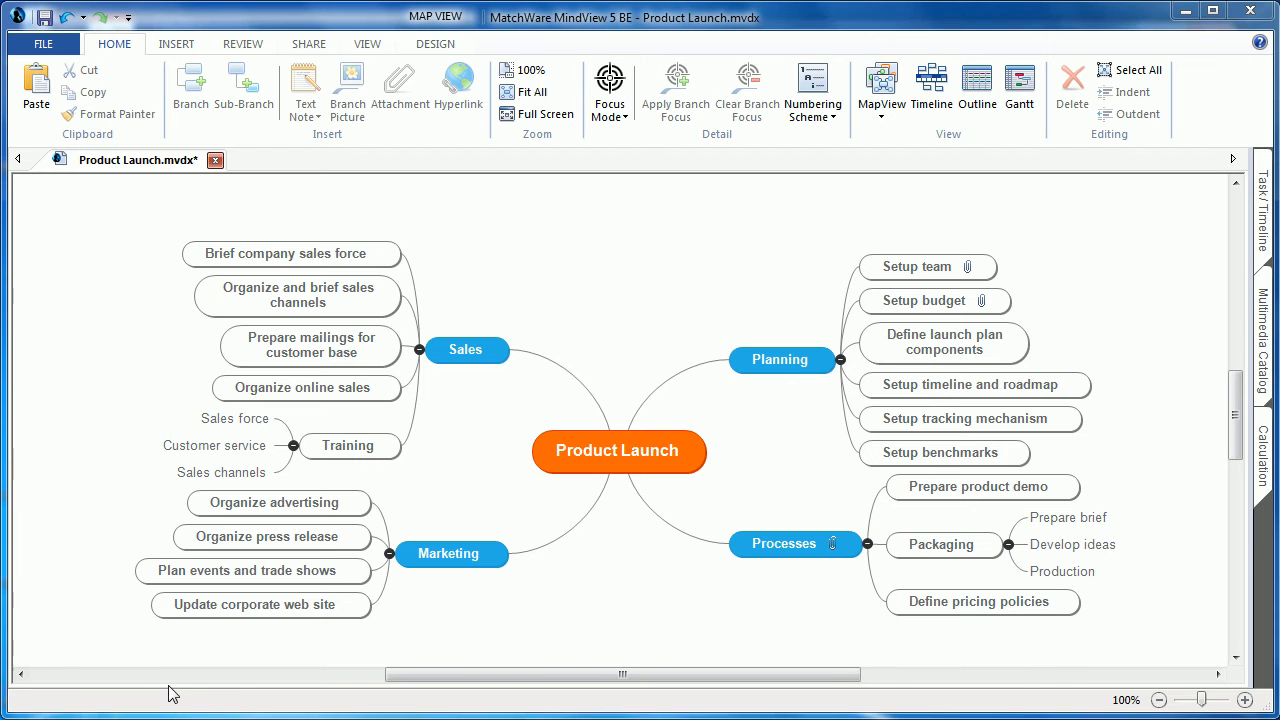
{"action": "mouse_move", "coordinate": [110, 518]}
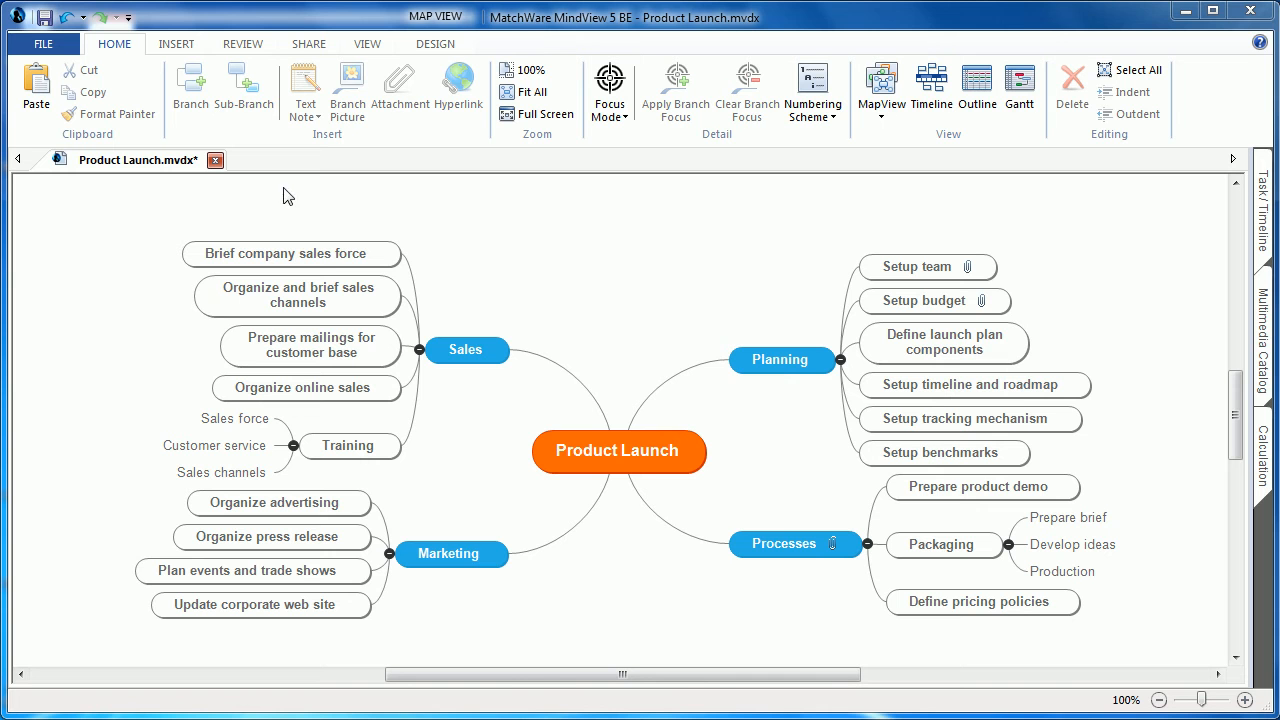
{"action": "mouse_move", "coordinate": [435, 60]}
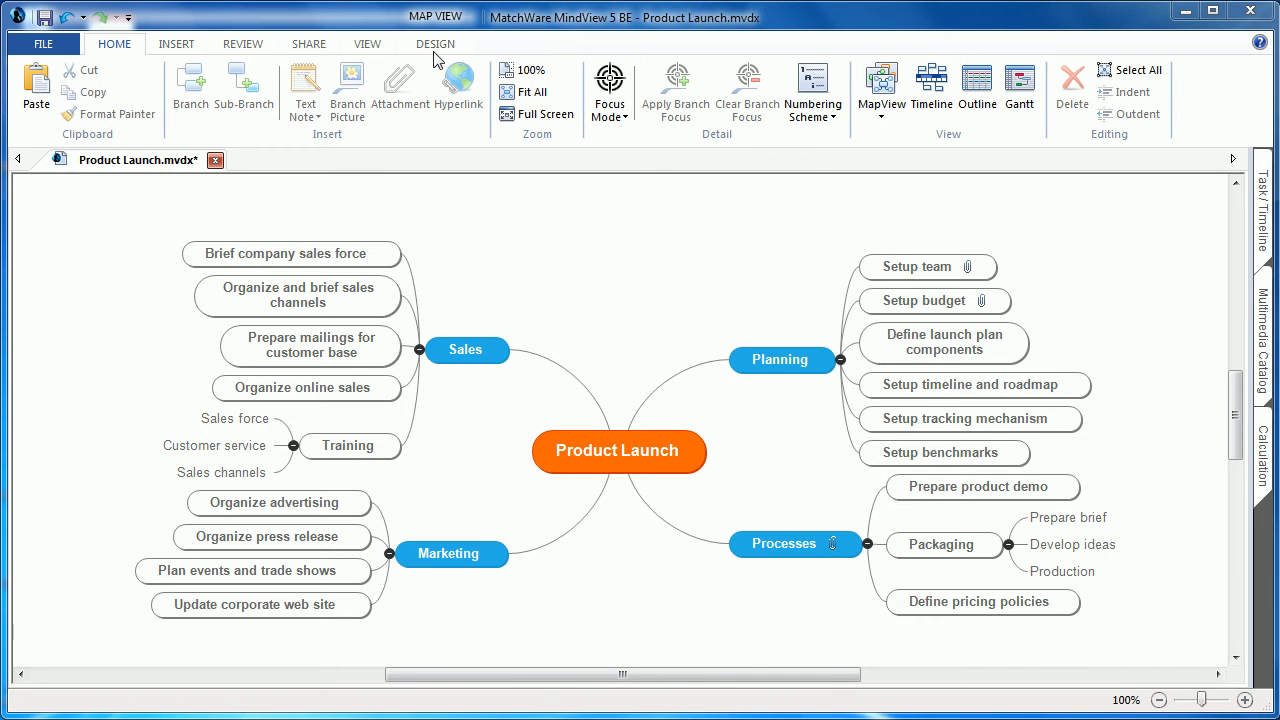
{"action": "left_click", "coordinate": [435, 43]}
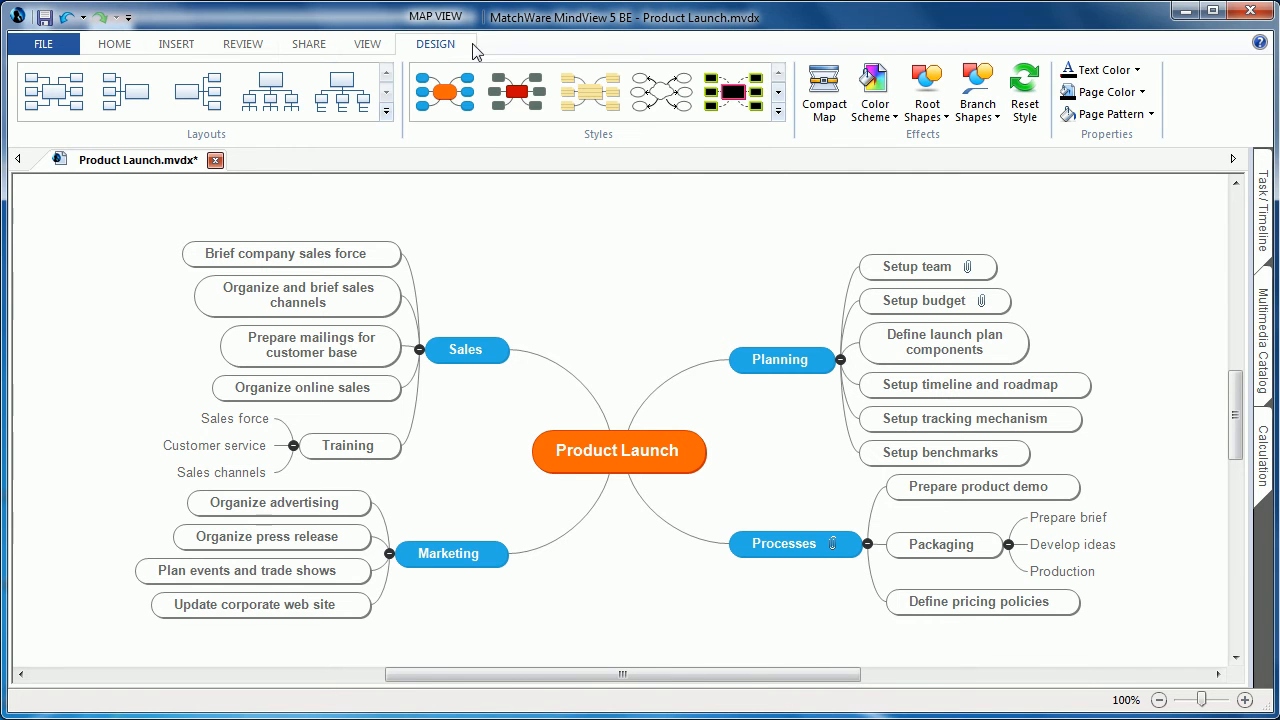
{"action": "mouse_move", "coordinate": [592, 47]}
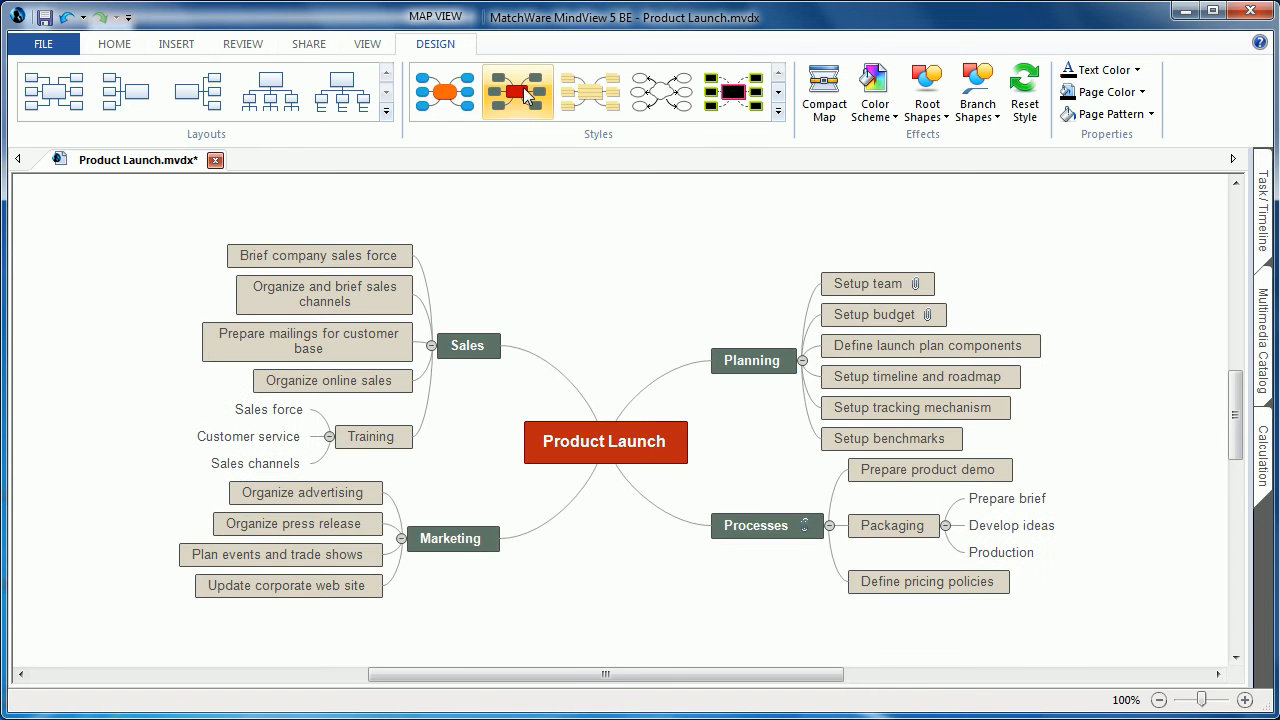
{"action": "left_click", "coordinate": [604, 92]}
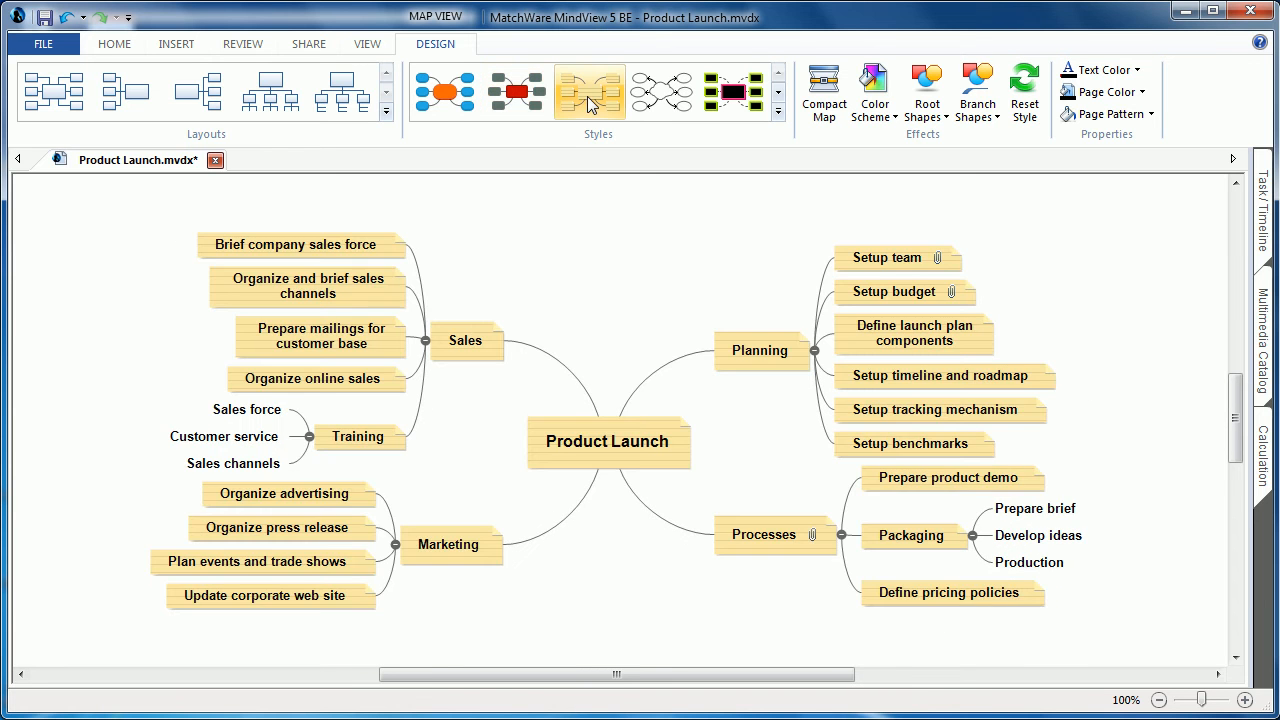
{"action": "left_click", "coordinate": [588, 92]}
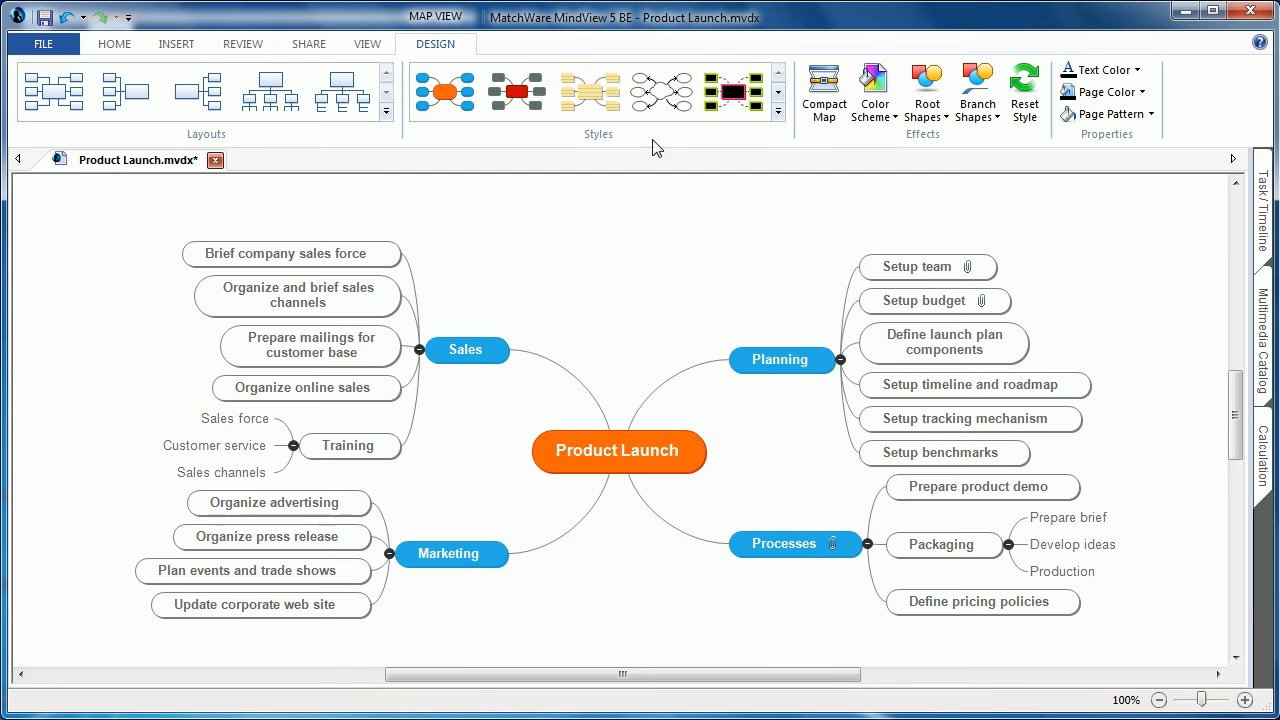
{"action": "left_click", "coordinate": [779, 113]}
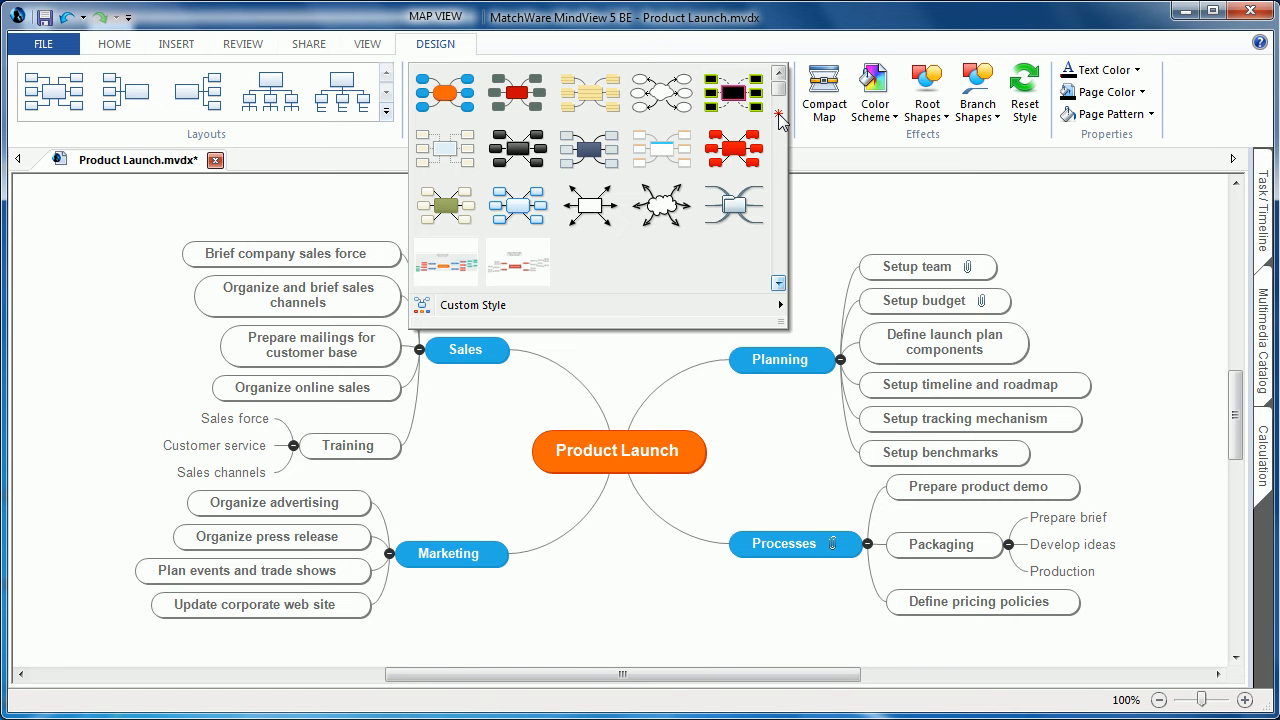
{"action": "mouse_move", "coordinate": [733, 150]}
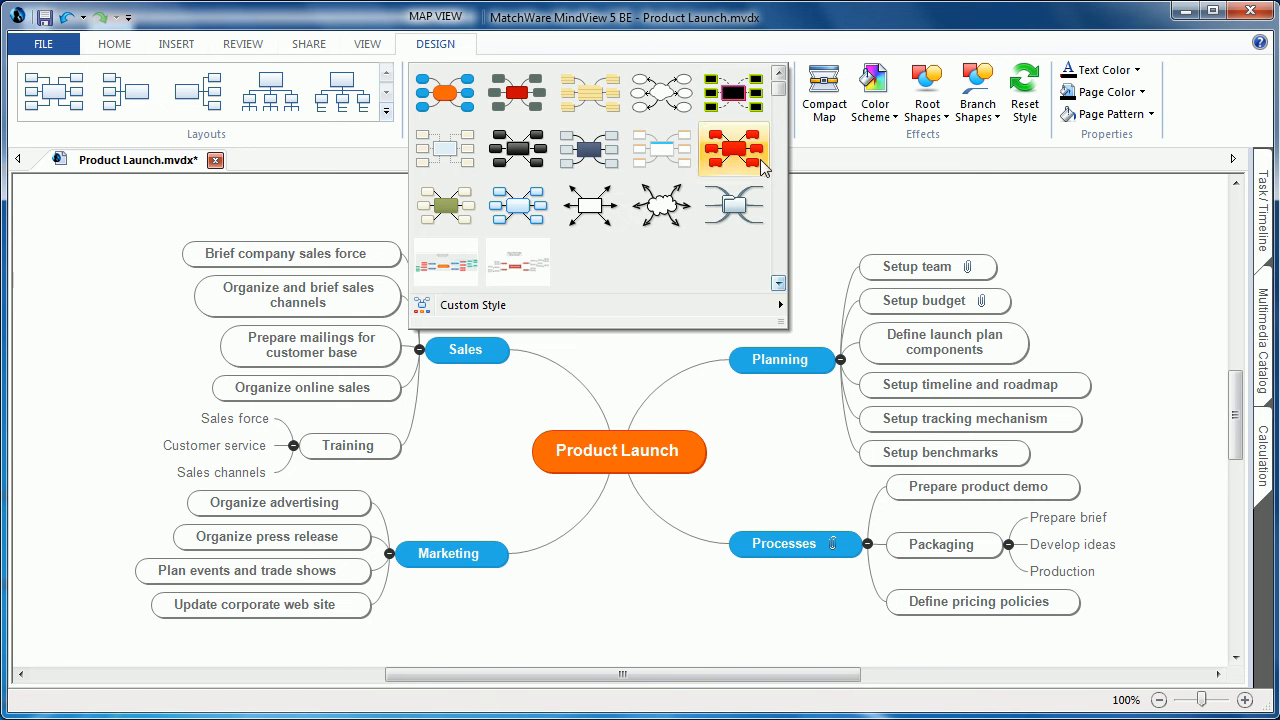
{"action": "left_click", "coordinate": [475, 305]}
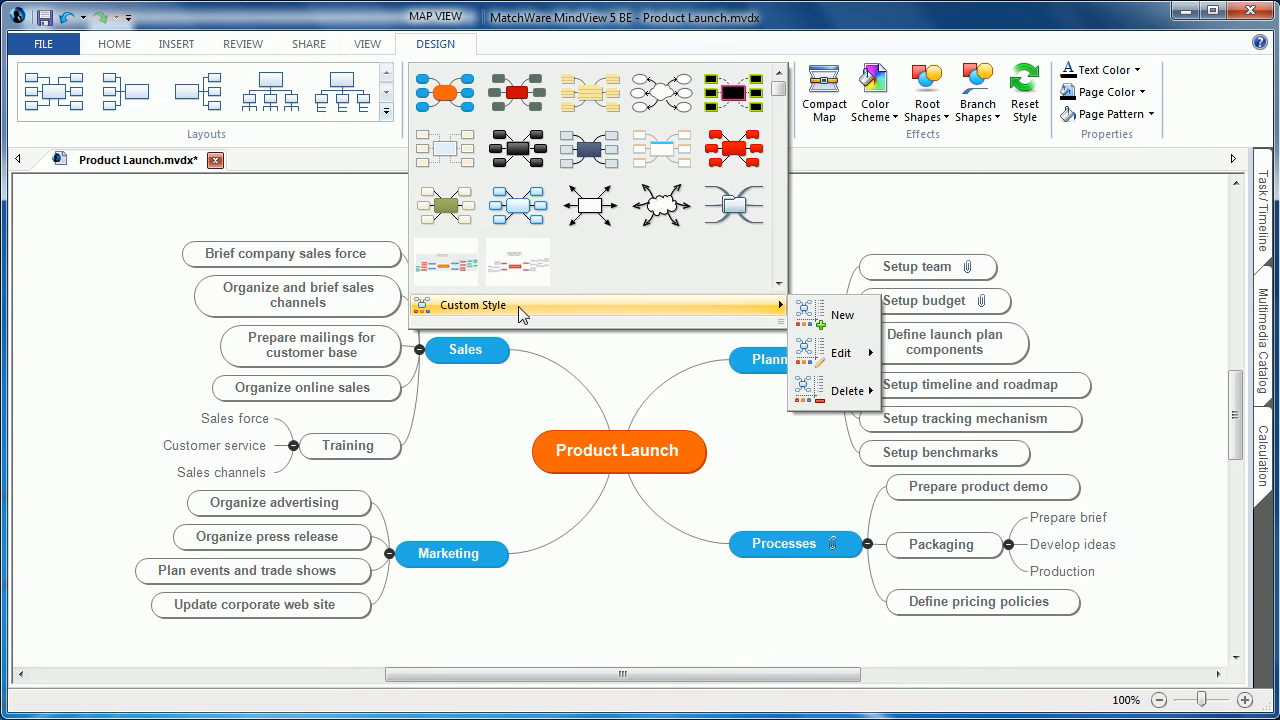
{"action": "mouse_move", "coordinate": [535, 311]}
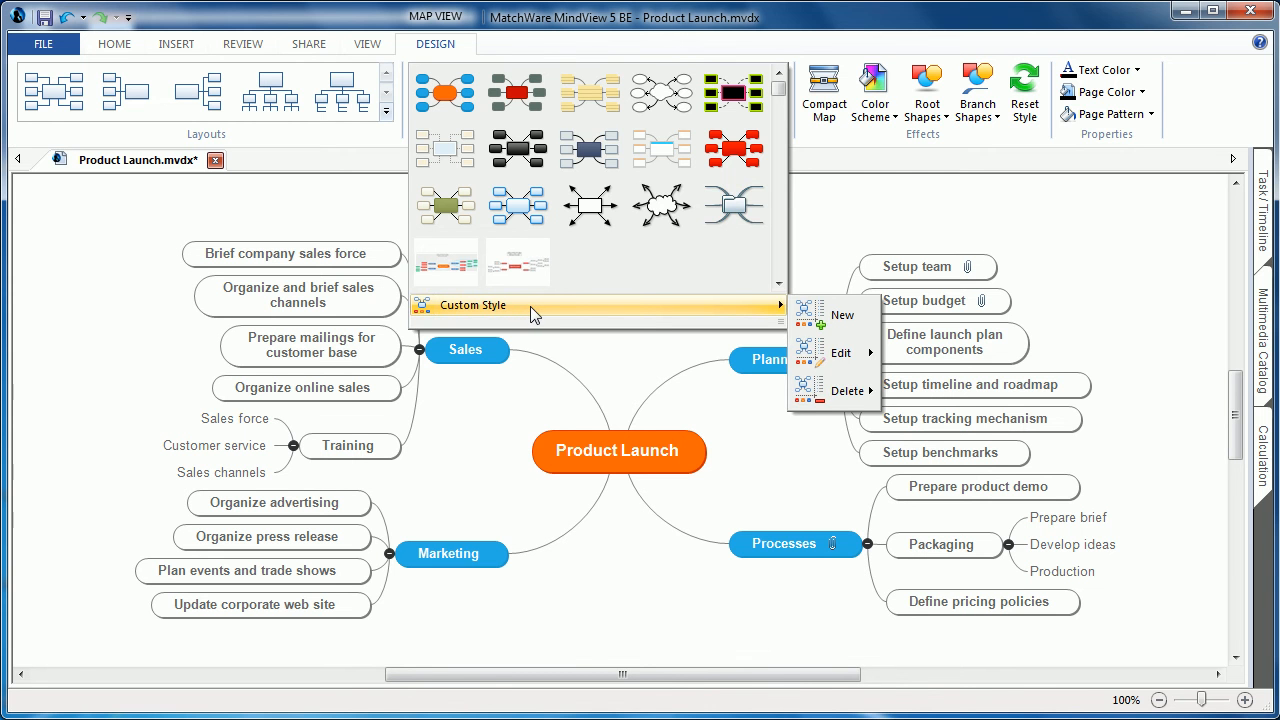
{"action": "left_click", "coordinate": [595, 420]}
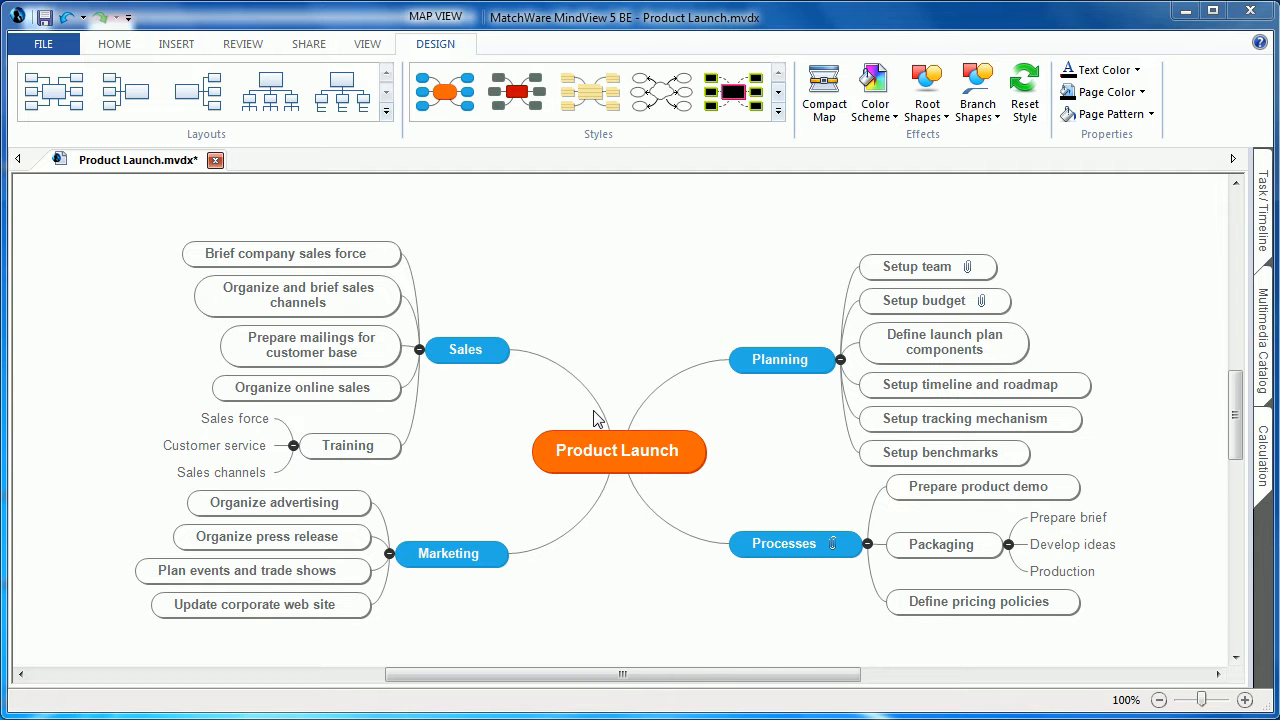
{"action": "mouse_move", "coordinate": [248, 150]}
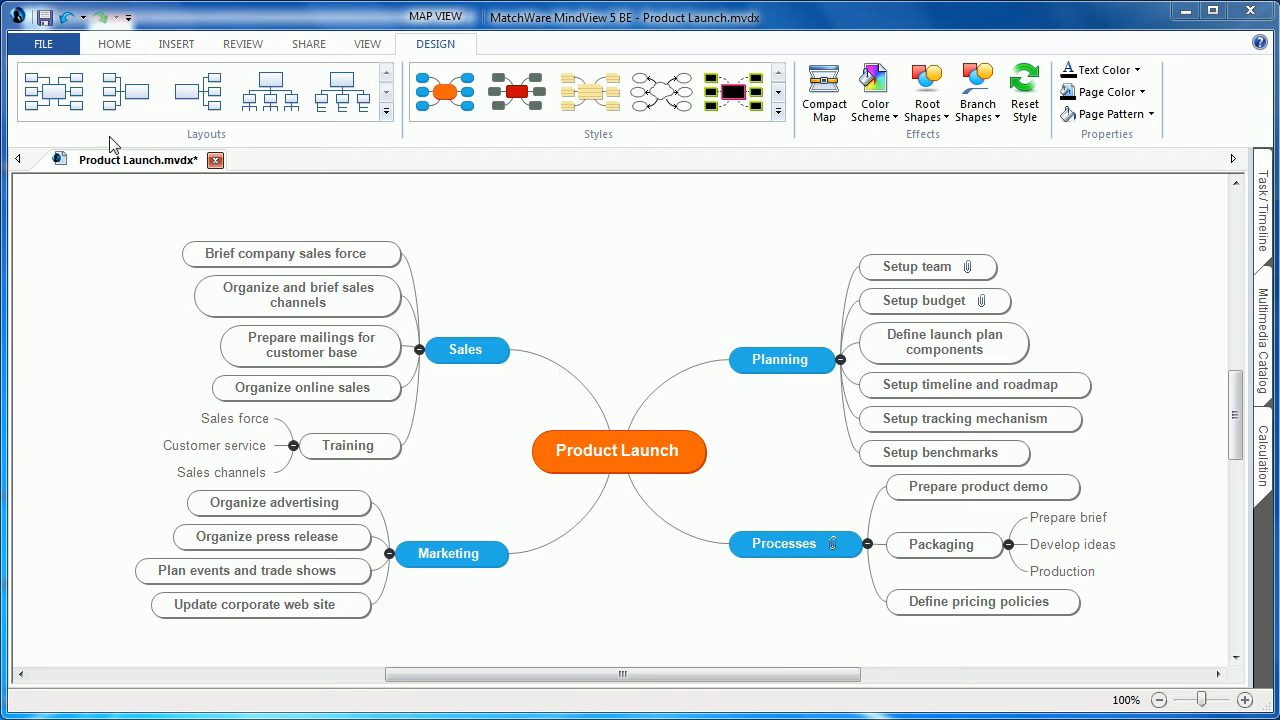
Step: Preview the top-down tree layout, keep the radial layout, and bring up the View options
{"action": "left_click", "coordinate": [120, 90]}
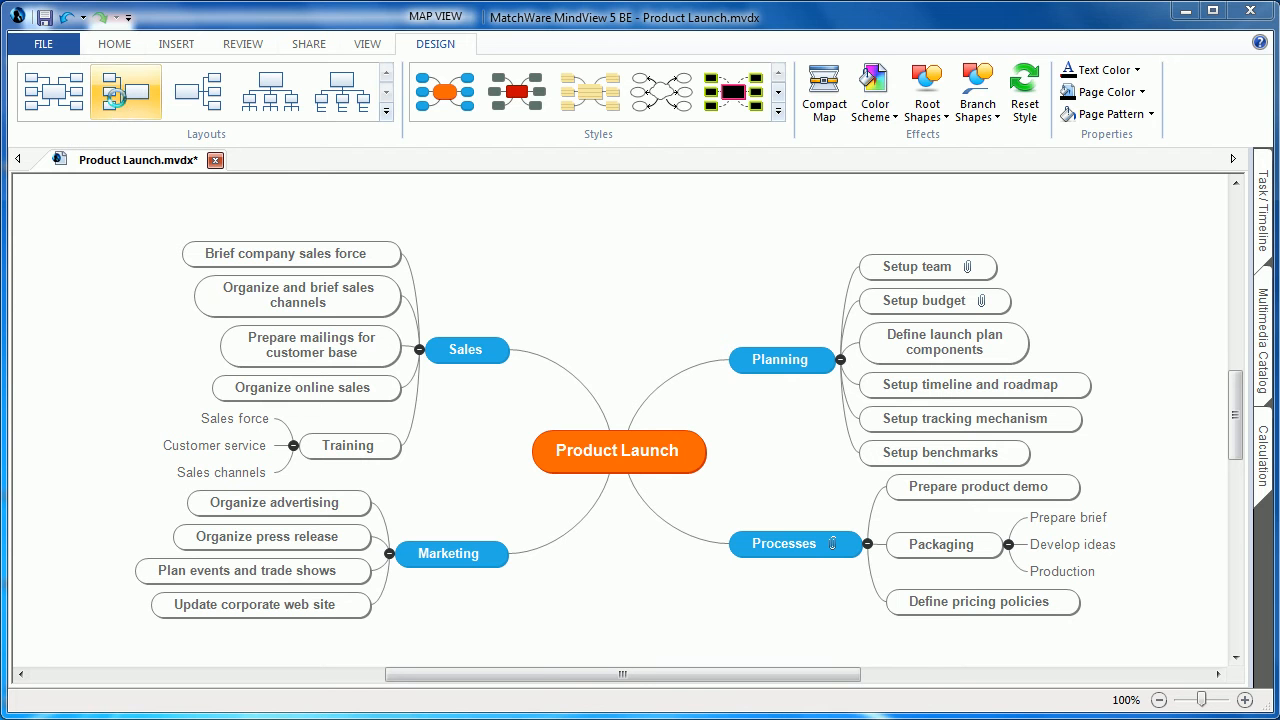
{"action": "left_click", "coordinate": [118, 90]}
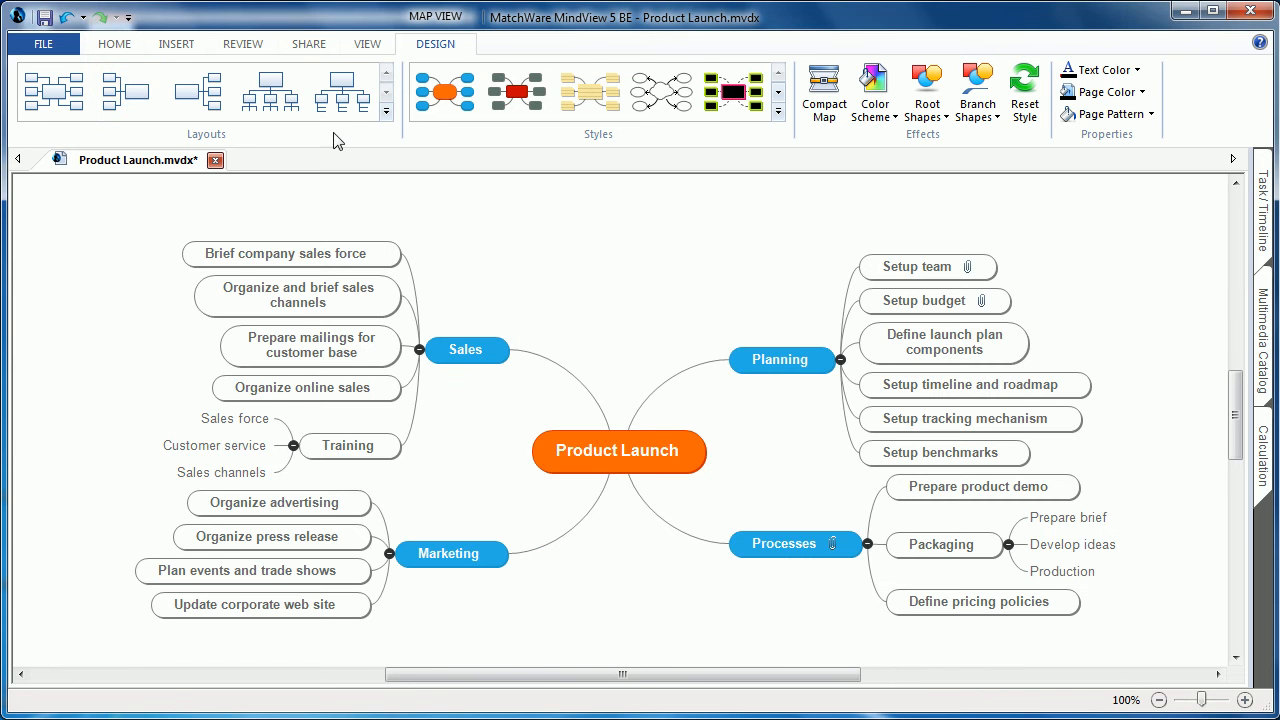
{"action": "left_click", "coordinate": [347, 90]}
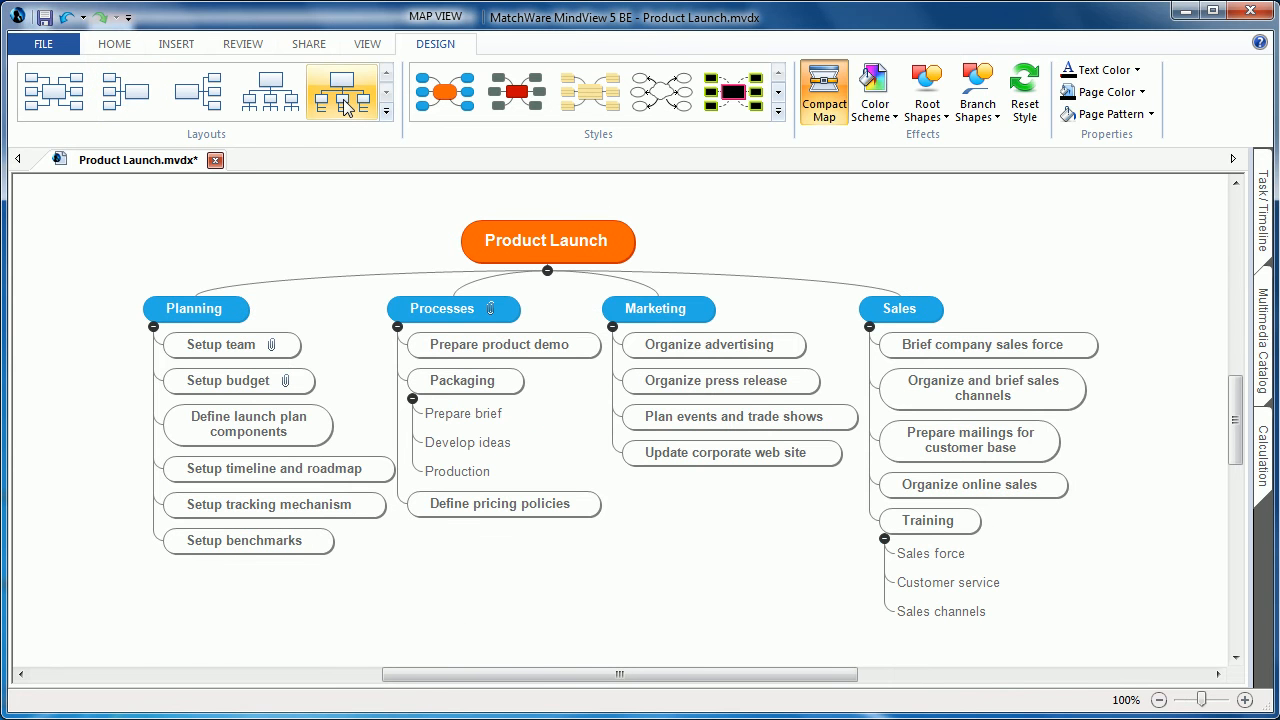
{"action": "left_click", "coordinate": [341, 88]}
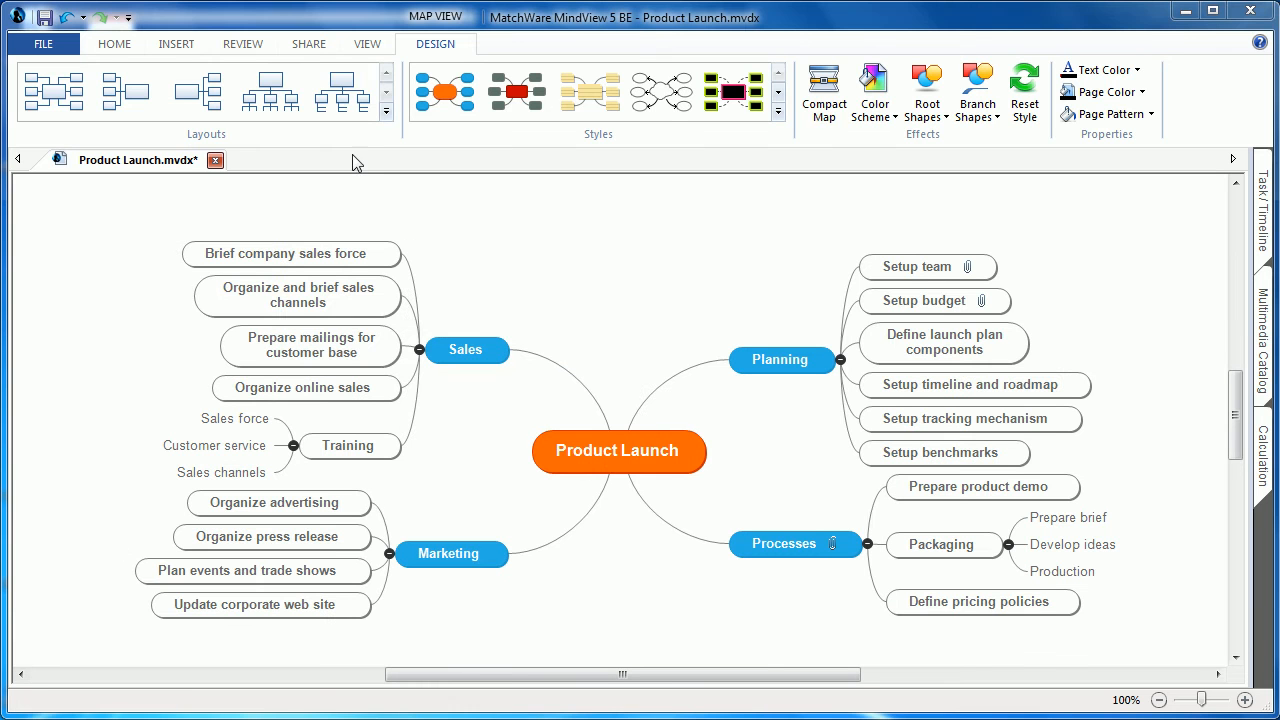
{"action": "left_click", "coordinate": [368, 44]}
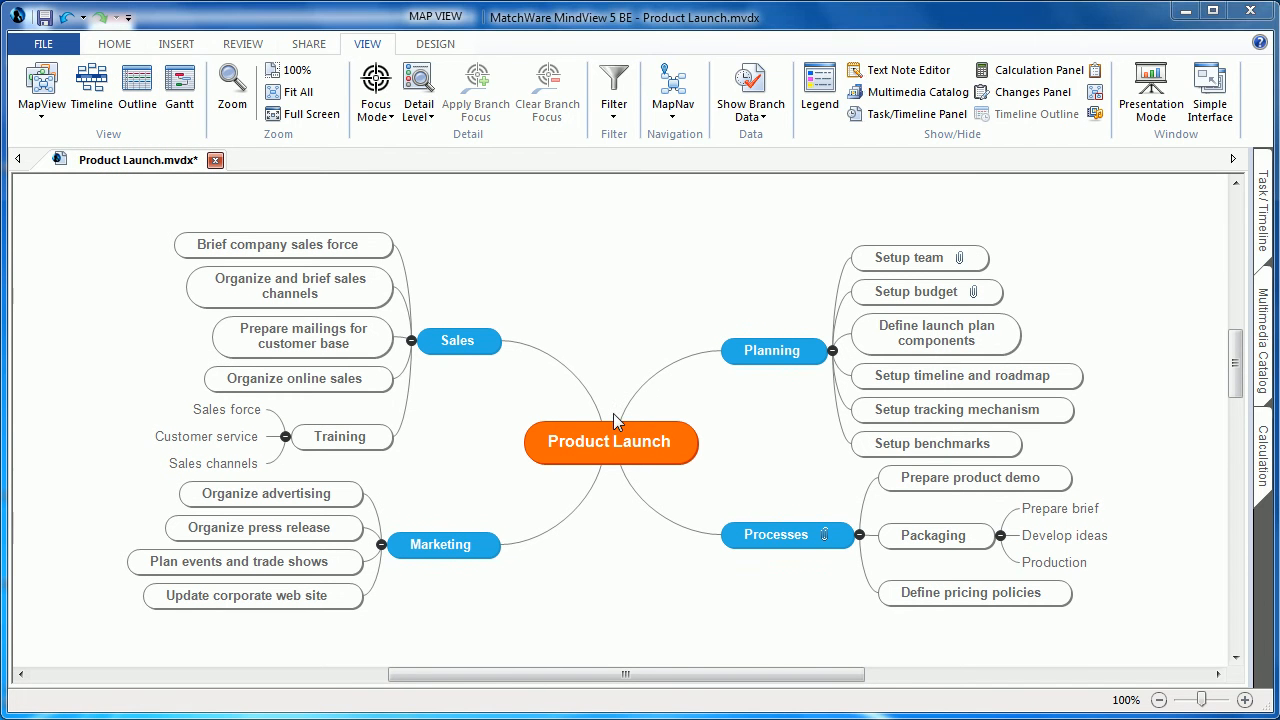
{"action": "mouse_move", "coordinate": [131, 95]}
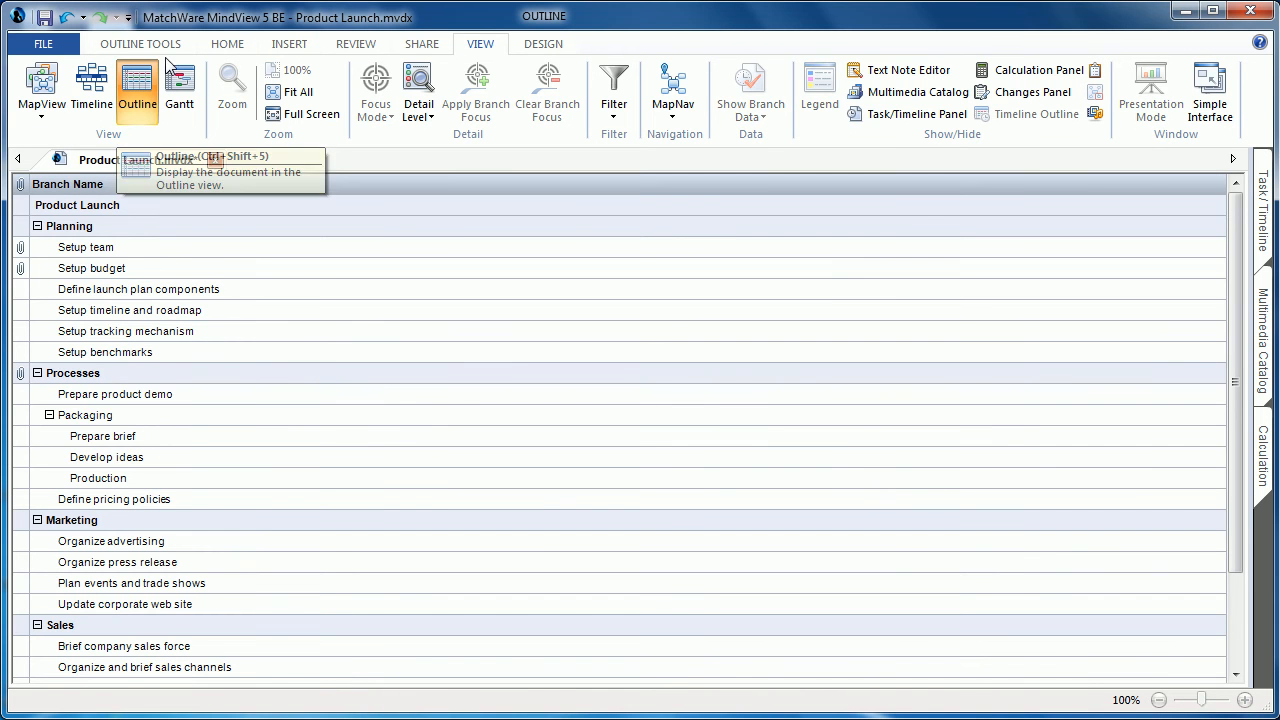
Step: Show the map as an outline with text notes under branches, reviewing column choices
{"action": "left_click", "coordinate": [150, 46]}
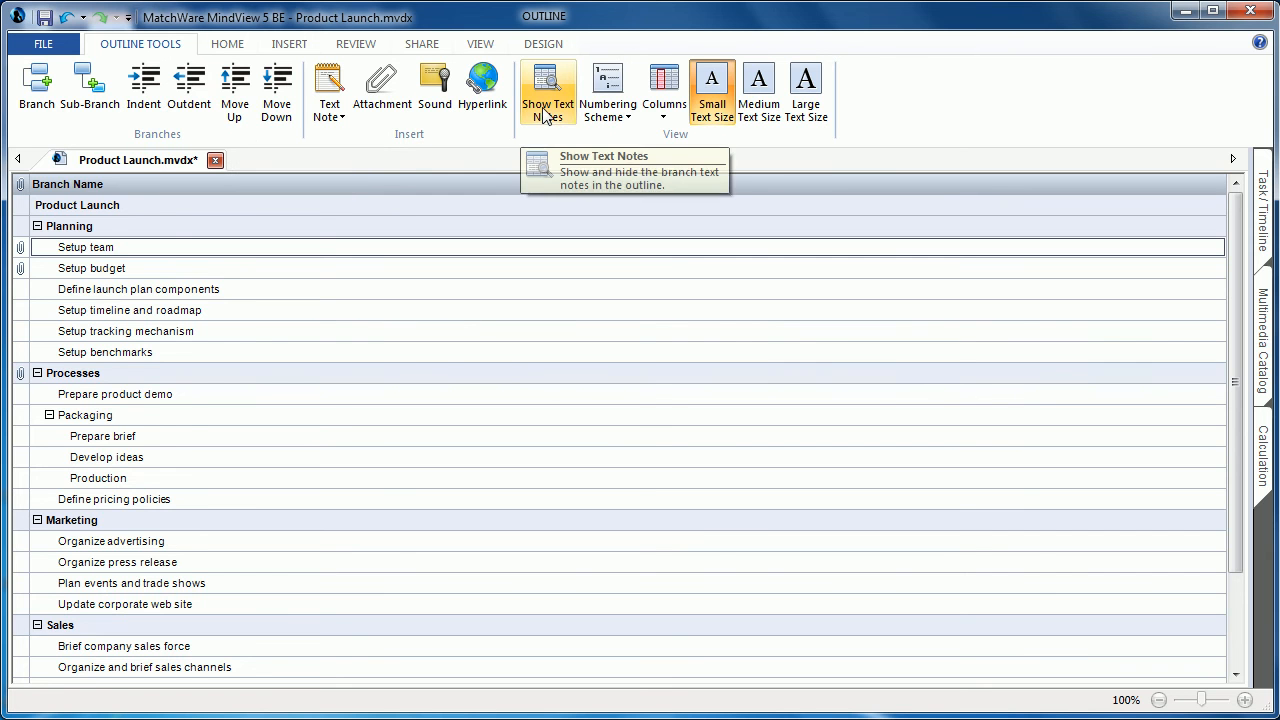
{"action": "left_click", "coordinate": [544, 90]}
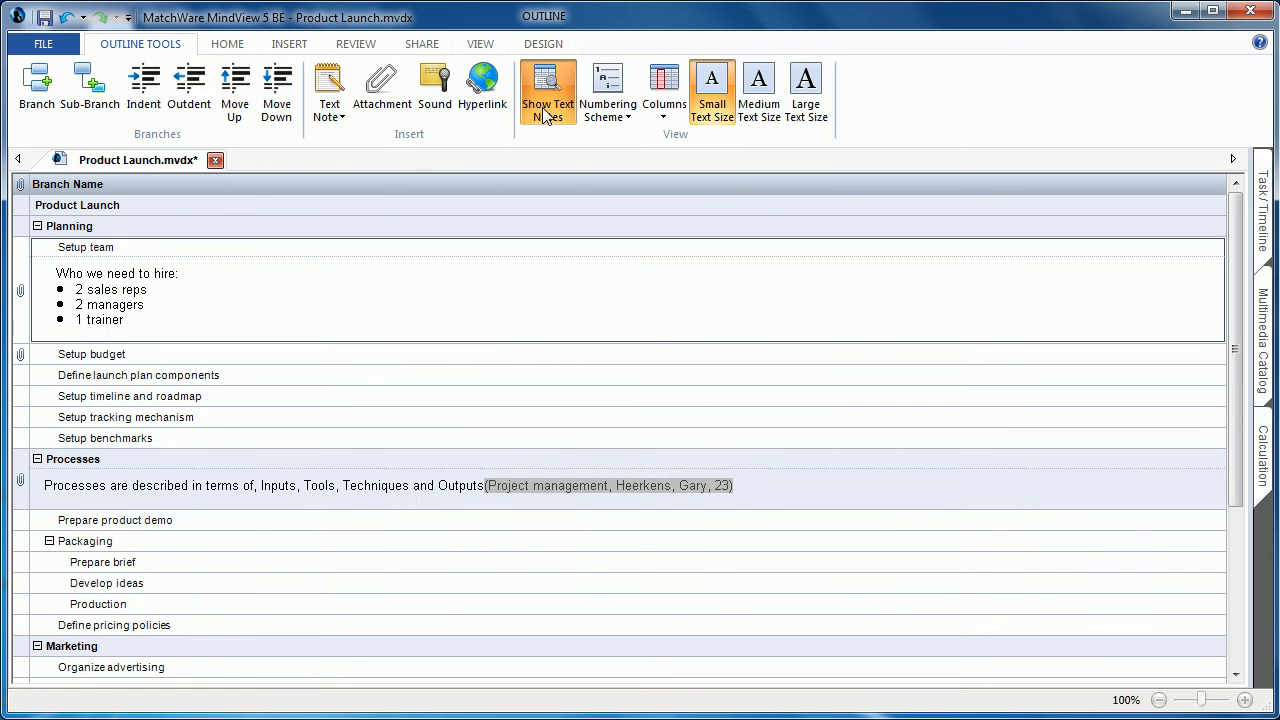
{"action": "left_click", "coordinate": [661, 90]}
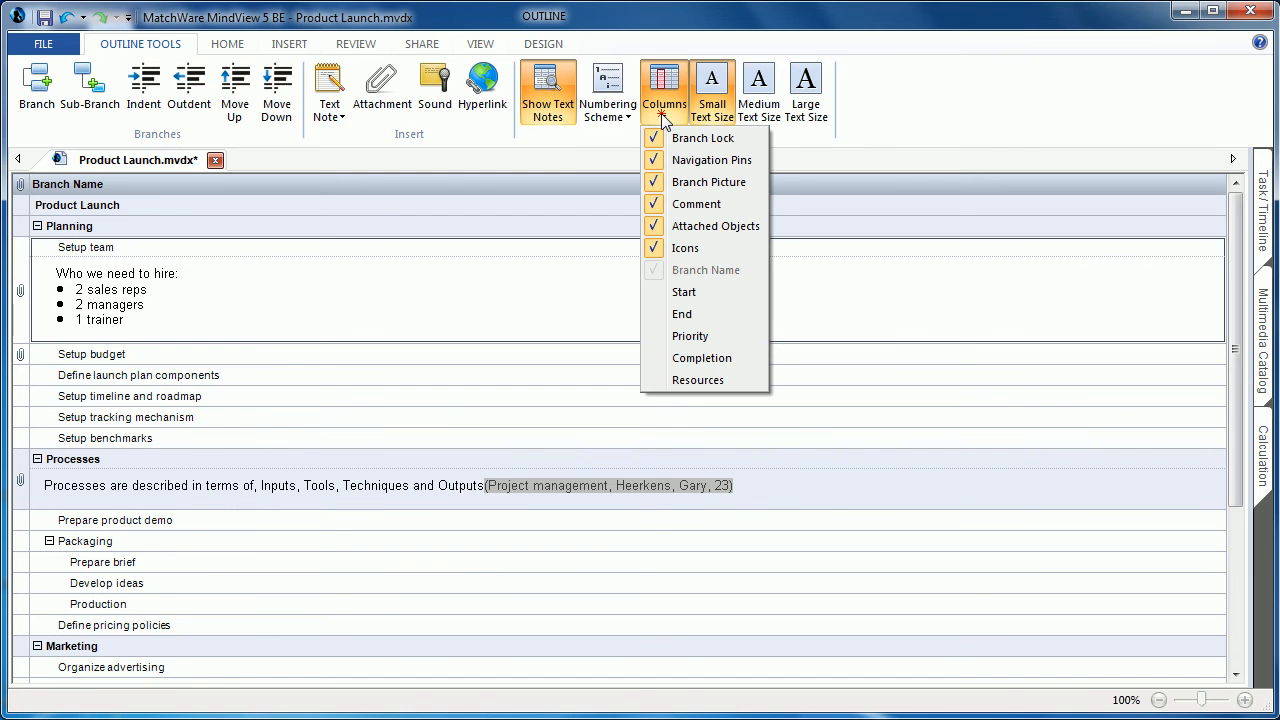
{"action": "mouse_move", "coordinate": [838, 130]}
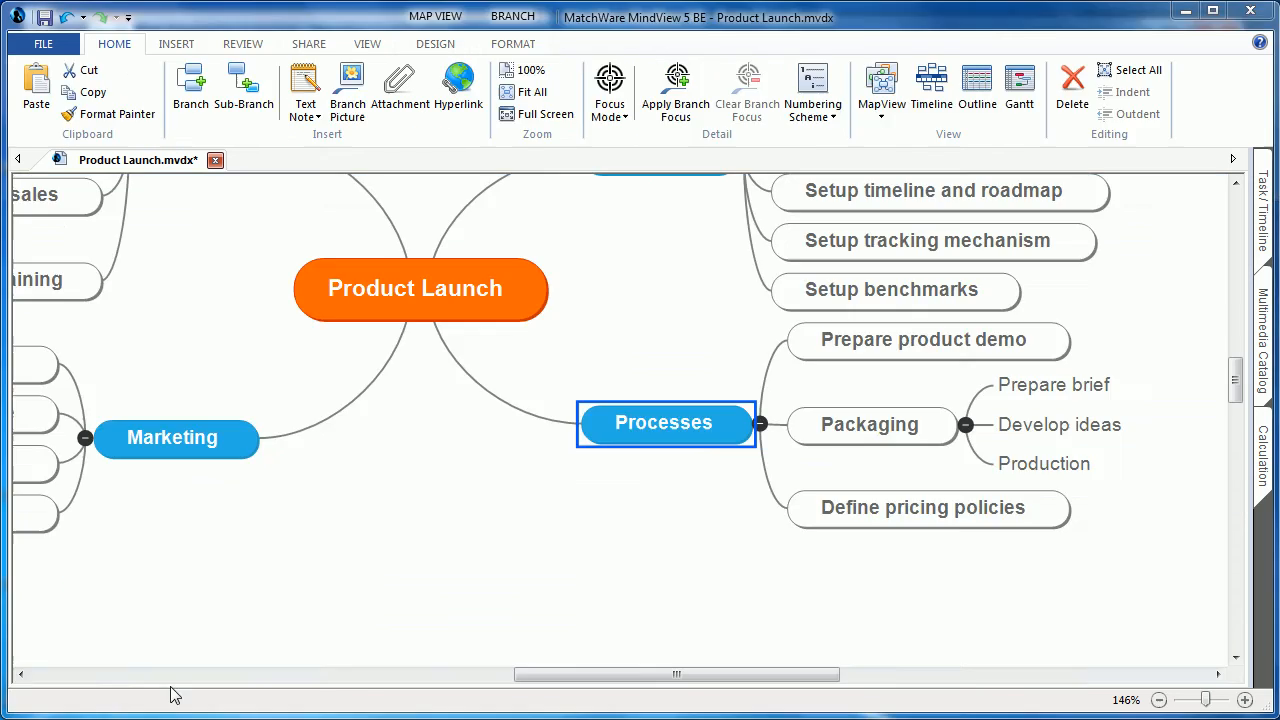
{"action": "mouse_move", "coordinate": [351, 581]}
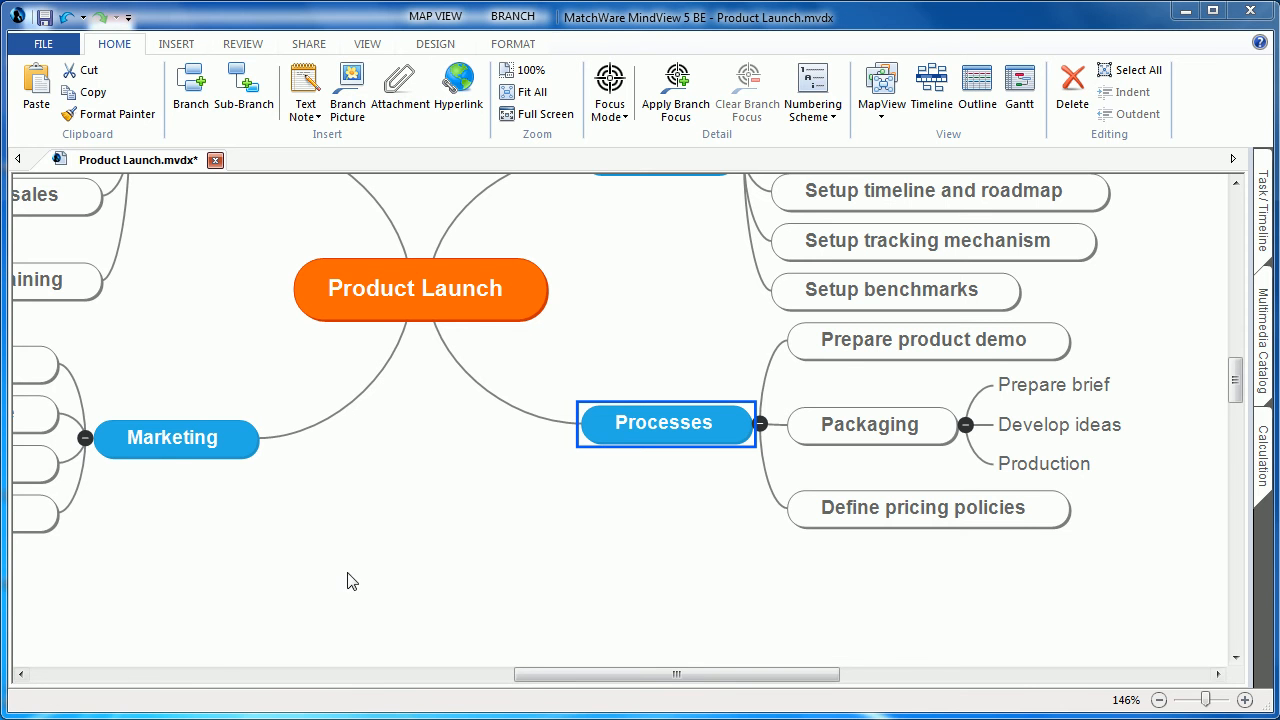
{"action": "mouse_move", "coordinate": [411, 551]}
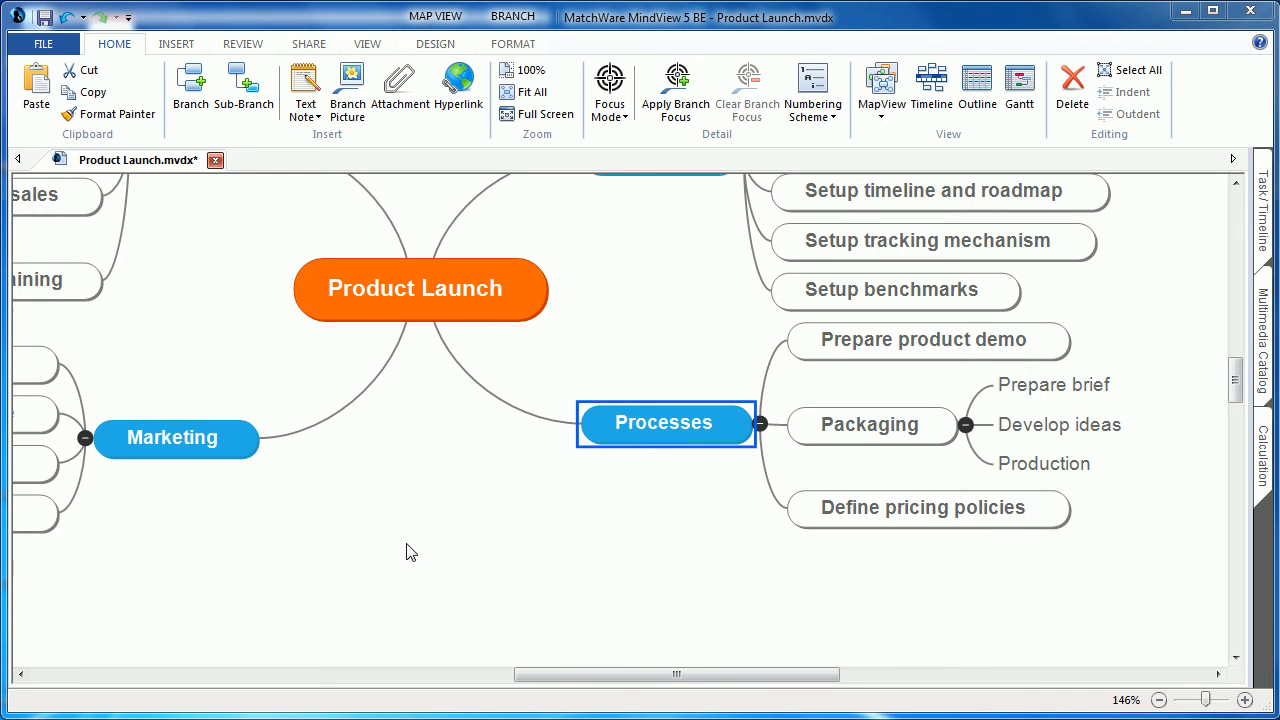
{"action": "mouse_move", "coordinate": [524, 483]}
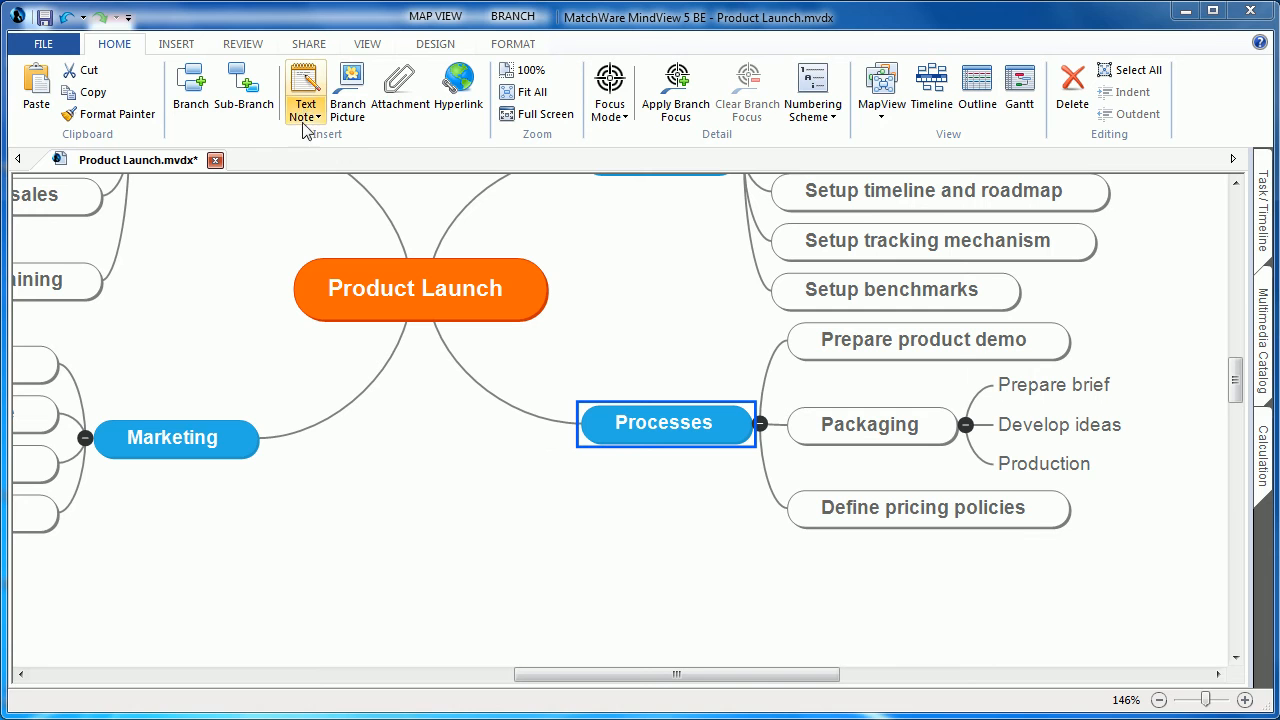
Step: Add a Processes text note: 'Processes are described in terms of Inputs, Tools, Techniques and Outputs'
{"action": "left_click", "coordinate": [304, 90]}
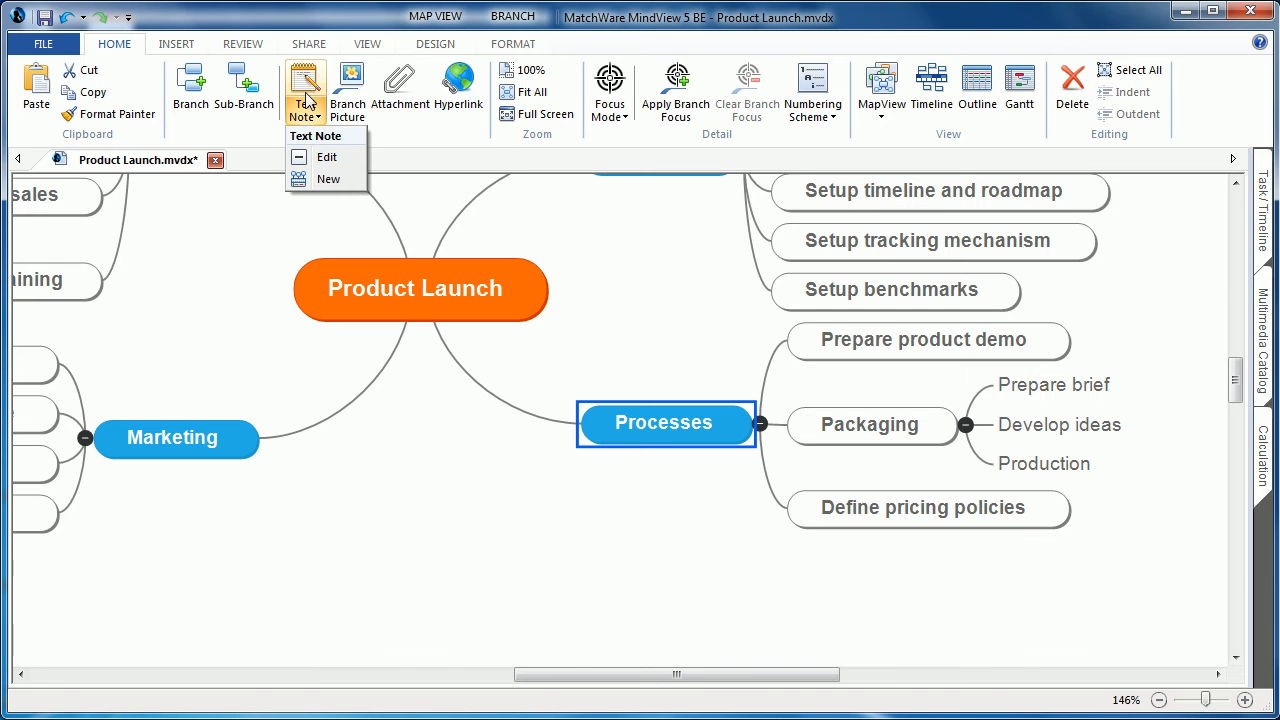
{"action": "left_click", "coordinate": [328, 178]}
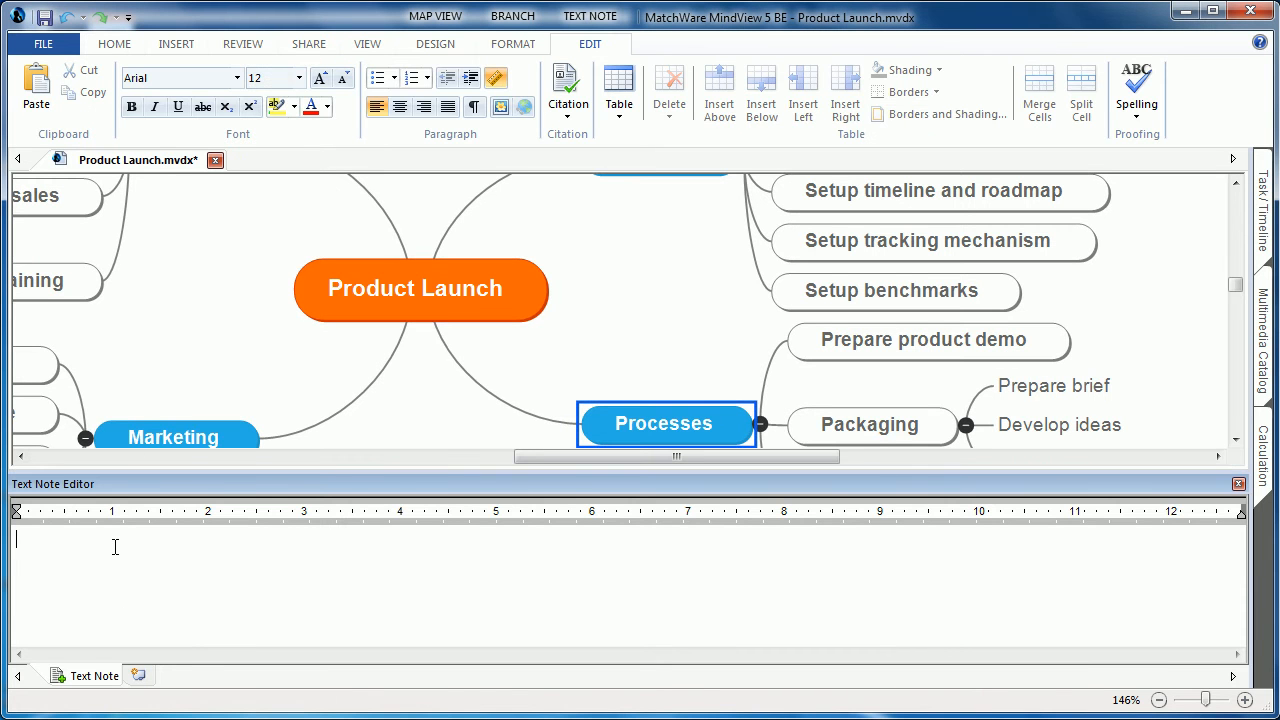
{"action": "type", "text": "Processes are described in terms of, Inputs, Tools, Techniques and Outputs"}
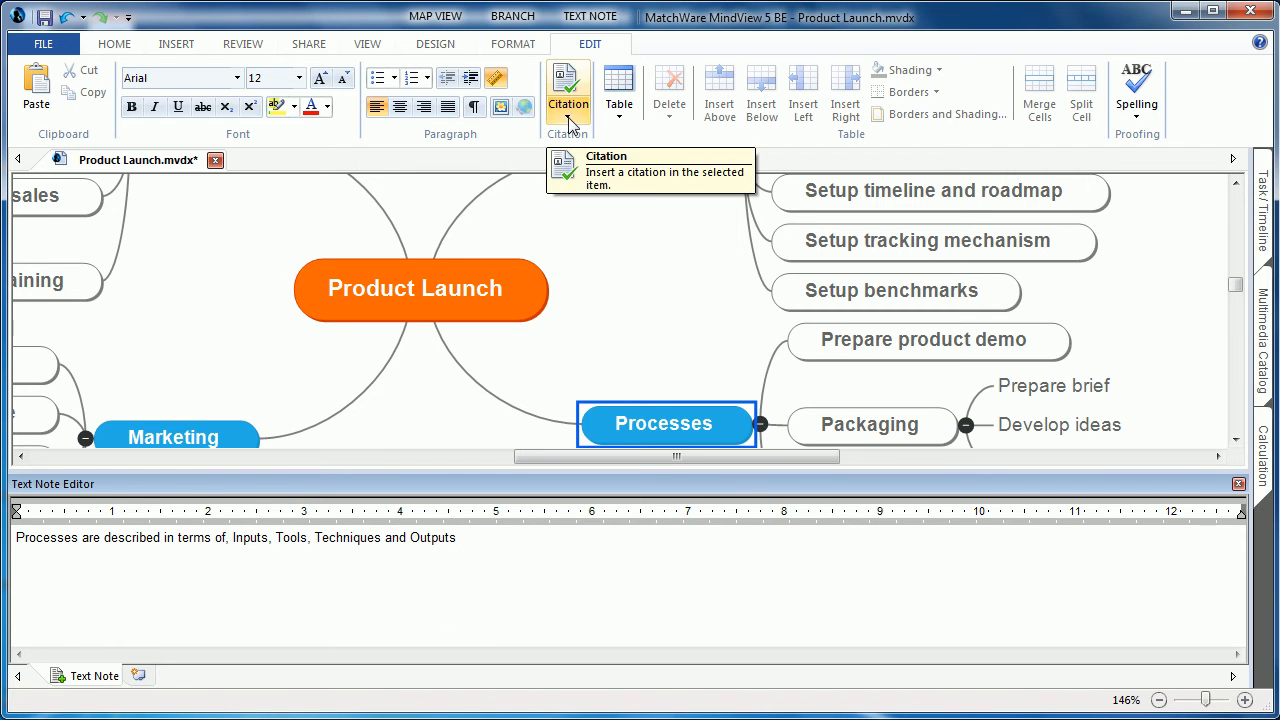
{"action": "left_click", "coordinate": [573, 128]}
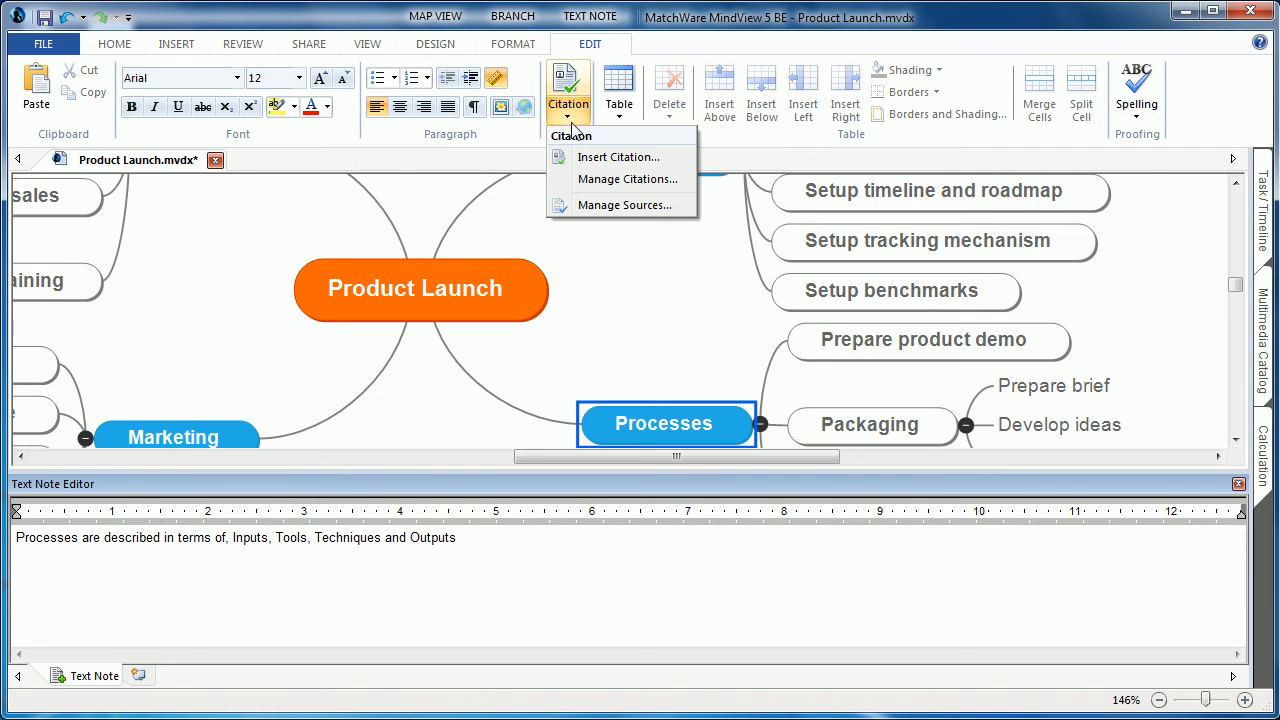
Step: Search online for 'Project Management' and add the 2002 Heerkens book as a source
{"action": "left_click", "coordinate": [625, 205]}
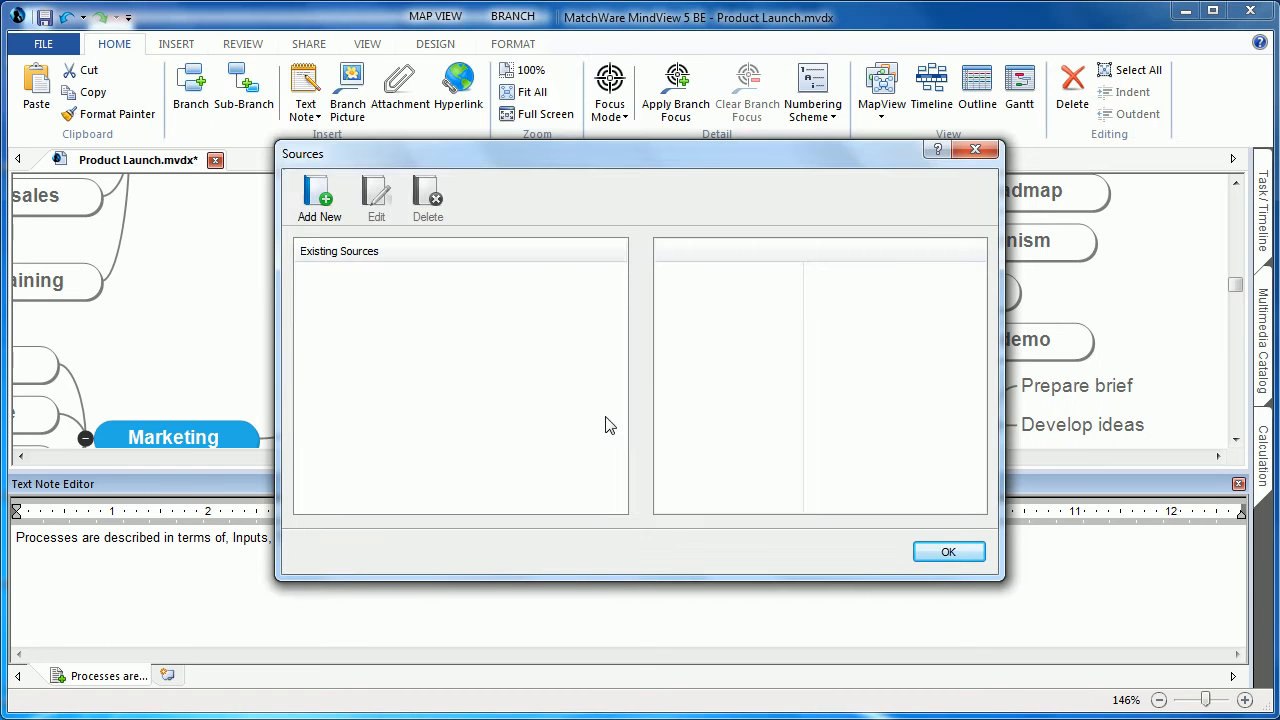
{"action": "mouse_move", "coordinate": [350, 238]}
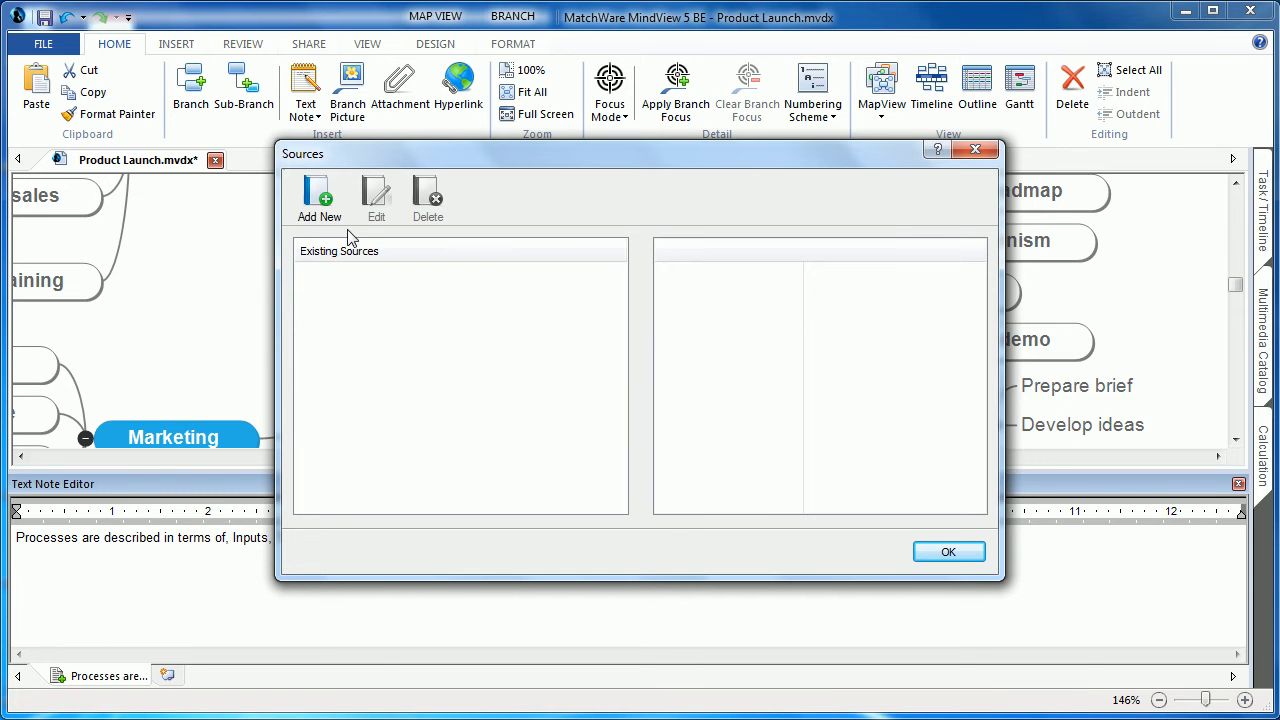
{"action": "left_click", "coordinate": [318, 190]}
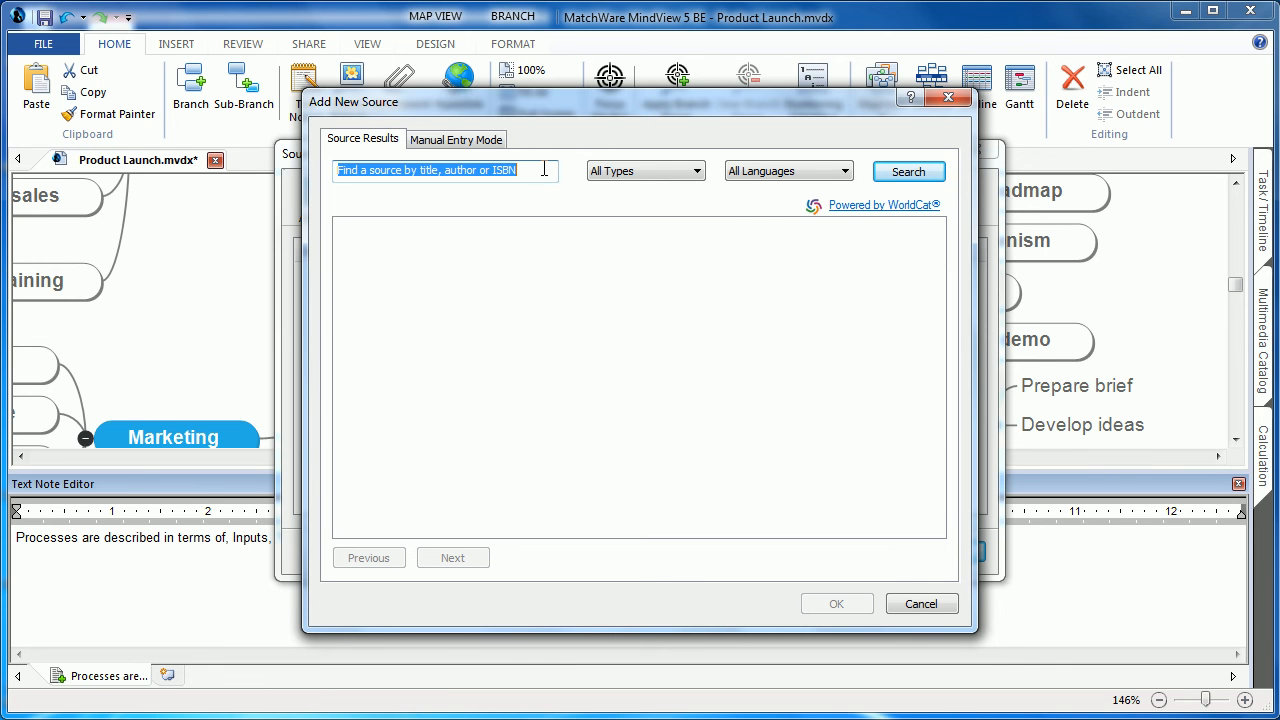
{"action": "type", "text": "Project Management"}
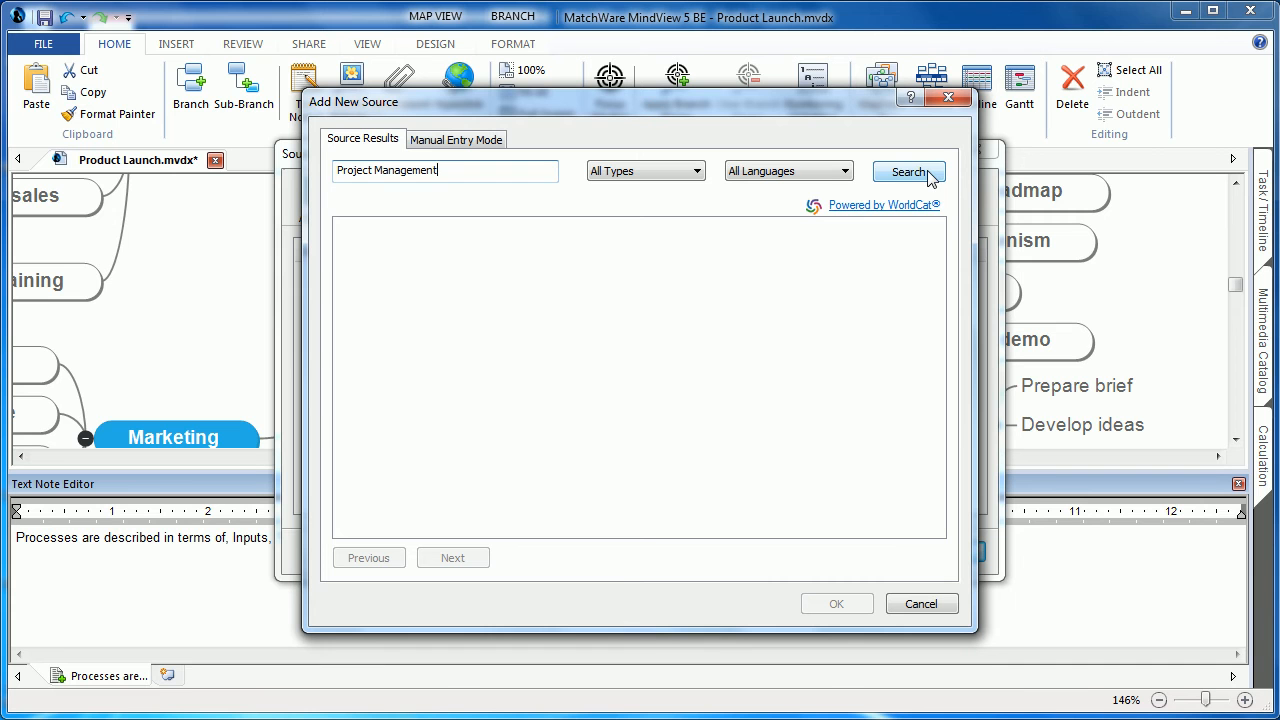
{"action": "left_click", "coordinate": [909, 171]}
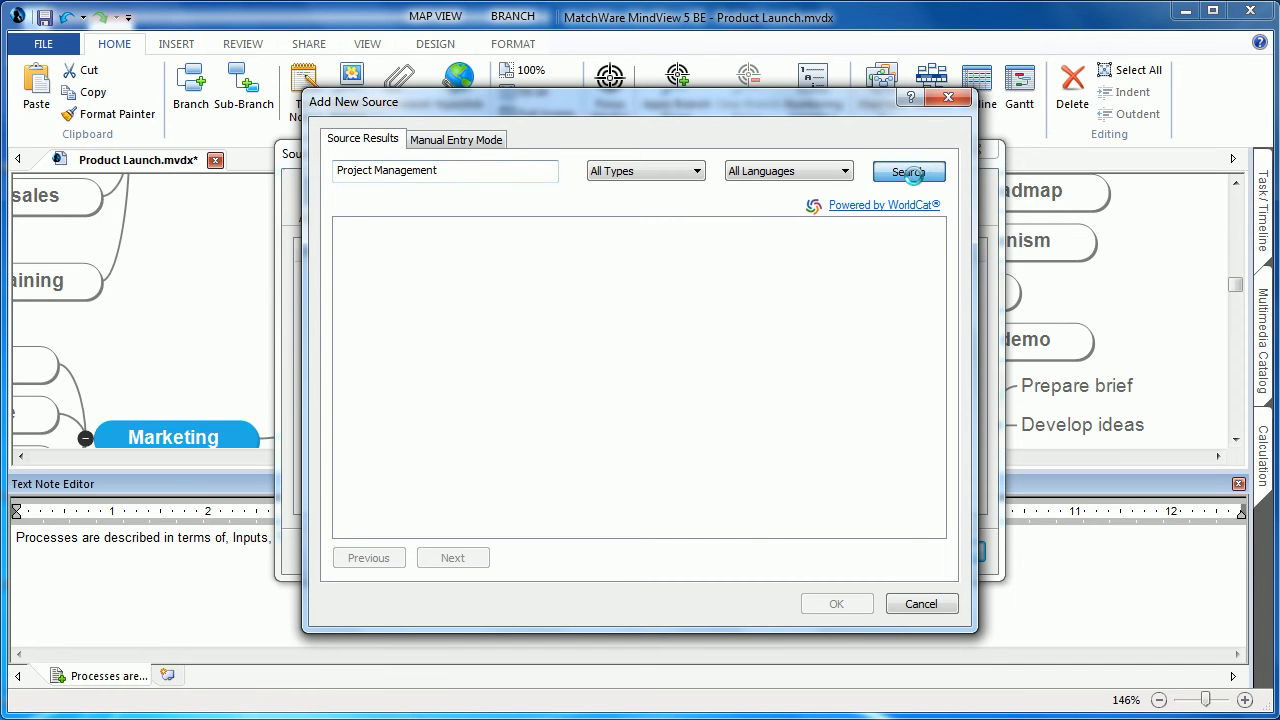
{"action": "left_click", "coordinate": [909, 171]}
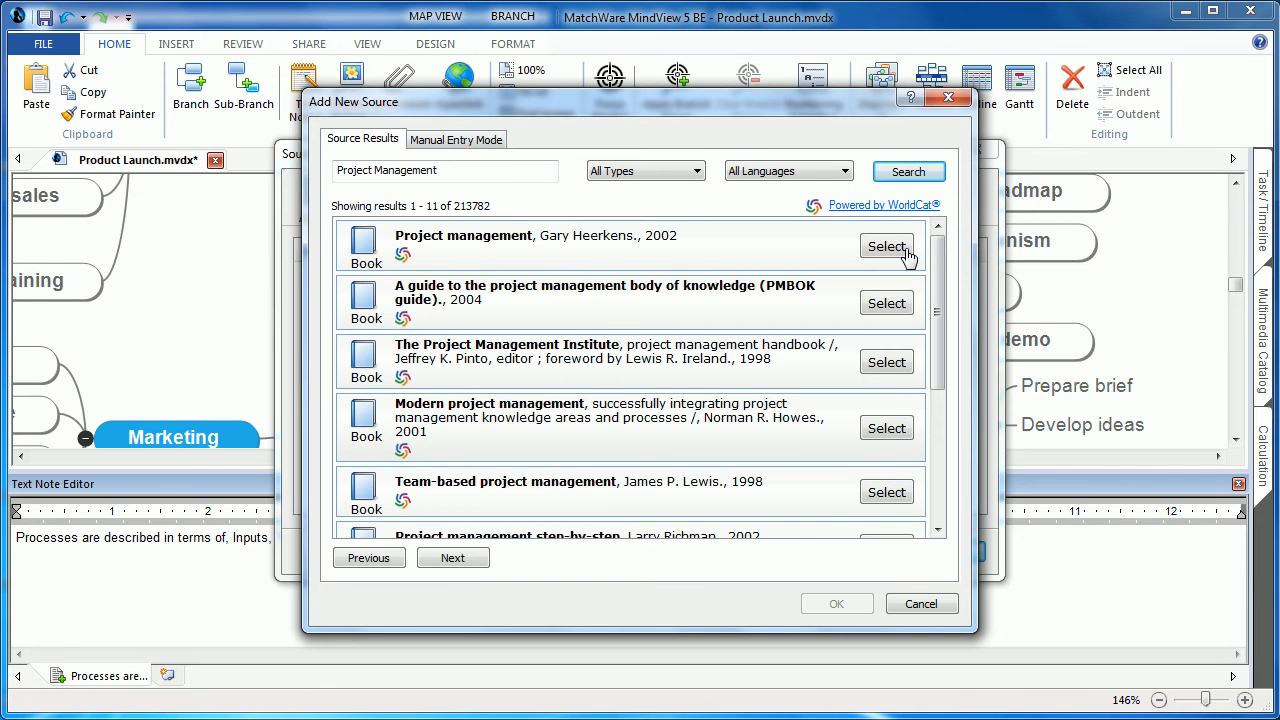
{"action": "left_click", "coordinate": [886, 246]}
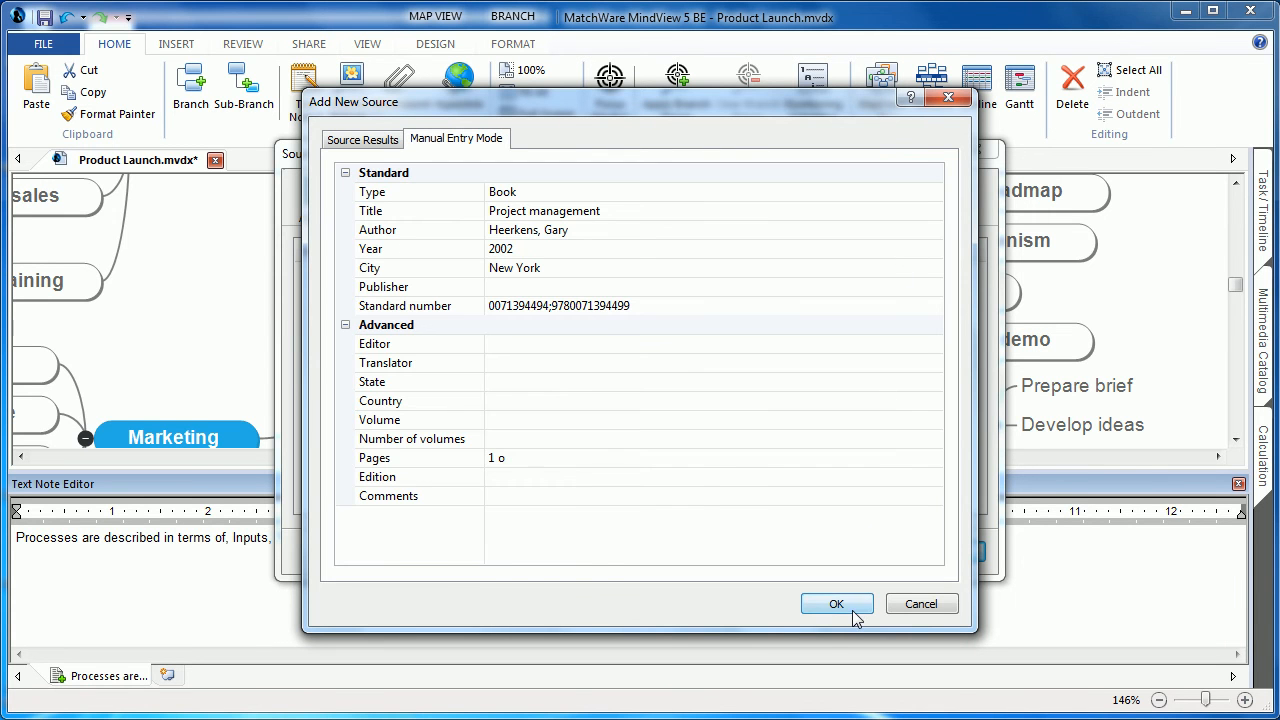
{"action": "left_click", "coordinate": [836, 603]}
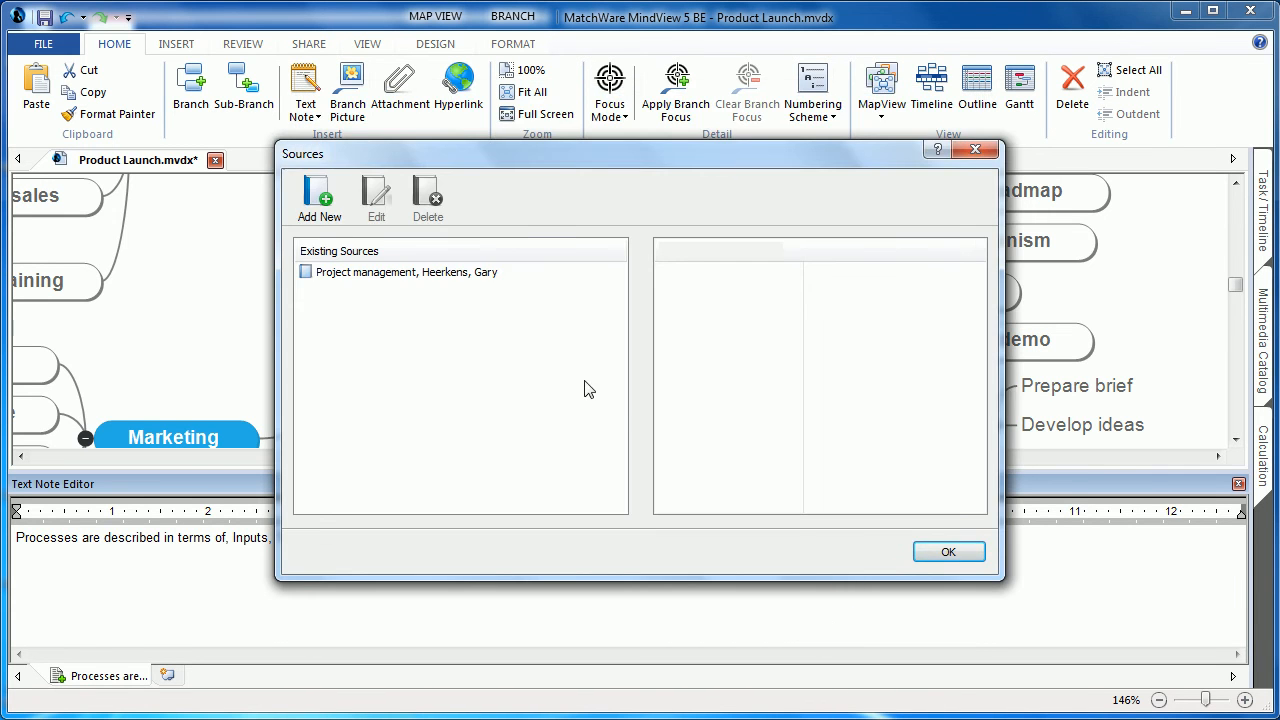
{"action": "mouse_move", "coordinate": [445, 293]}
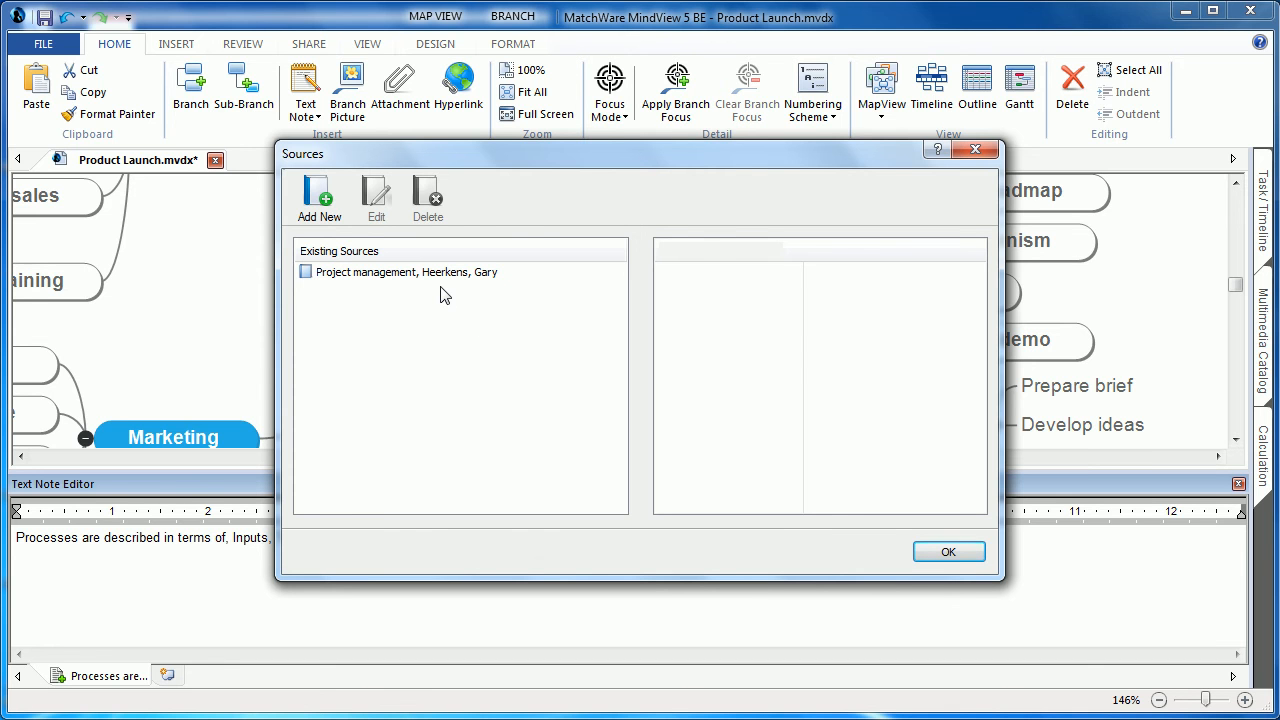
{"action": "left_click", "coordinate": [948, 551]}
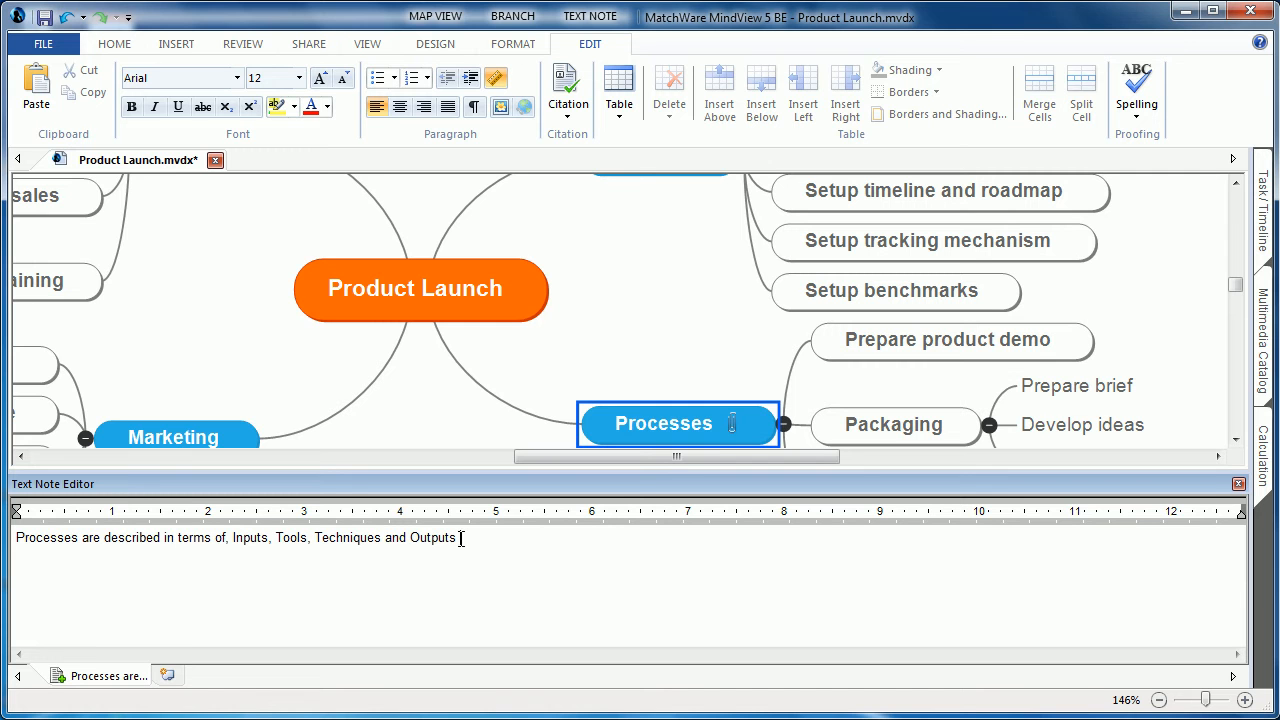
Step: Insert a citation to the Project management book, page 25, into the Processes note
{"action": "left_click", "coordinate": [567, 95]}
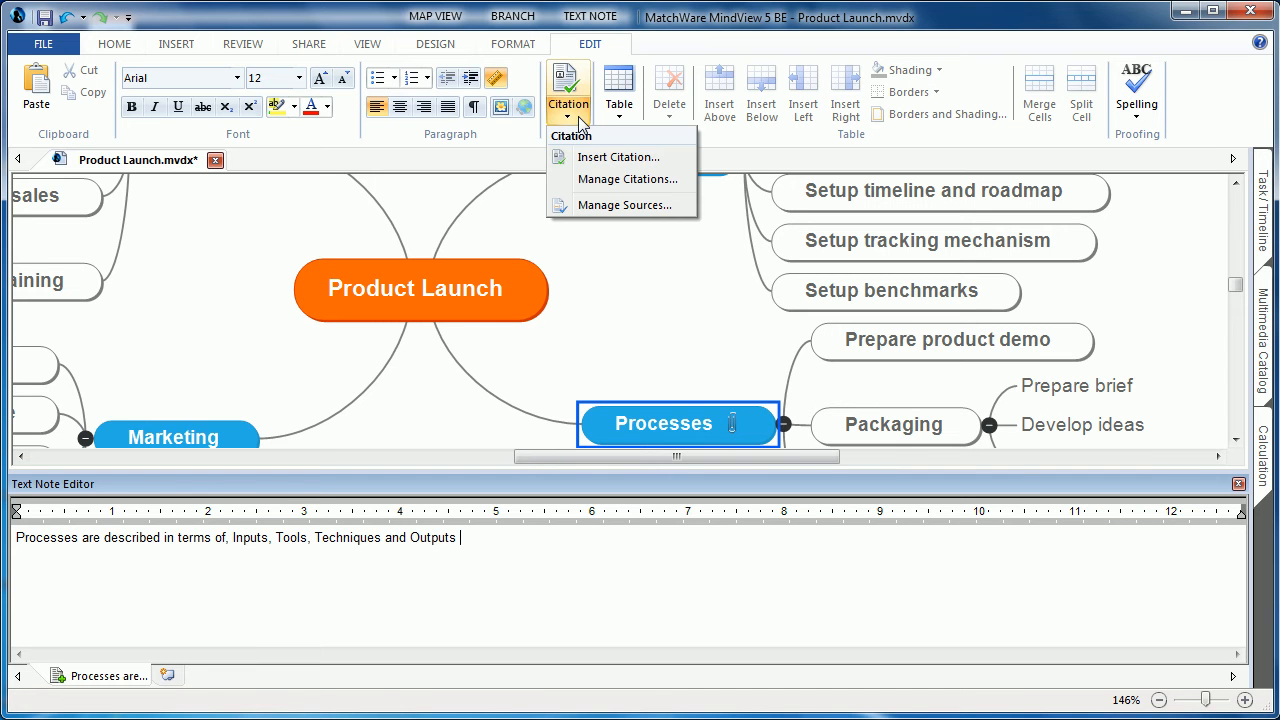
{"action": "mouse_move", "coordinate": [619, 157]}
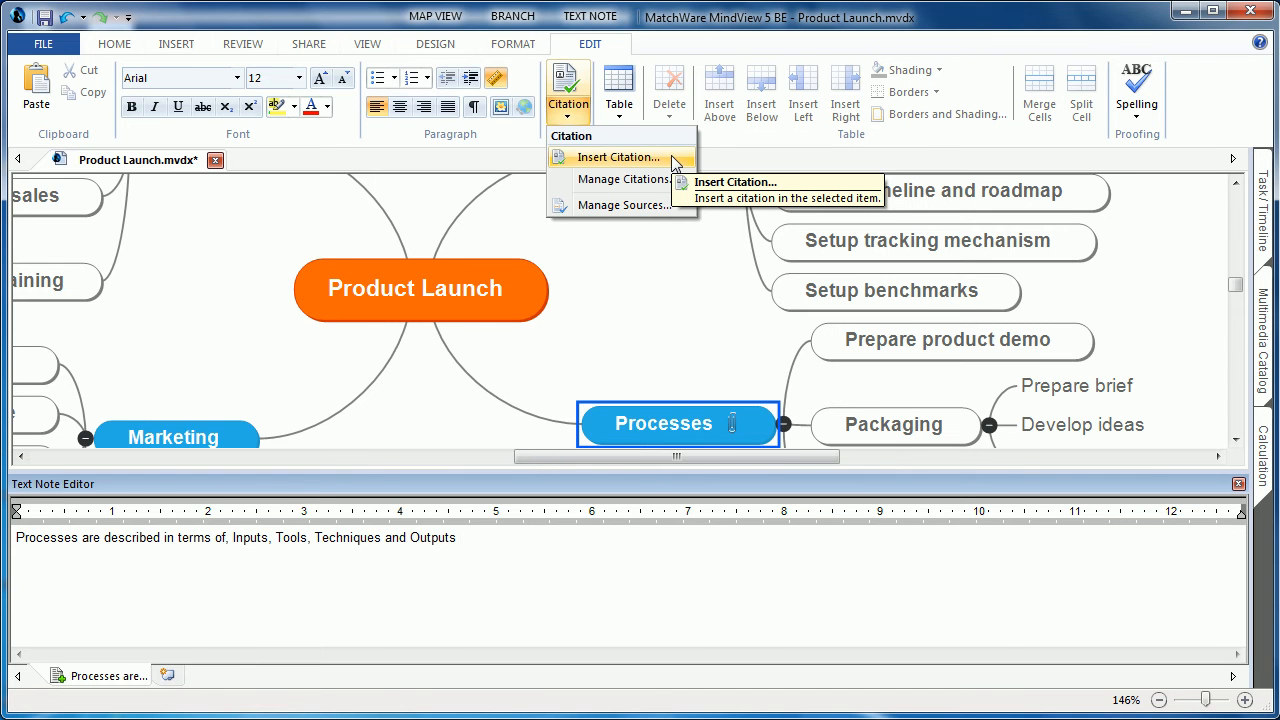
{"action": "left_click", "coordinate": [613, 156]}
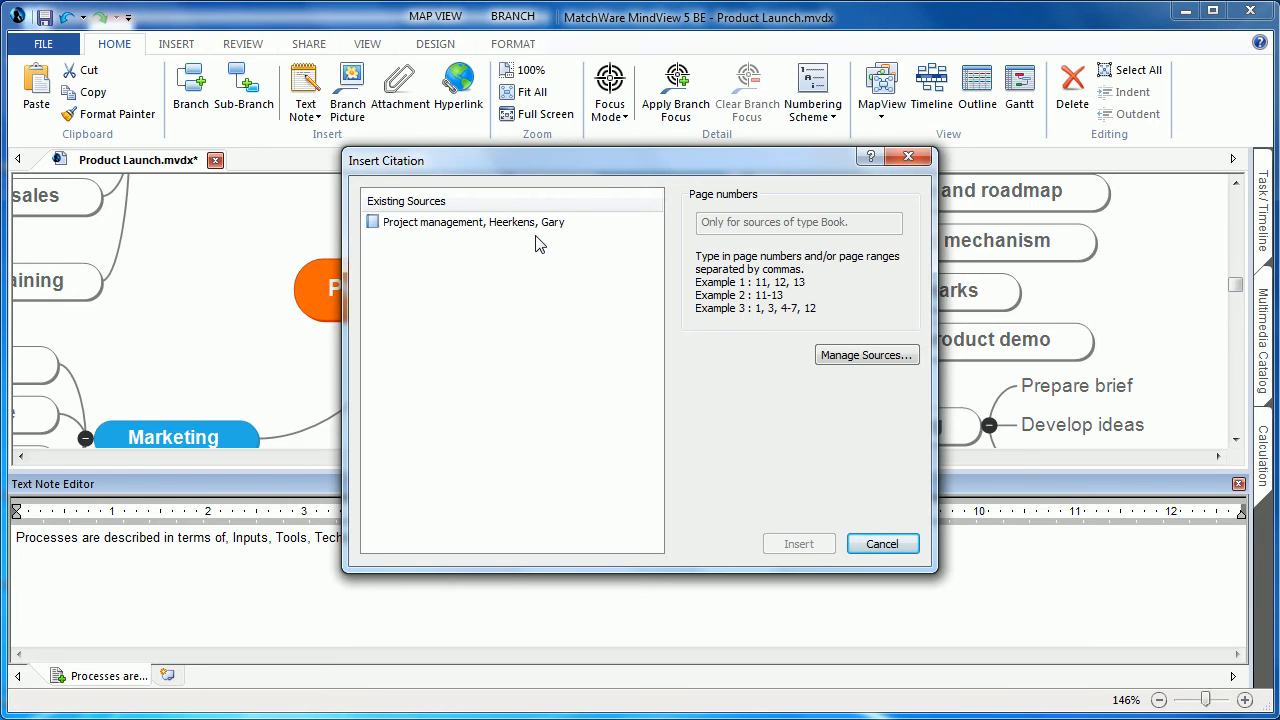
{"action": "left_click", "coordinate": [472, 222]}
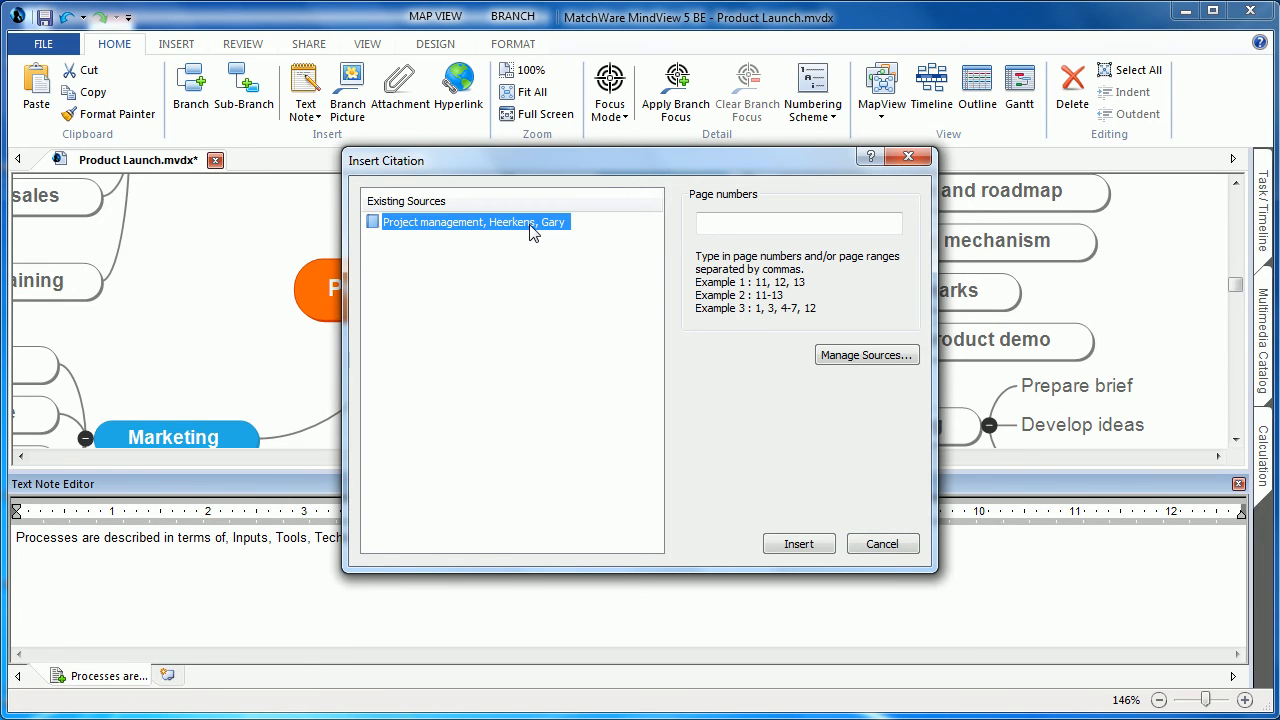
{"action": "type", "text": "2"}
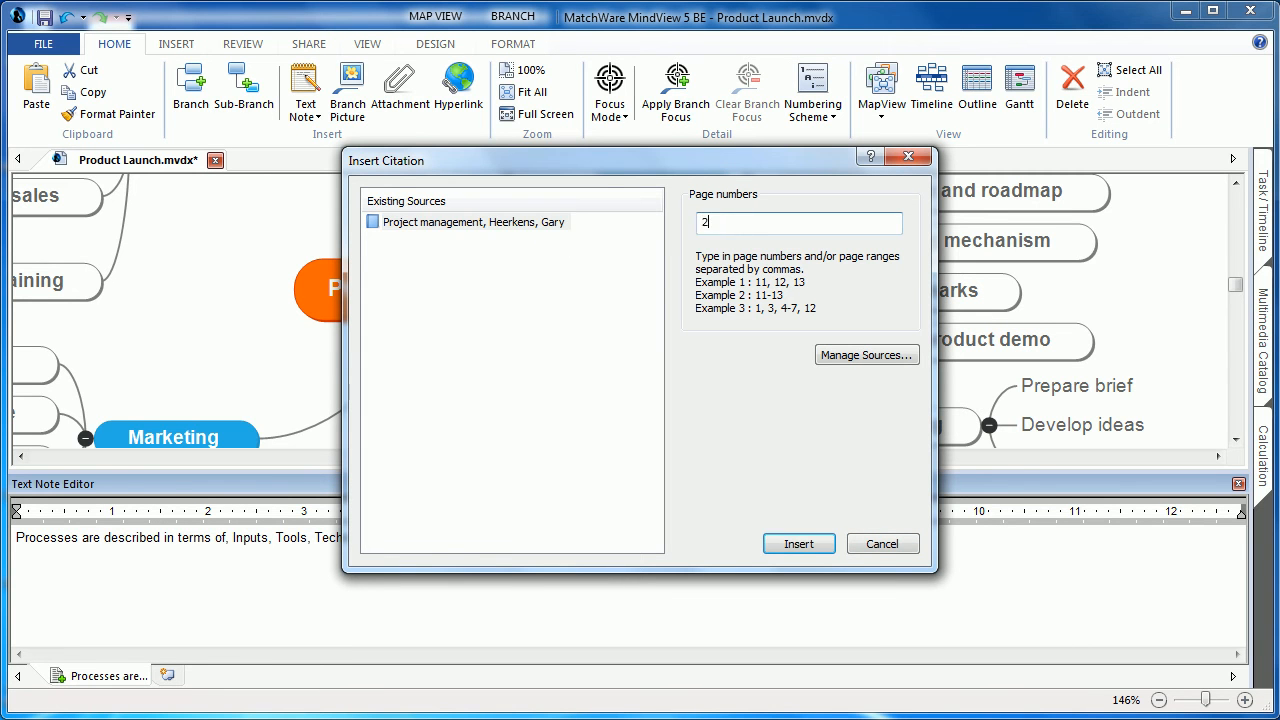
{"action": "type", "text": "5"}
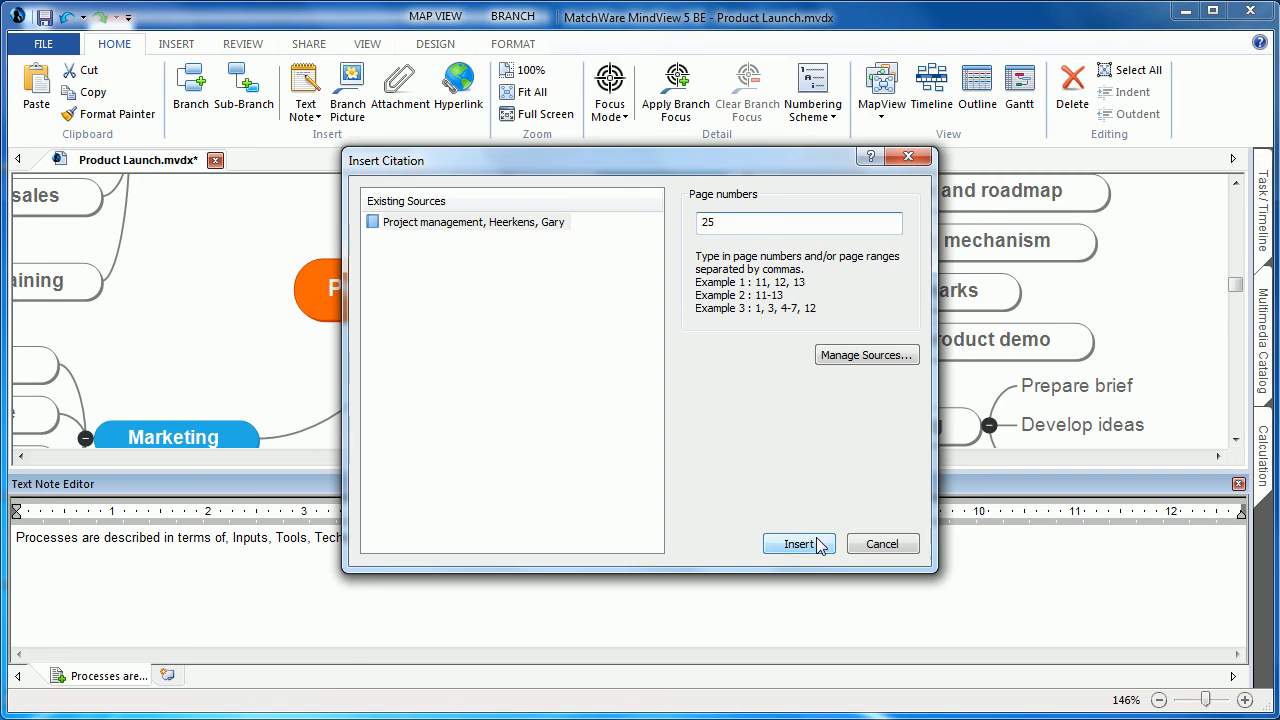
{"action": "left_click", "coordinate": [795, 543]}
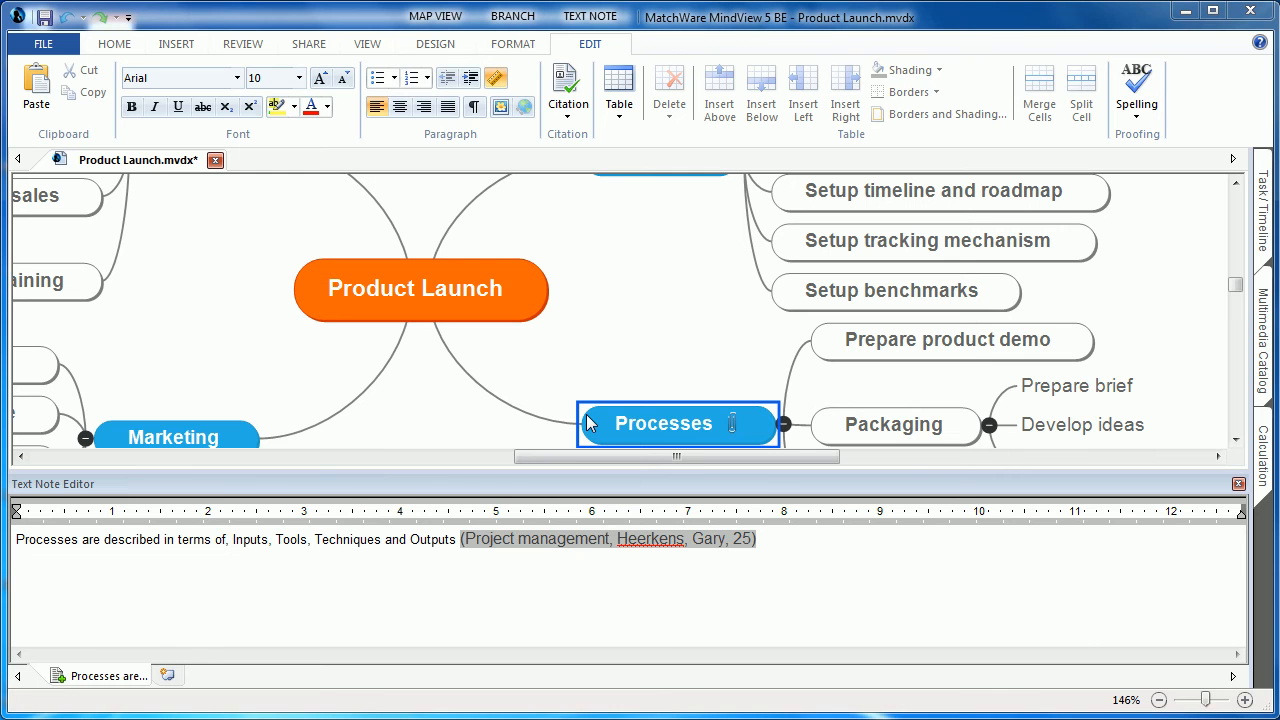
{"action": "mouse_move", "coordinate": [42, 43]}
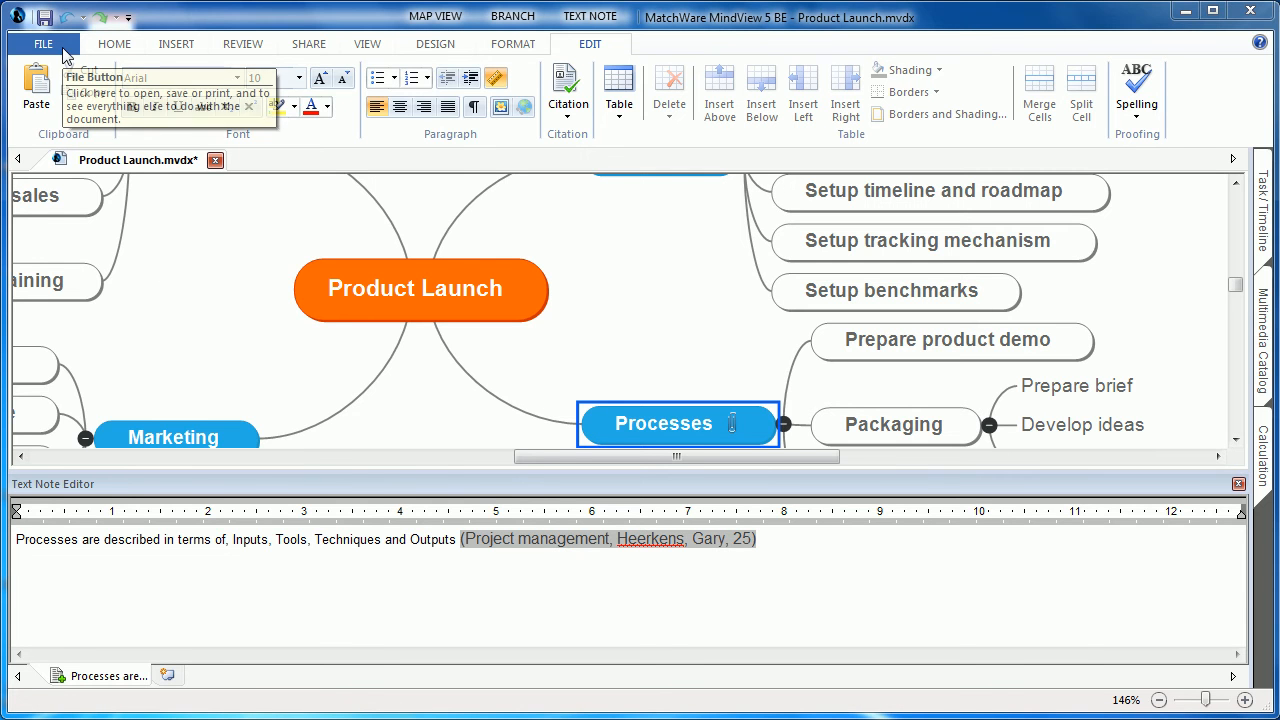
Step: Run the advanced Word export using the APA Style template, producing Product Launch.docm
{"action": "left_click", "coordinate": [42, 46]}
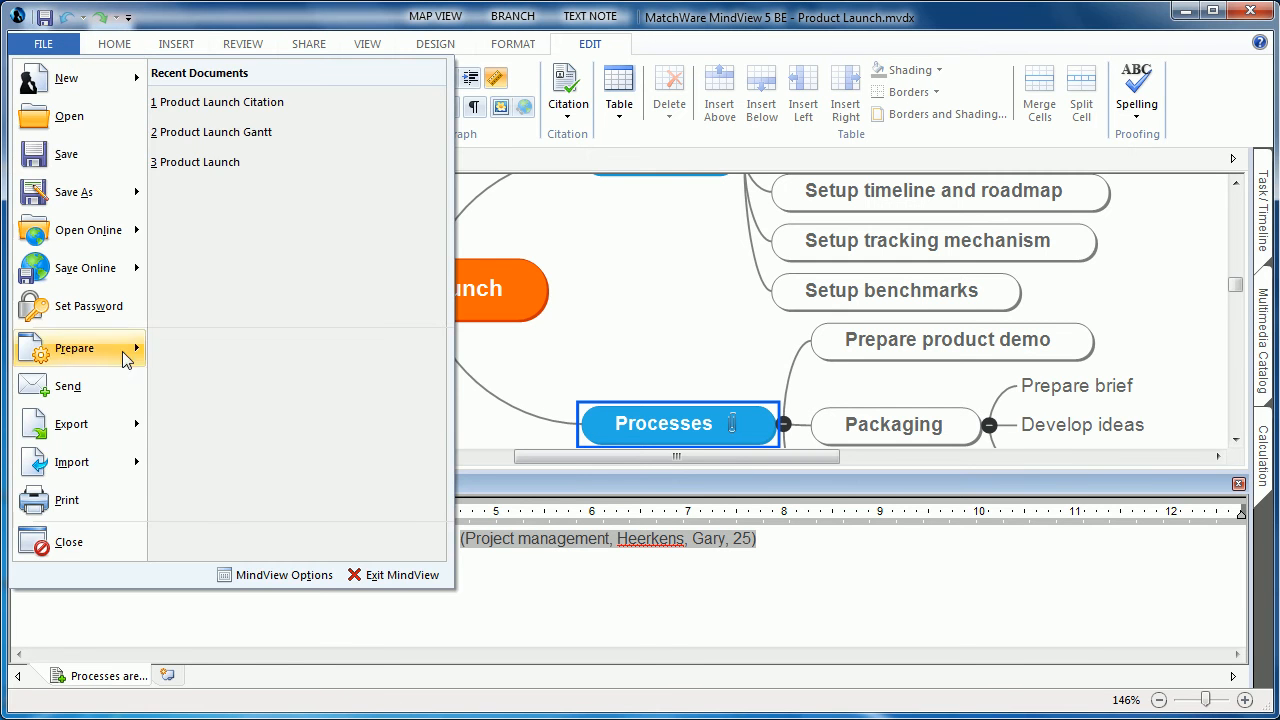
{"action": "left_click", "coordinate": [71, 424]}
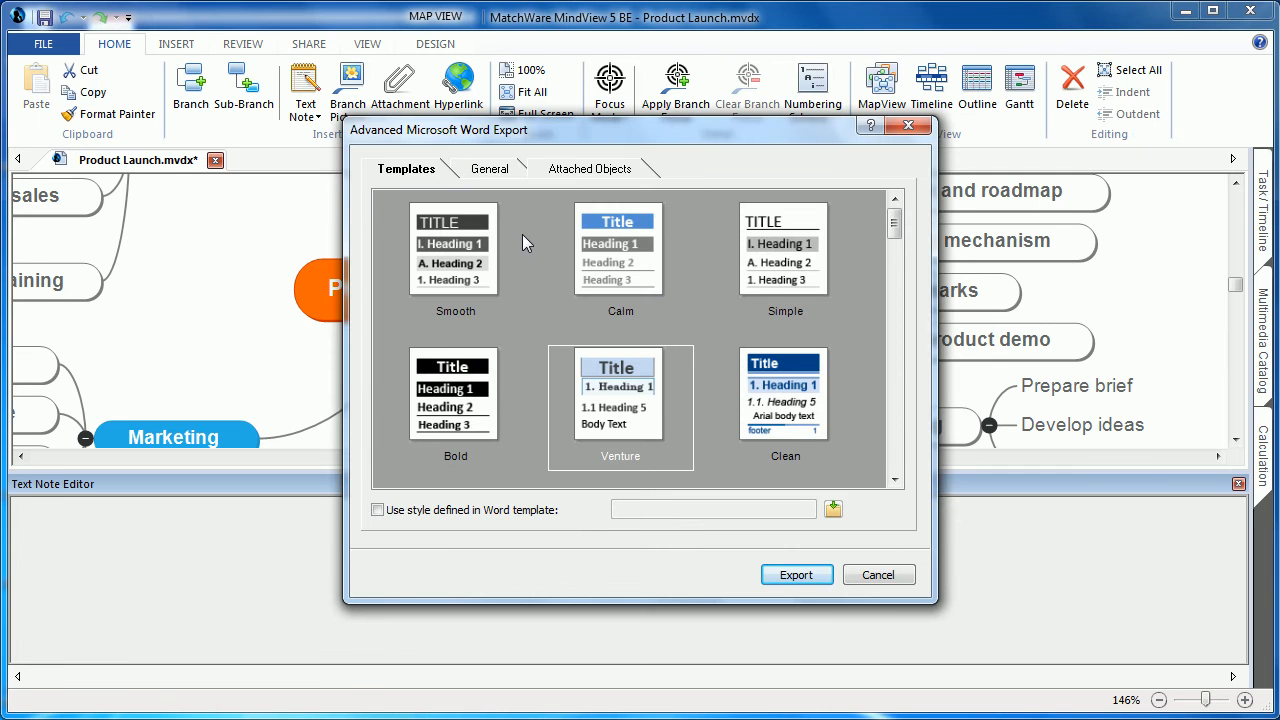
{"action": "mouse_move", "coordinate": [862, 280]}
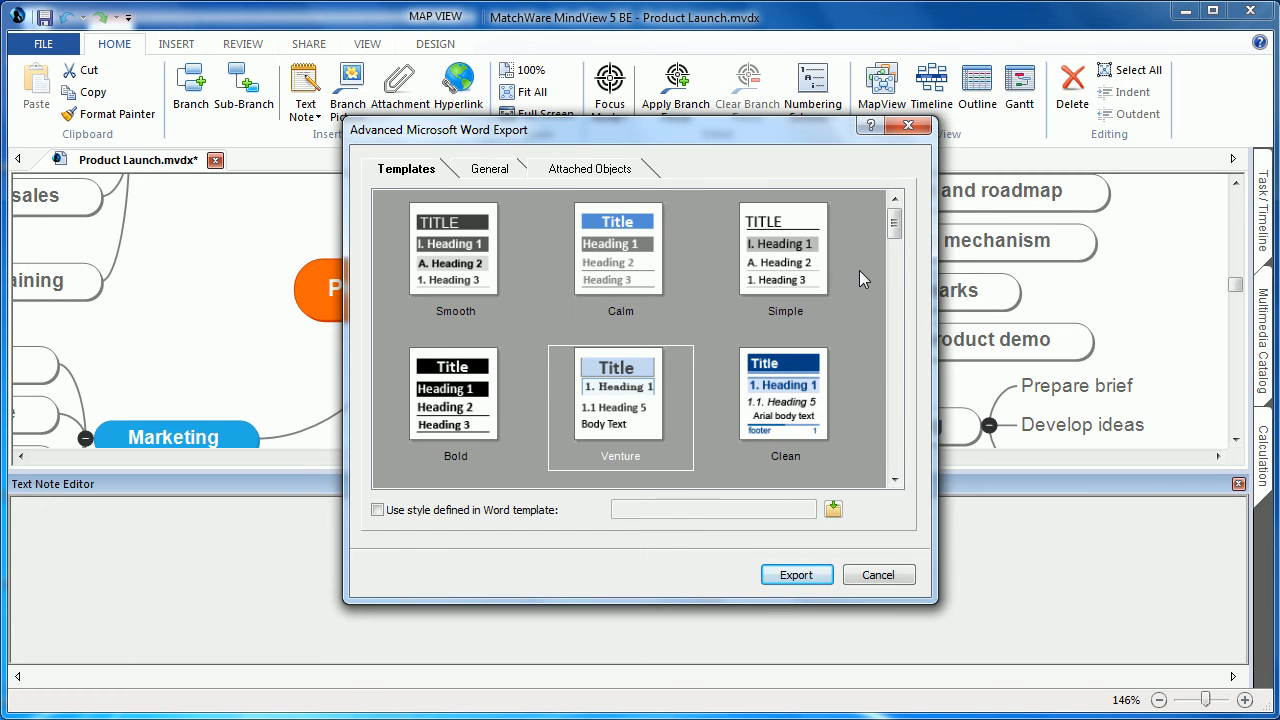
{"action": "left_click", "coordinate": [893, 480]}
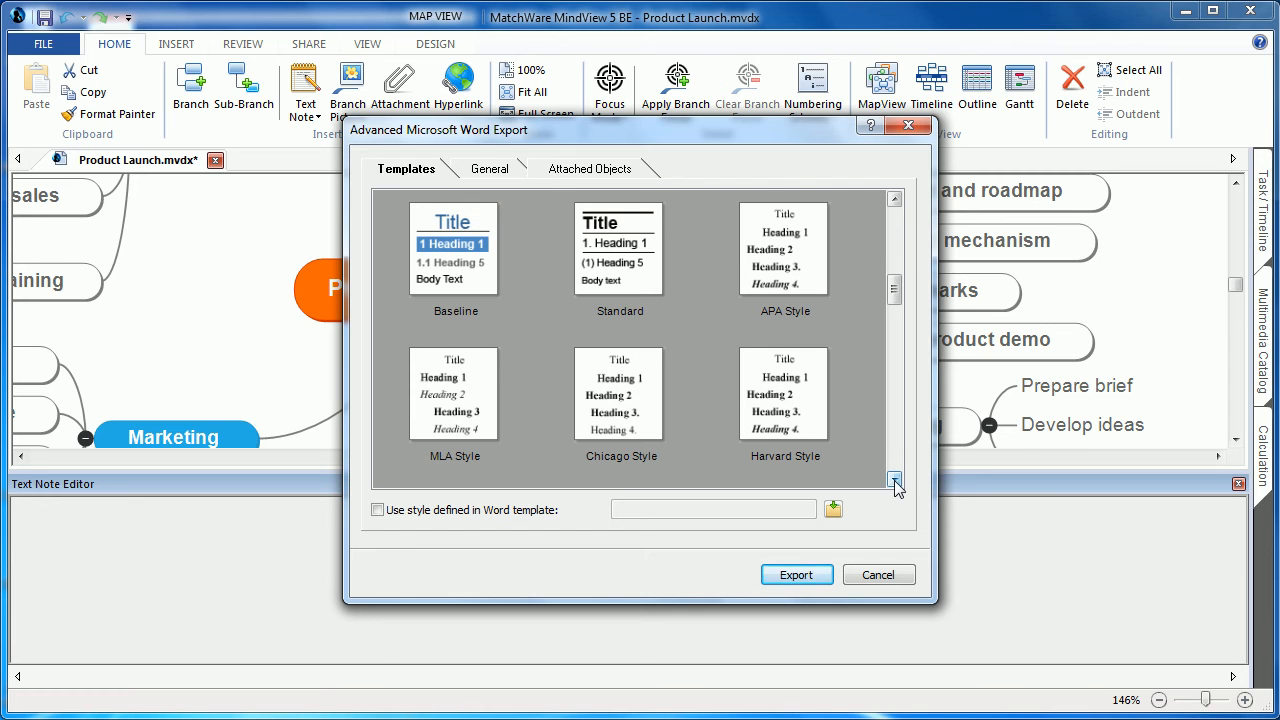
{"action": "mouse_move", "coordinate": [493, 388]}
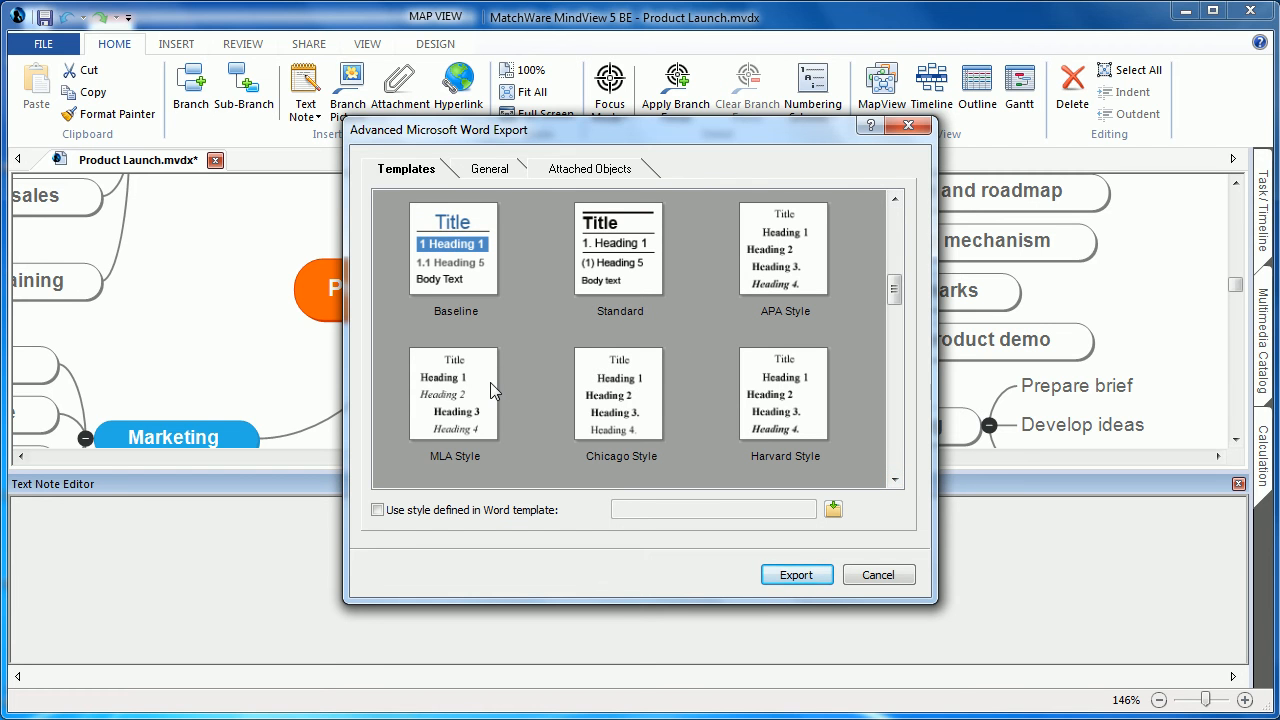
{"action": "mouse_move", "coordinate": [784, 411]}
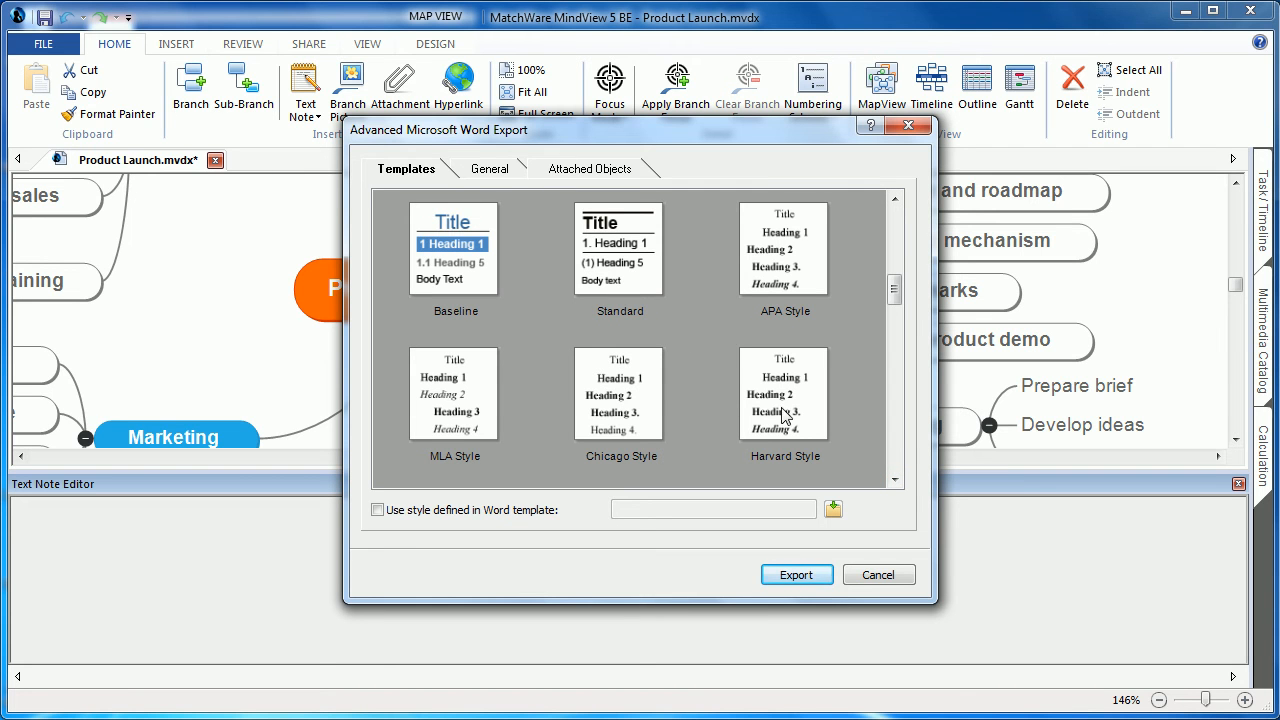
{"action": "mouse_move", "coordinate": [824, 297]}
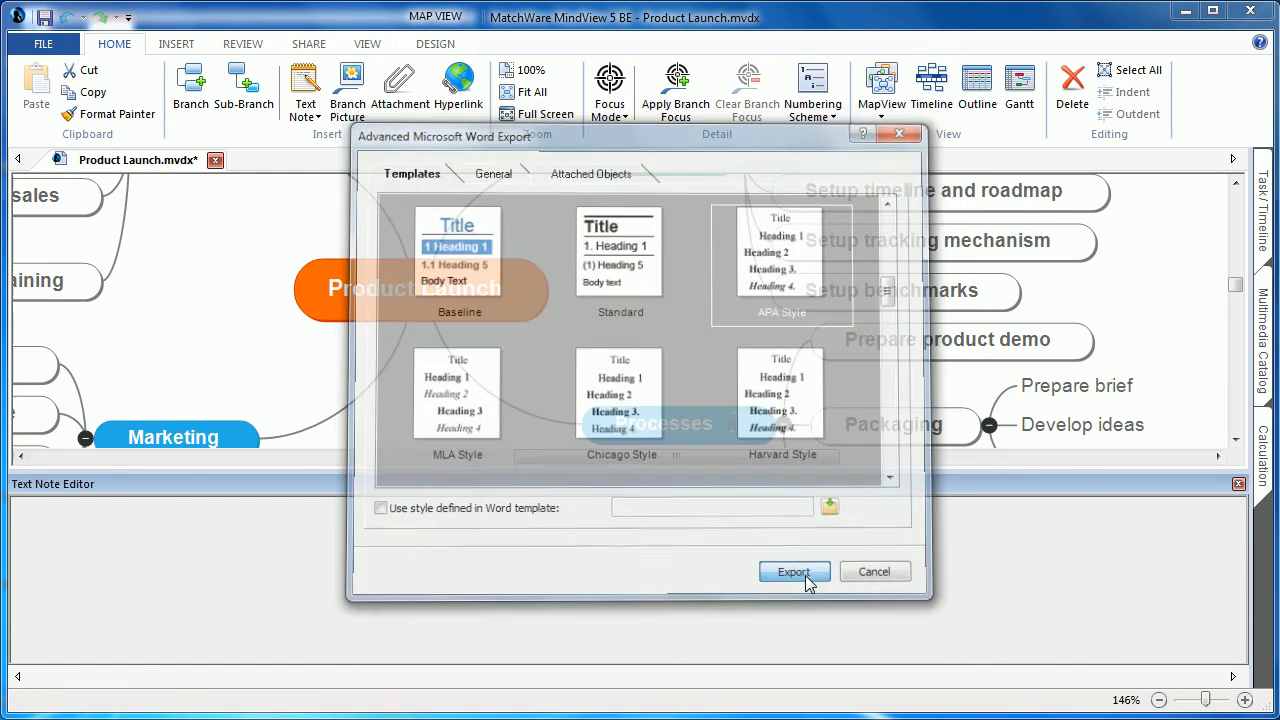
{"action": "left_click", "coordinate": [793, 571]}
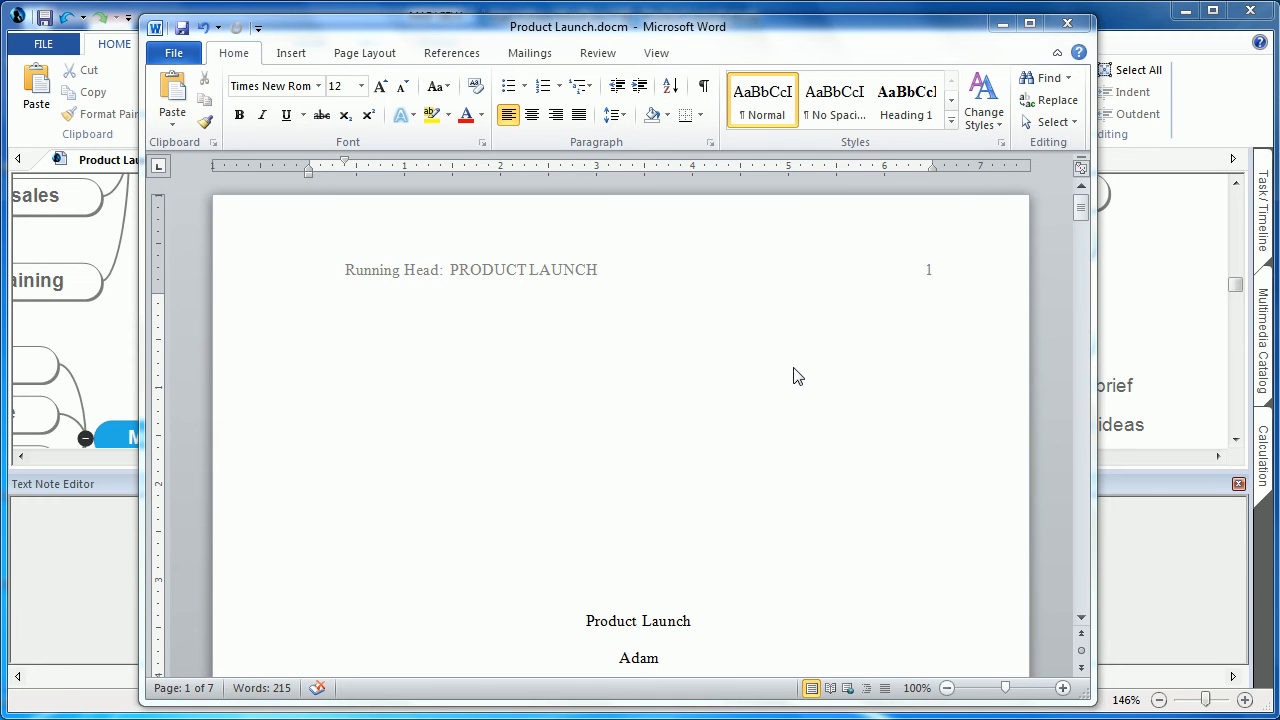
{"action": "mouse_move", "coordinate": [660, 279]}
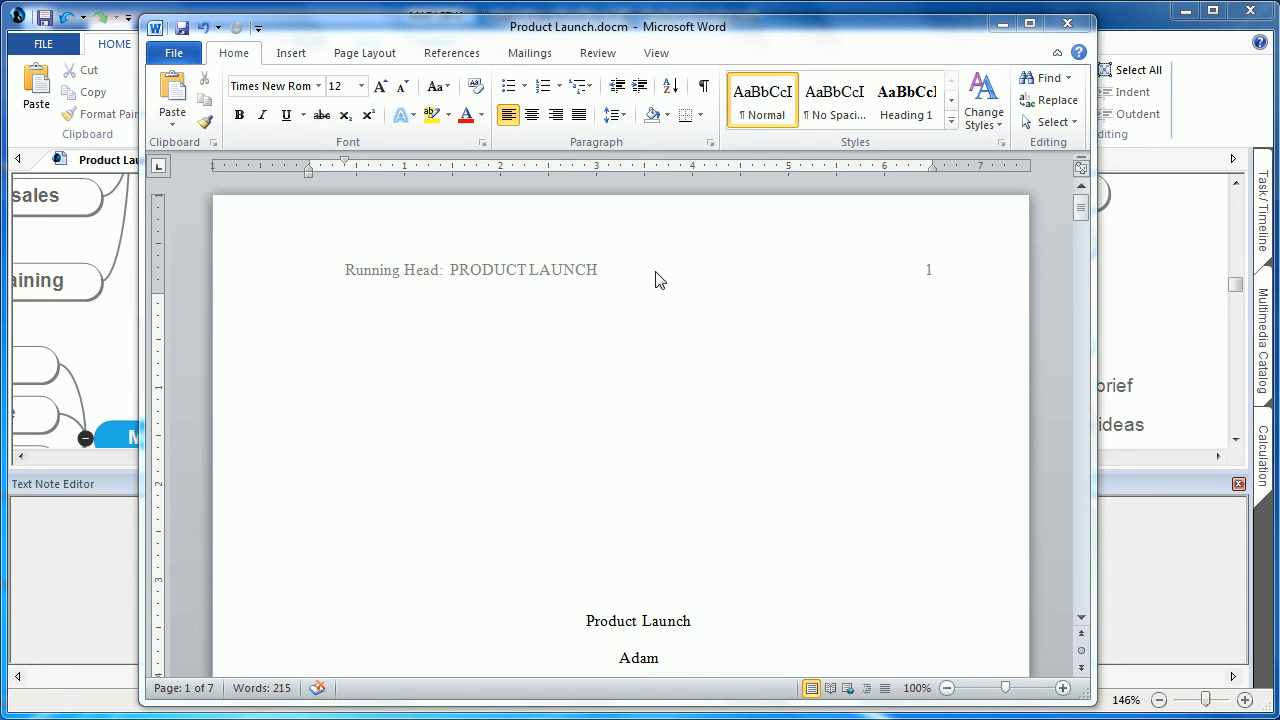
{"action": "mouse_move", "coordinate": [780, 470]}
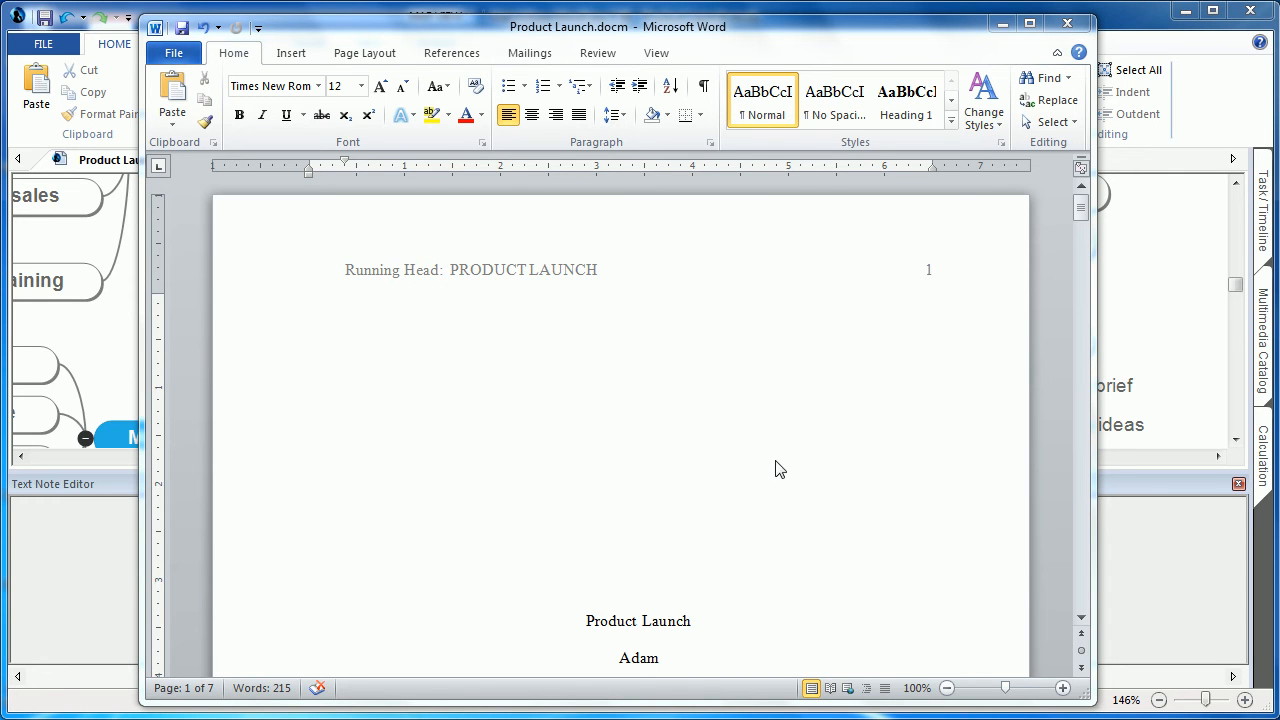
{"action": "mouse_move", "coordinate": [595, 492]}
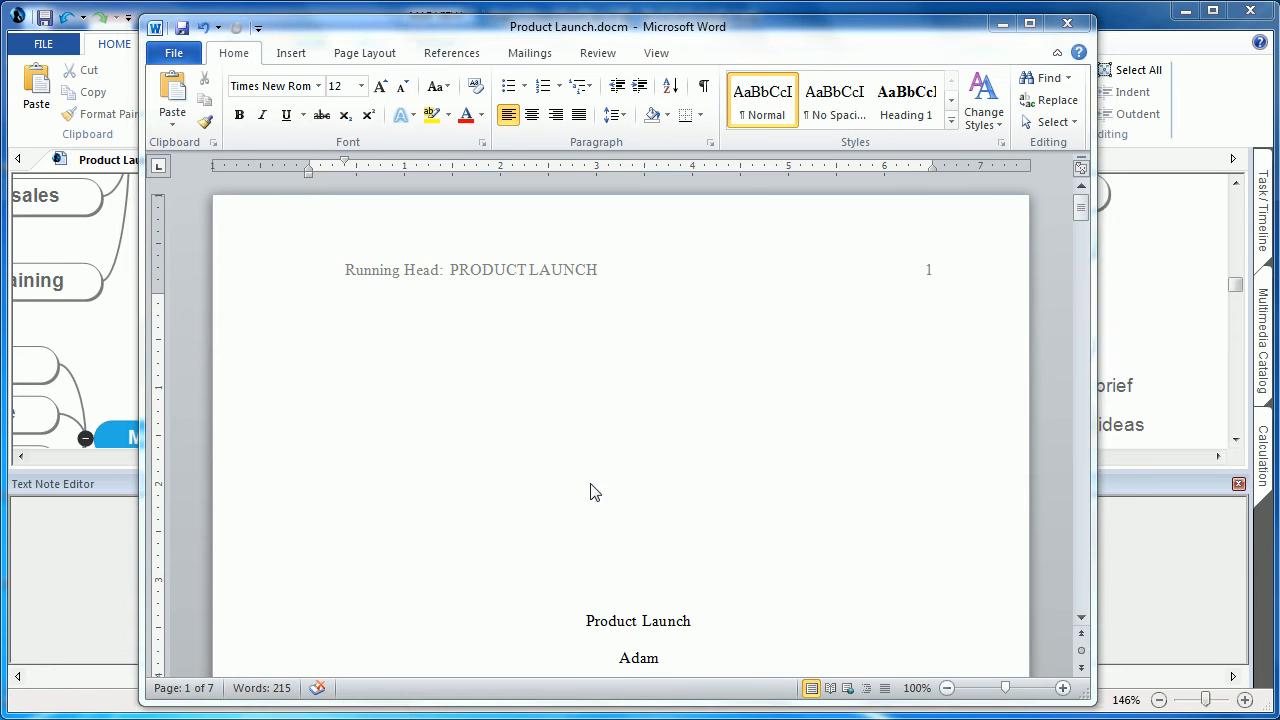
{"action": "scroll", "scroll_direction": "down", "scroll_amount": 3}
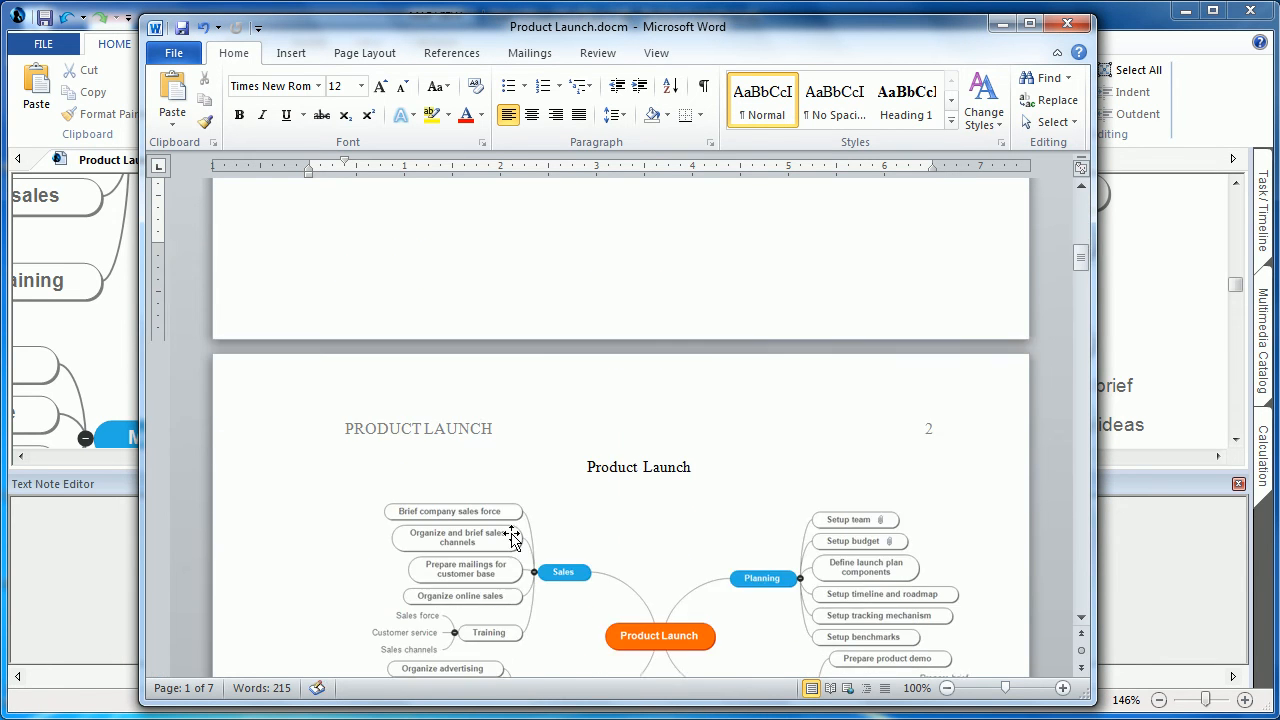
{"action": "scroll", "scroll_direction": "down", "scroll_amount": 3}
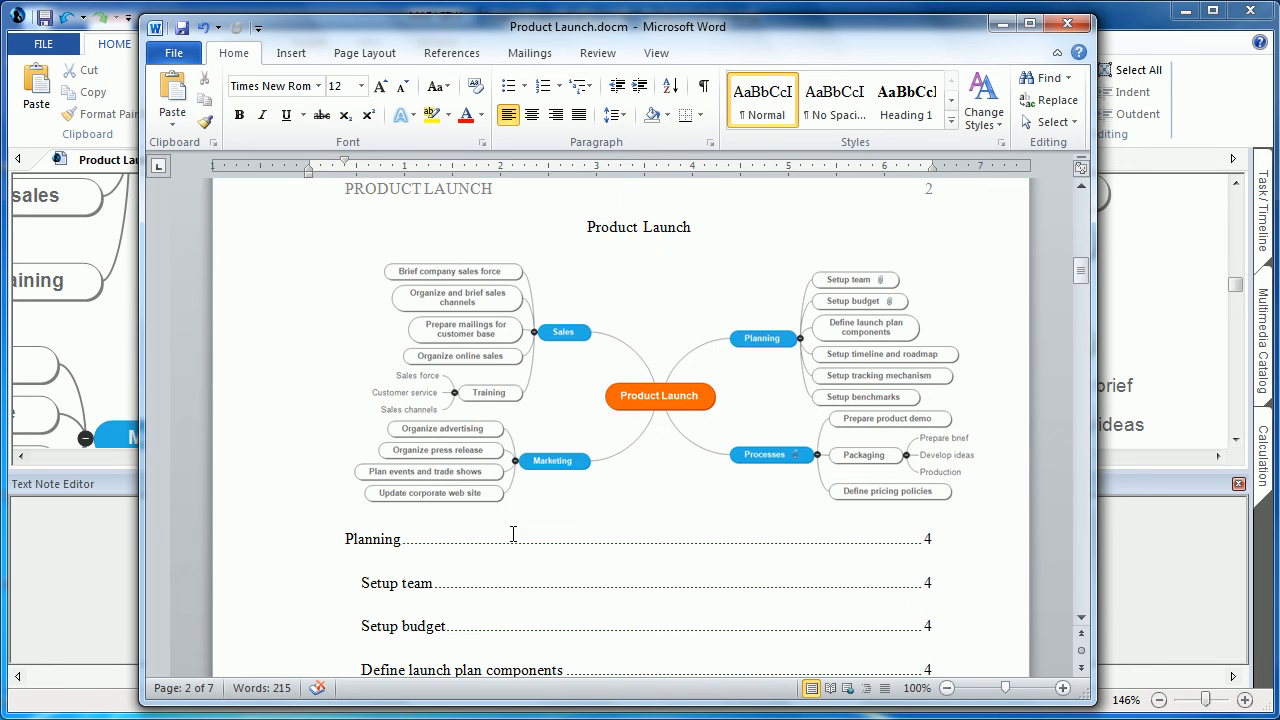
{"action": "scroll", "scroll_direction": "down", "scroll_amount": 3}
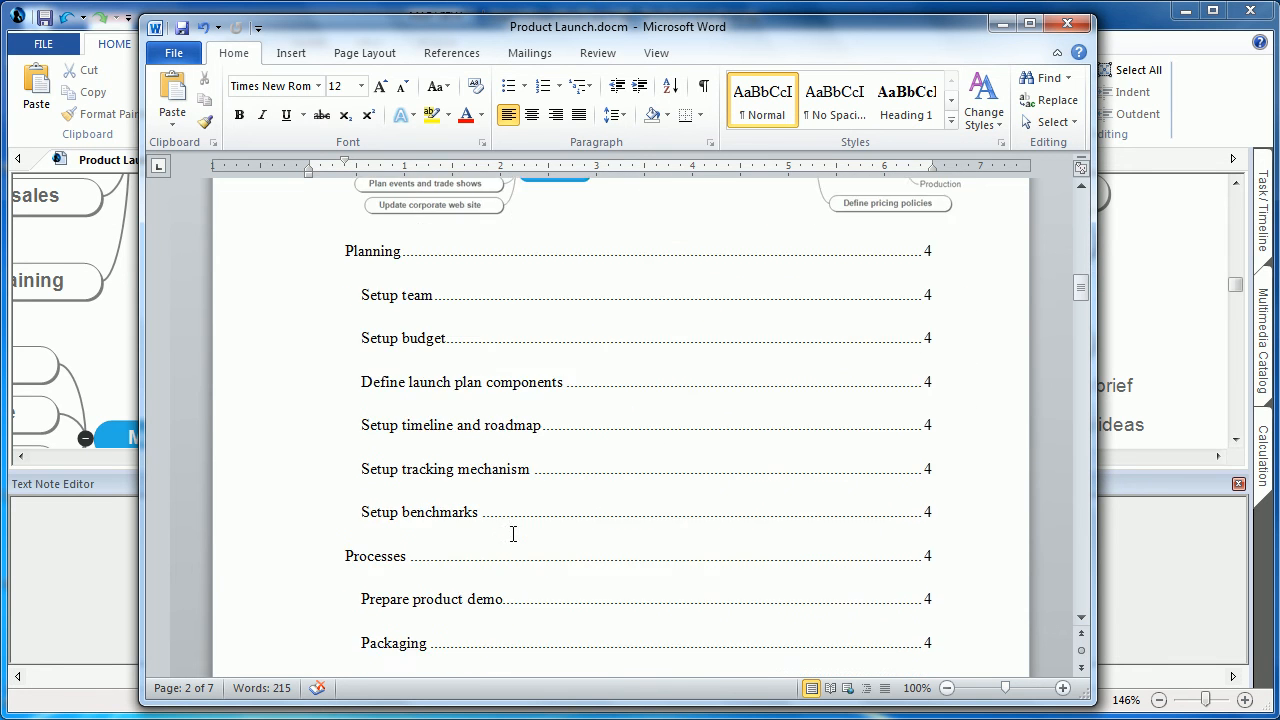
{"action": "scroll", "scroll_direction": "down", "scroll_amount": 3}
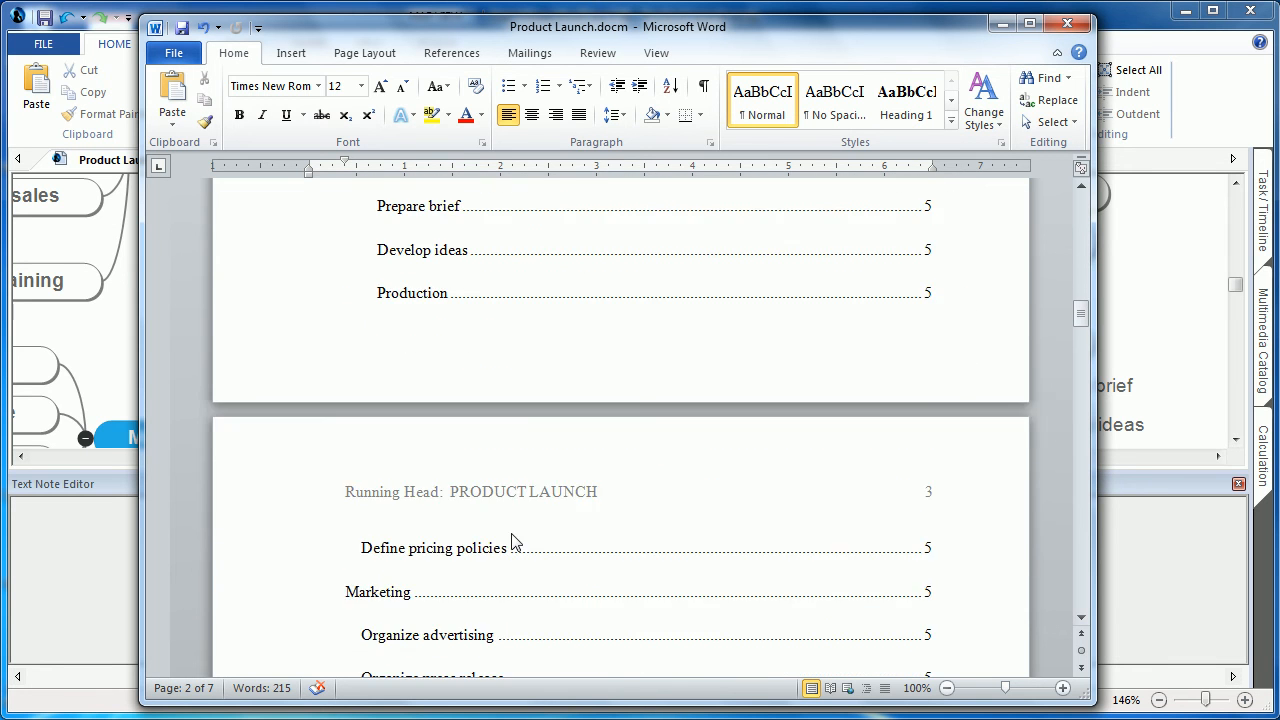
{"action": "scroll", "scroll_direction": "down", "scroll_amount": 3}
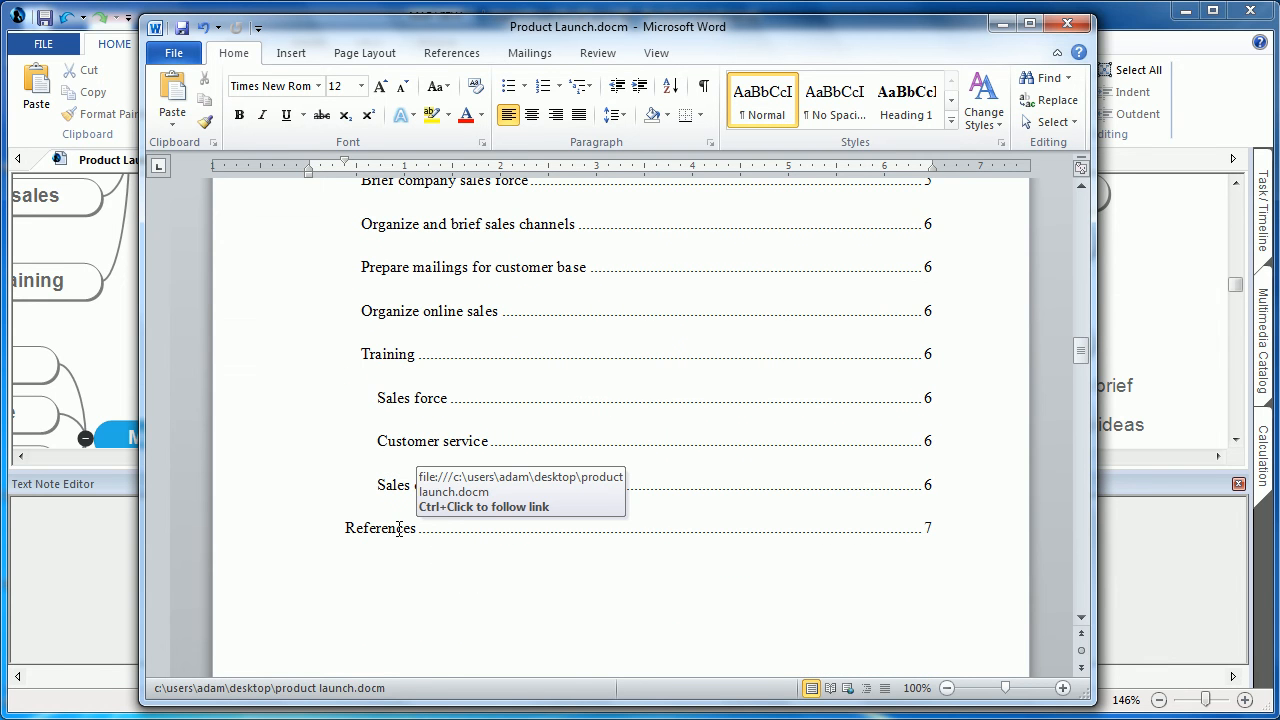
{"action": "left_click", "coordinate": [379, 528]}
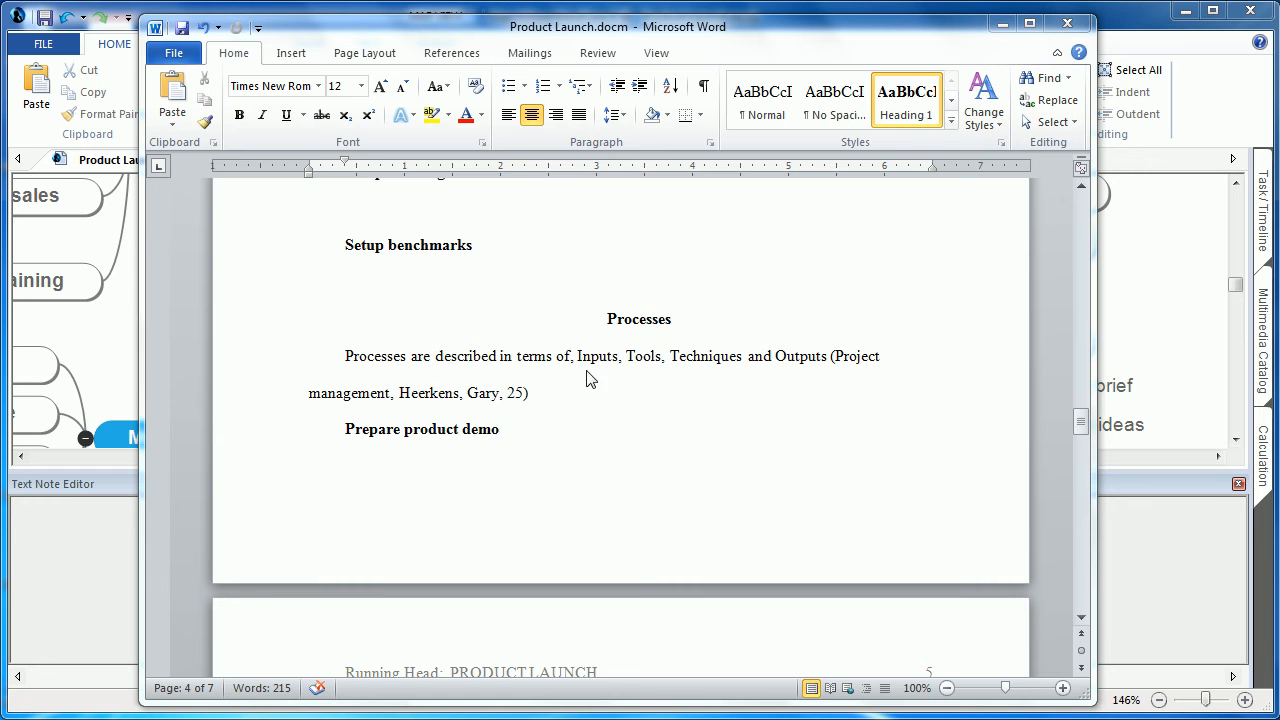
{"action": "mouse_move", "coordinate": [732, 403]}
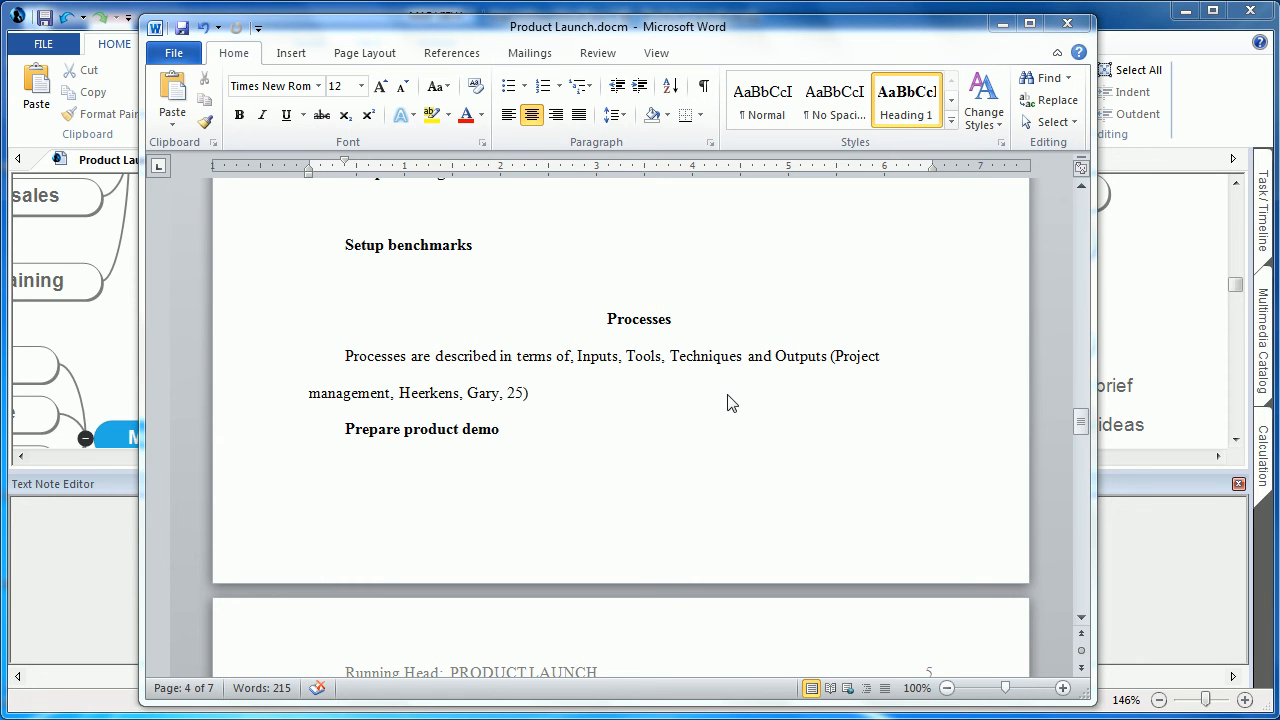
{"action": "mouse_move", "coordinate": [584, 396]}
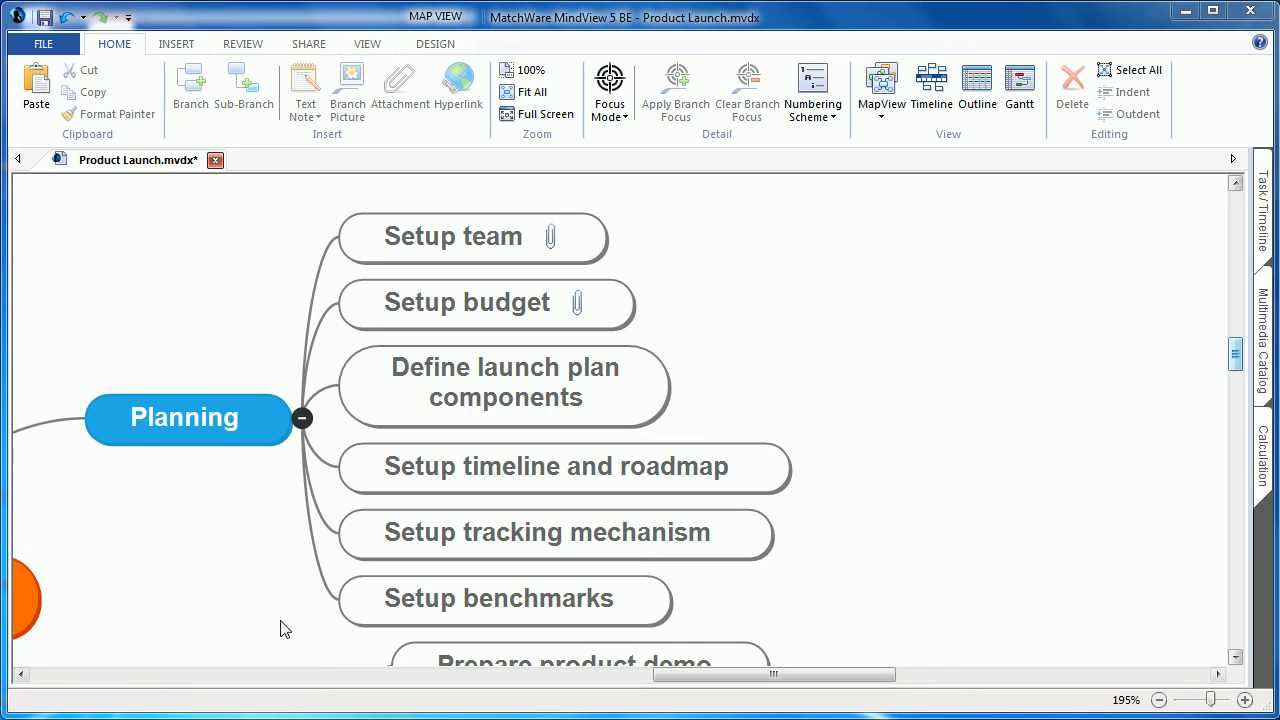
{"action": "left_click", "coordinate": [456, 303]}
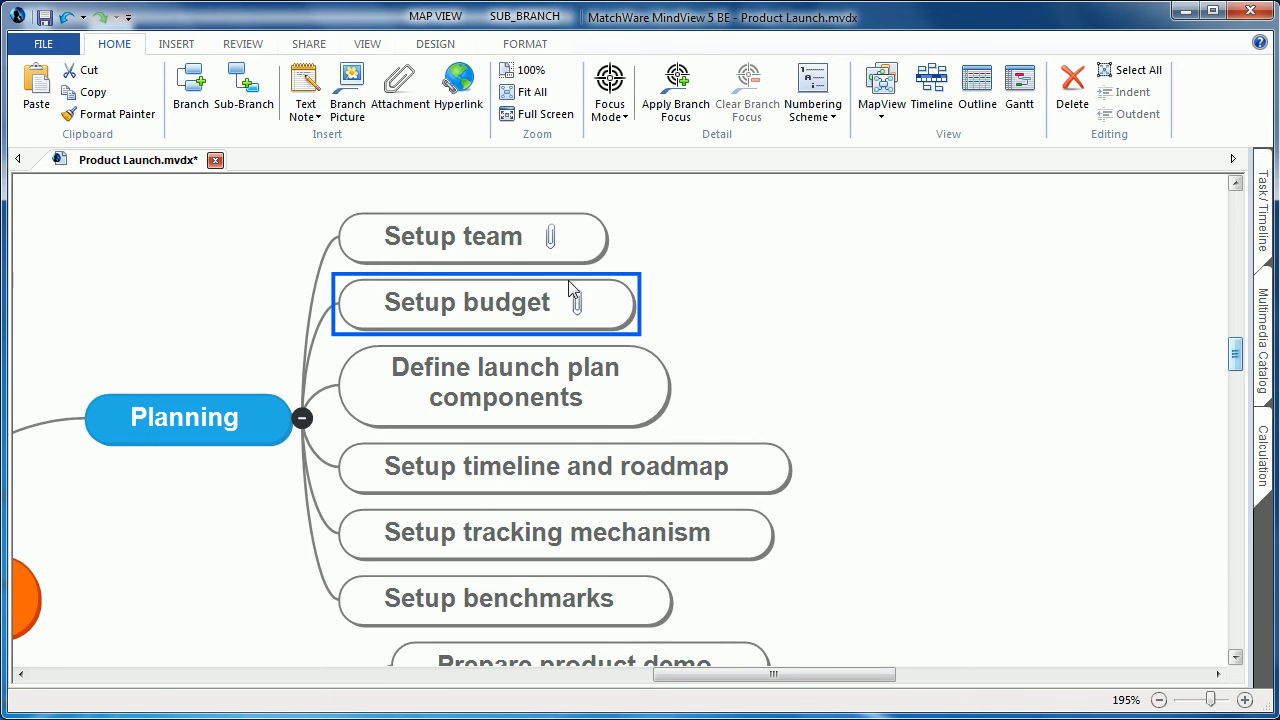
{"action": "mouse_move", "coordinate": [585, 302]}
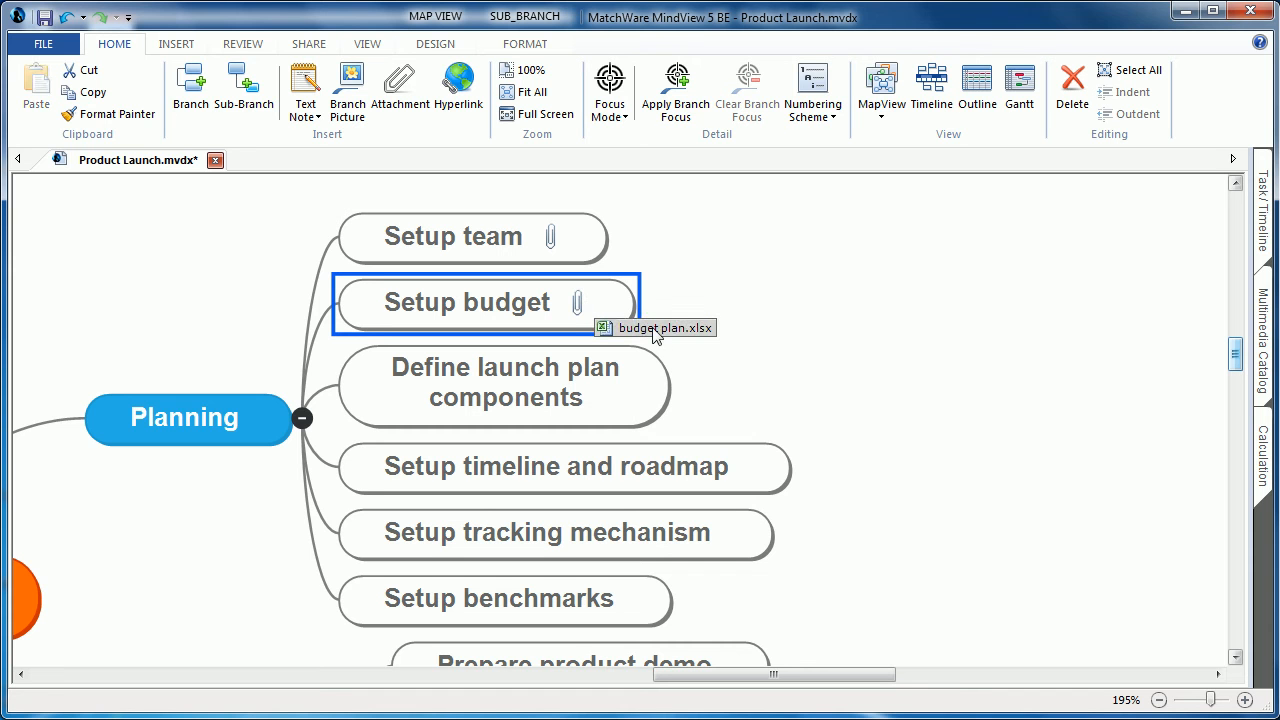
{"action": "mouse_move", "coordinate": [673, 339]}
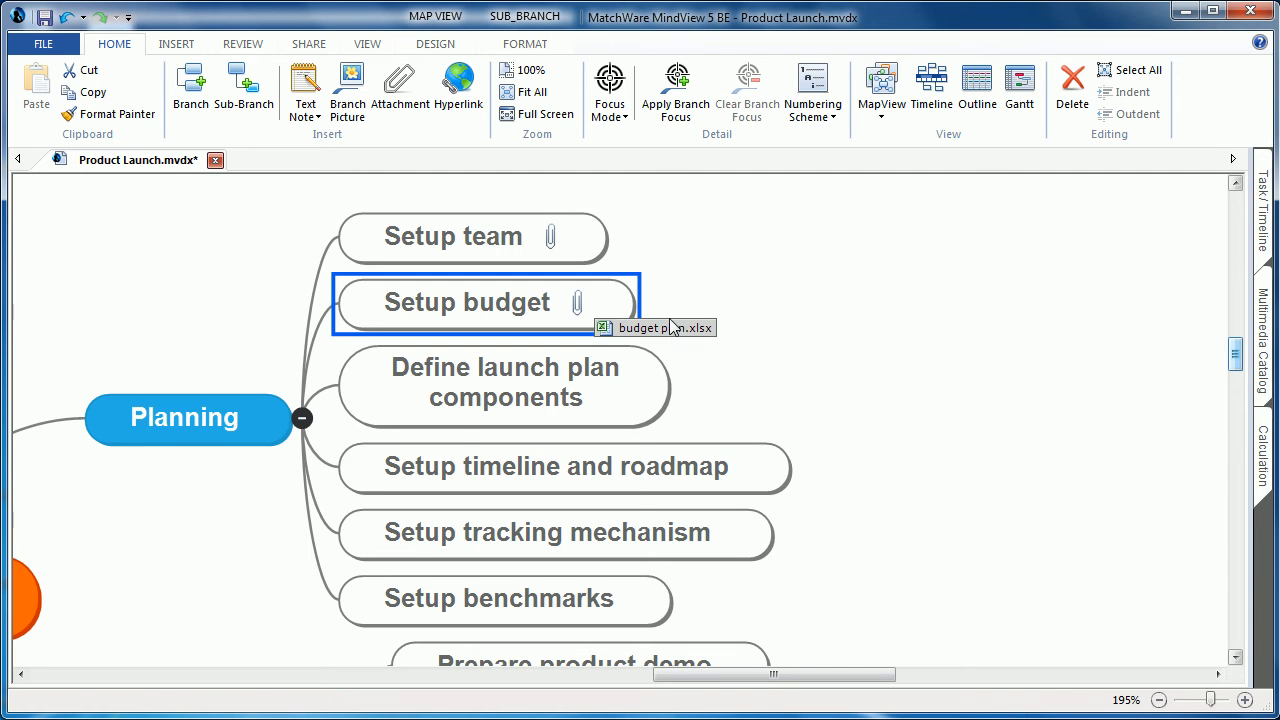
{"action": "mouse_move", "coordinate": [657, 335]}
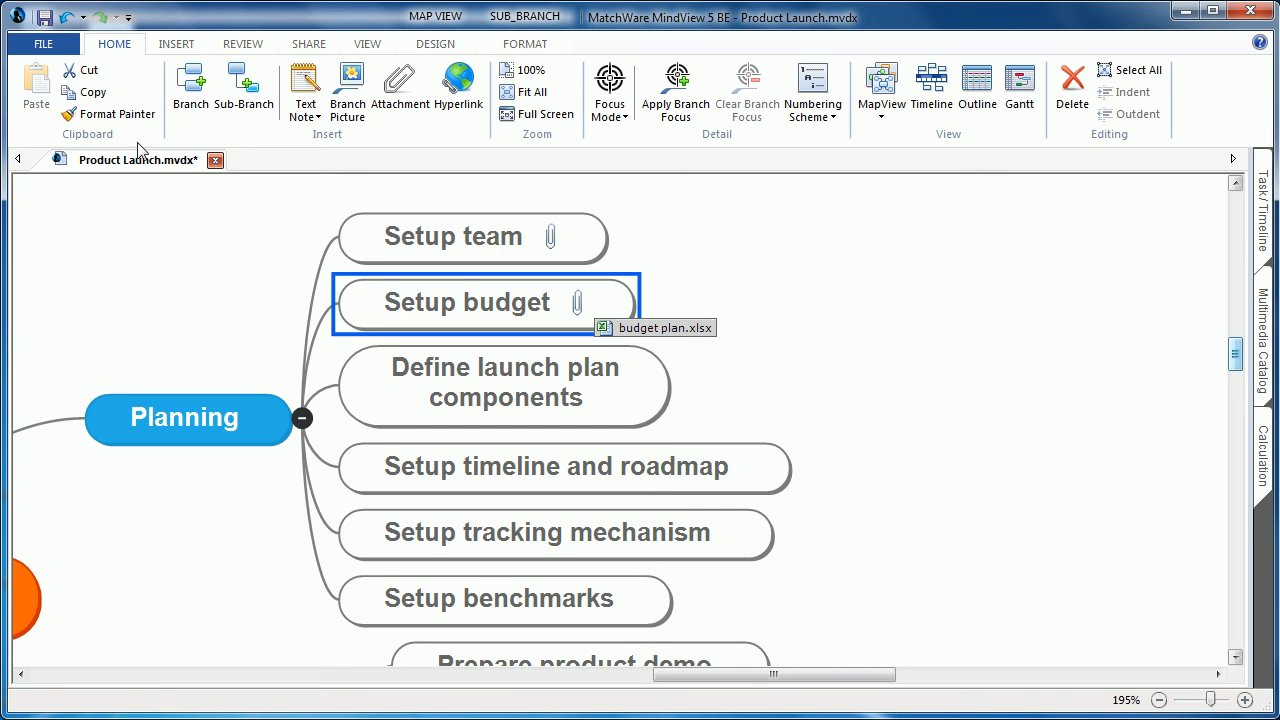
Step: Open the Advanced Word Export settings on Attached Objects, with embedding of Office files enabled
{"action": "left_click", "coordinate": [43, 45]}
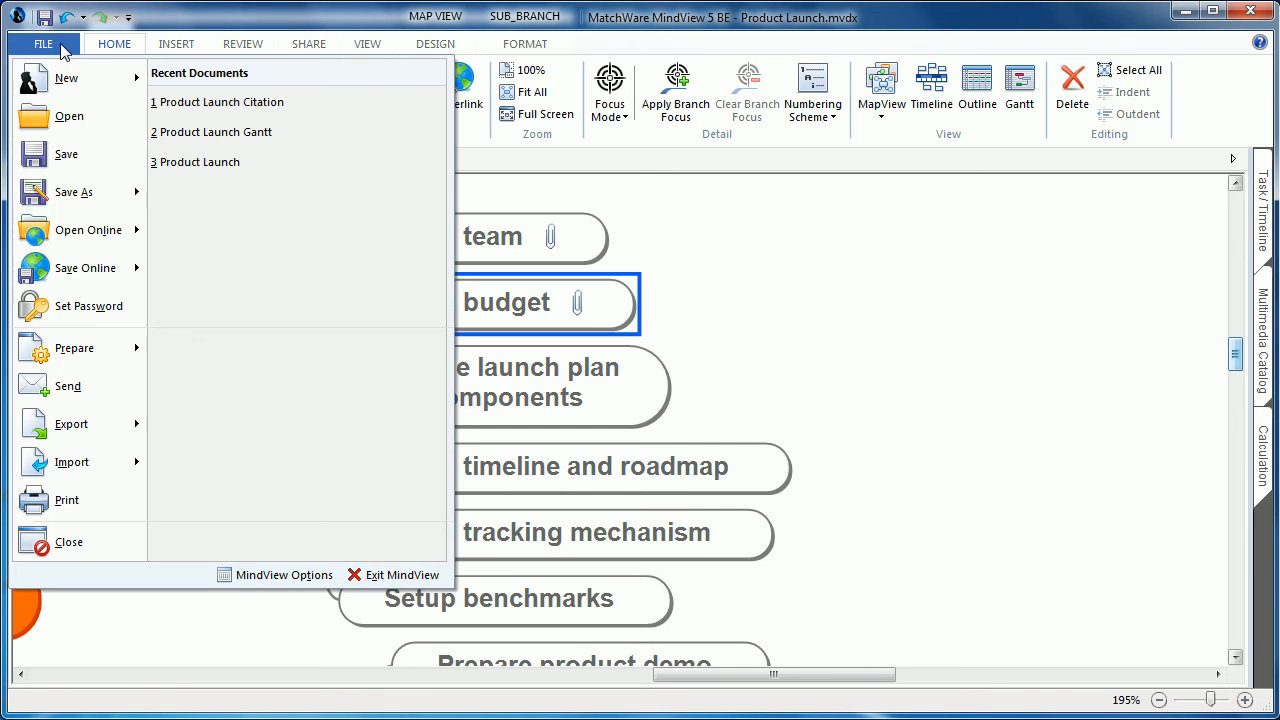
{"action": "left_click", "coordinate": [71, 424]}
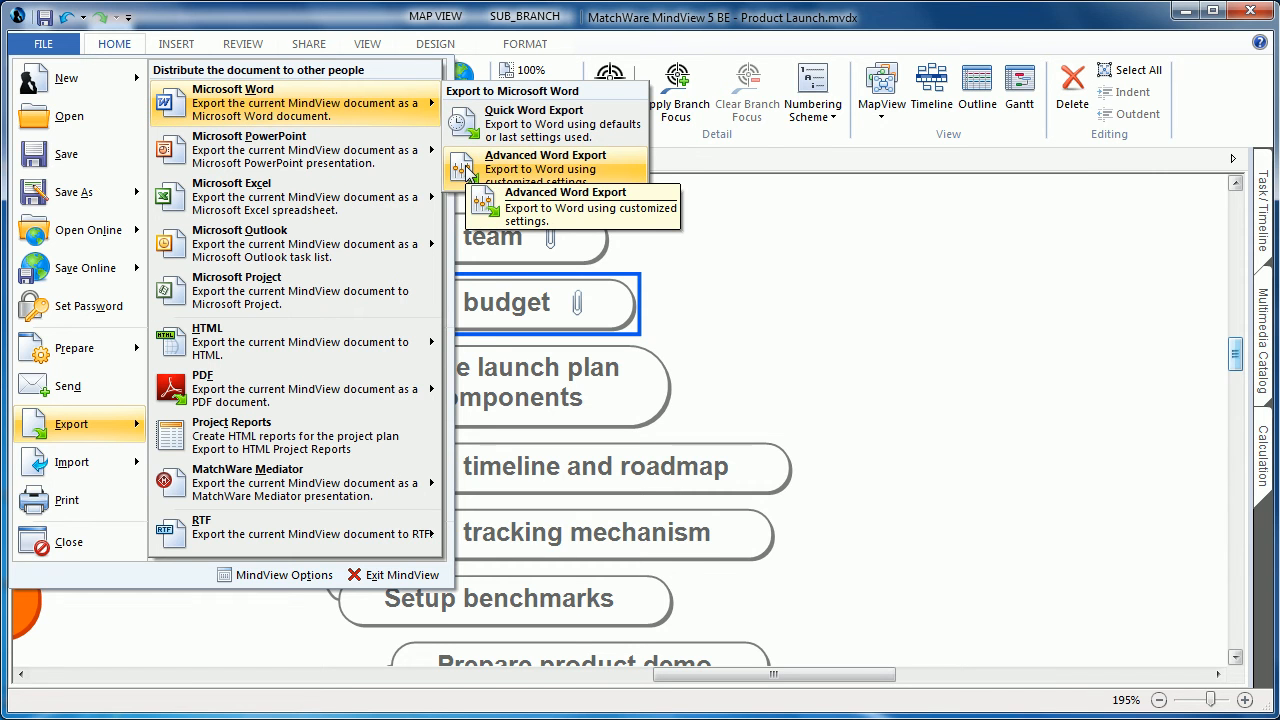
{"action": "left_click", "coordinate": [543, 155]}
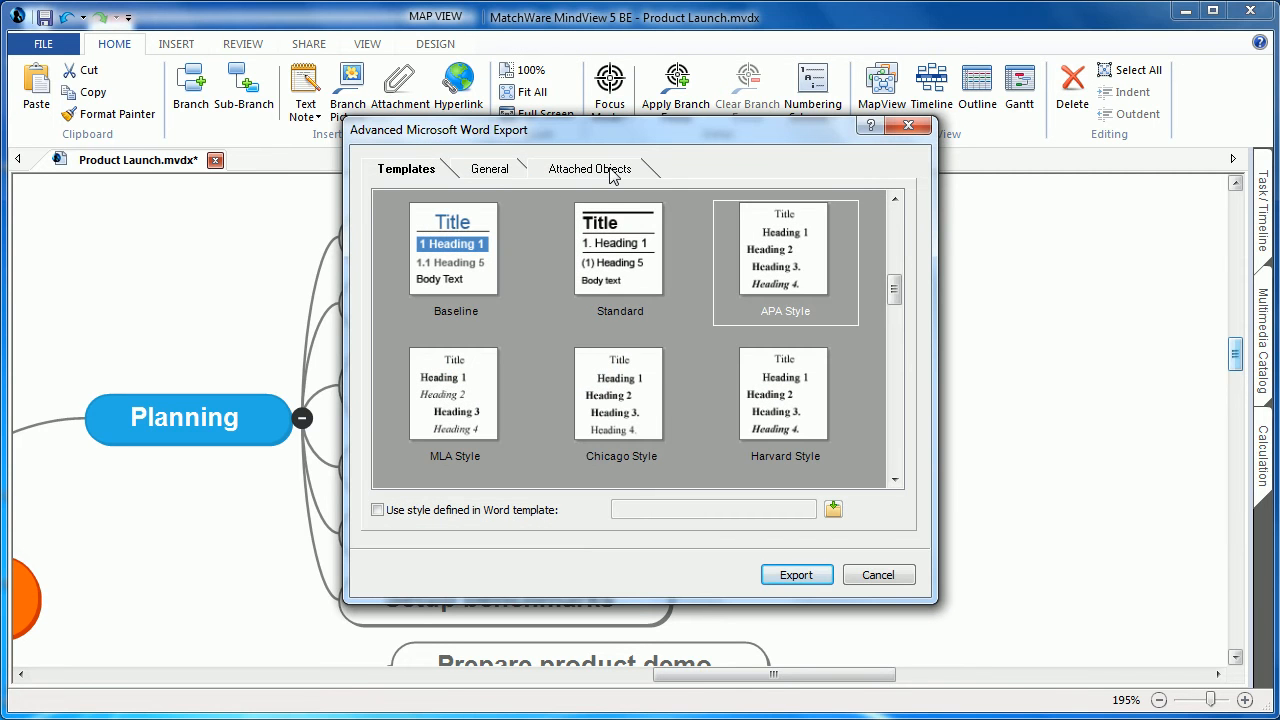
{"action": "left_click", "coordinate": [589, 168]}
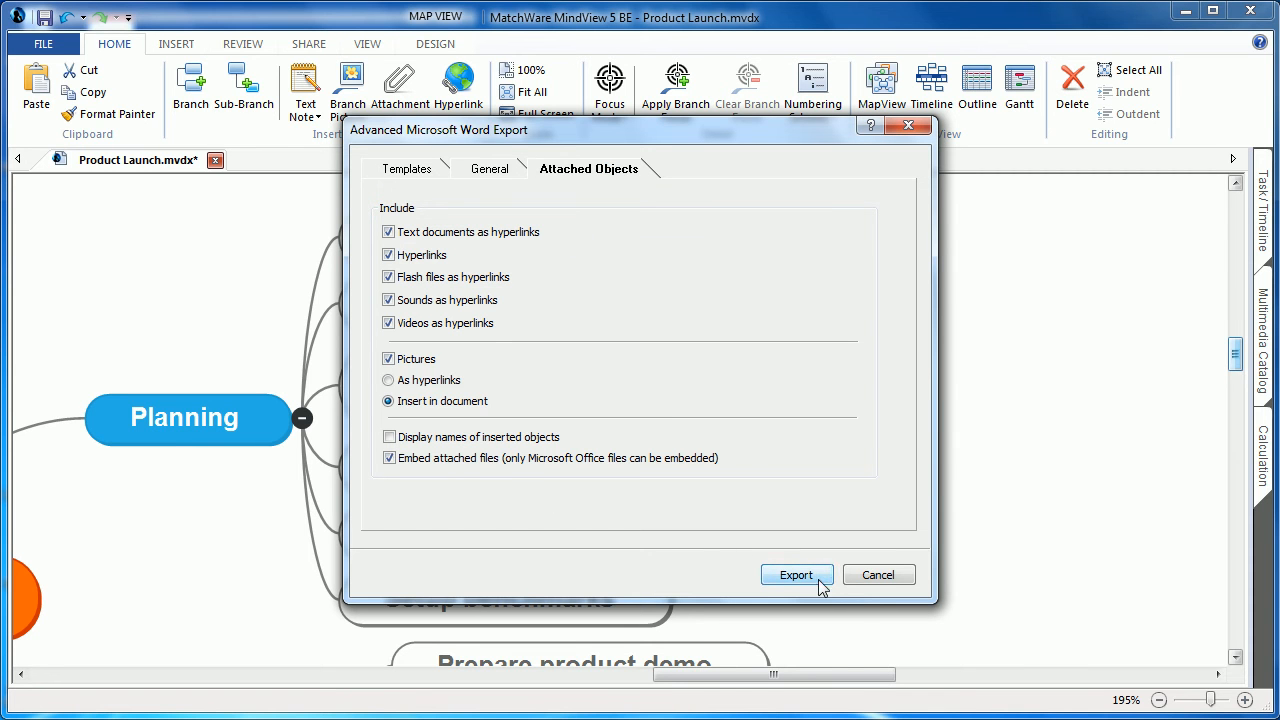
{"action": "left_click", "coordinate": [795, 574]}
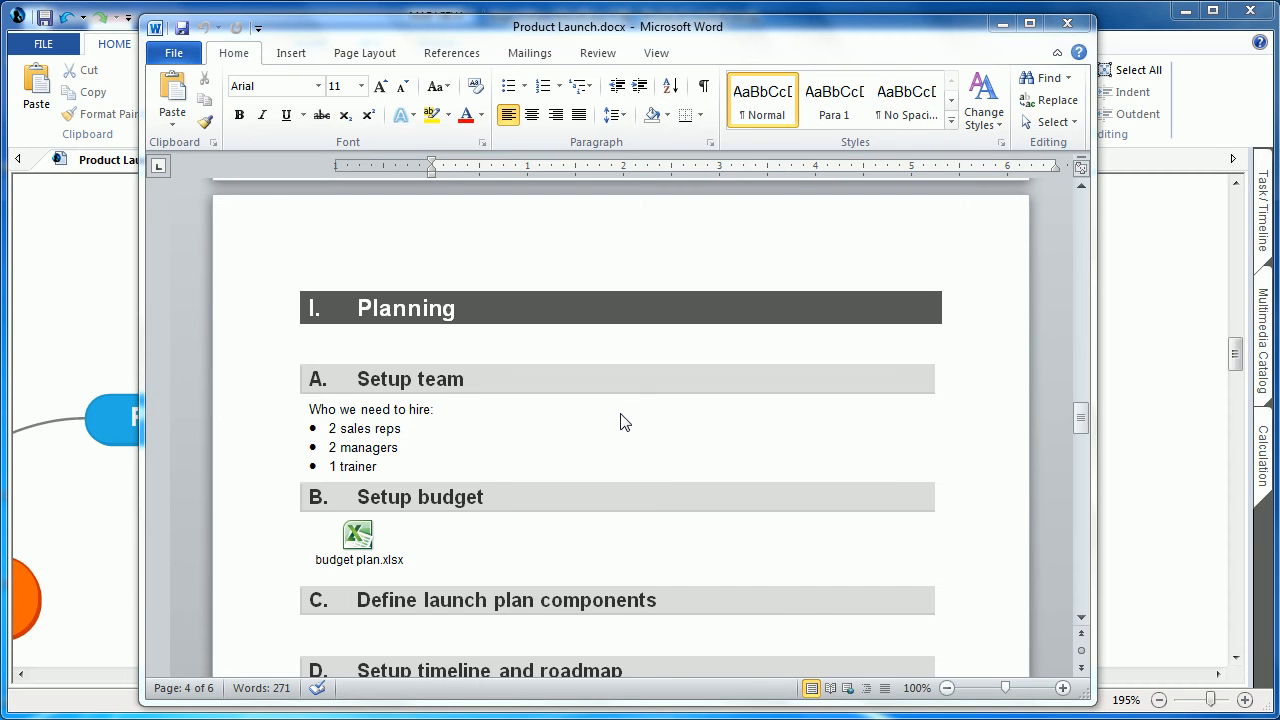
{"action": "mouse_move", "coordinate": [519, 539]}
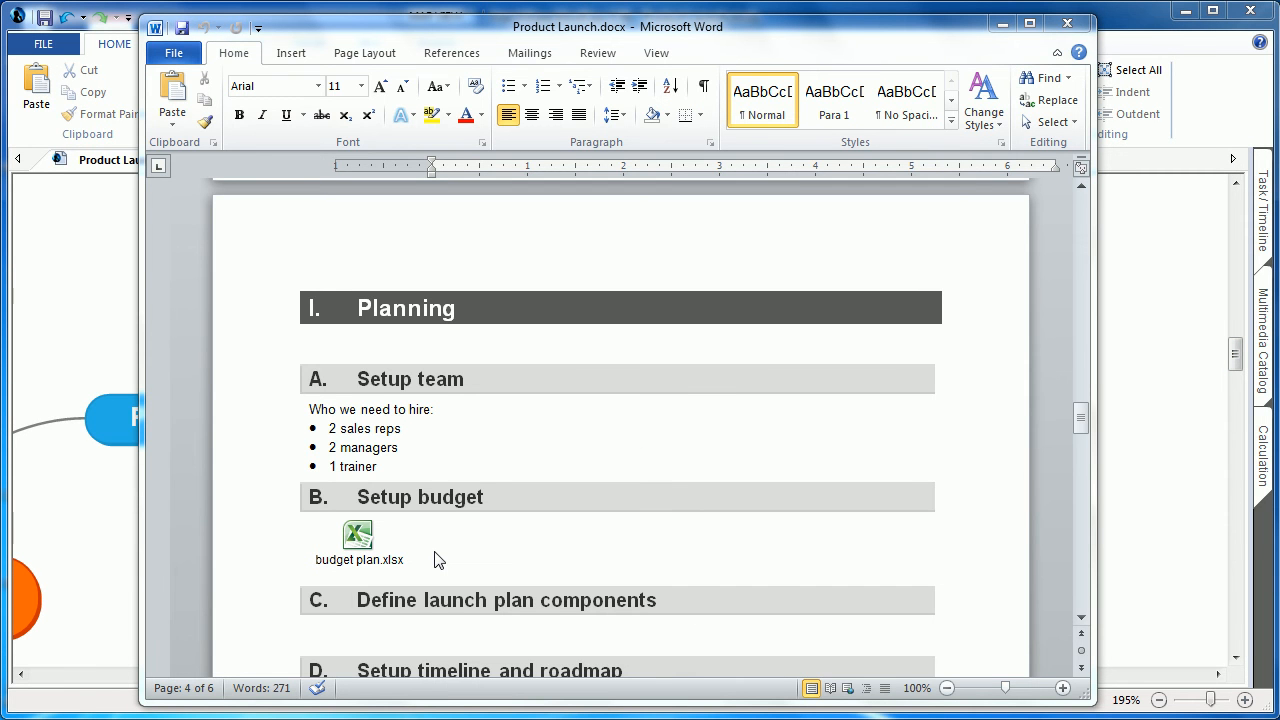
{"action": "mouse_move", "coordinate": [449, 541]}
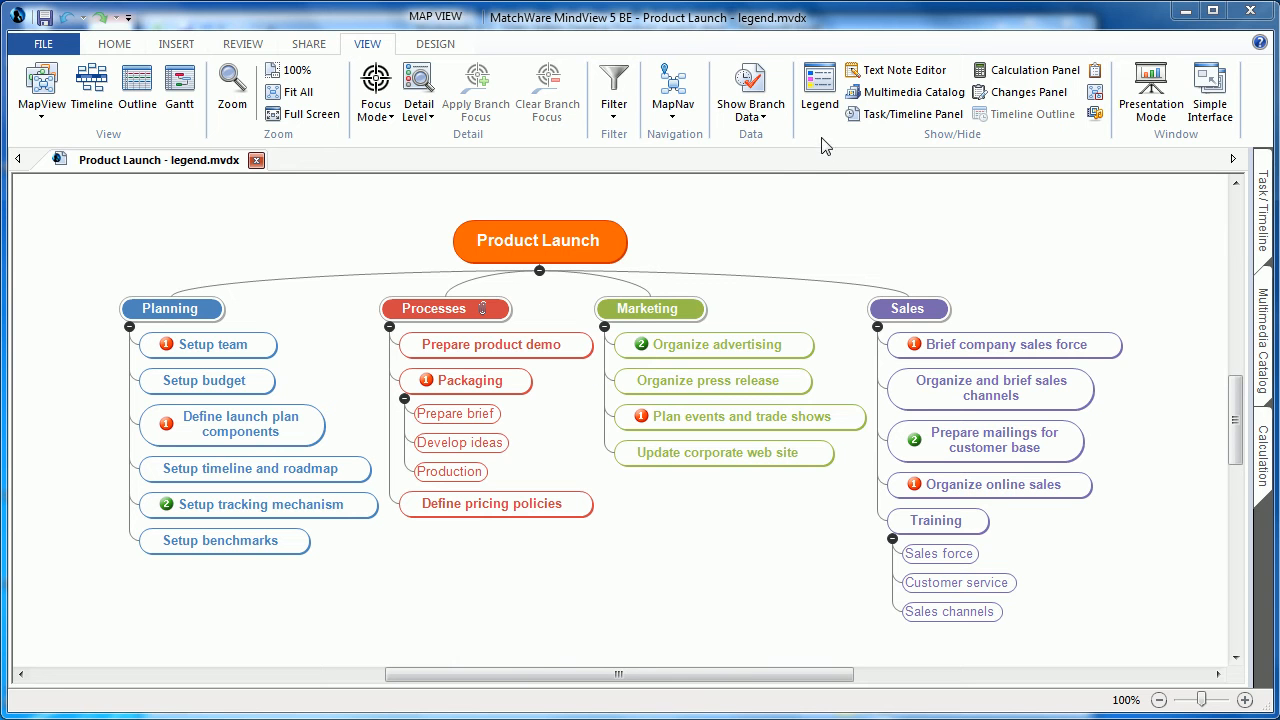
{"action": "mouse_move", "coordinate": [710, 235]}
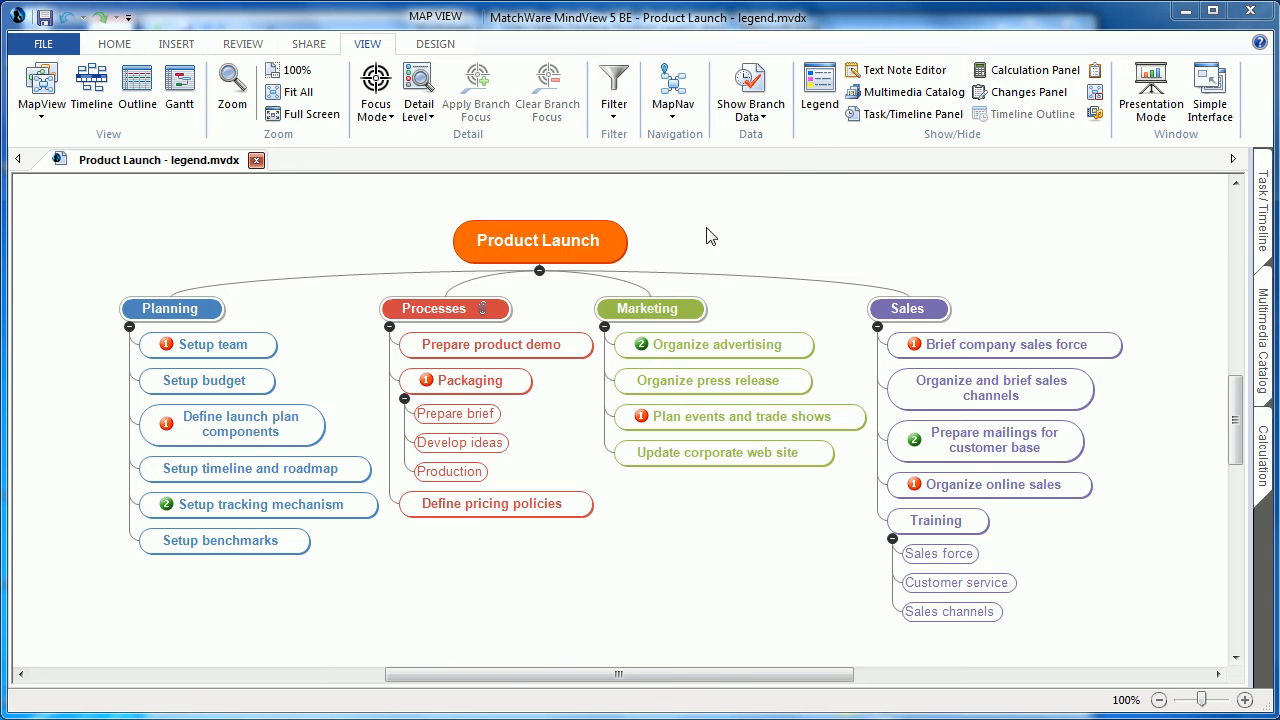
{"action": "mouse_move", "coordinate": [691, 313]}
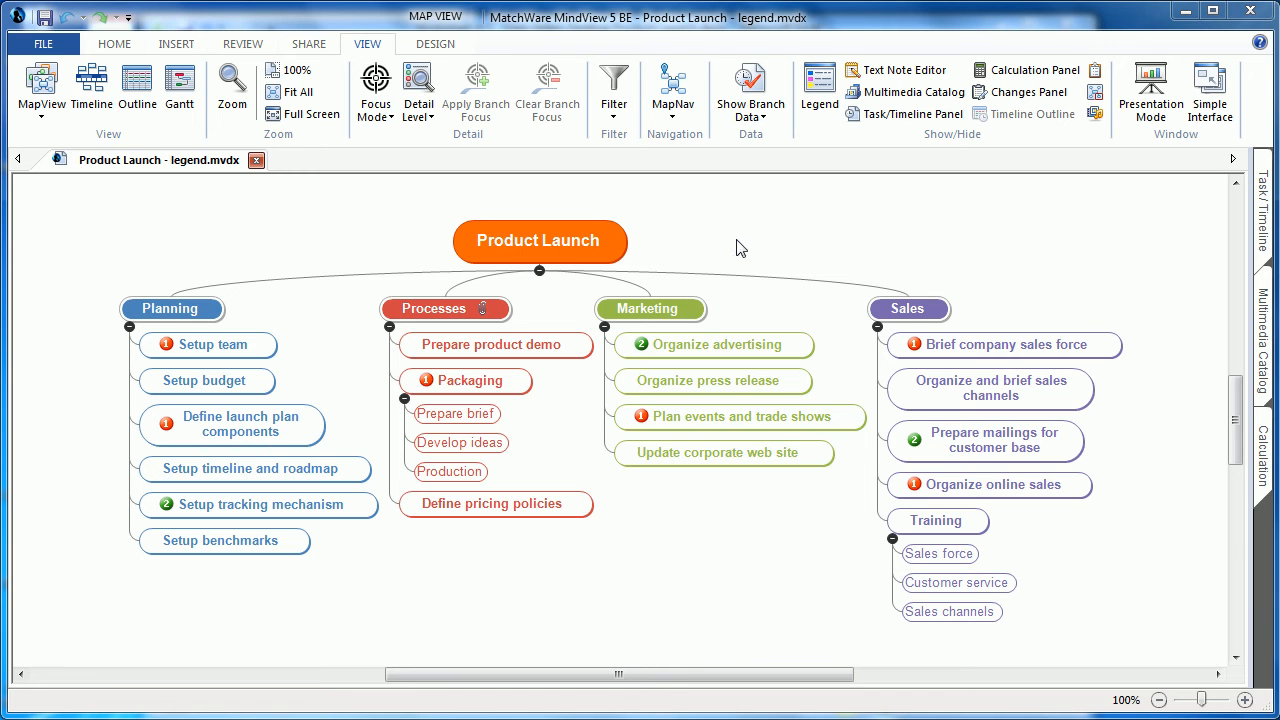
{"action": "mouse_move", "coordinate": [792, 214]}
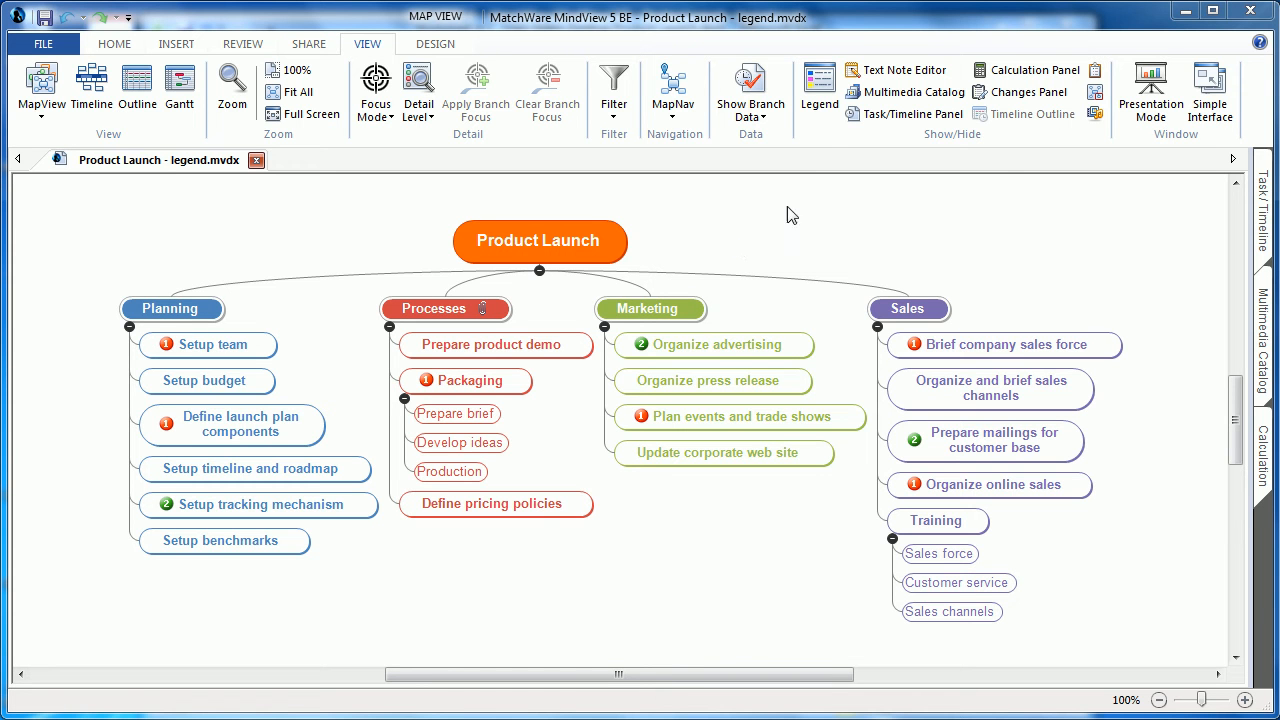
Step: Add an orange colour item to the legend and label it 'New'
{"action": "left_click", "coordinate": [816, 90]}
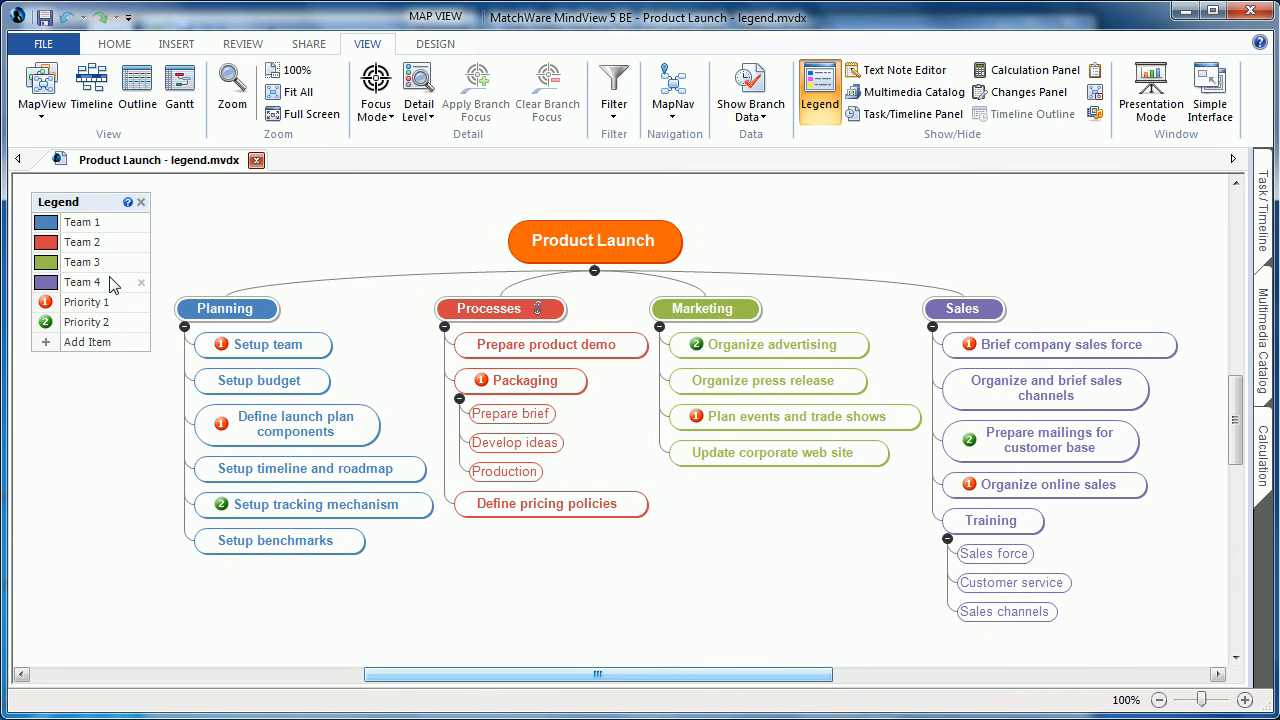
{"action": "mouse_move", "coordinate": [117, 290]}
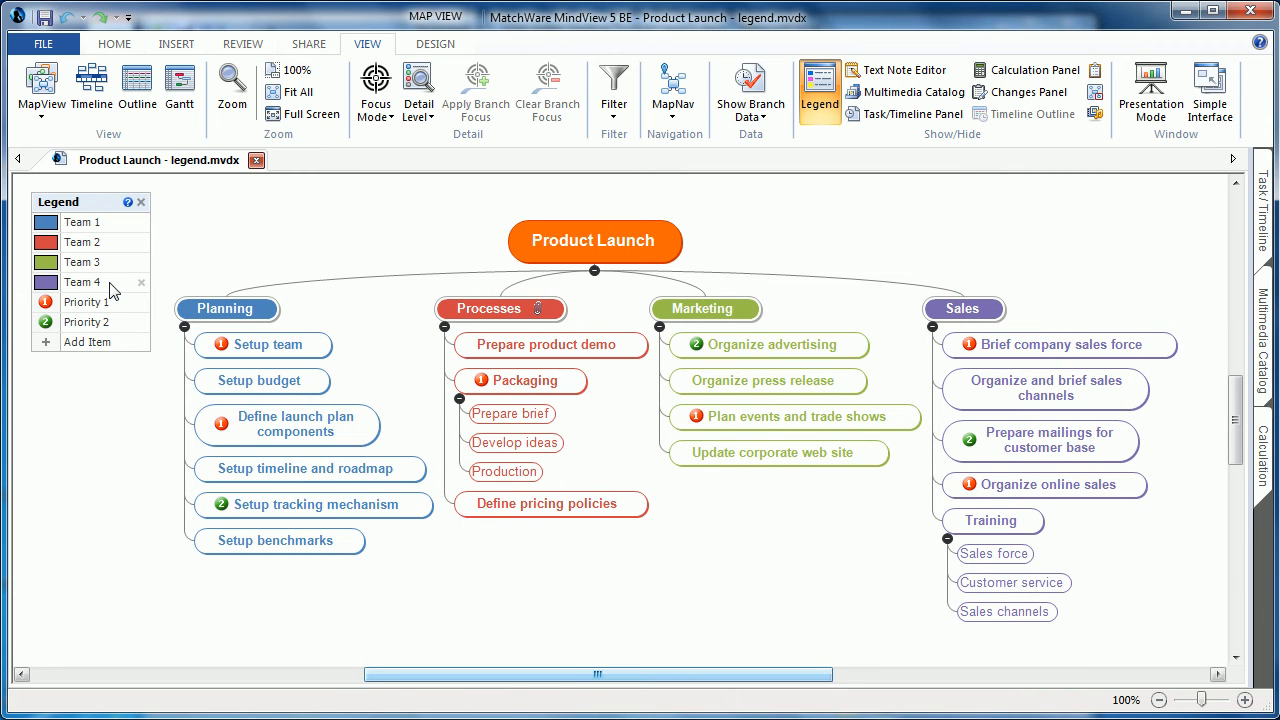
{"action": "mouse_move", "coordinate": [122, 322]}
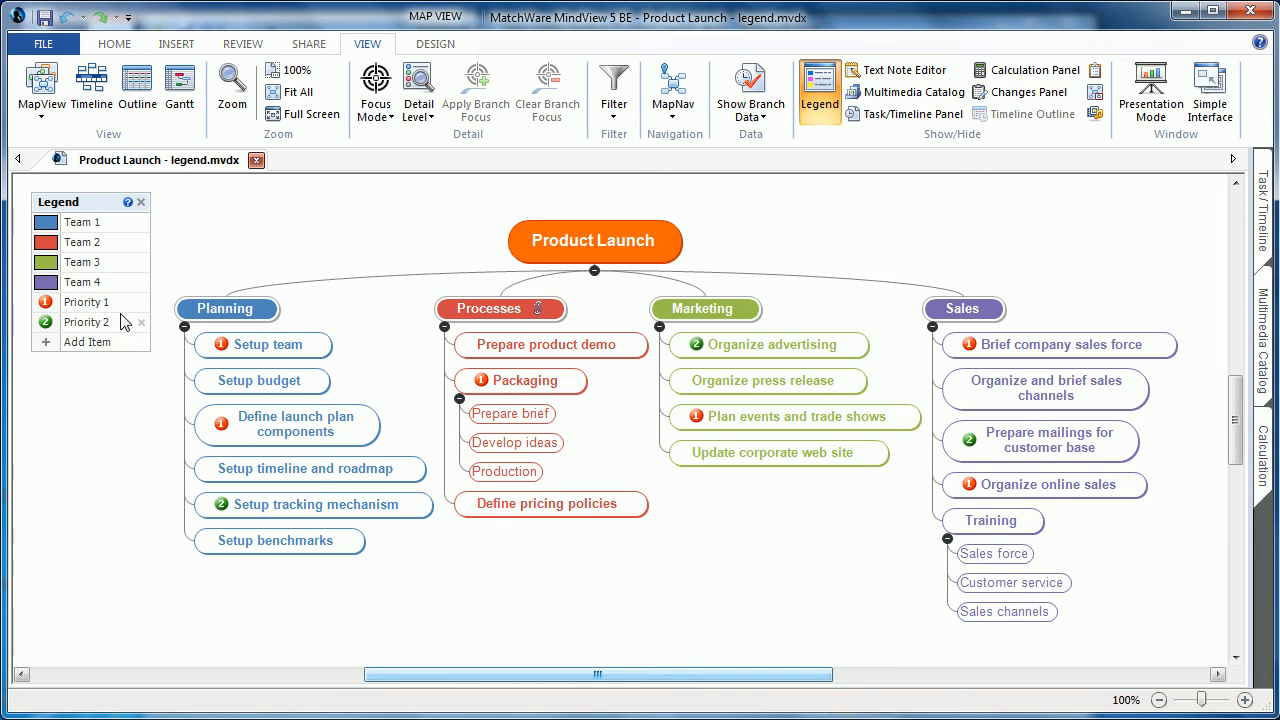
{"action": "left_click", "coordinate": [86, 341]}
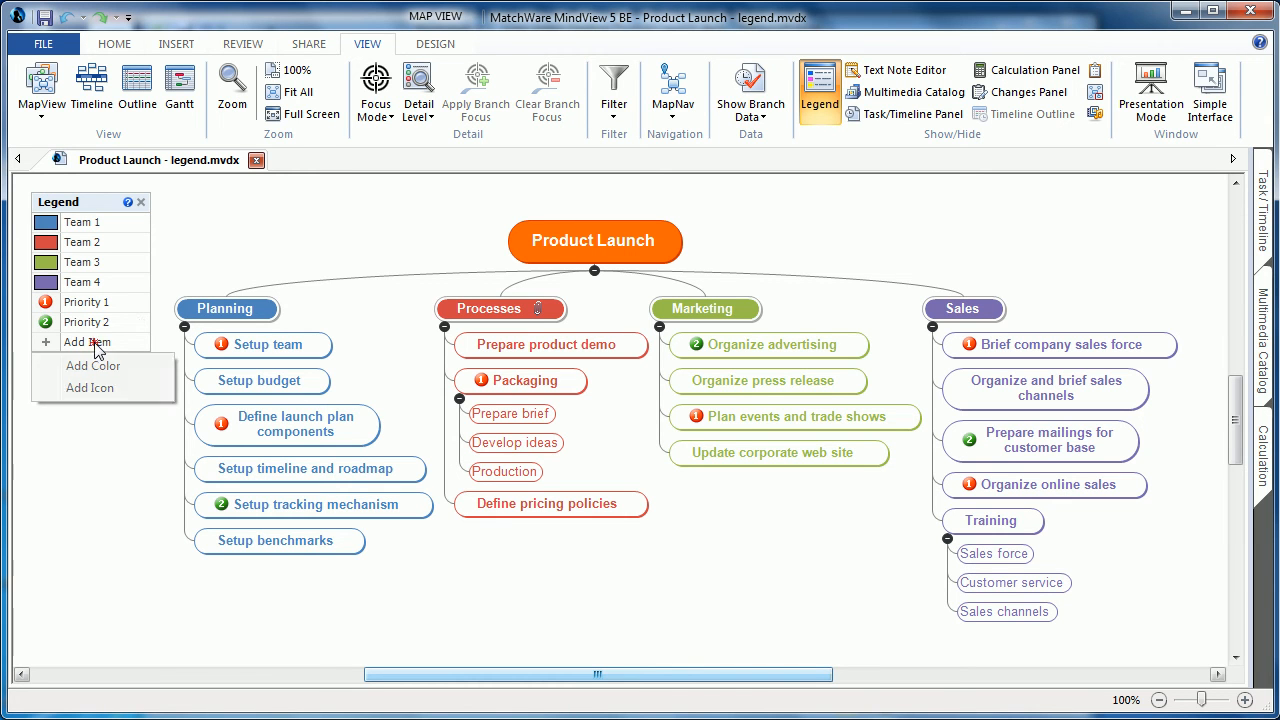
{"action": "mouse_move", "coordinate": [108, 366]}
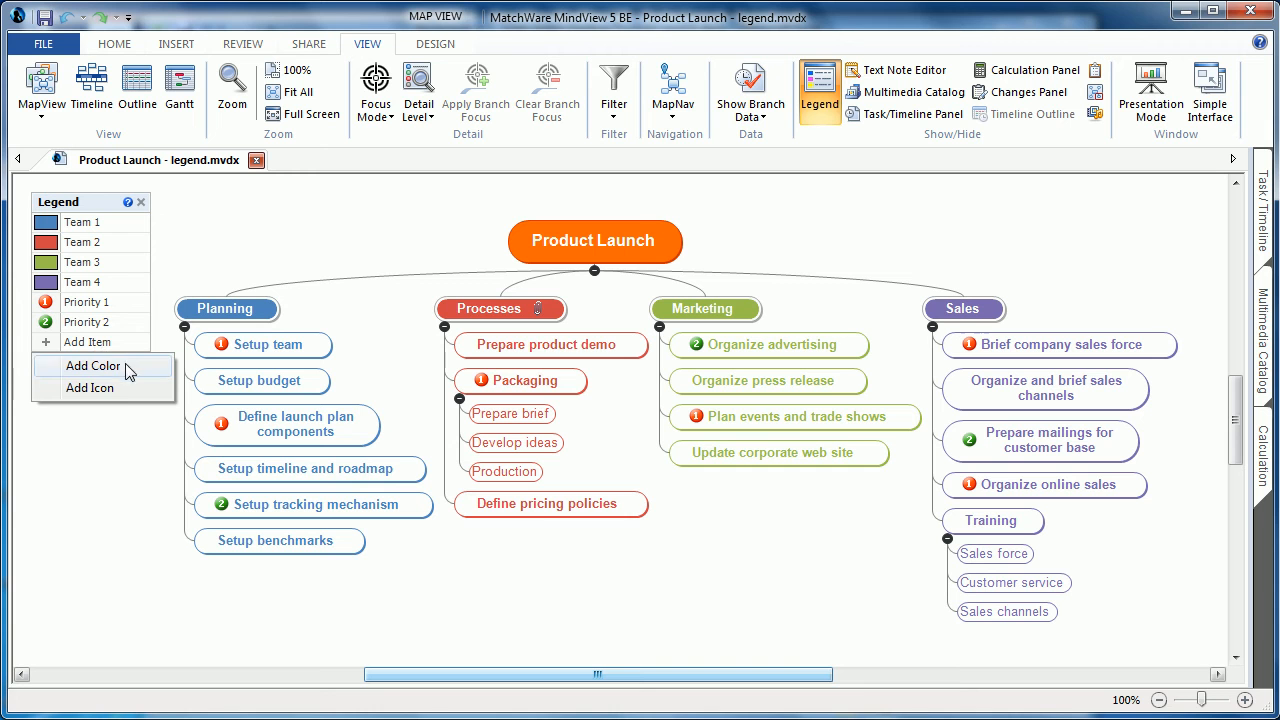
{"action": "left_click", "coordinate": [90, 366]}
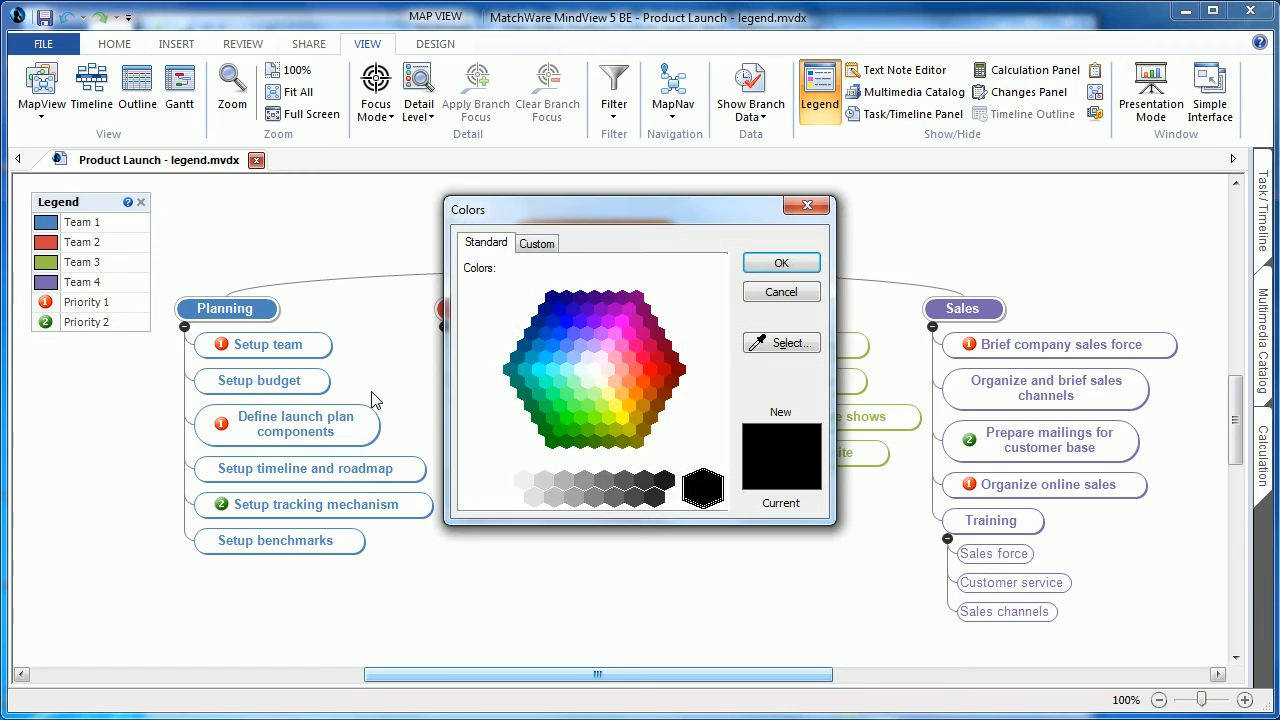
{"action": "mouse_move", "coordinate": [557, 377]}
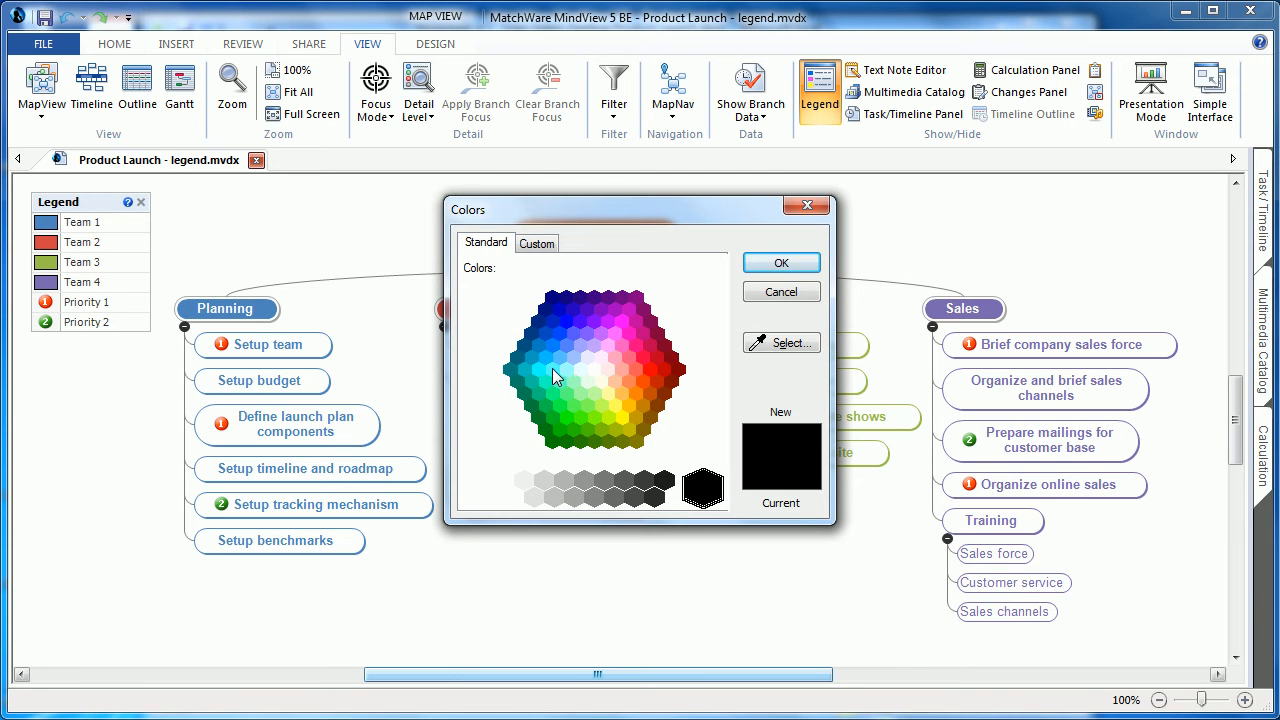
{"action": "left_click", "coordinate": [648, 395]}
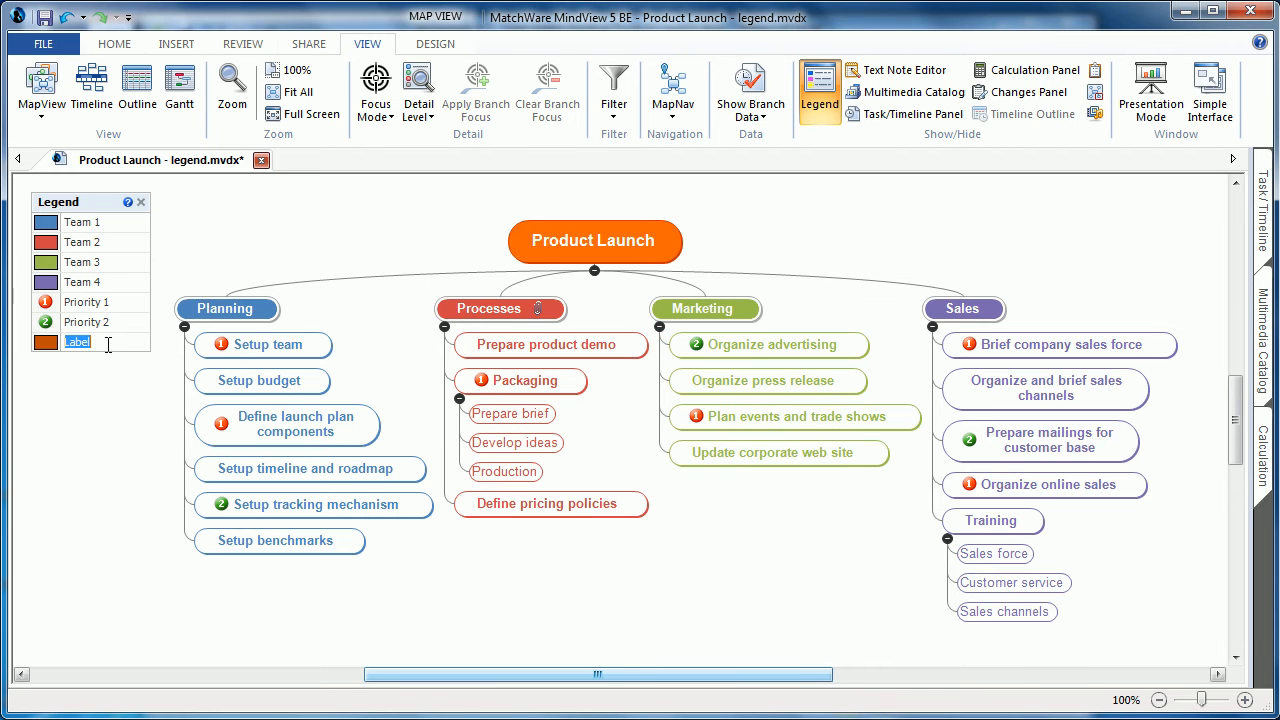
{"action": "type", "text": "New"}
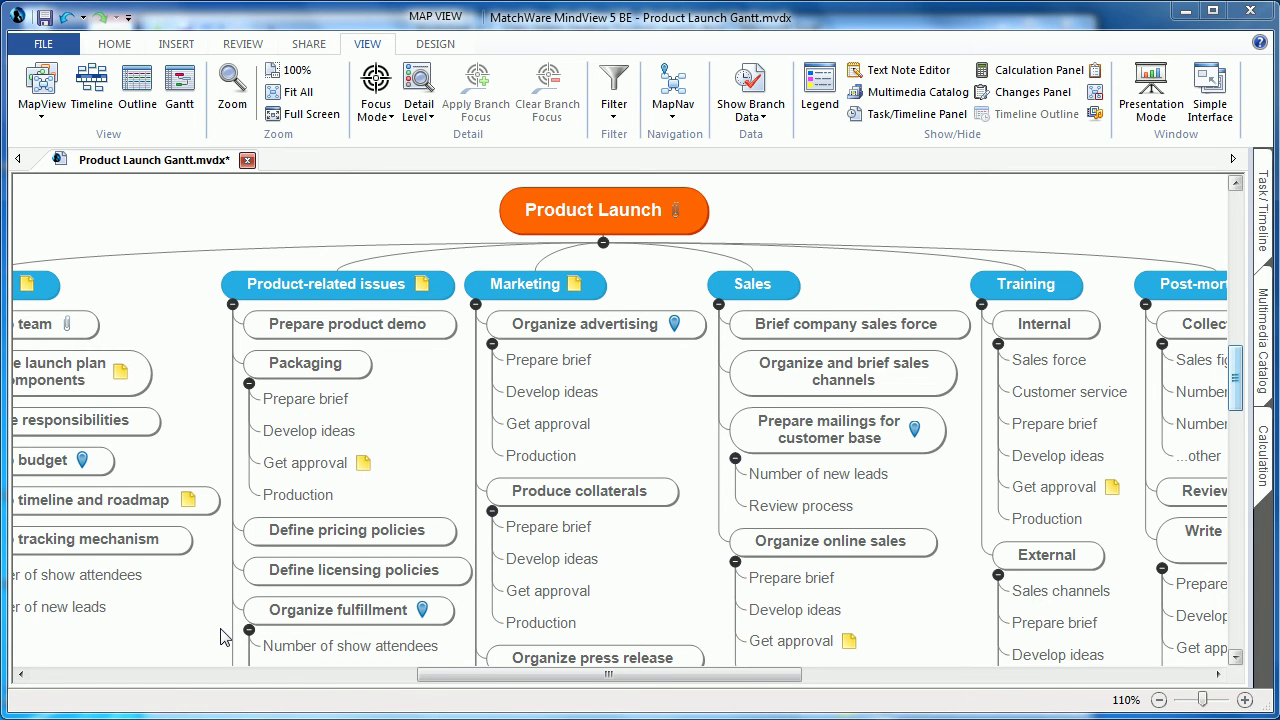
{"action": "mouse_move", "coordinate": [422, 454]}
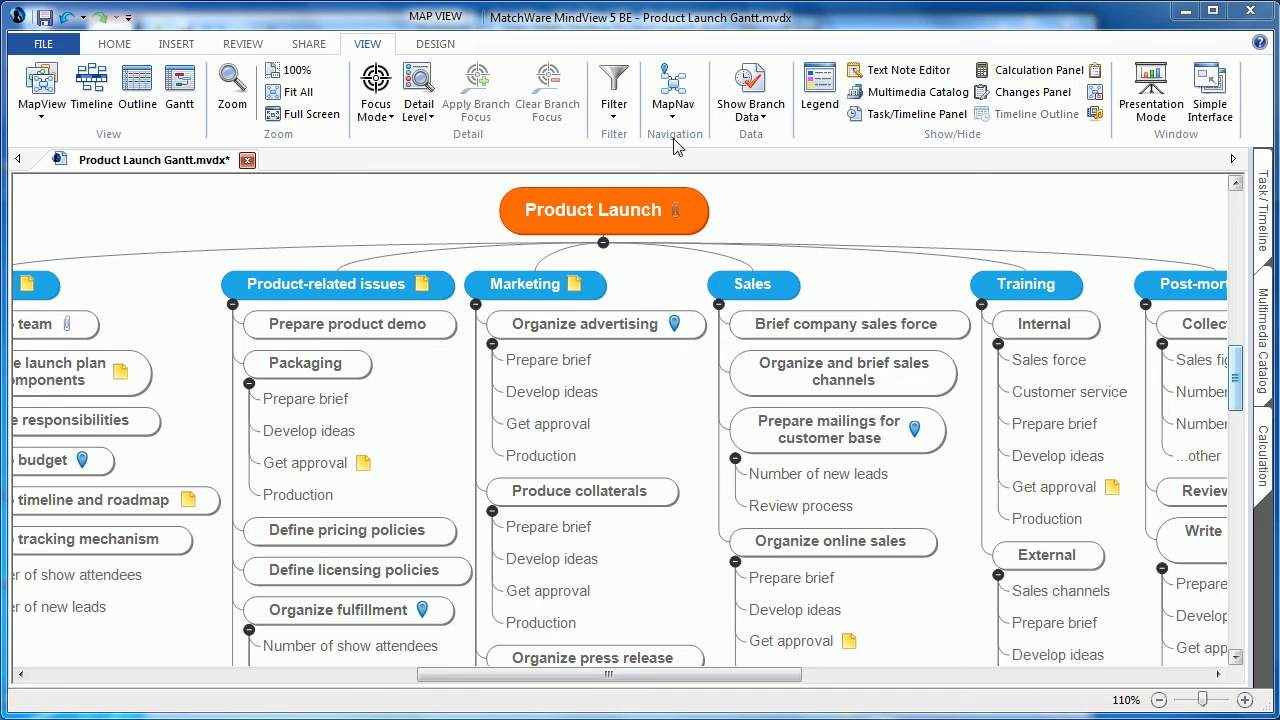
Step: Select Produce collaterals and add a MapNav pin for that branch
{"action": "left_click", "coordinate": [583, 491]}
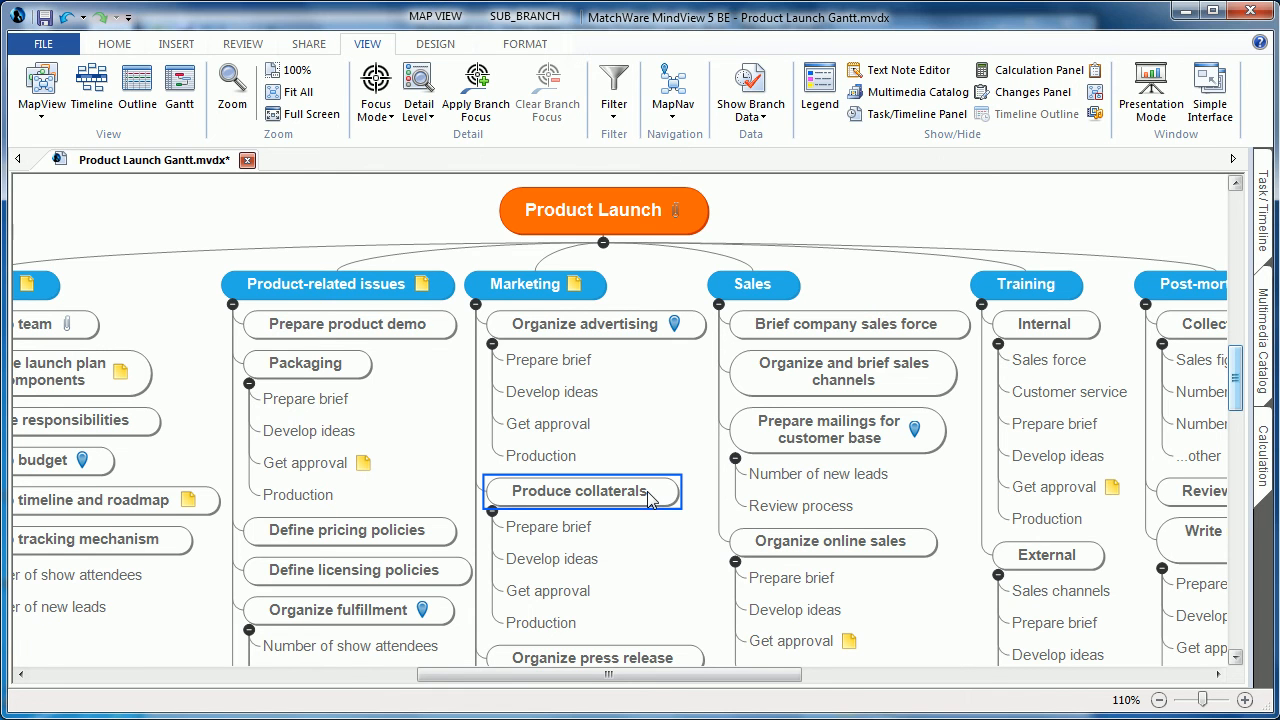
{"action": "left_click", "coordinate": [674, 85]}
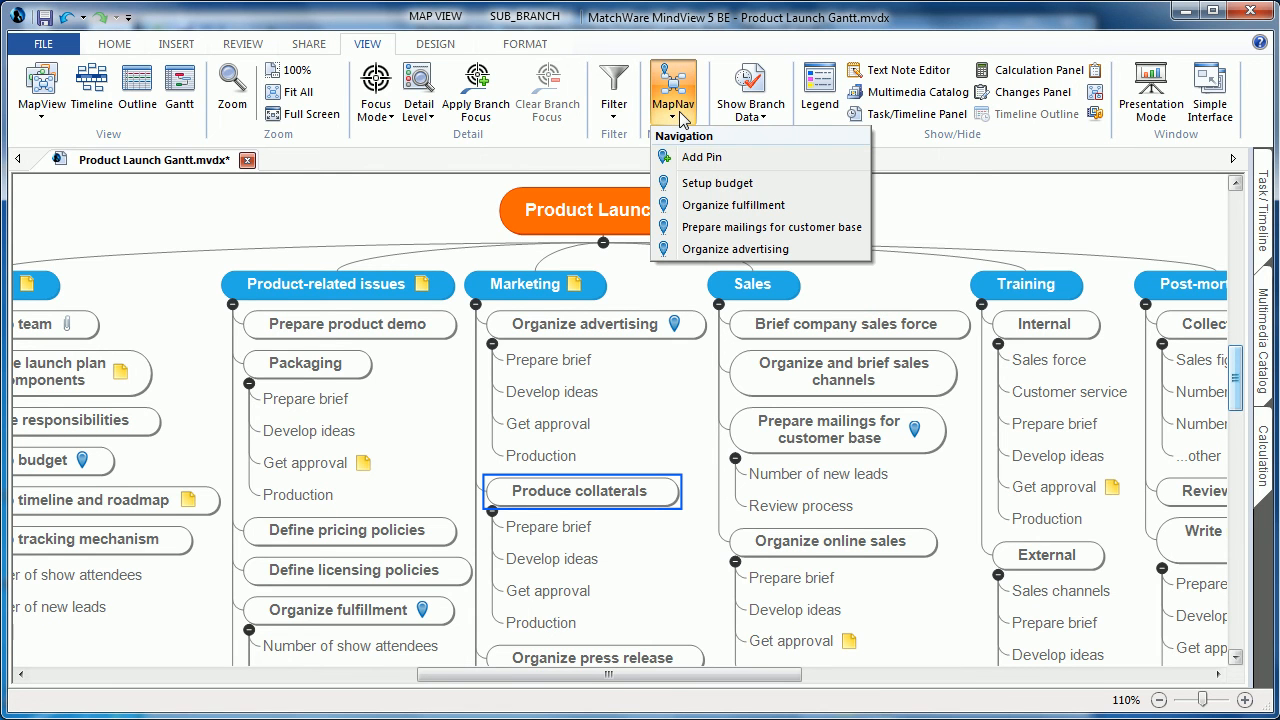
{"action": "mouse_move", "coordinate": [726, 157]}
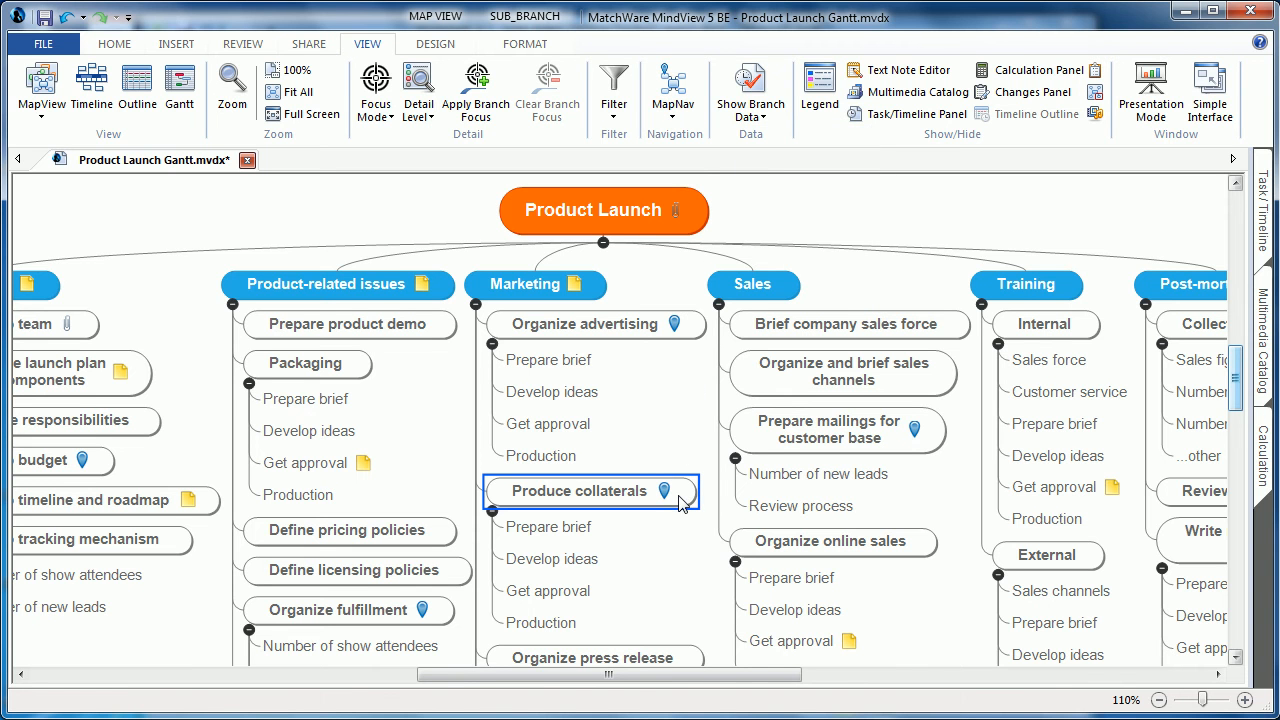
{"action": "mouse_move", "coordinate": [675, 90]}
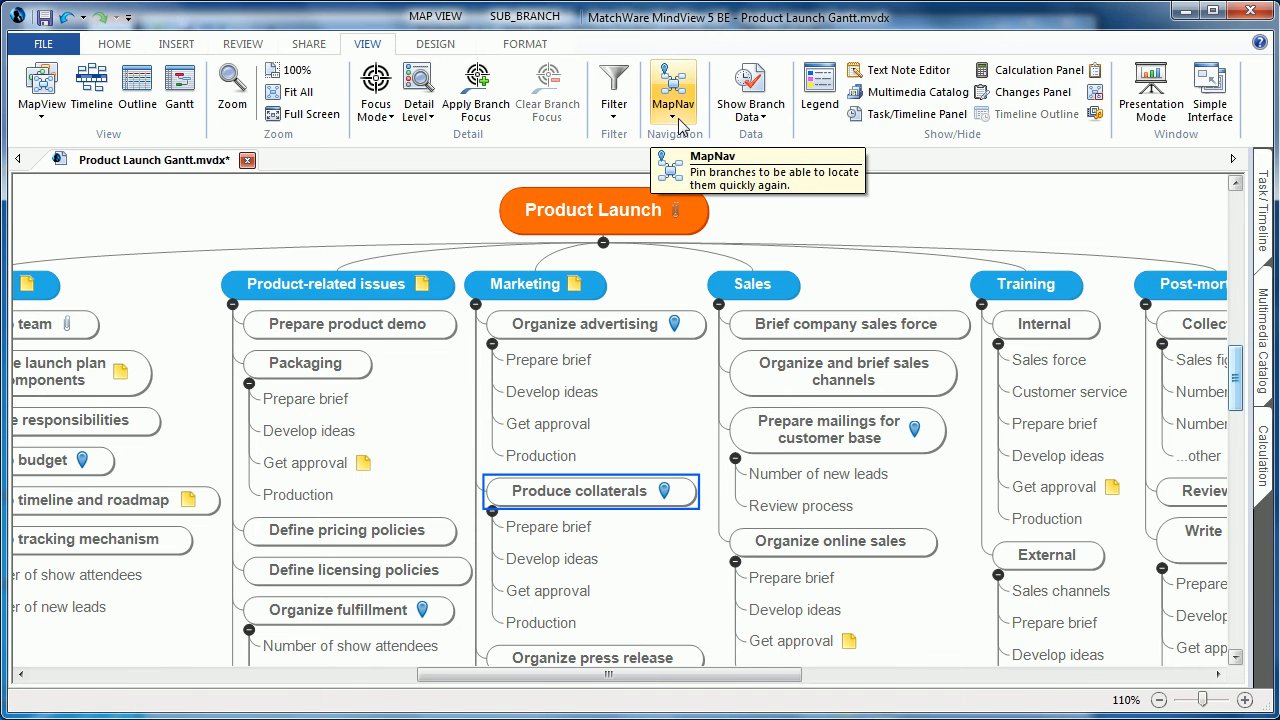
{"action": "left_click", "coordinate": [672, 85]}
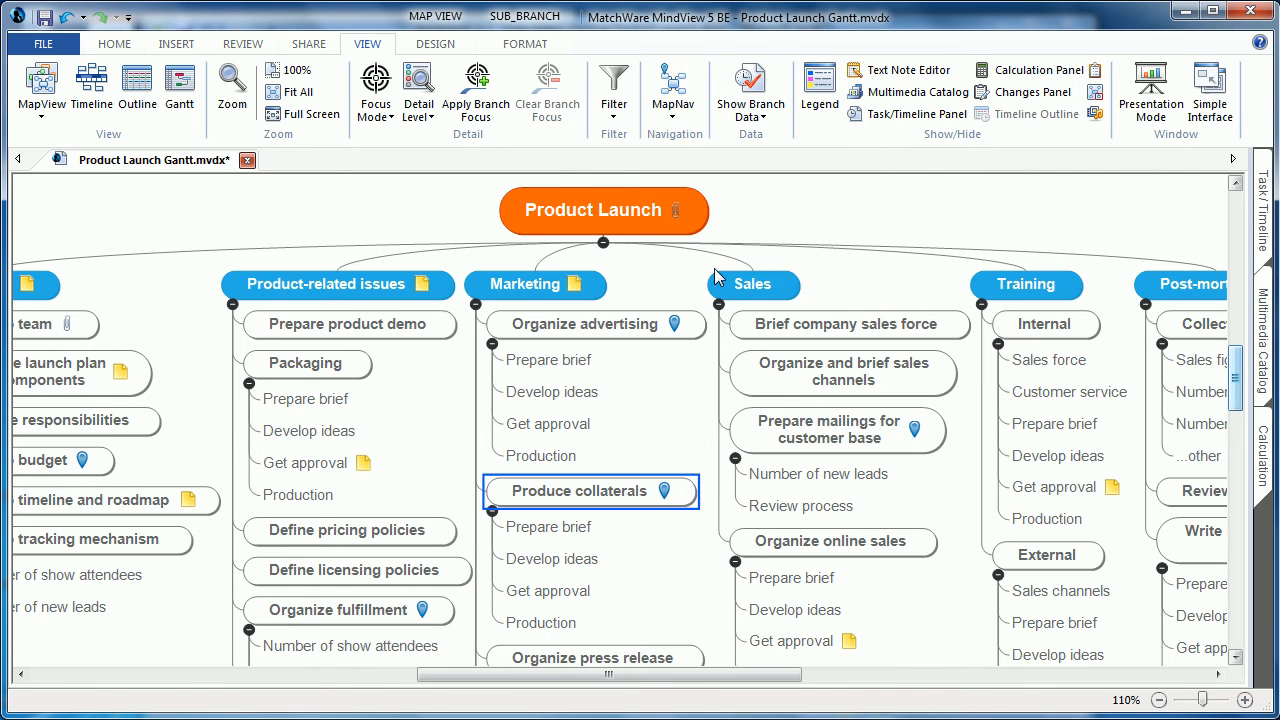
{"action": "scroll", "scroll_direction": "down", "scroll_amount": 3}
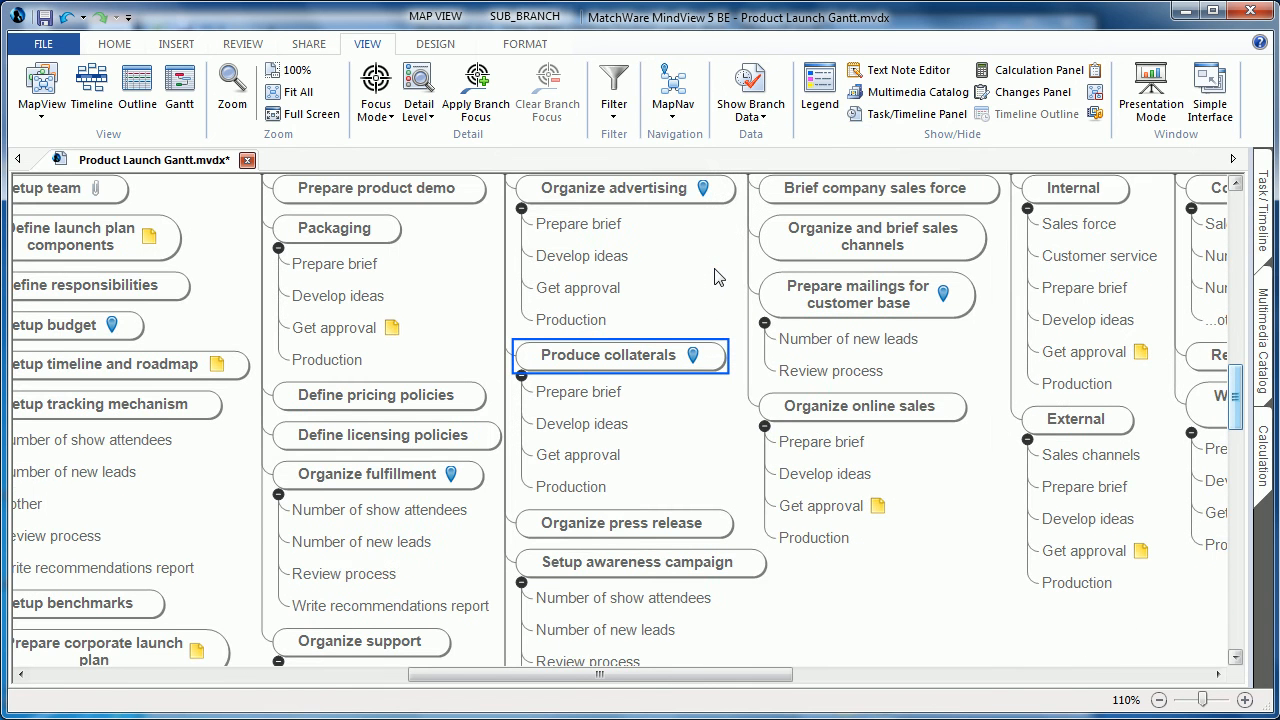
{"action": "left_click", "coordinate": [674, 88]}
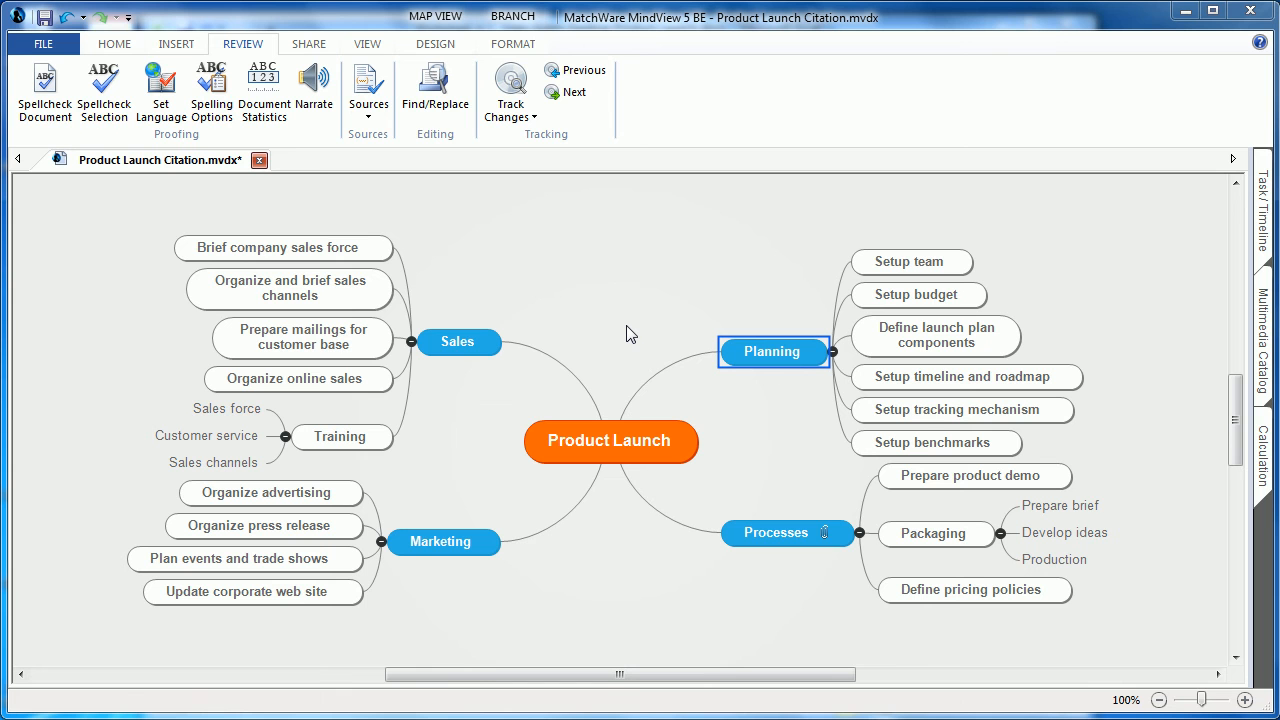
{"action": "mouse_move", "coordinate": [607, 315]}
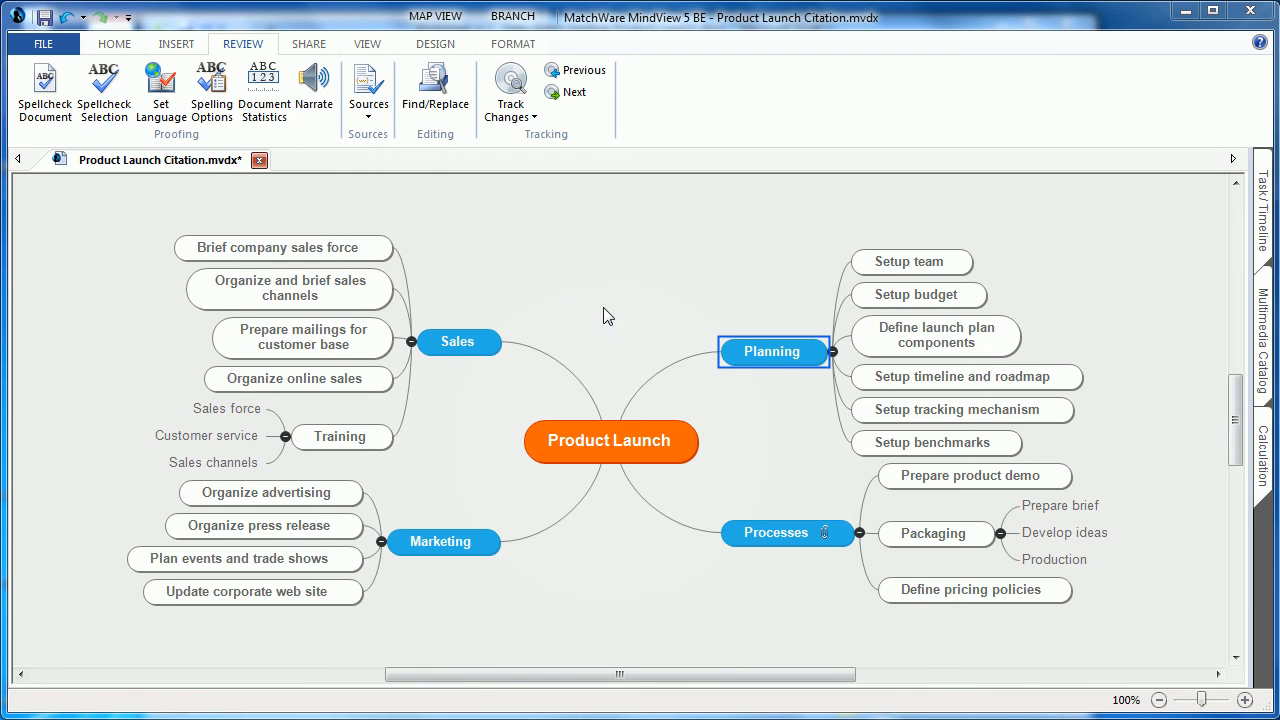
{"action": "mouse_move", "coordinate": [263, 100]}
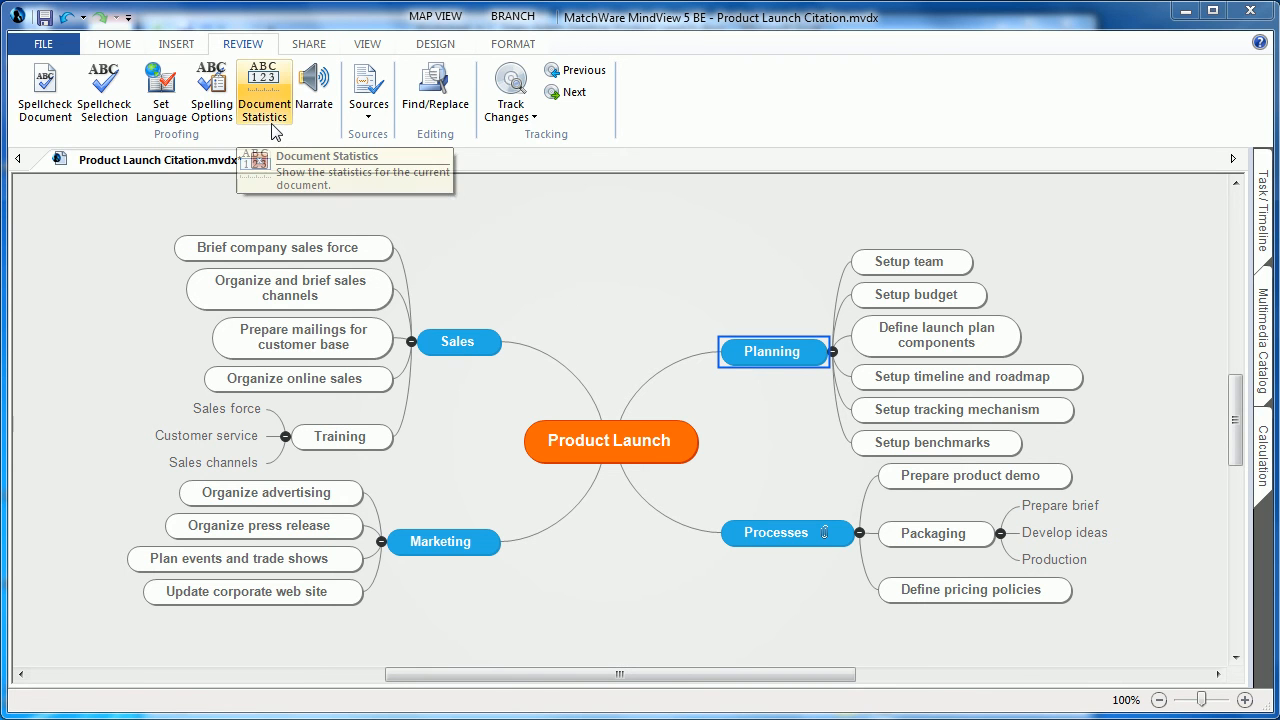
{"action": "mouse_move", "coordinate": [266, 108]}
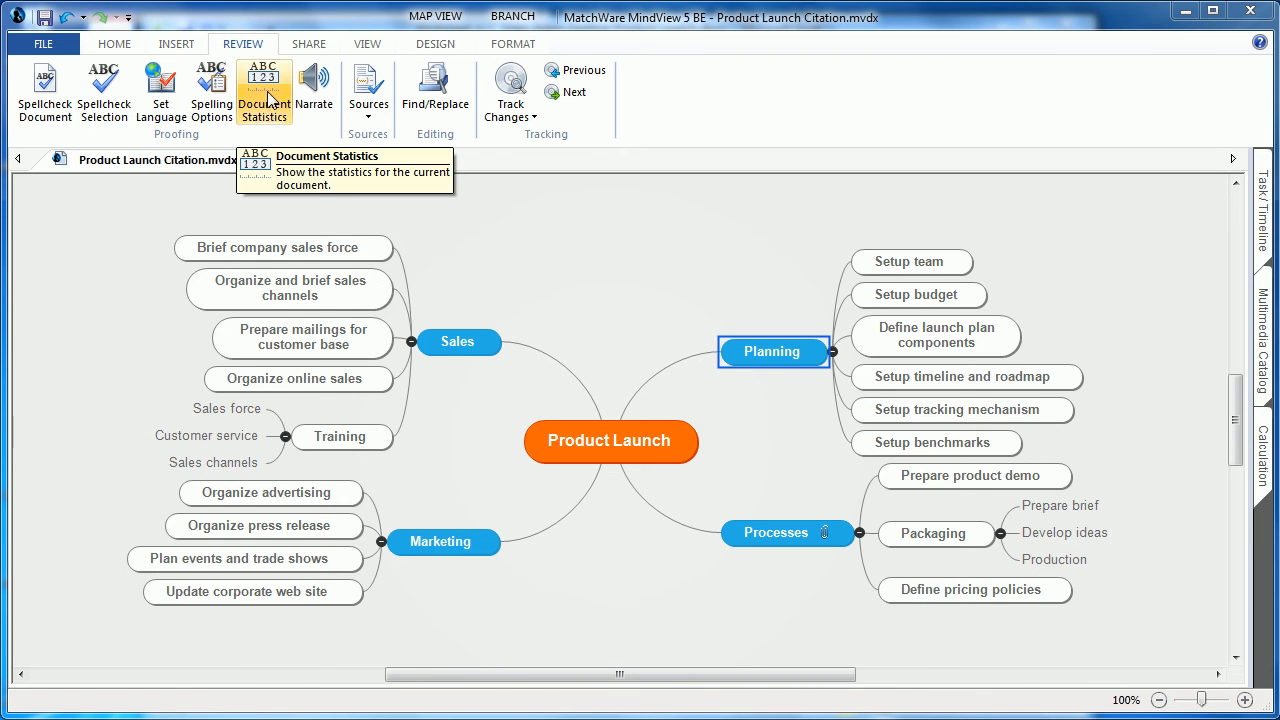
{"action": "left_click", "coordinate": [255, 85]}
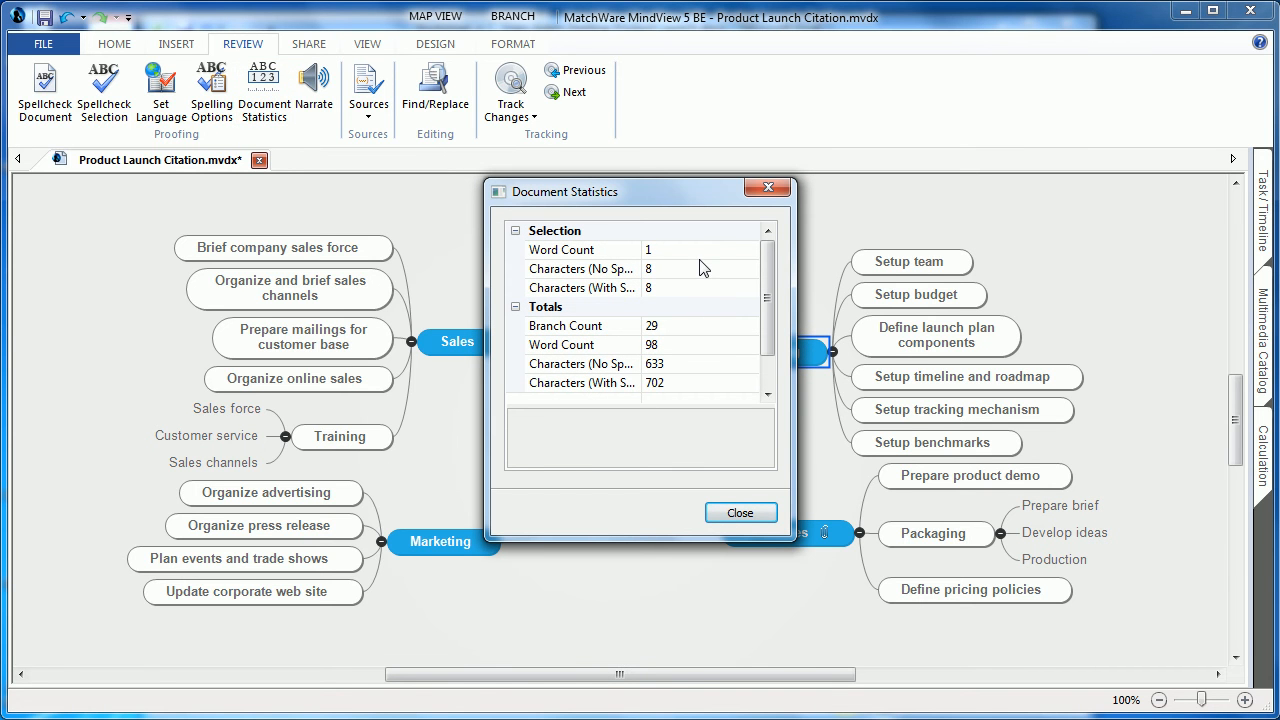
{"action": "mouse_move", "coordinate": [687, 392]}
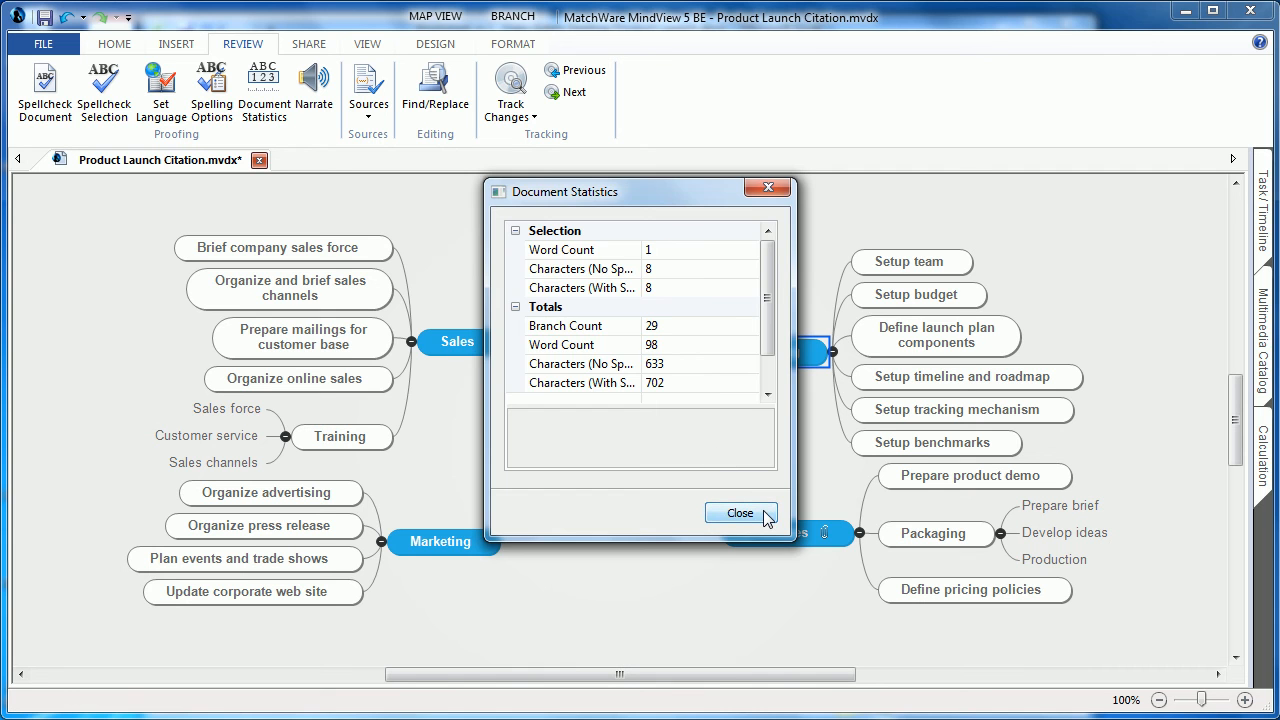
{"action": "left_click", "coordinate": [739, 513]}
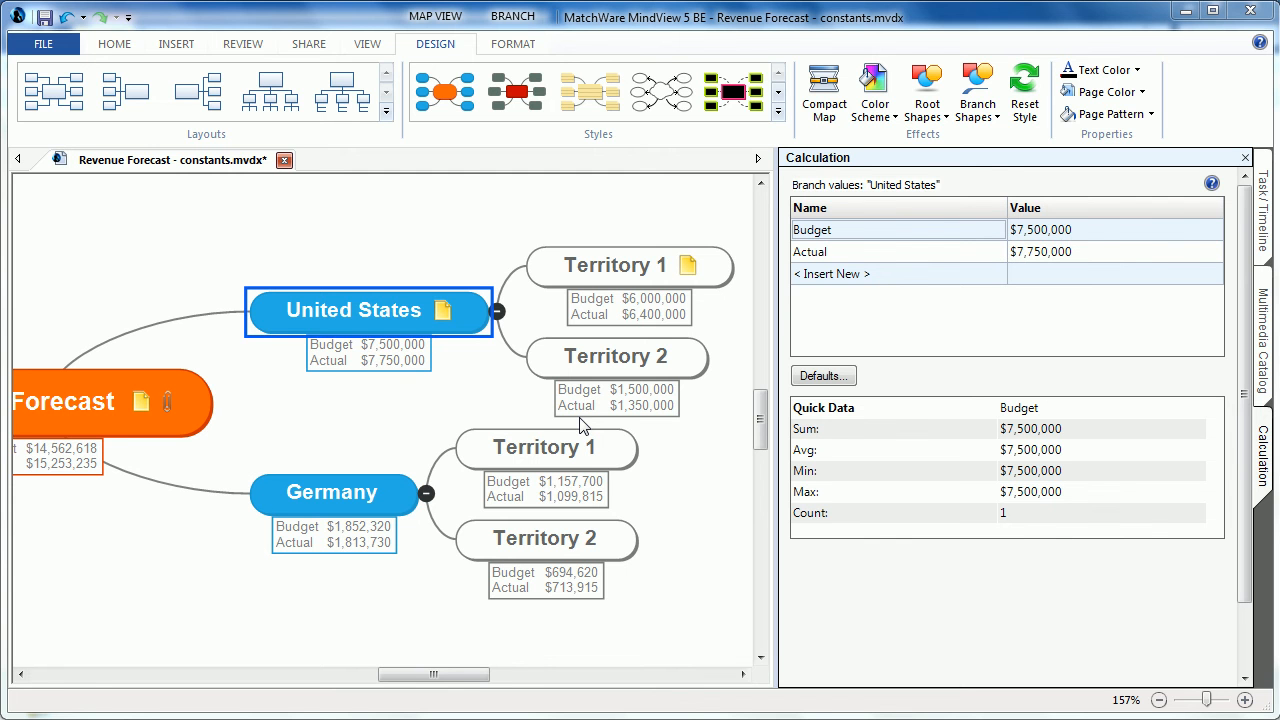
{"action": "mouse_move", "coordinate": [523, 416]}
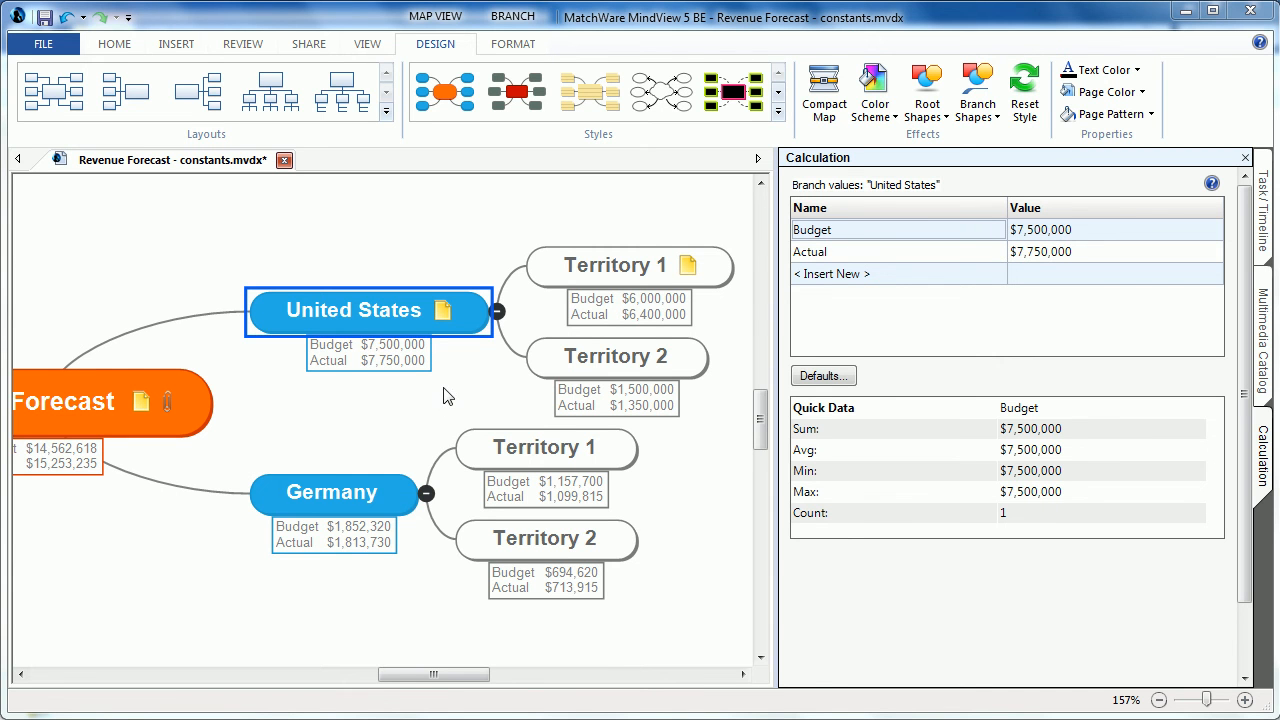
{"action": "mouse_move", "coordinate": [822, 376]}
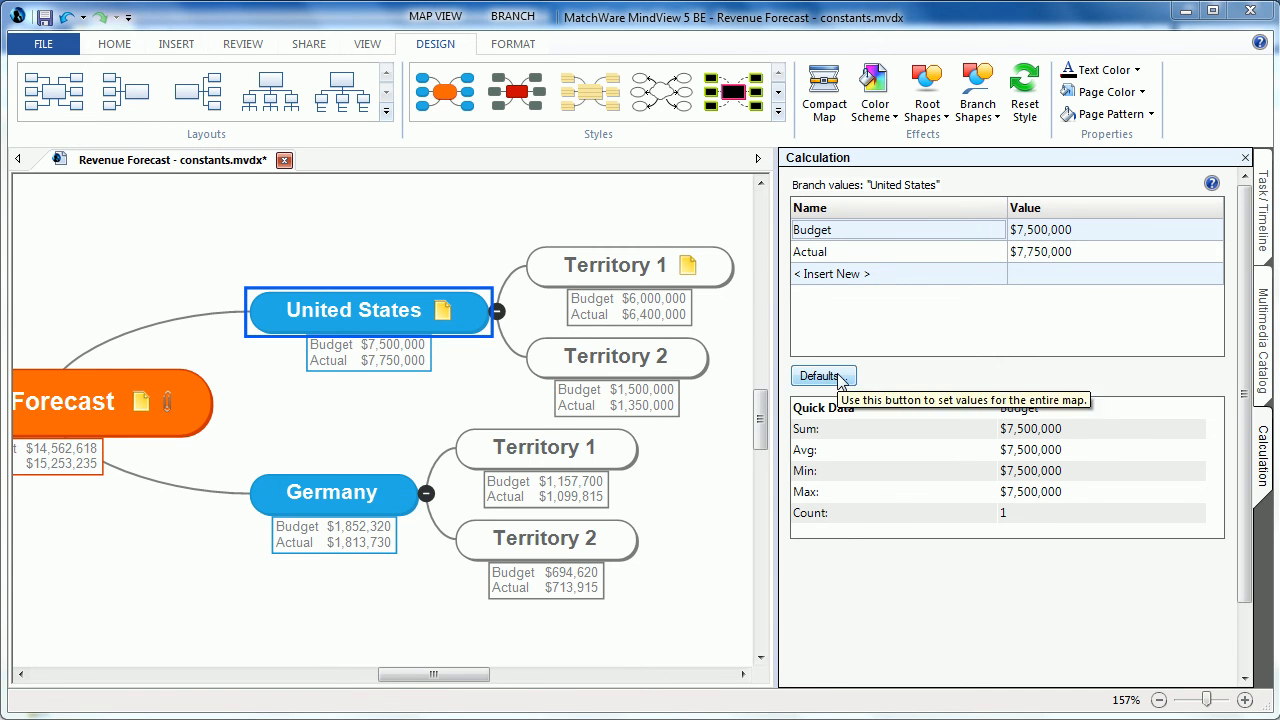
{"action": "left_click", "coordinate": [823, 376]}
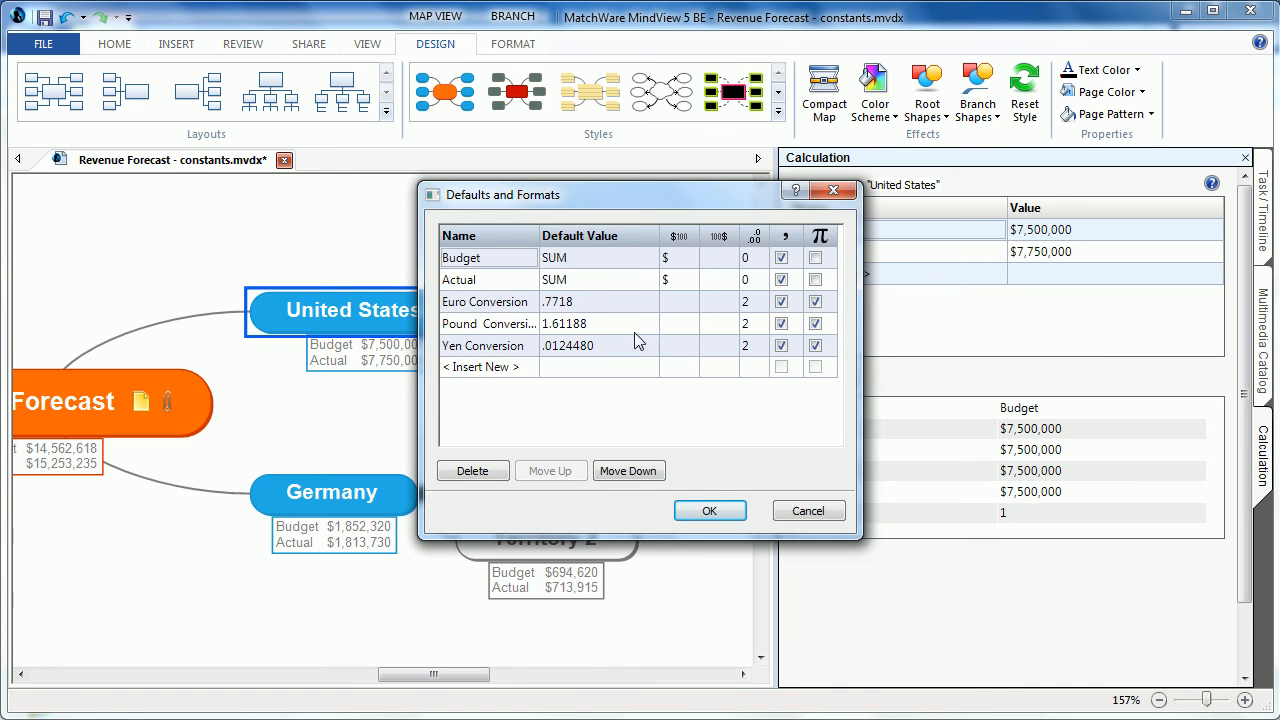
{"action": "mouse_move", "coordinate": [622, 327]}
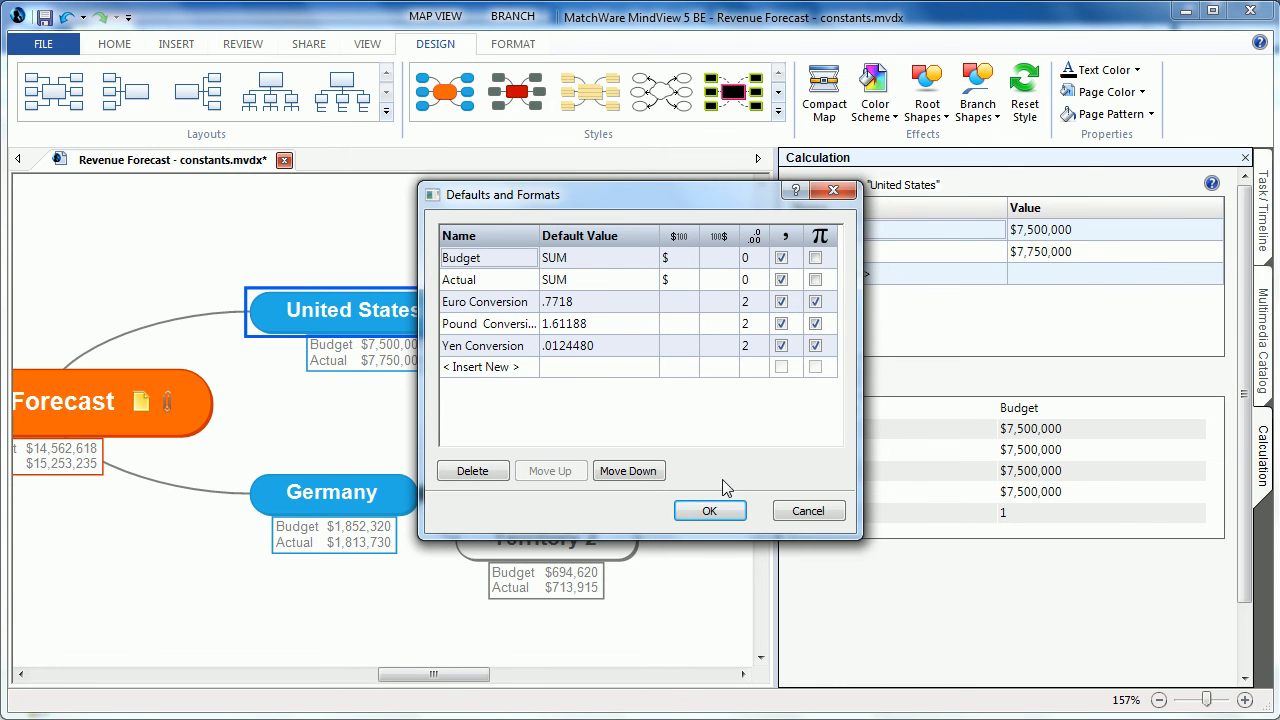
{"action": "left_click", "coordinate": [710, 510]}
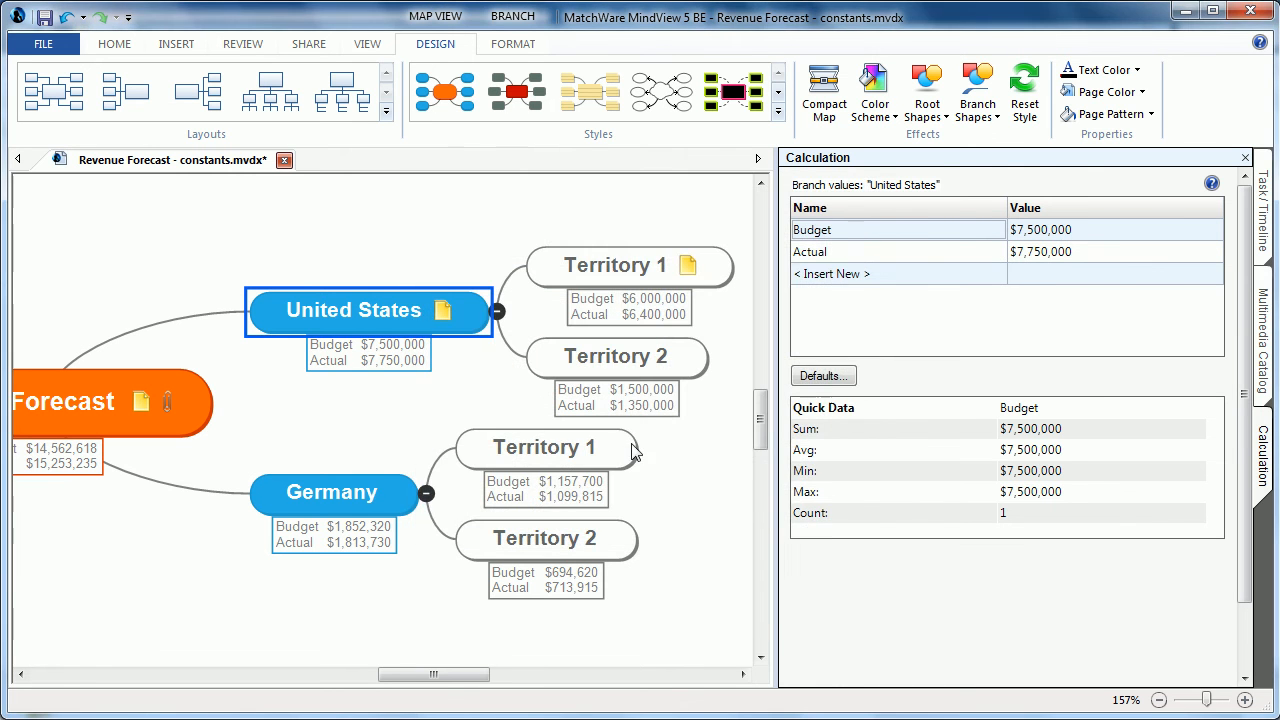
Step: Inspect the Budget formula of Germany's Territory 1 and its value and operator options
{"action": "left_click", "coordinate": [546, 448]}
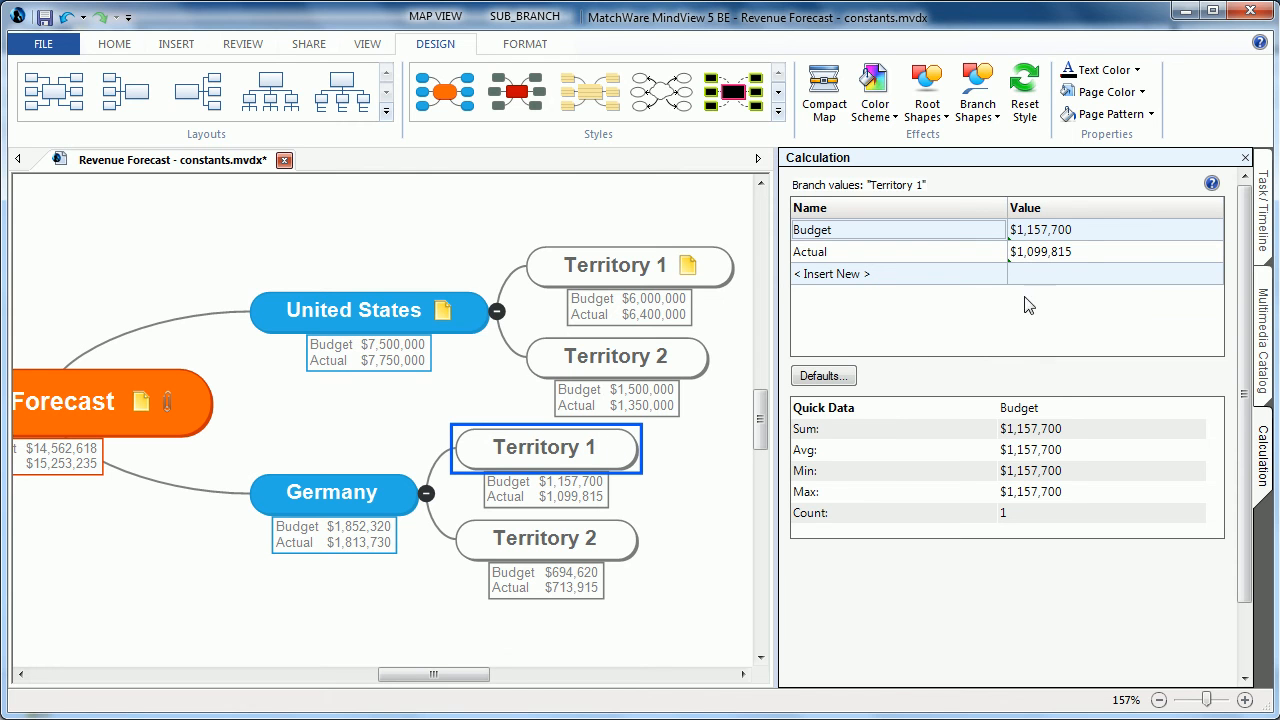
{"action": "left_click", "coordinate": [1115, 229]}
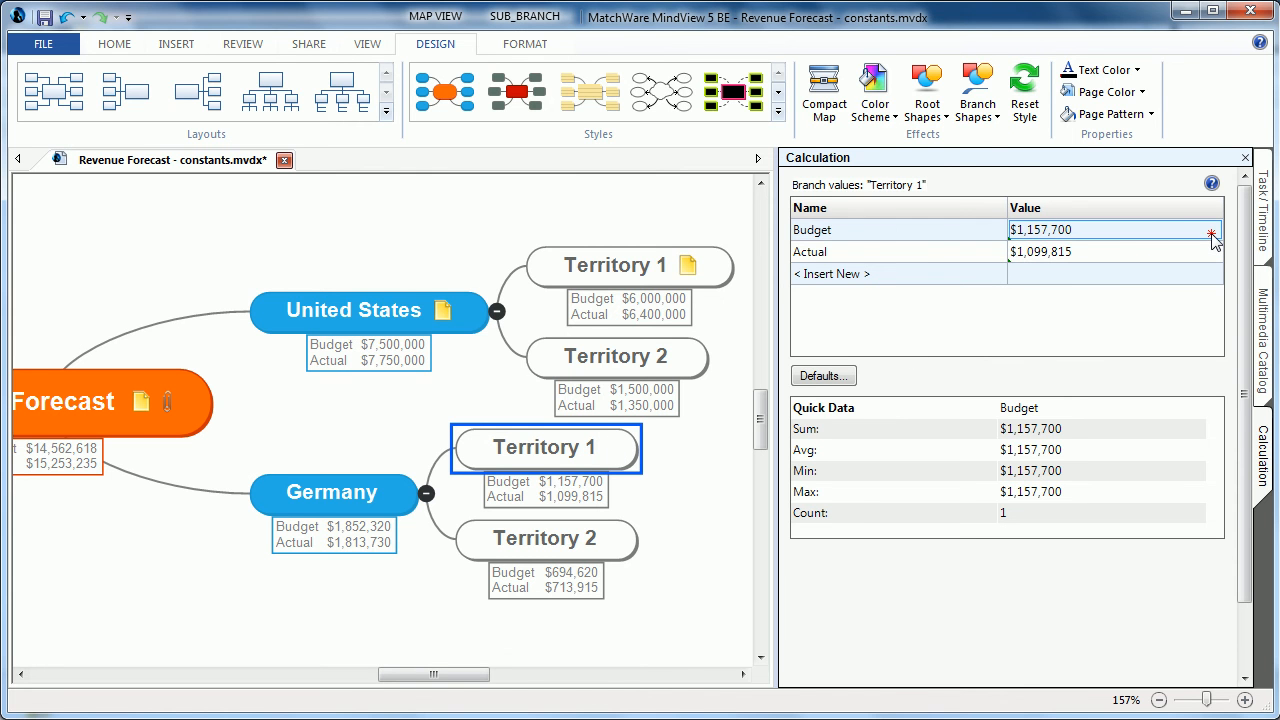
{"action": "left_click", "coordinate": [1203, 229]}
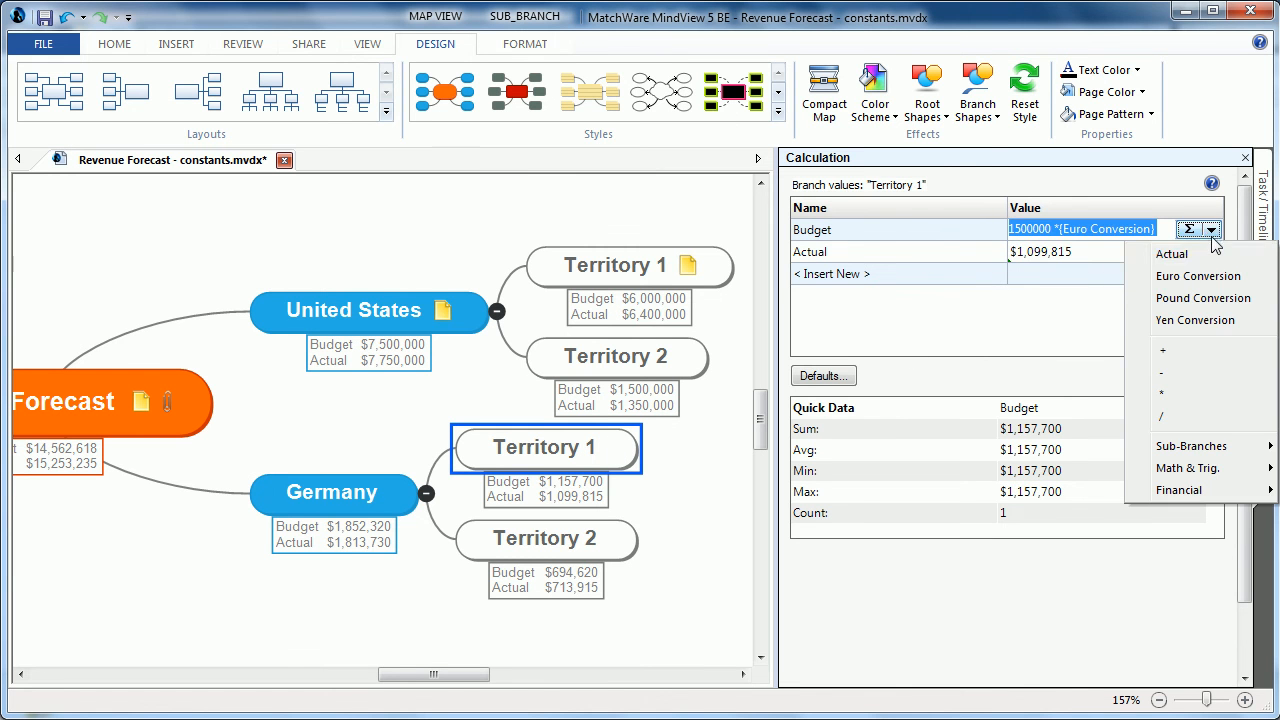
{"action": "mouse_move", "coordinate": [1172, 254]}
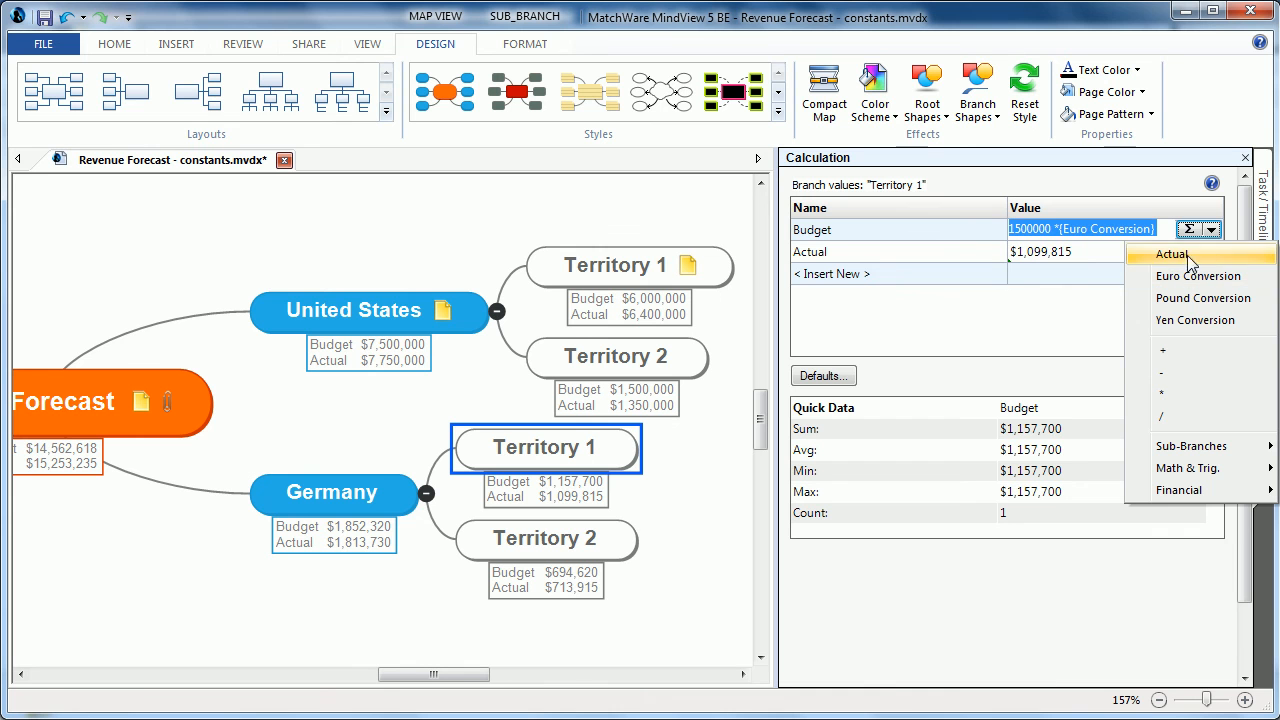
{"action": "mouse_move", "coordinate": [1175, 230]}
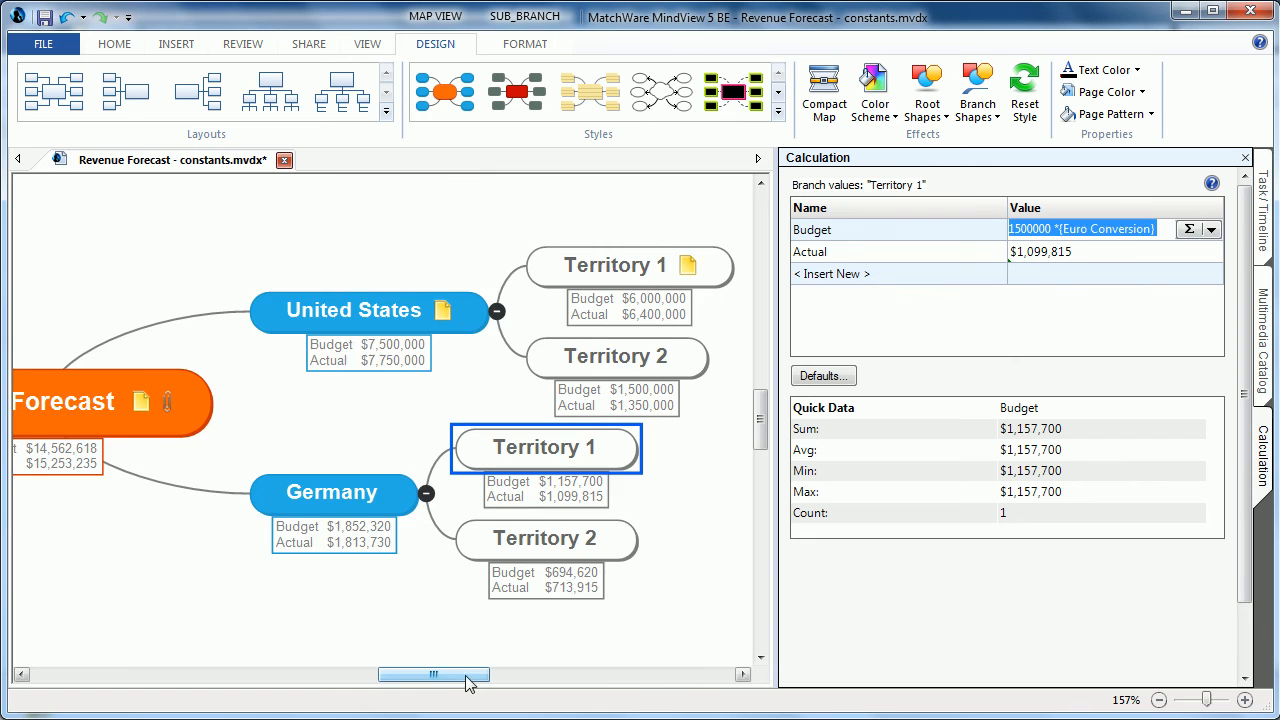
{"action": "left_click_drag", "start_coordinate": [433, 674], "coordinate": [320, 674]}
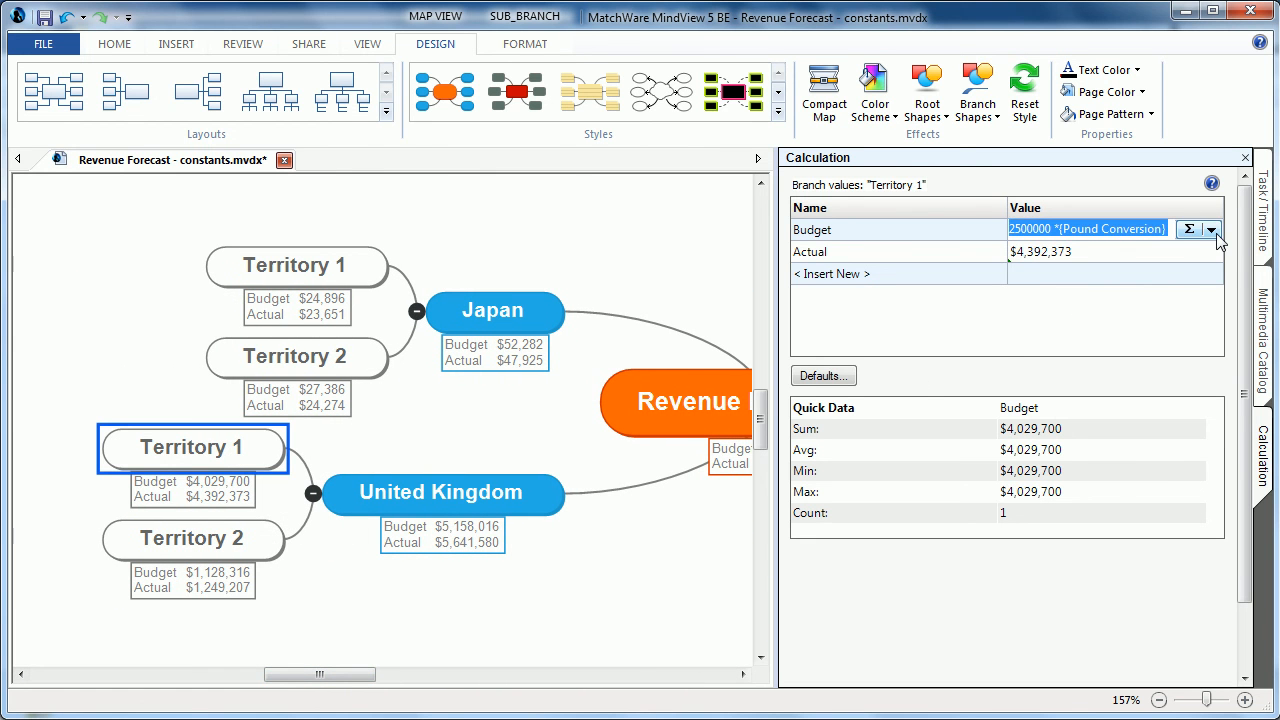
{"action": "mouse_move", "coordinate": [335, 277]}
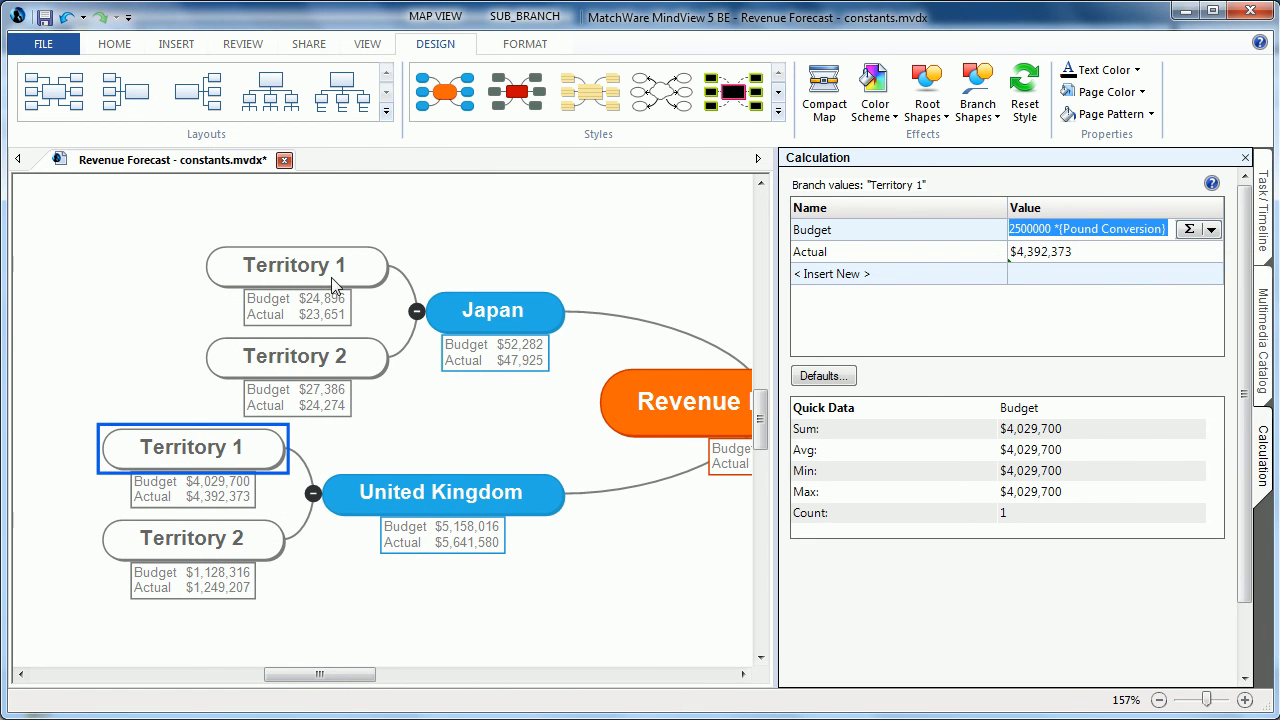
Step: Check Japan's territory formula, confirm Defaults and Formats, and close the Calculation pane
{"action": "left_click", "coordinate": [1210, 228]}
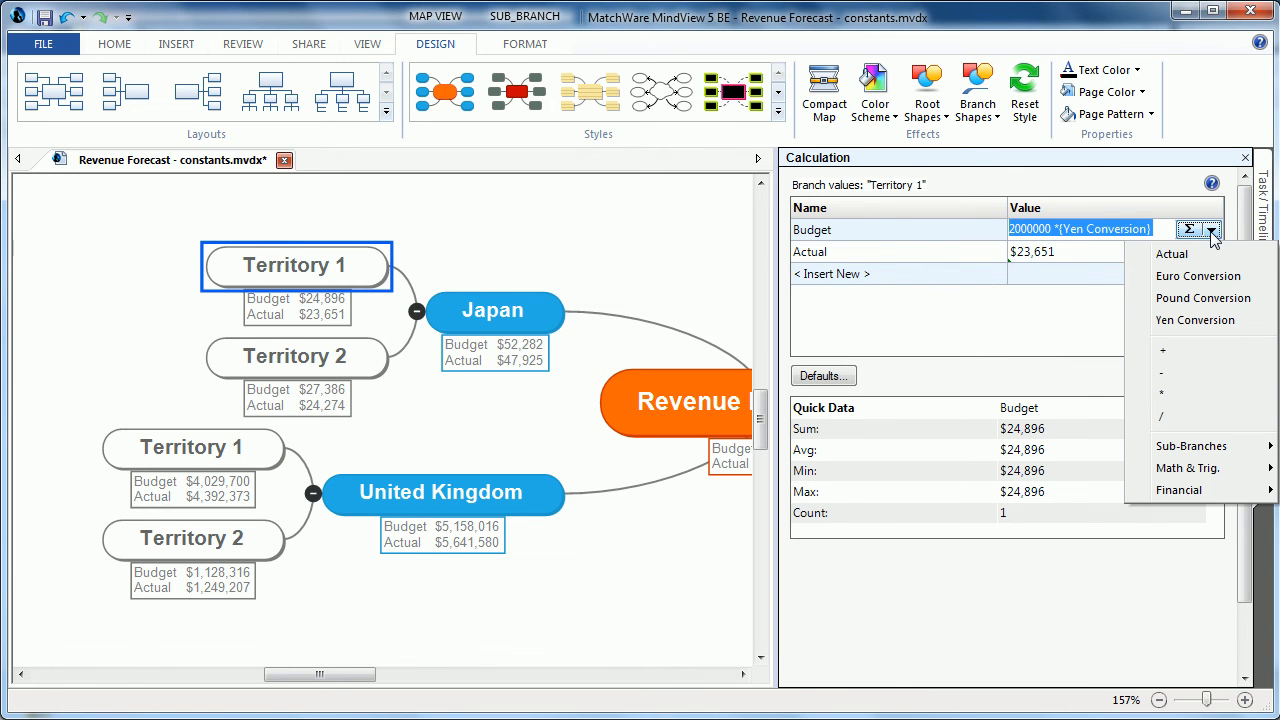
{"action": "left_click", "coordinate": [823, 375]}
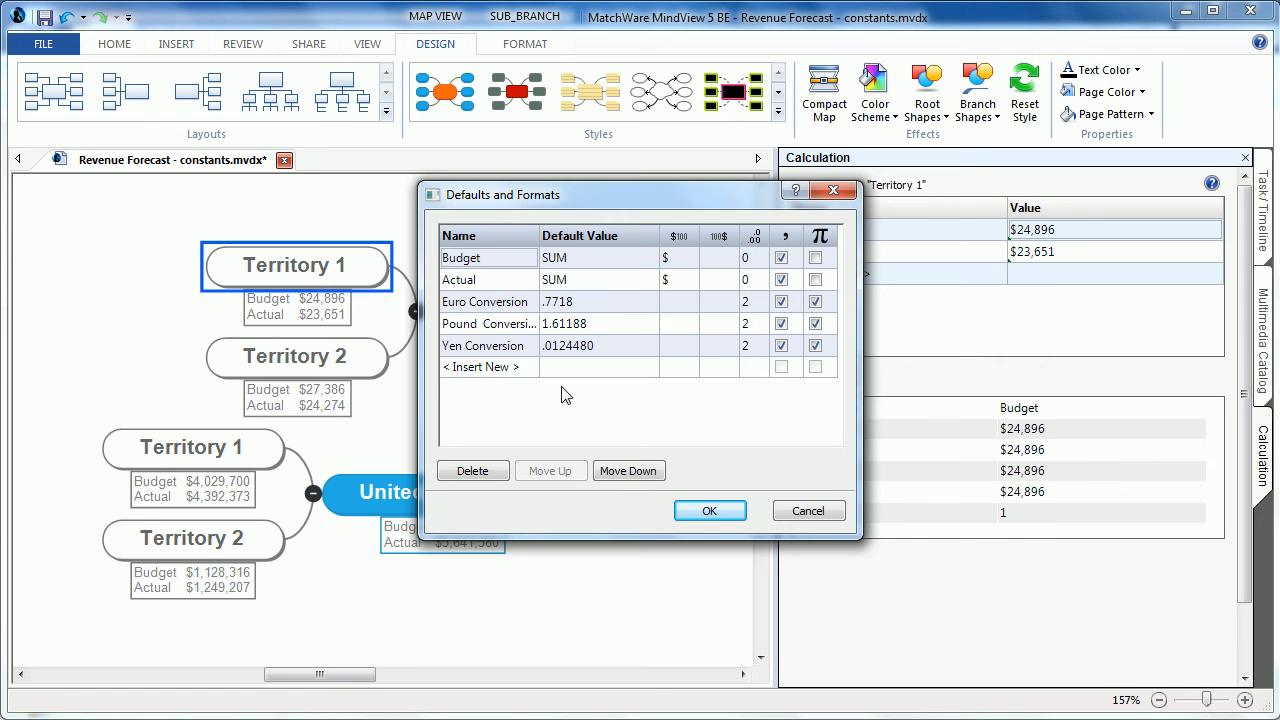
{"action": "mouse_move", "coordinate": [725, 505]}
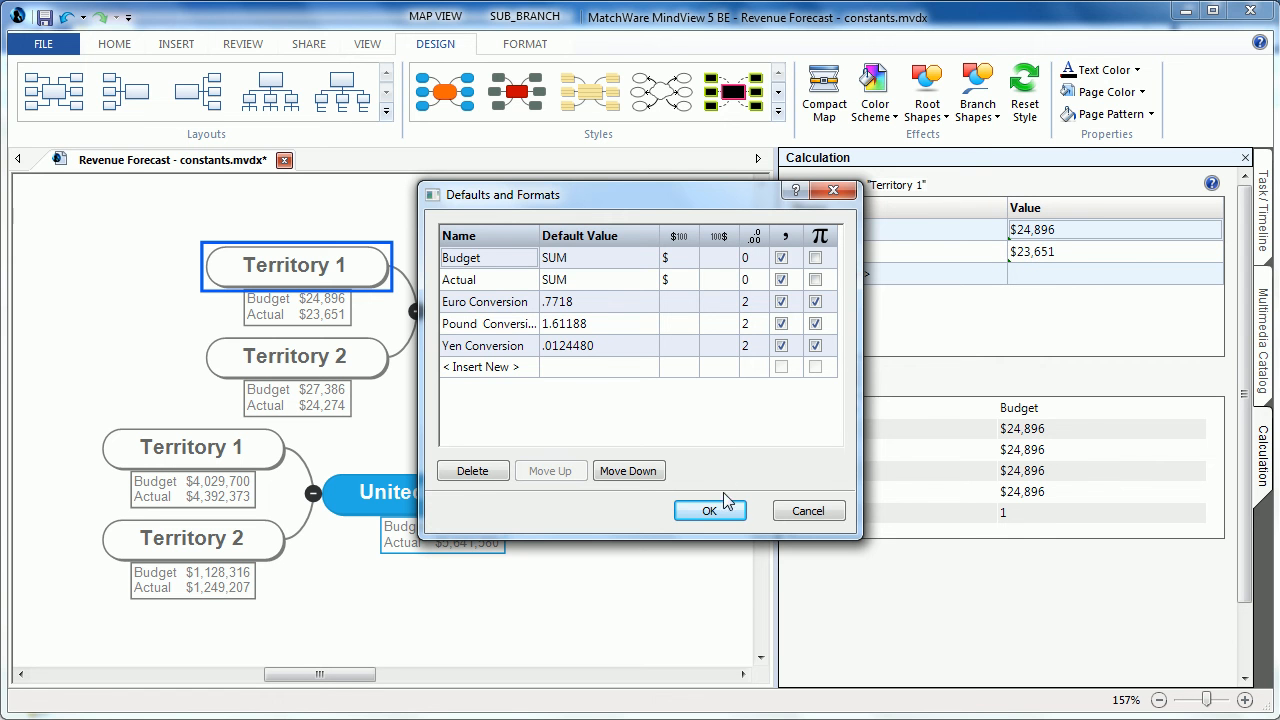
{"action": "left_click", "coordinate": [709, 510]}
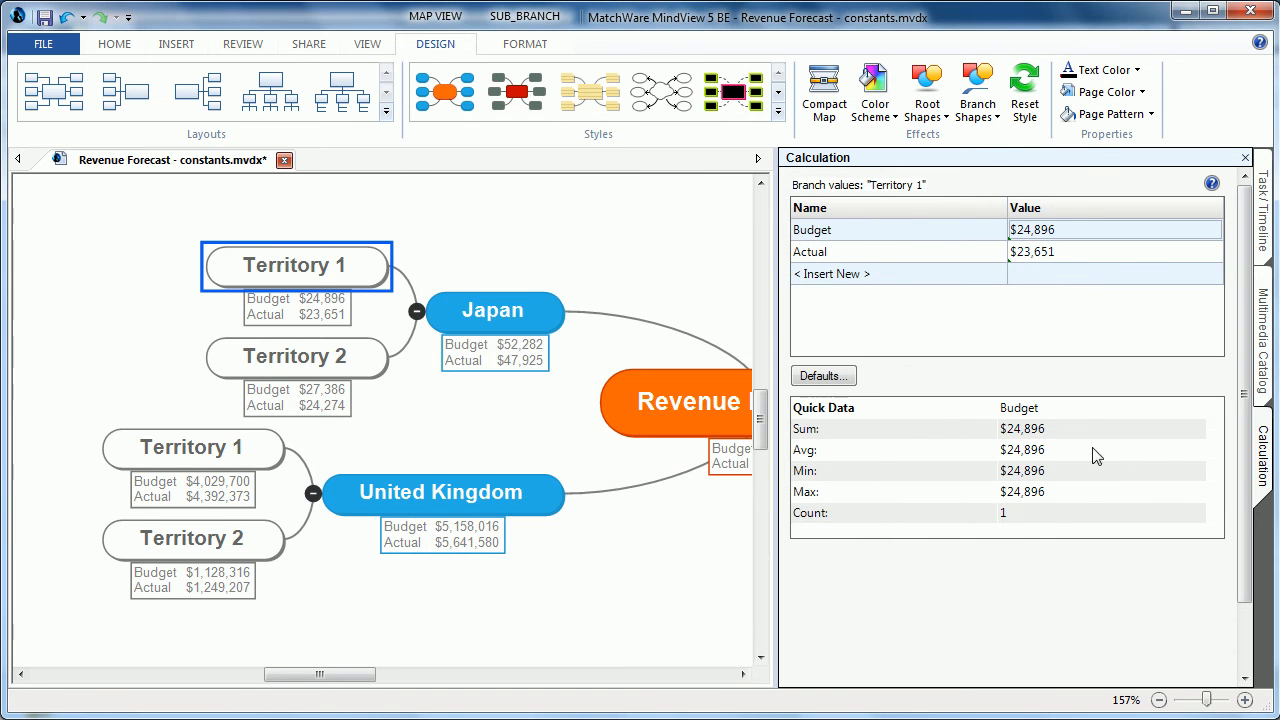
{"action": "left_click", "coordinate": [1240, 157]}
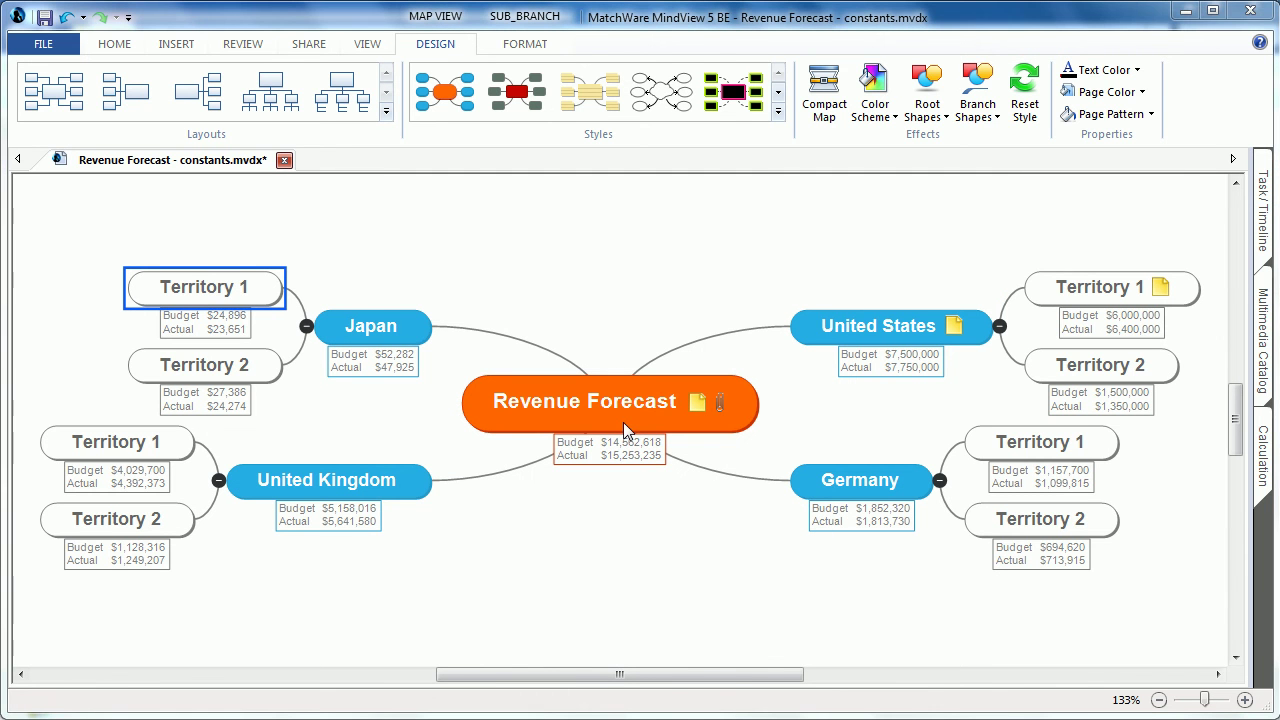
{"action": "mouse_move", "coordinate": [326, 291]}
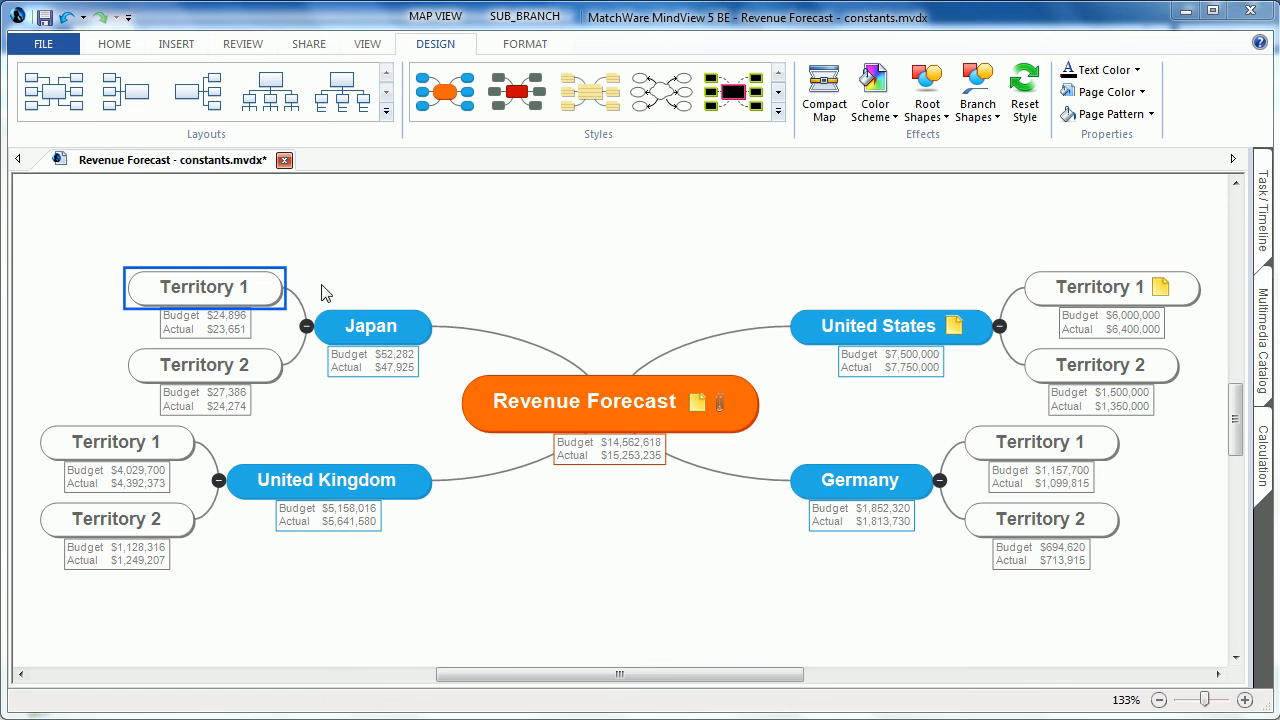
Step: Bring up the export destinations for sending the Revenue Forecast map to Excel
{"action": "left_click", "coordinate": [42, 45]}
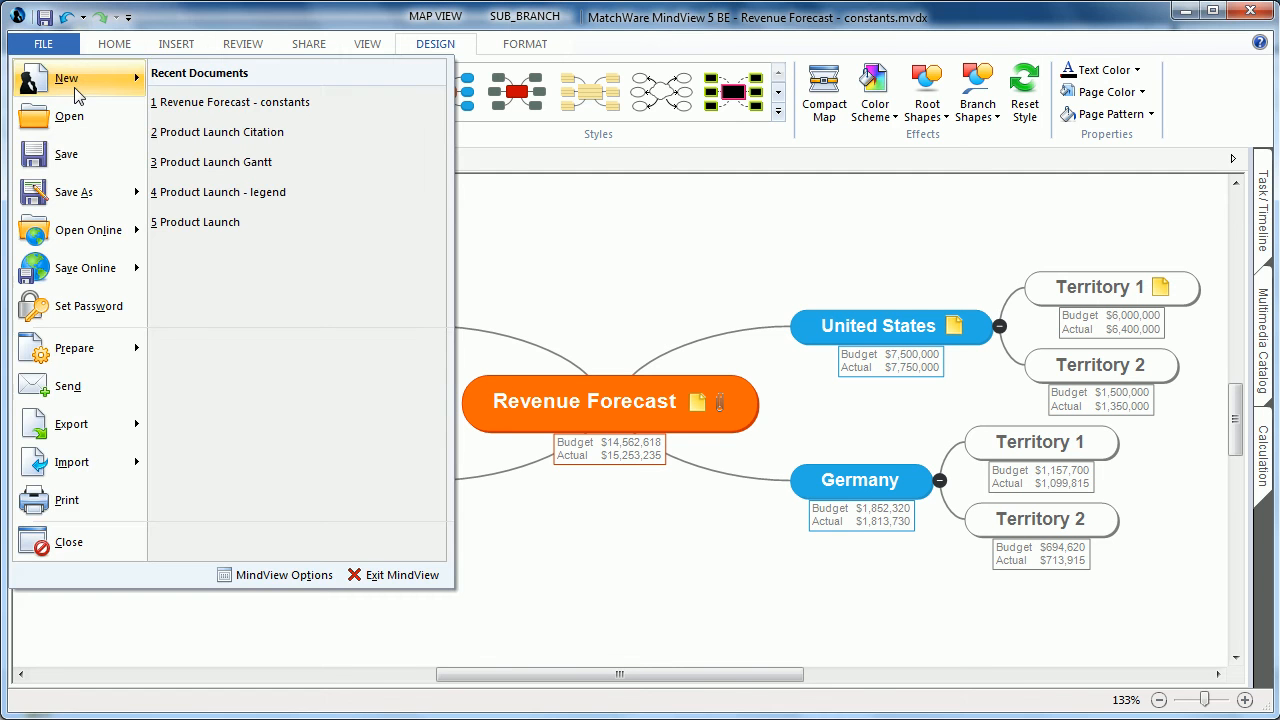
{"action": "left_click", "coordinate": [71, 423]}
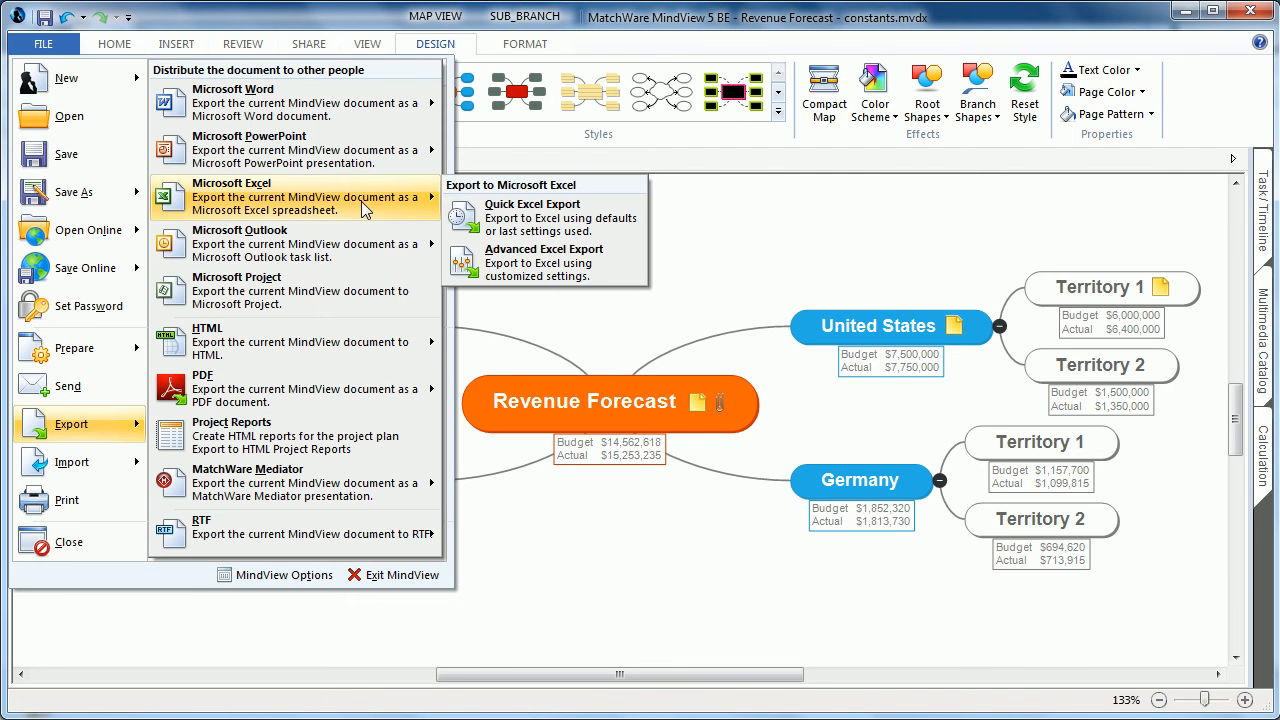
{"action": "mouse_move", "coordinate": [544, 262]}
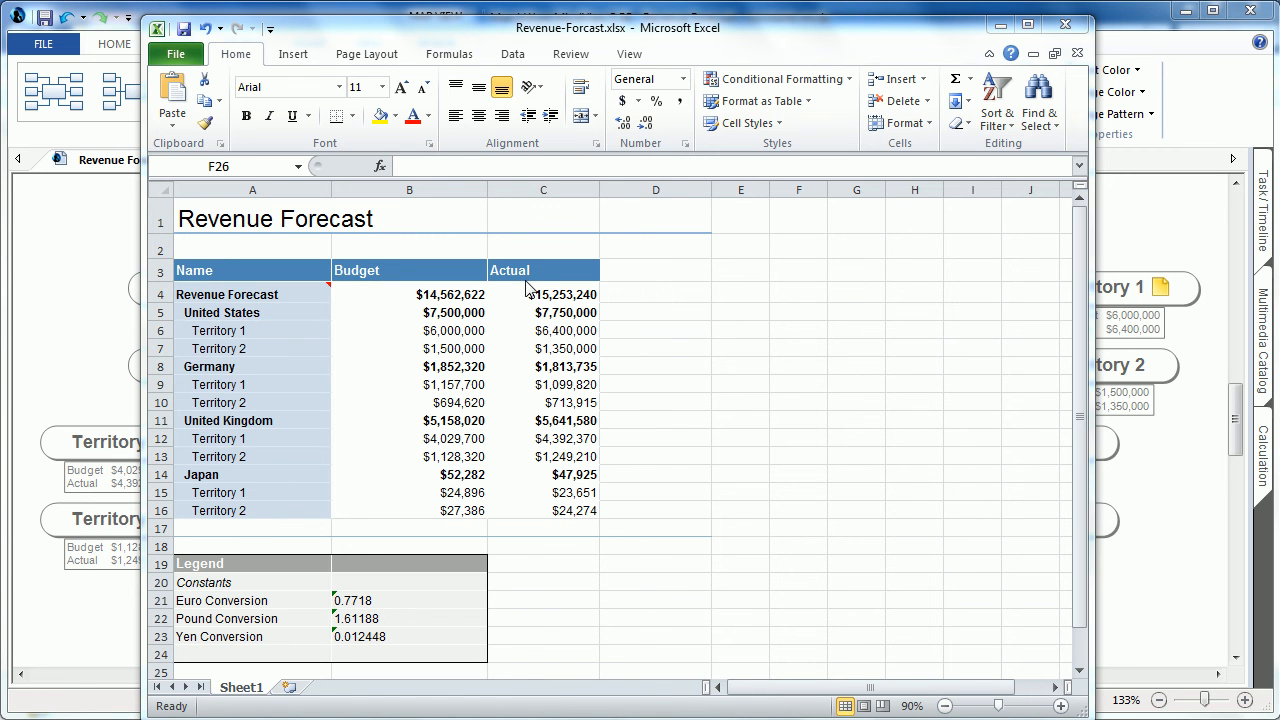
{"action": "mouse_move", "coordinate": [396, 600]}
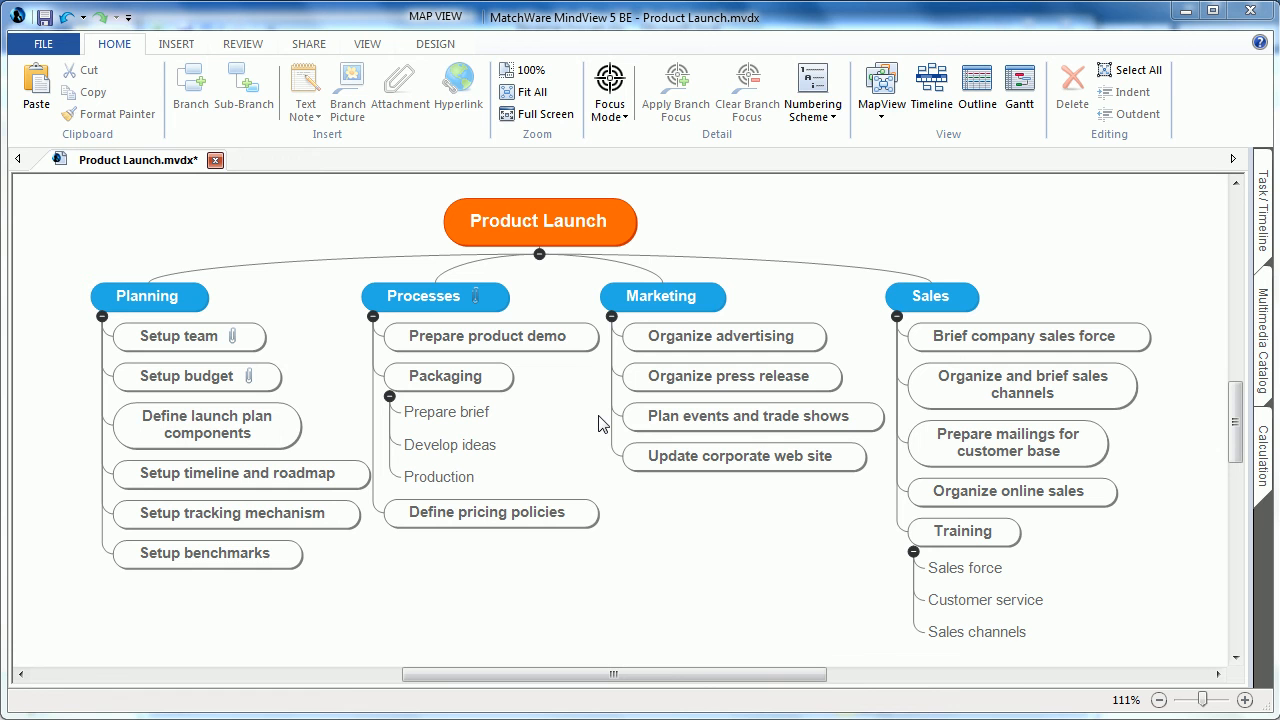
{"action": "mouse_move", "coordinate": [810, 192]}
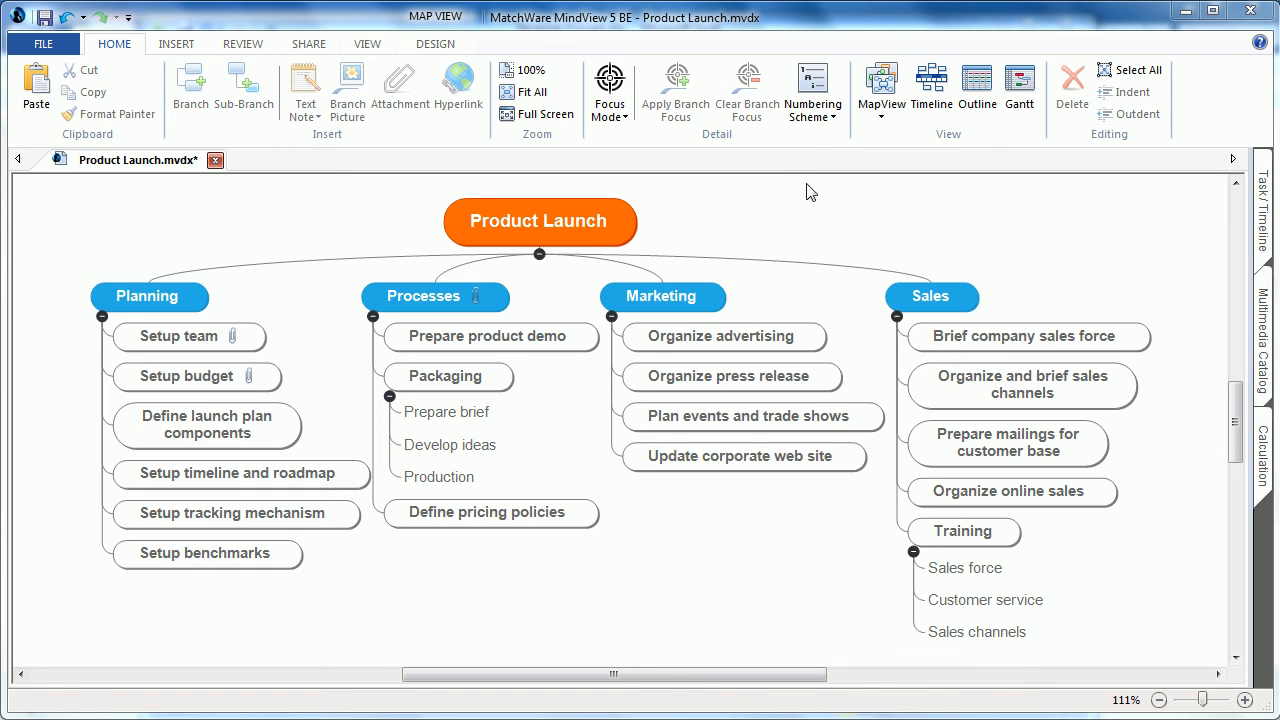
{"action": "mouse_move", "coordinate": [812, 90]}
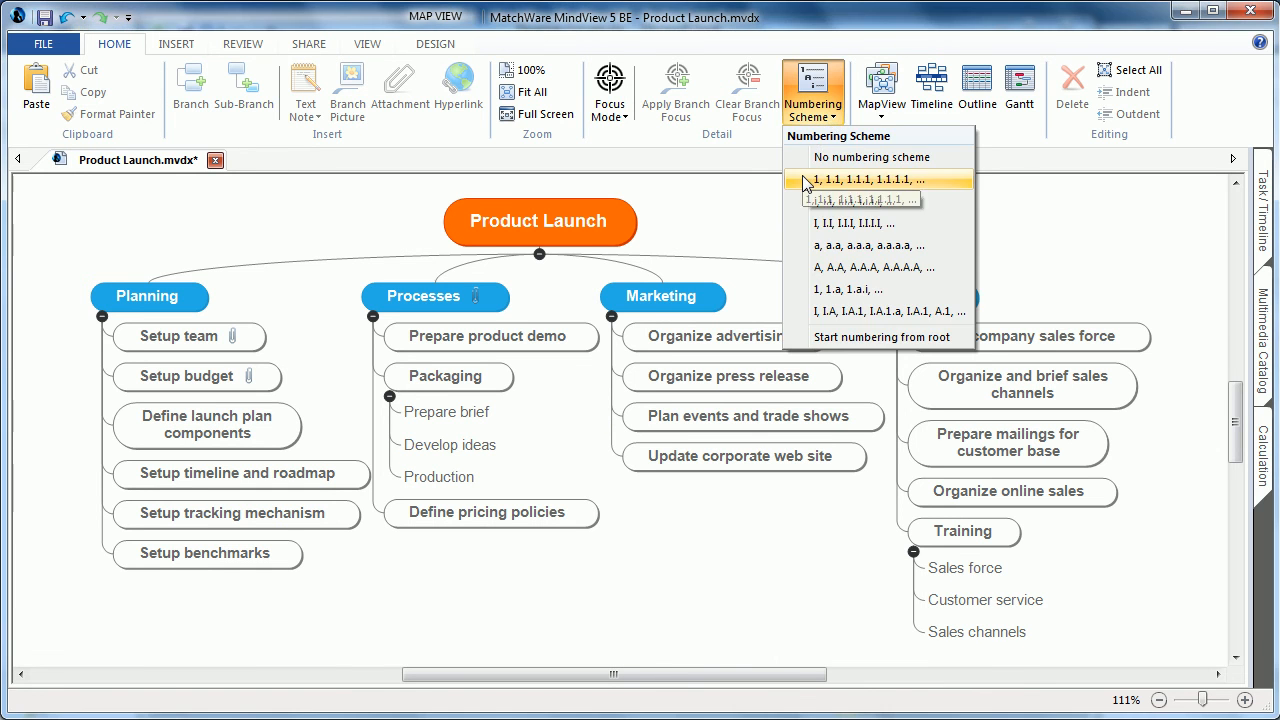
Step: Apply the '1, 1.1, 1.1.1' numbering scheme, starting numbering from the root topic
{"action": "left_click", "coordinate": [882, 179]}
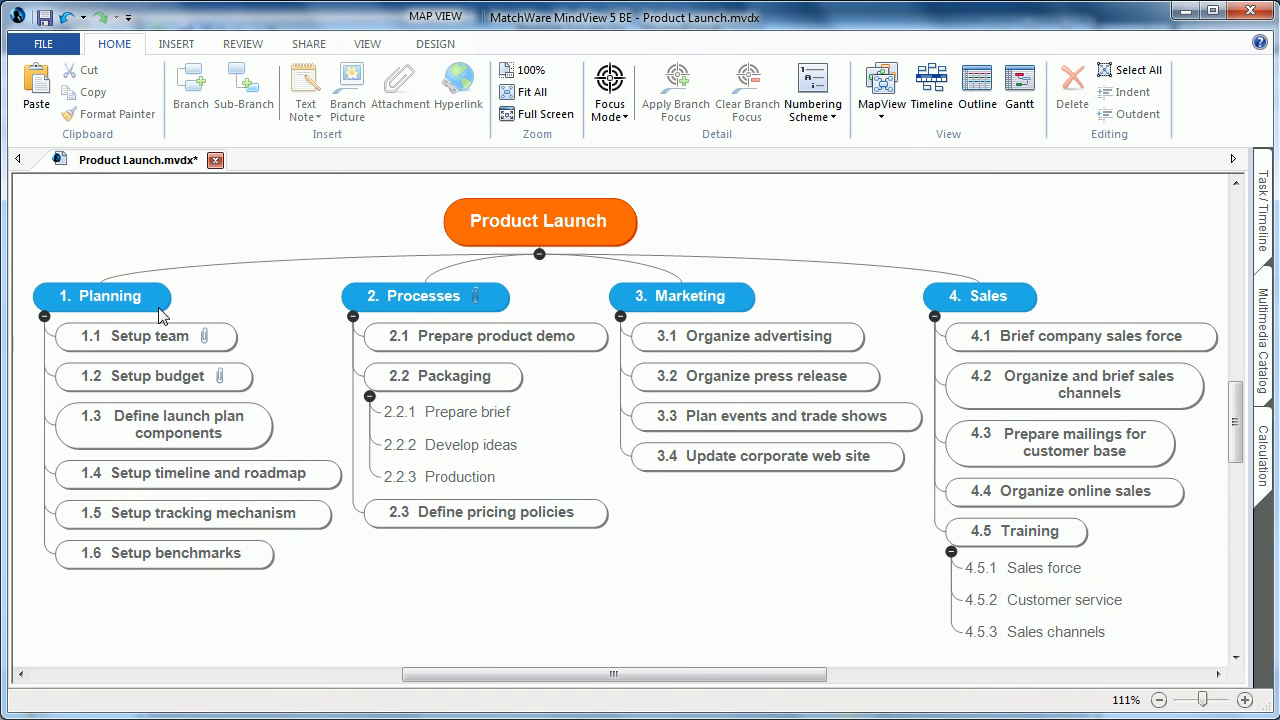
{"action": "mouse_move", "coordinate": [955, 315]}
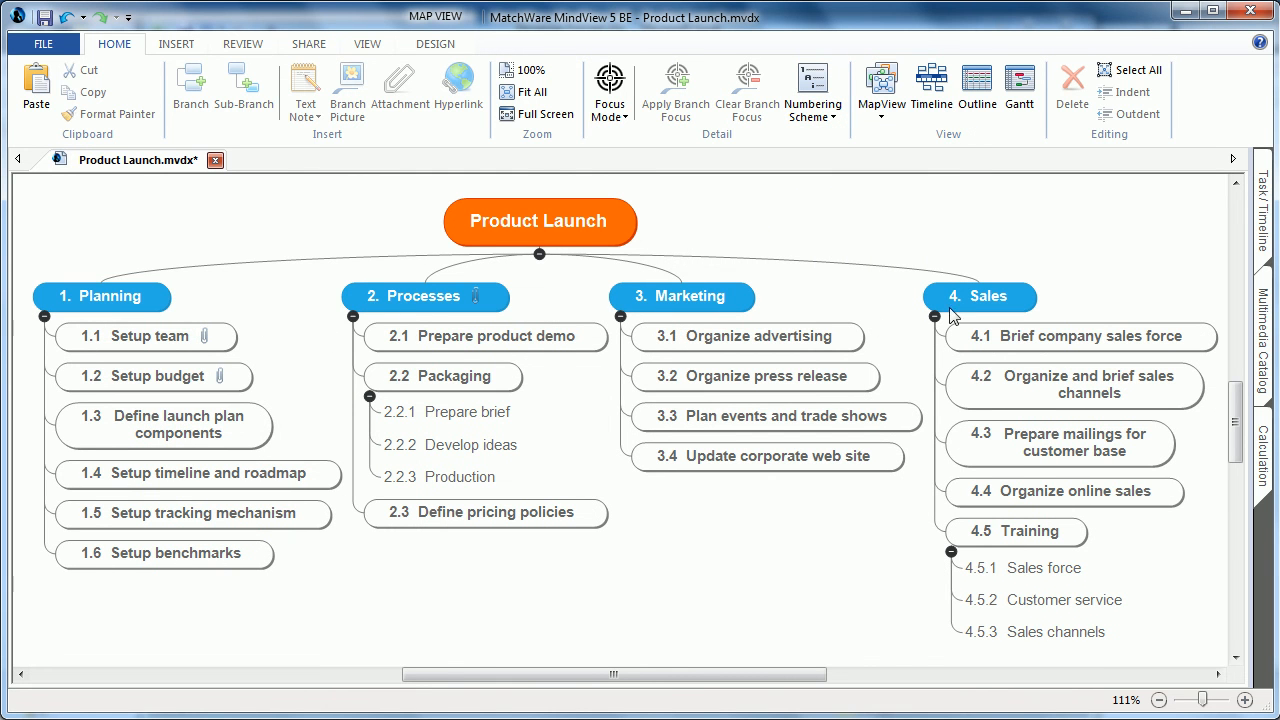
{"action": "mouse_move", "coordinate": [813, 90]}
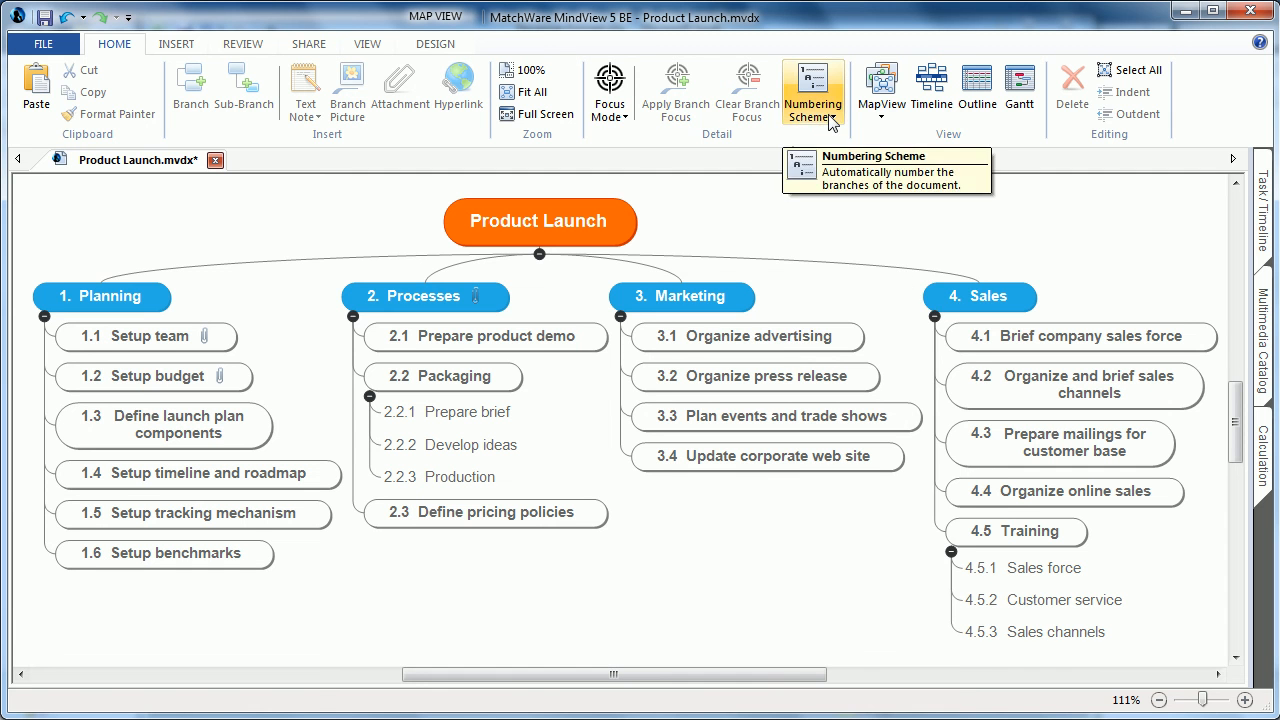
{"action": "left_click", "coordinate": [812, 88]}
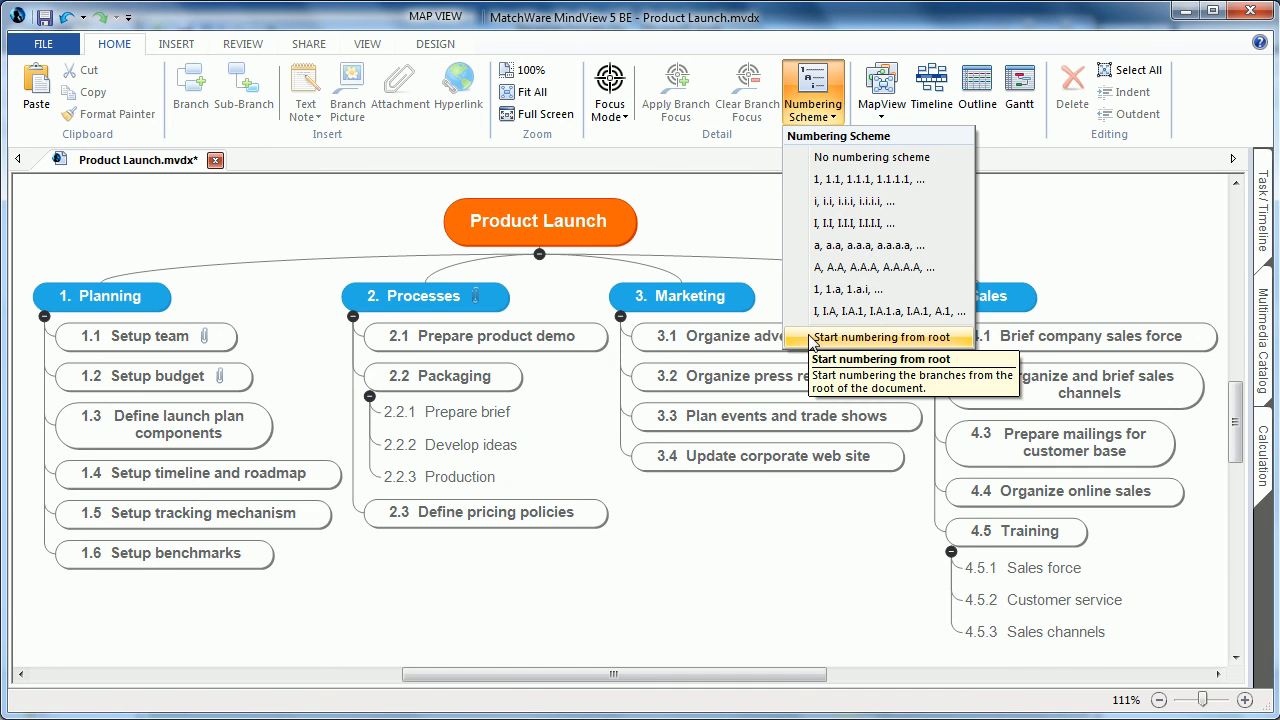
{"action": "left_click", "coordinate": [870, 337]}
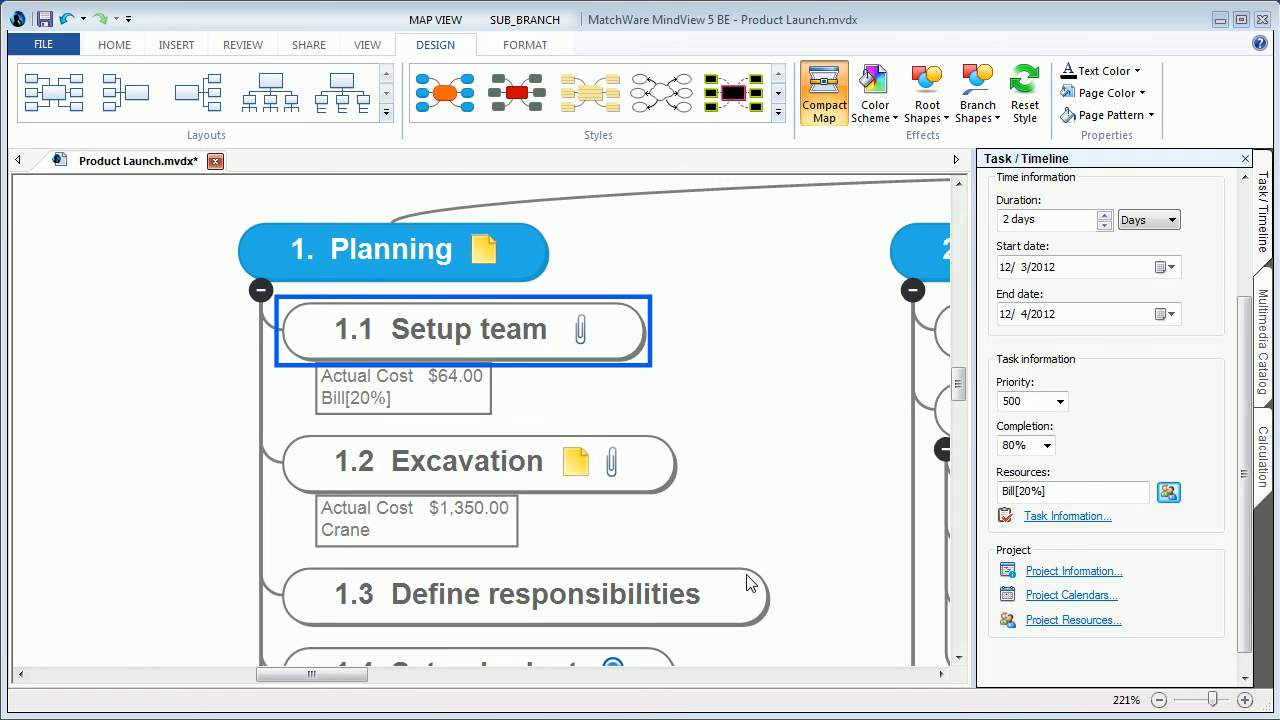
{"action": "mouse_move", "coordinate": [805, 566]}
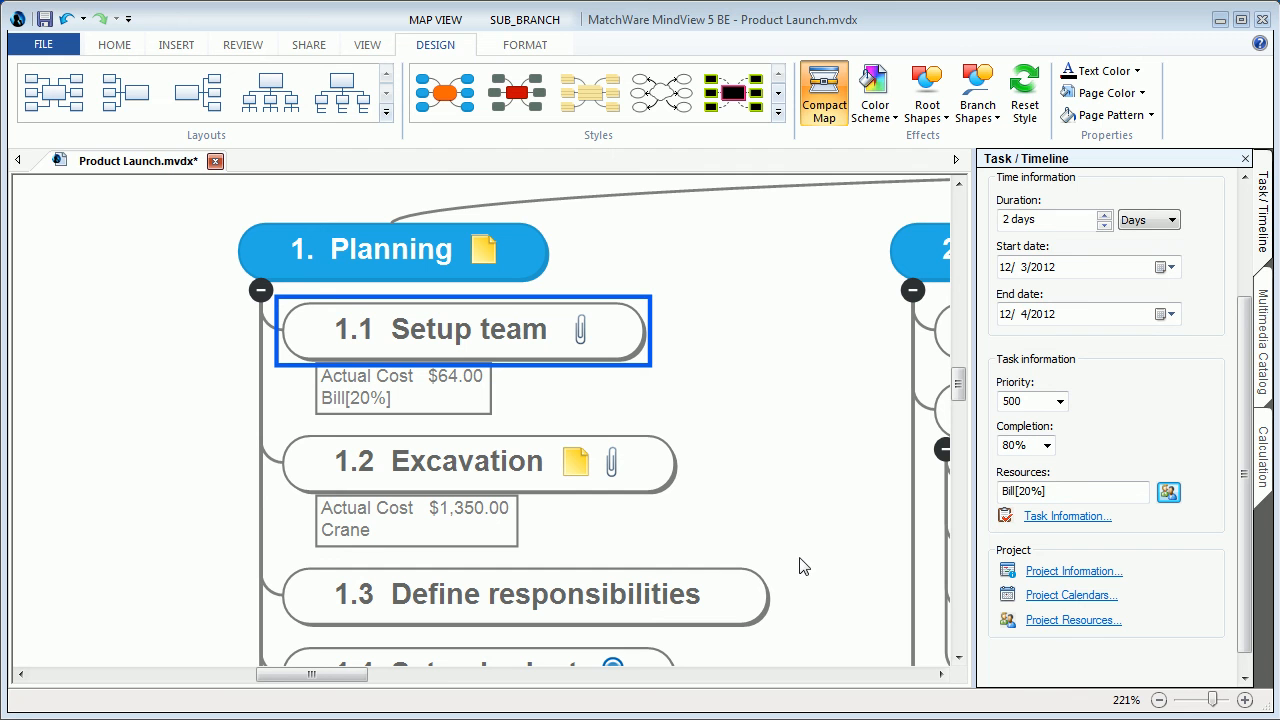
{"action": "mouse_move", "coordinate": [1101, 626]}
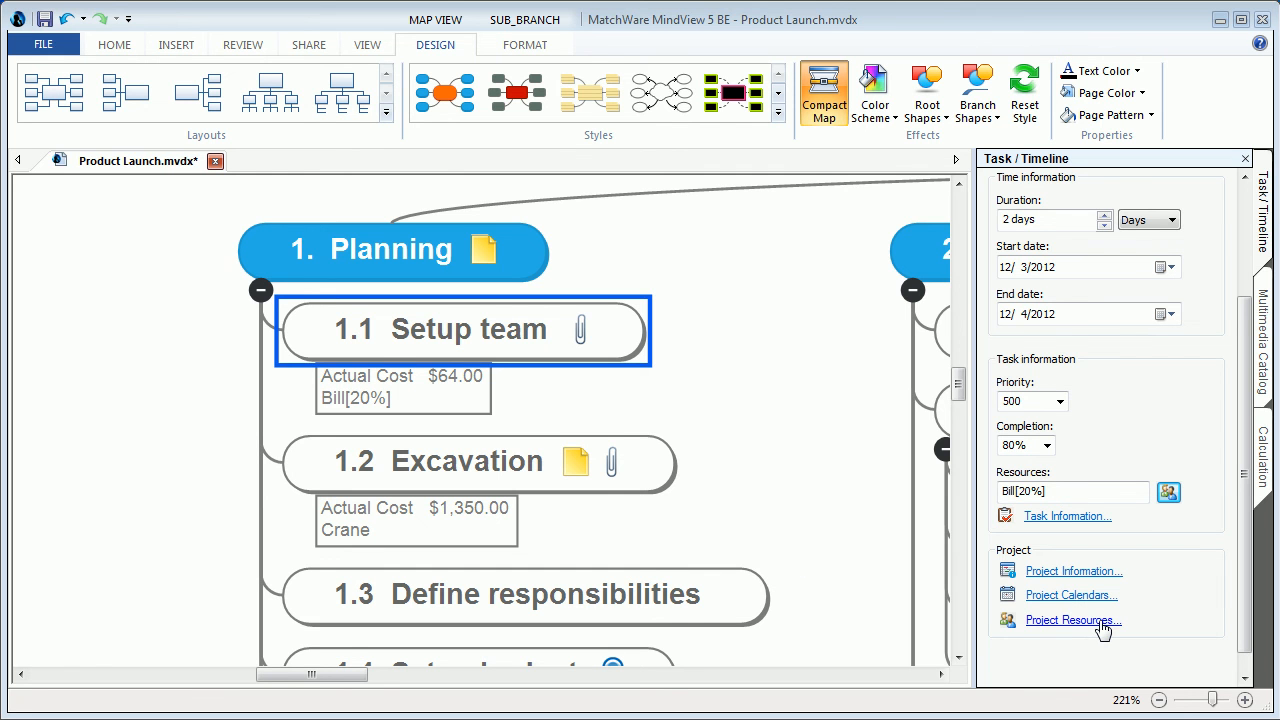
Step: Set Dump Truck's resource type to Material and confirm the project resource list
{"action": "left_click", "coordinate": [1073, 620]}
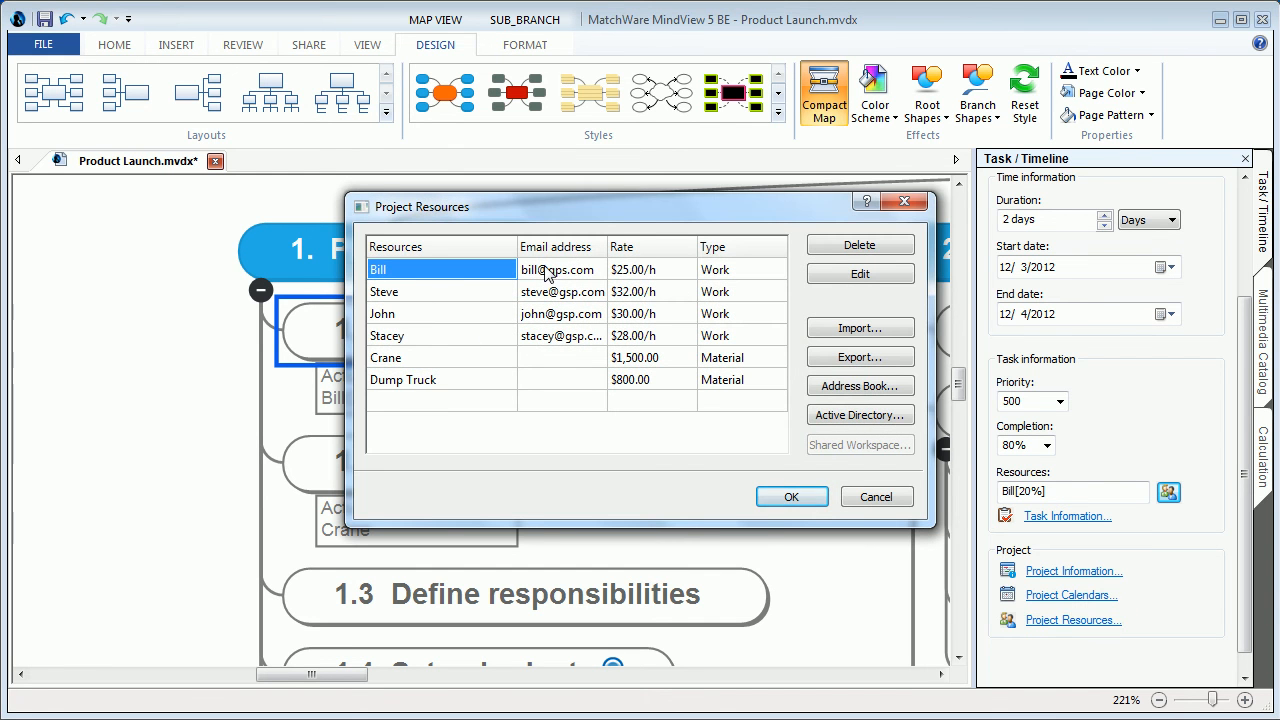
{"action": "mouse_move", "coordinate": [683, 305]}
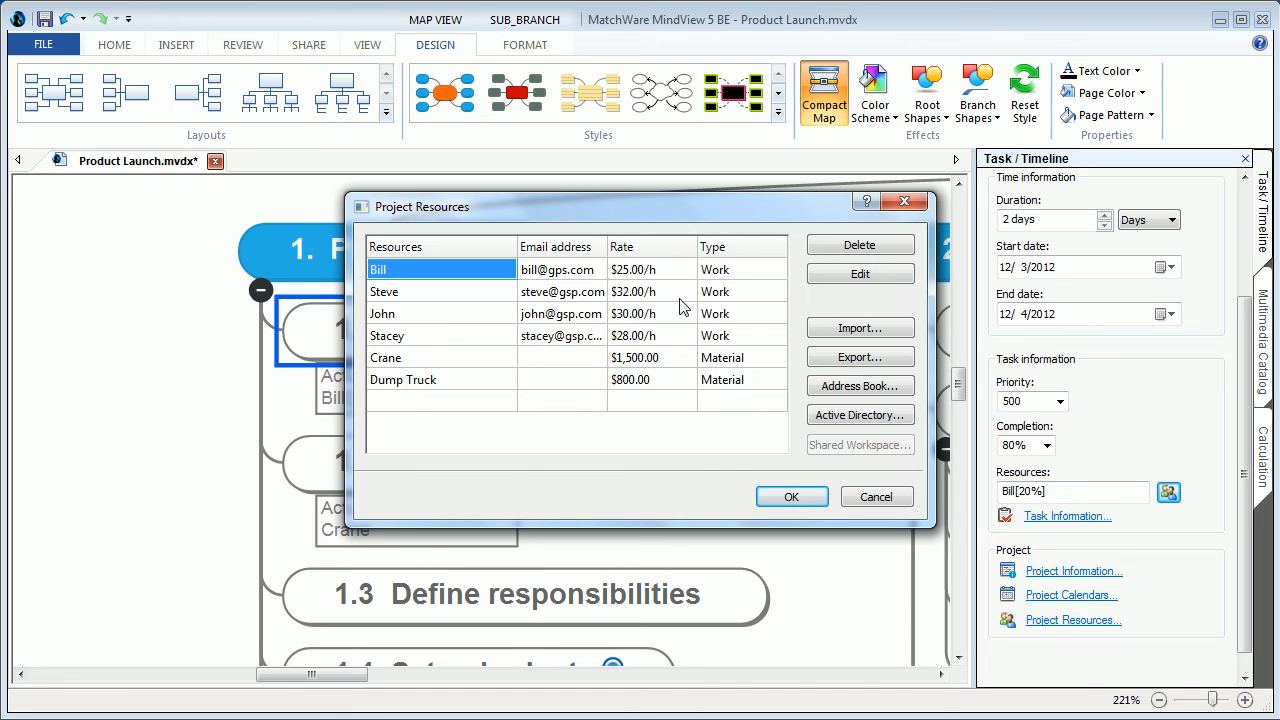
{"action": "mouse_move", "coordinate": [440, 357]}
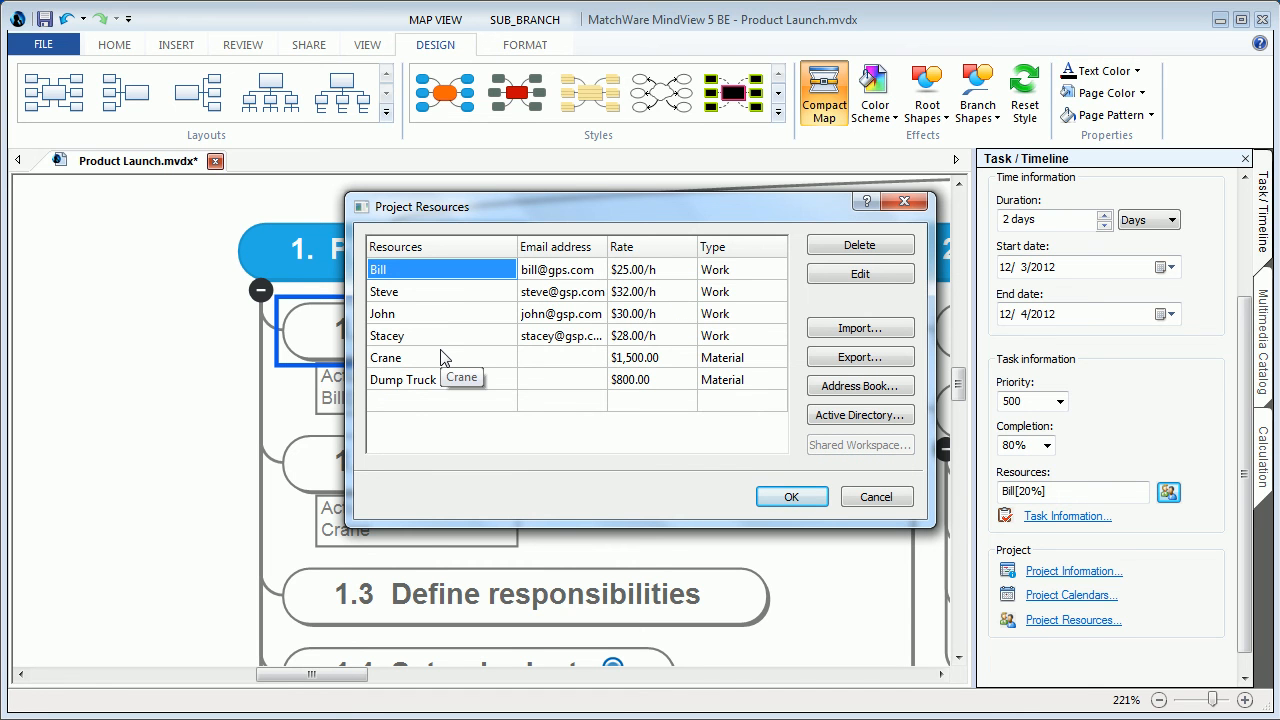
{"action": "mouse_move", "coordinate": [745, 303]}
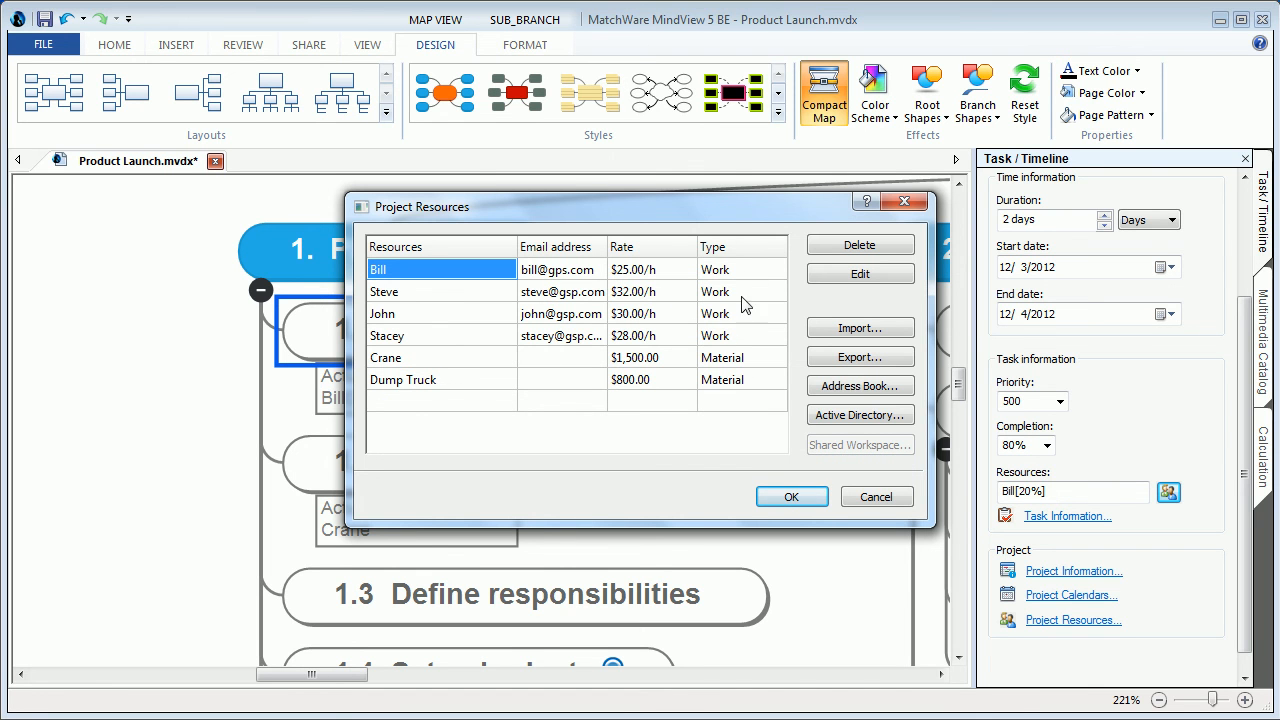
{"action": "left_click", "coordinate": [782, 379]}
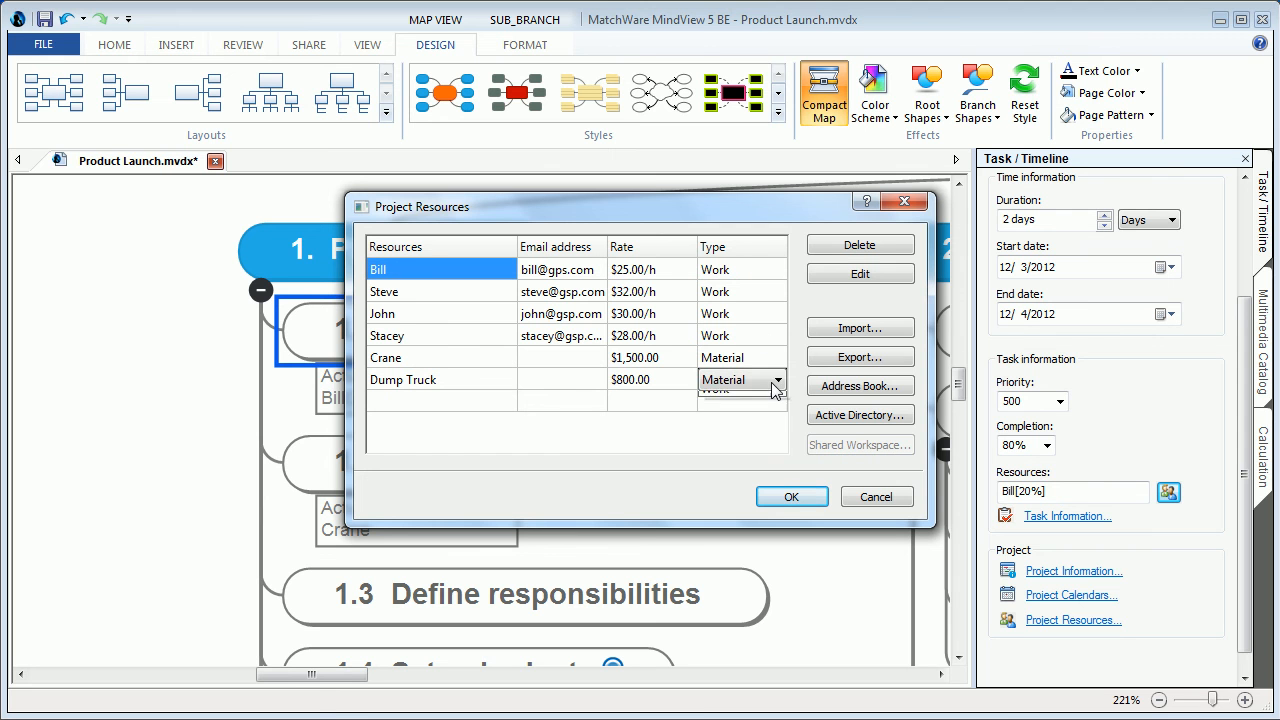
{"action": "left_click", "coordinate": [777, 379]}
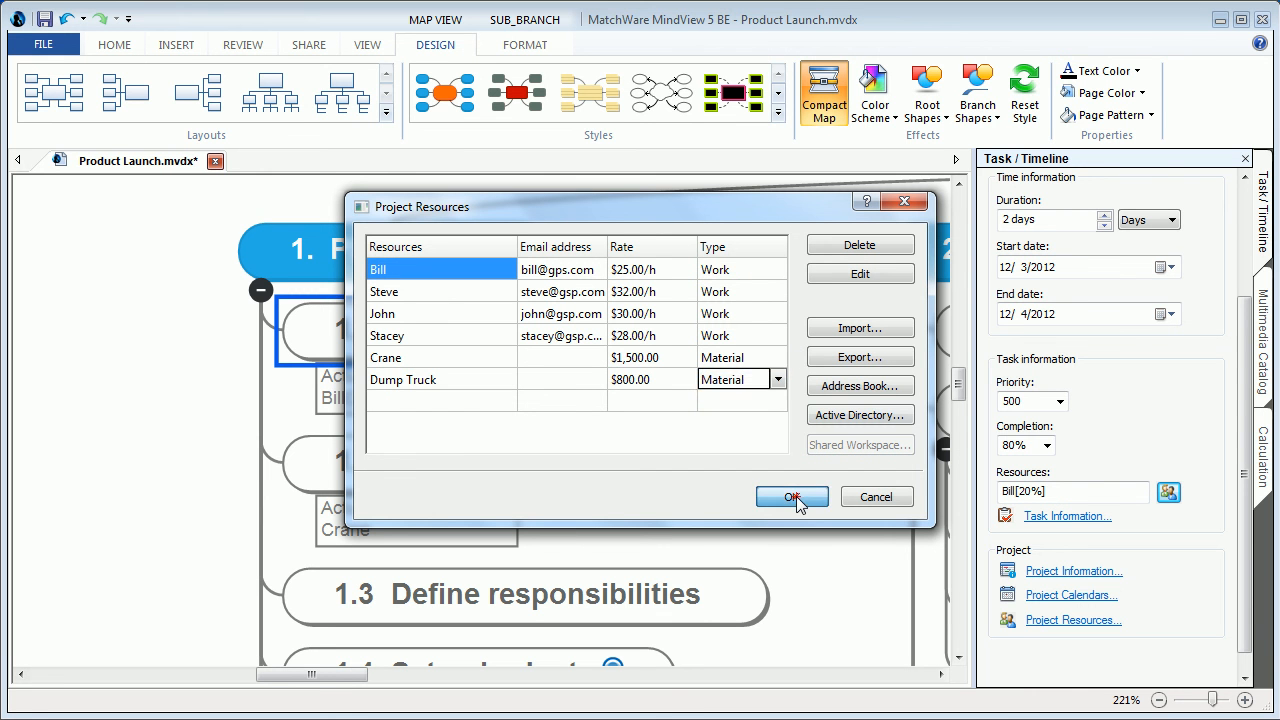
{"action": "left_click", "coordinate": [792, 496]}
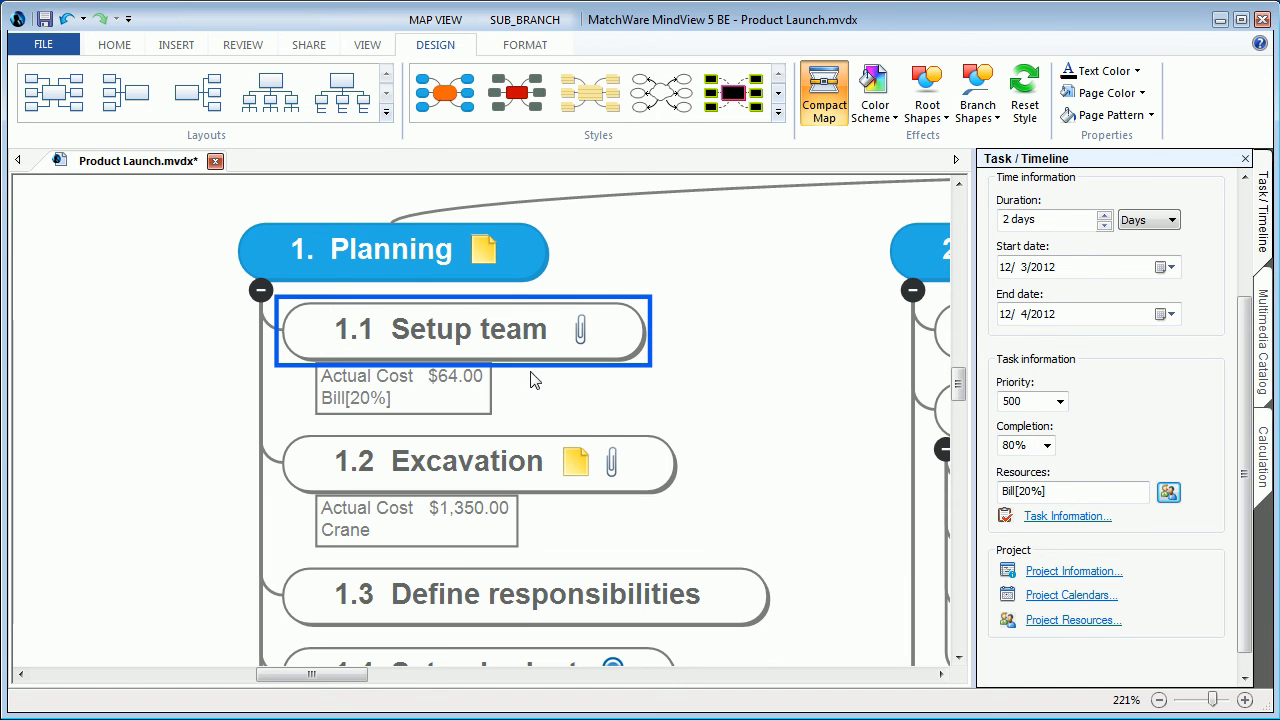
{"action": "mouse_move", "coordinate": [740, 442]}
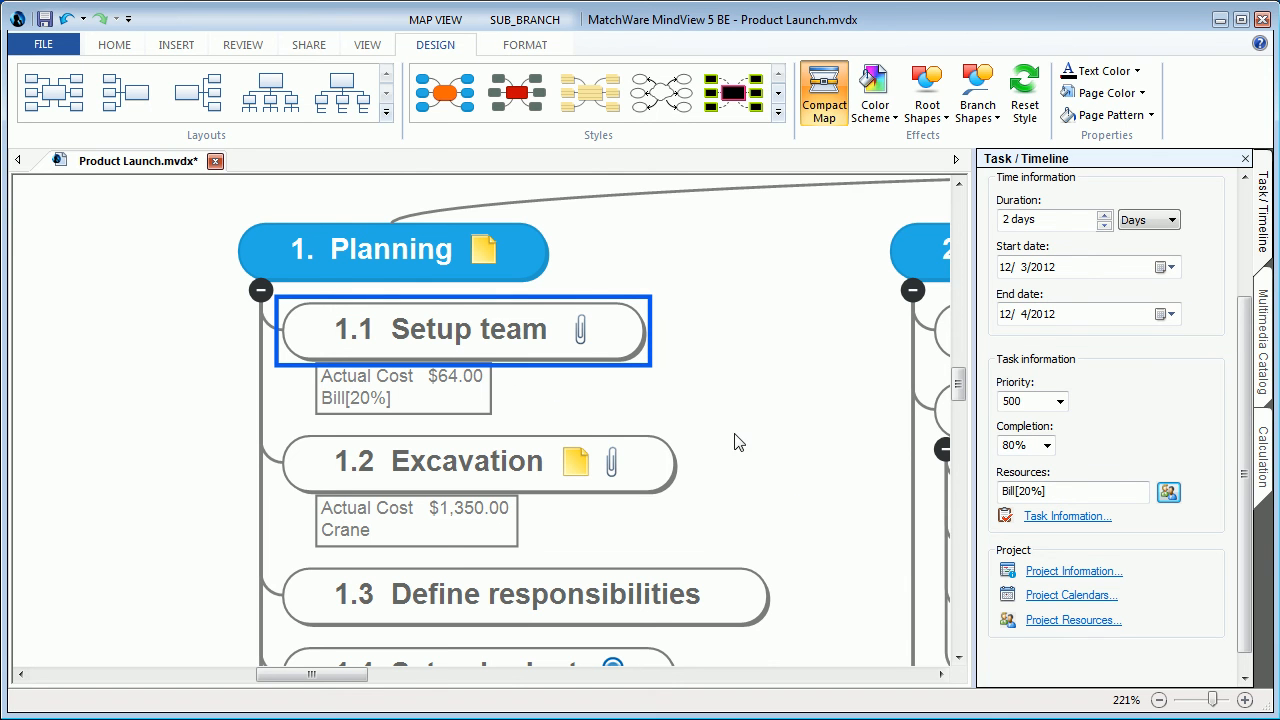
{"action": "mouse_move", "coordinate": [938, 458]}
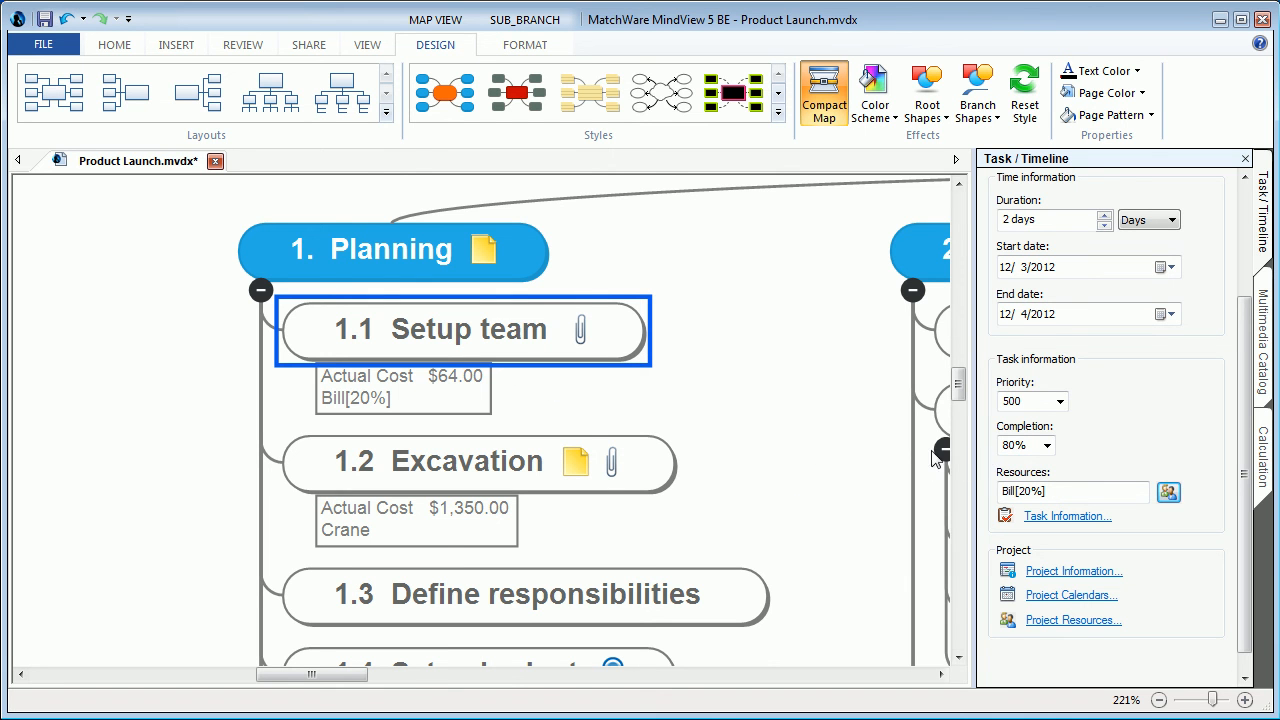
{"action": "mouse_move", "coordinate": [528, 411]}
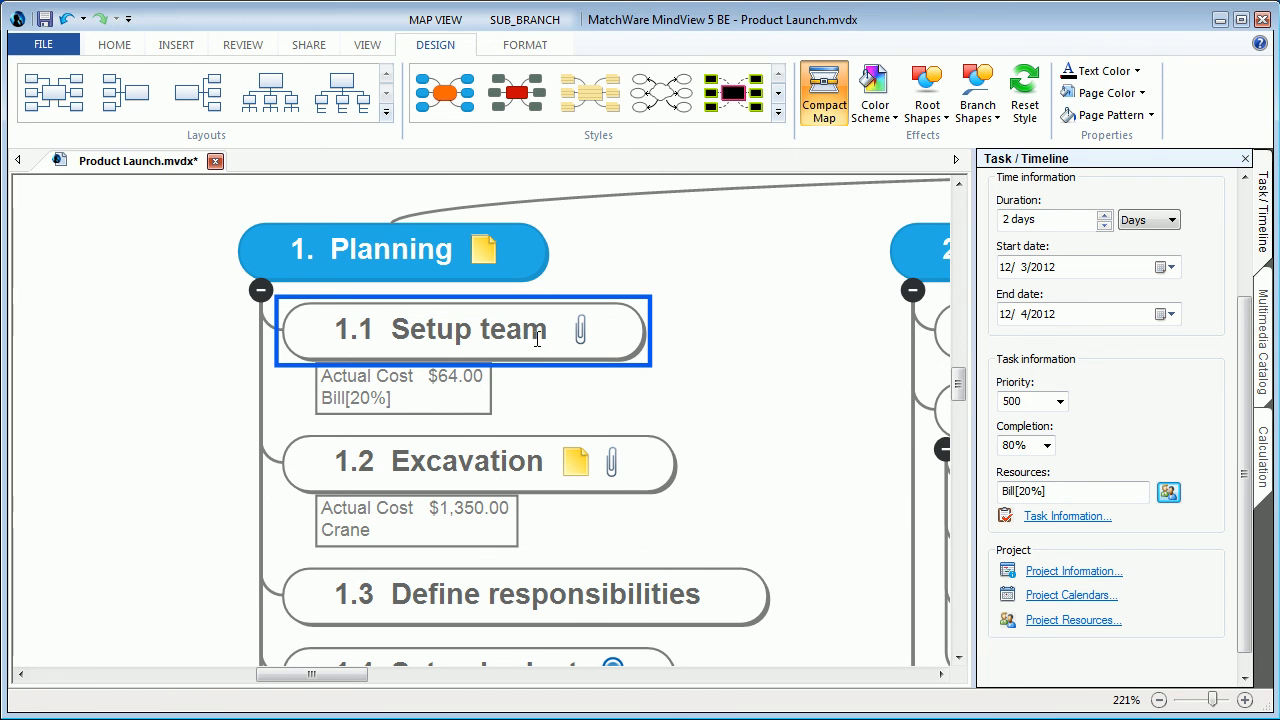
{"action": "right_click", "coordinate": [495, 340]}
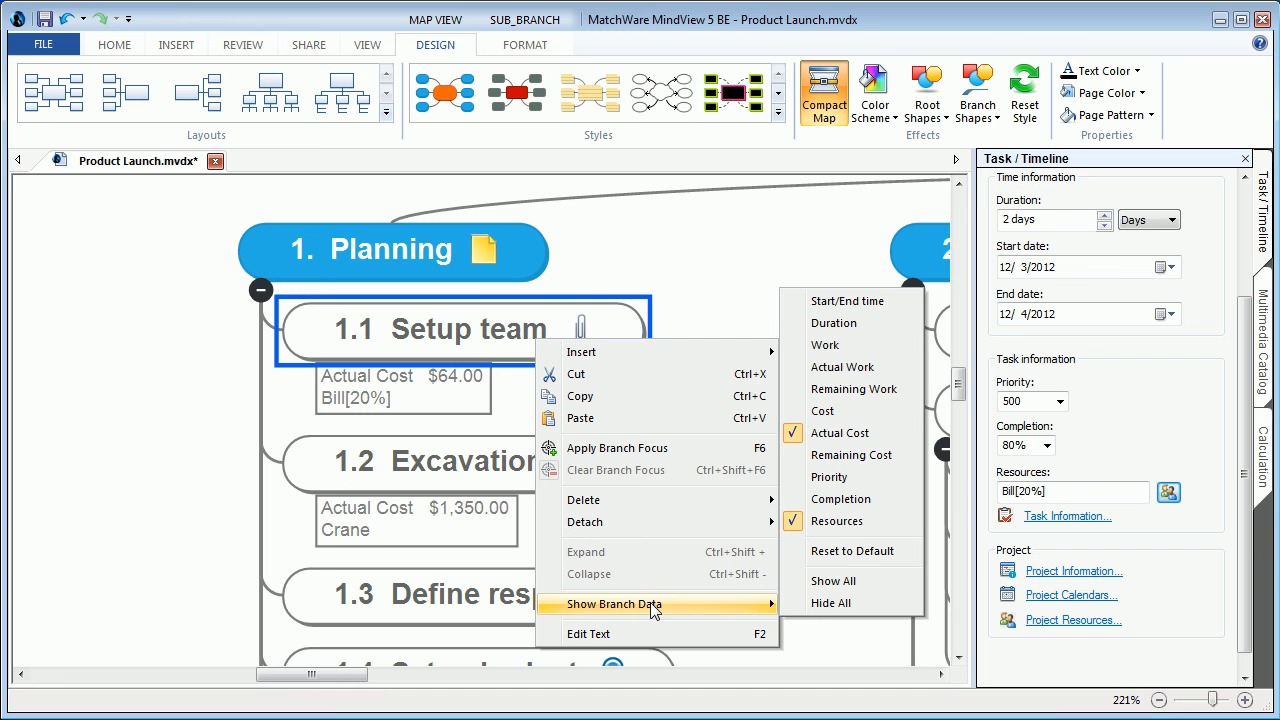
{"action": "mouse_move", "coordinate": [851, 455]}
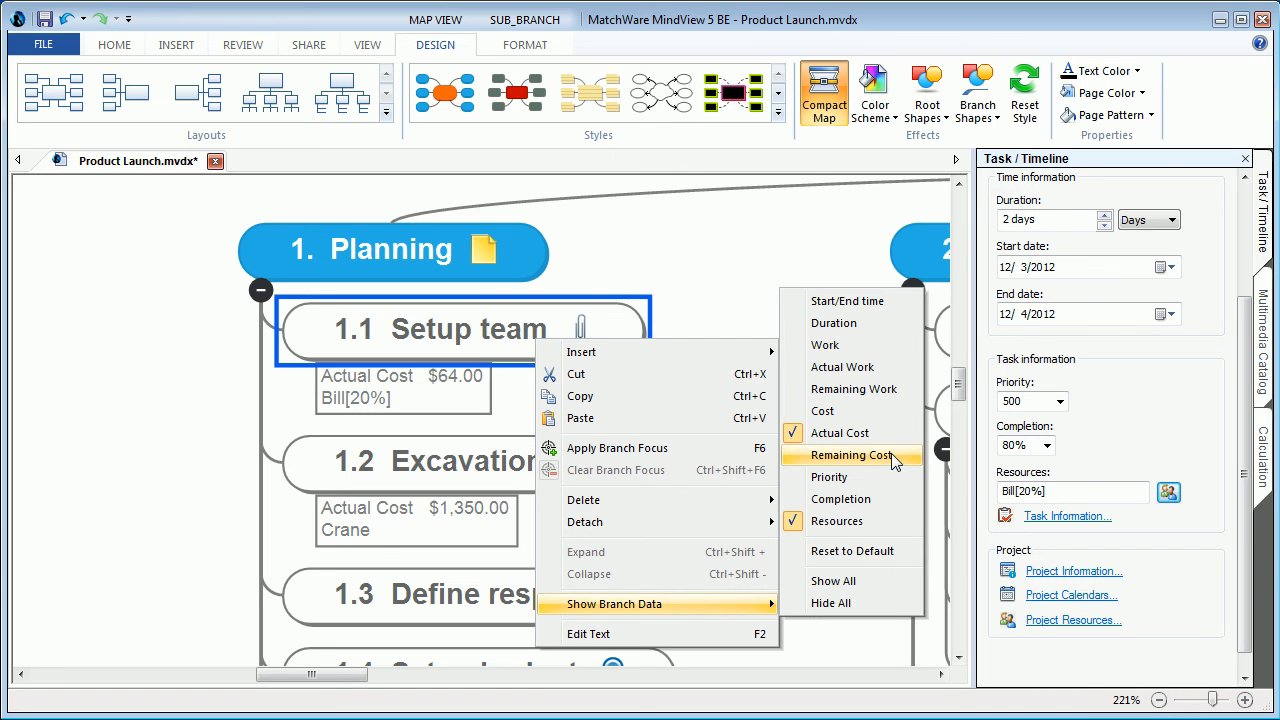
{"action": "mouse_move", "coordinate": [822, 411]}
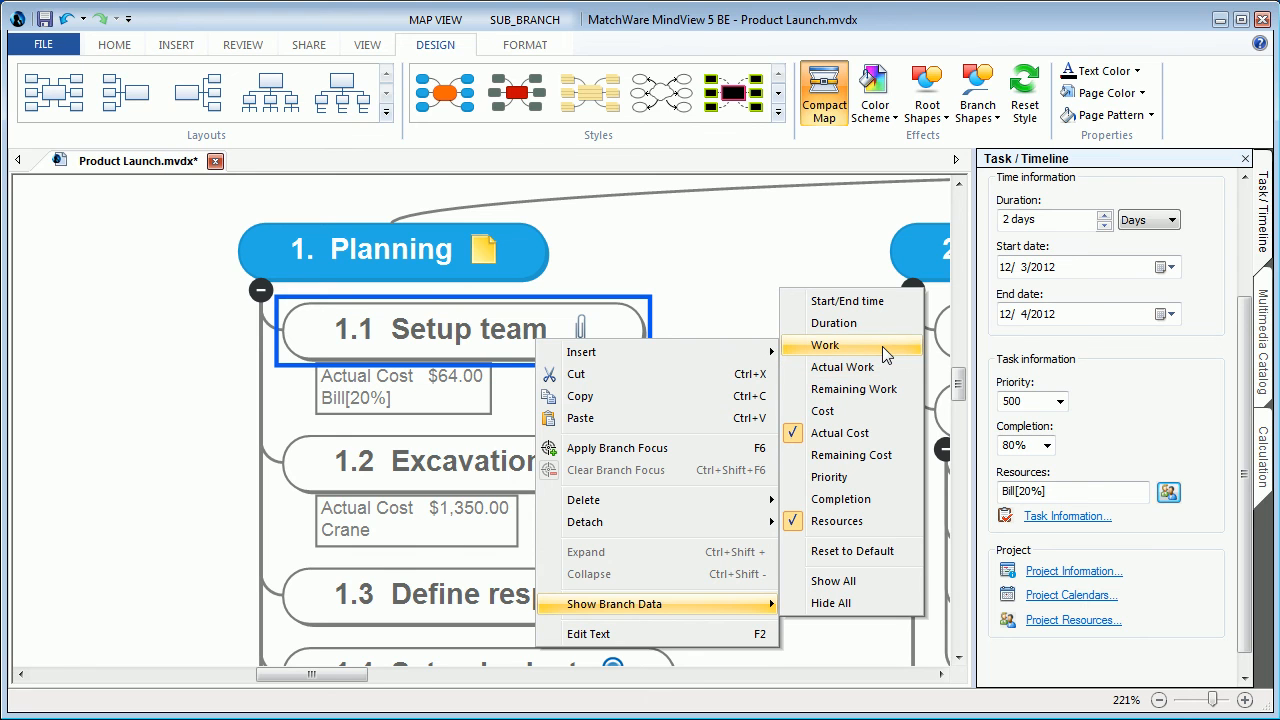
{"action": "left_click", "coordinate": [182, 660]}
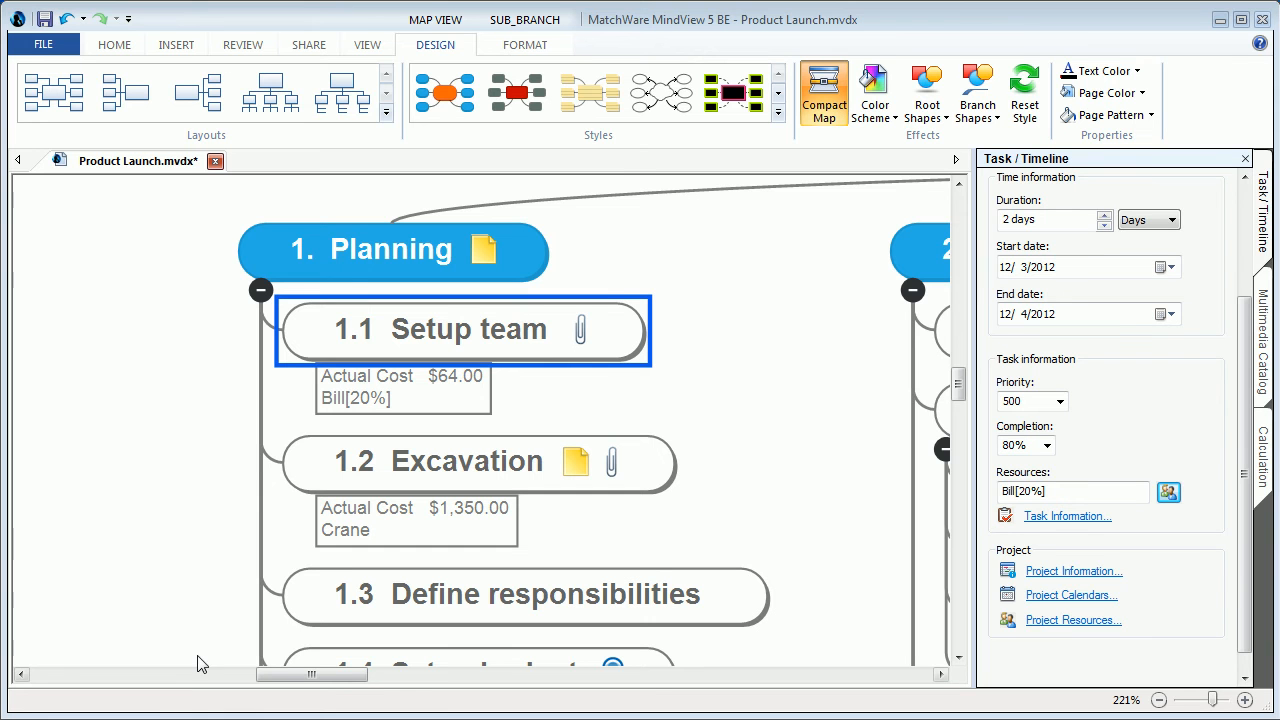
{"action": "mouse_move", "coordinate": [238, 548]}
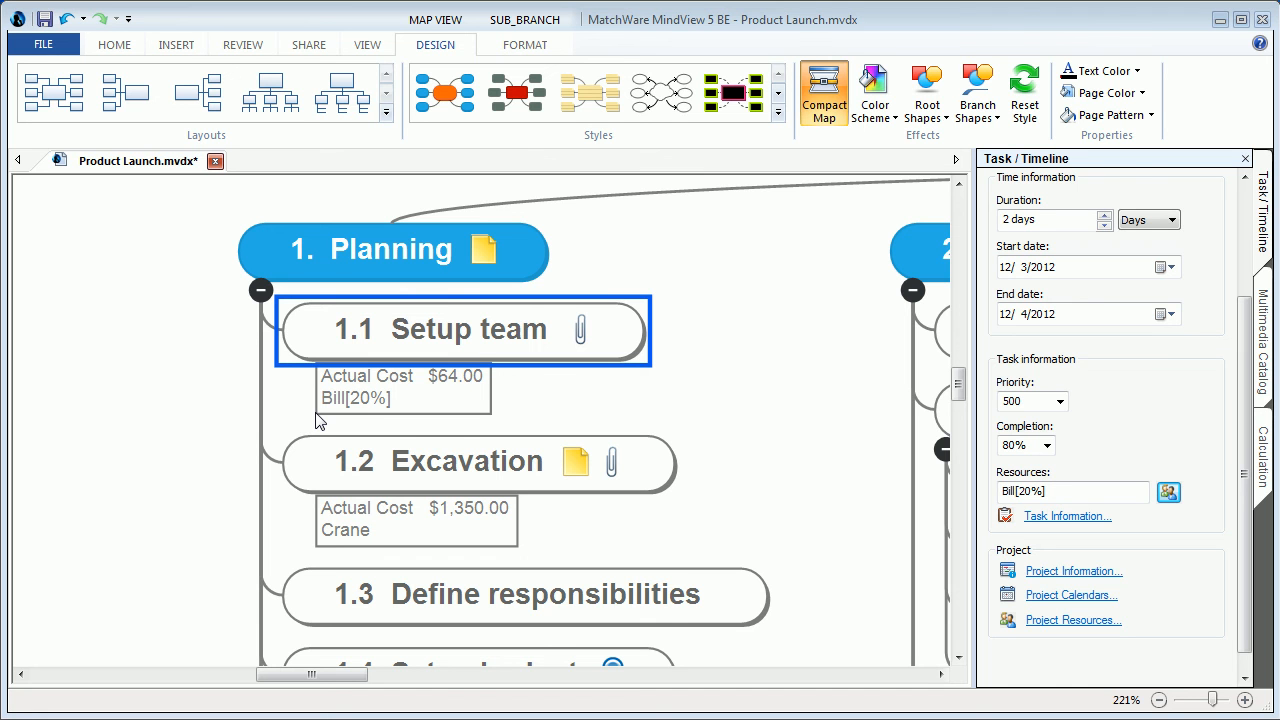
{"action": "mouse_move", "coordinate": [793, 477]}
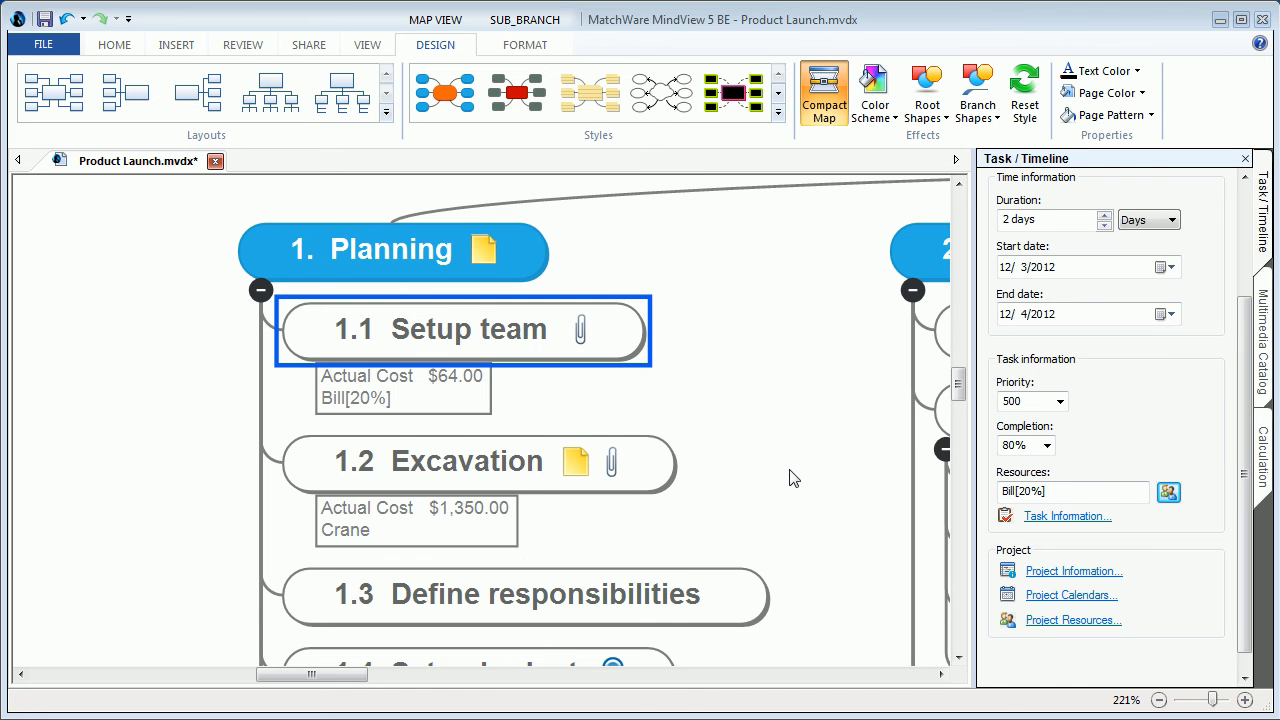
Step: View the November 2012 project calendar through the Project Calendars settings
{"action": "left_click", "coordinate": [1072, 595]}
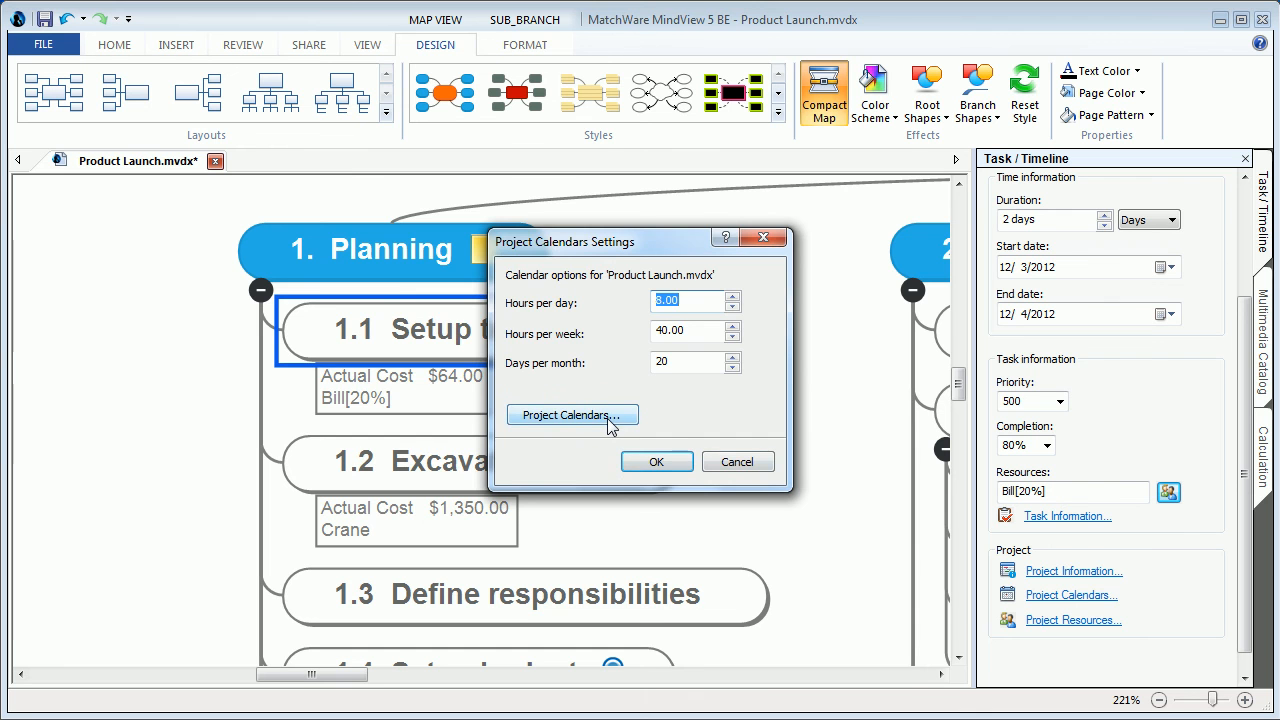
{"action": "left_click", "coordinate": [572, 415]}
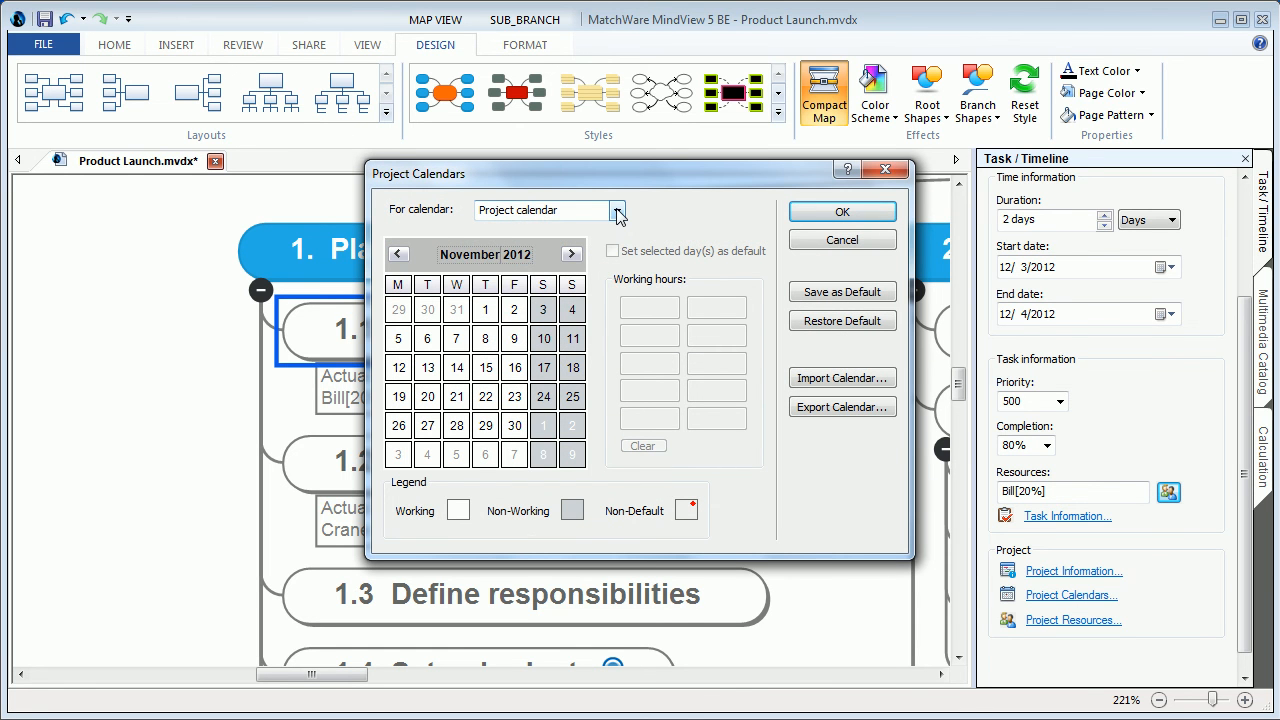
{"action": "left_click", "coordinate": [617, 210]}
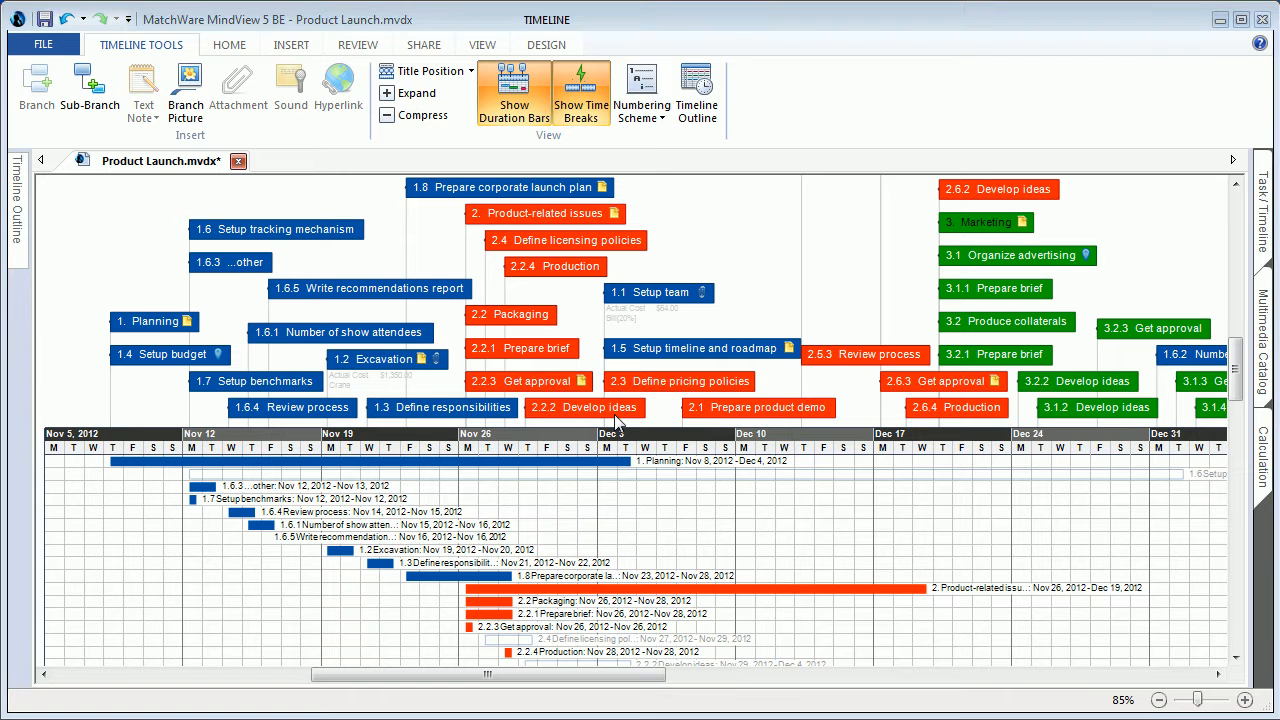
{"action": "mouse_move", "coordinate": [617, 427]}
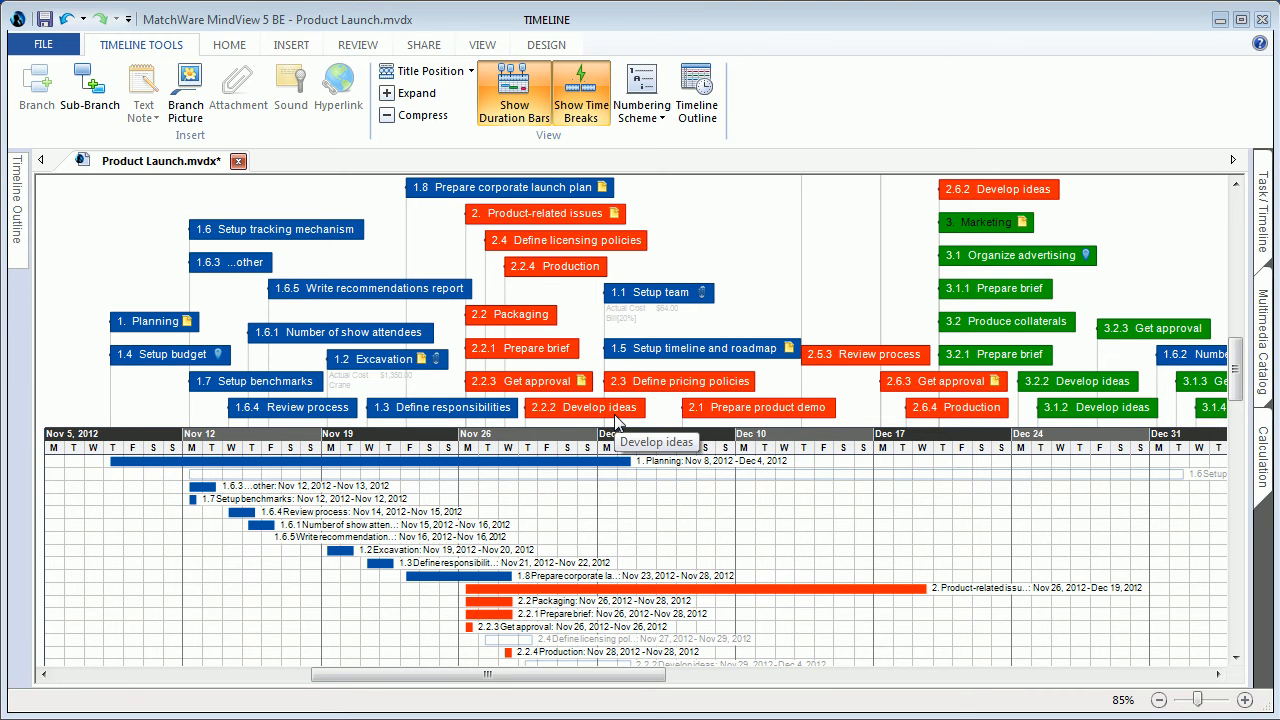
{"action": "mouse_move", "coordinate": [734, 251]}
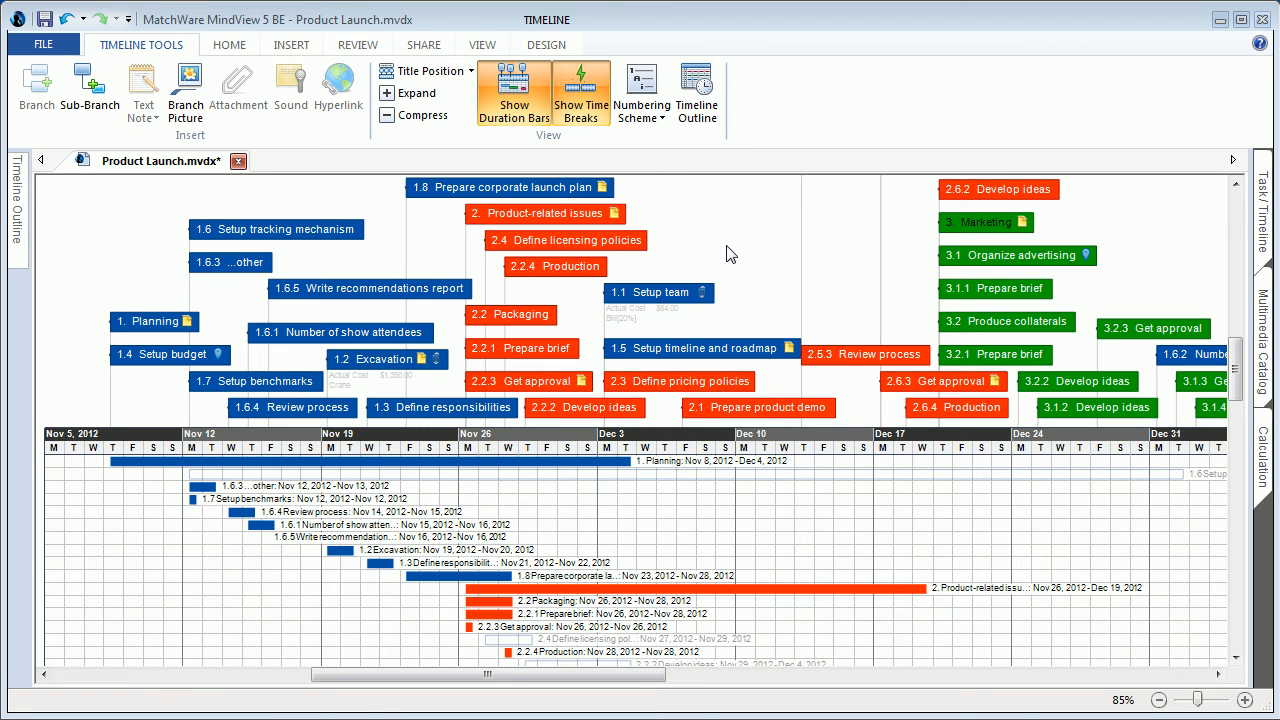
{"action": "mouse_move", "coordinate": [365, 246]}
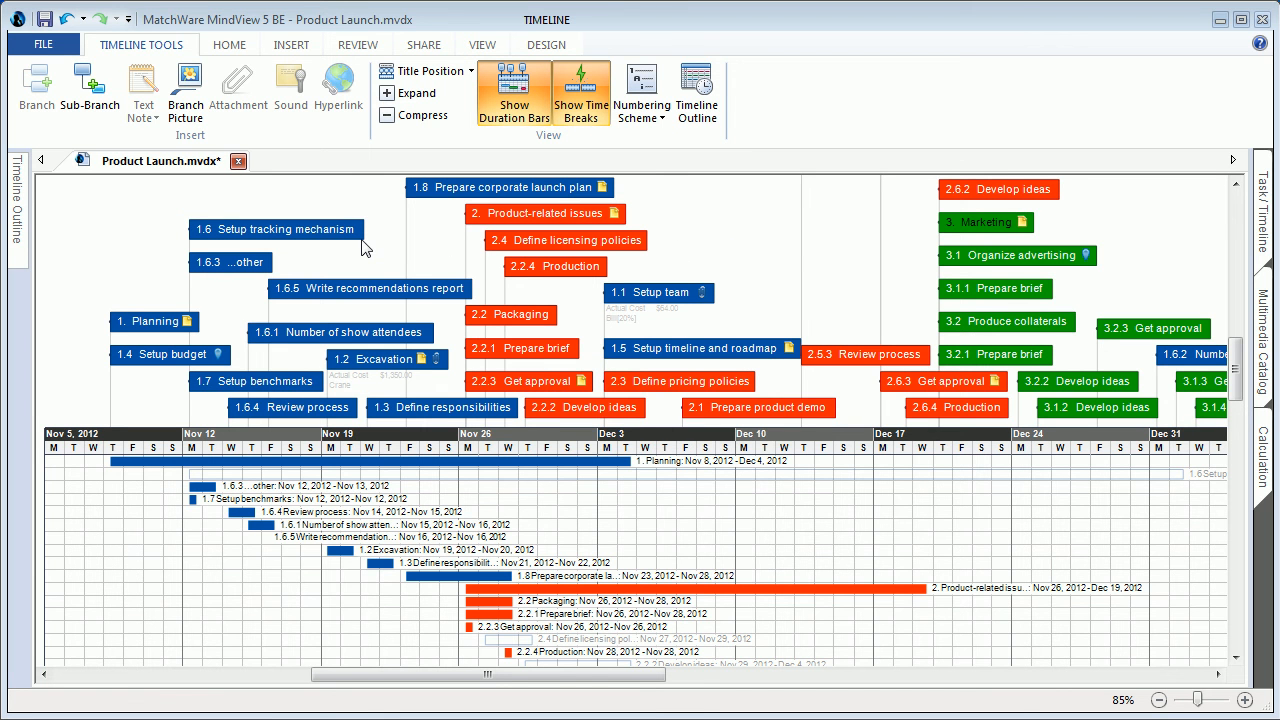
{"action": "mouse_move", "coordinate": [271, 478]}
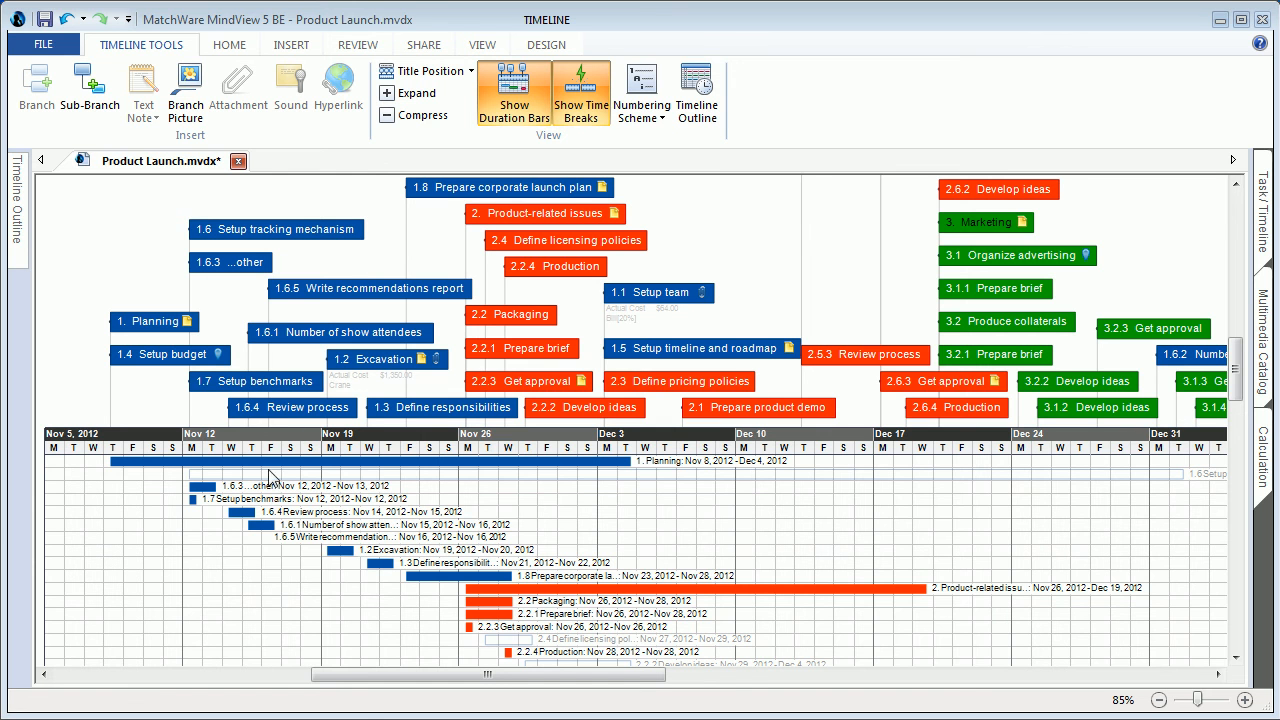
{"action": "mouse_move", "coordinate": [255, 555]}
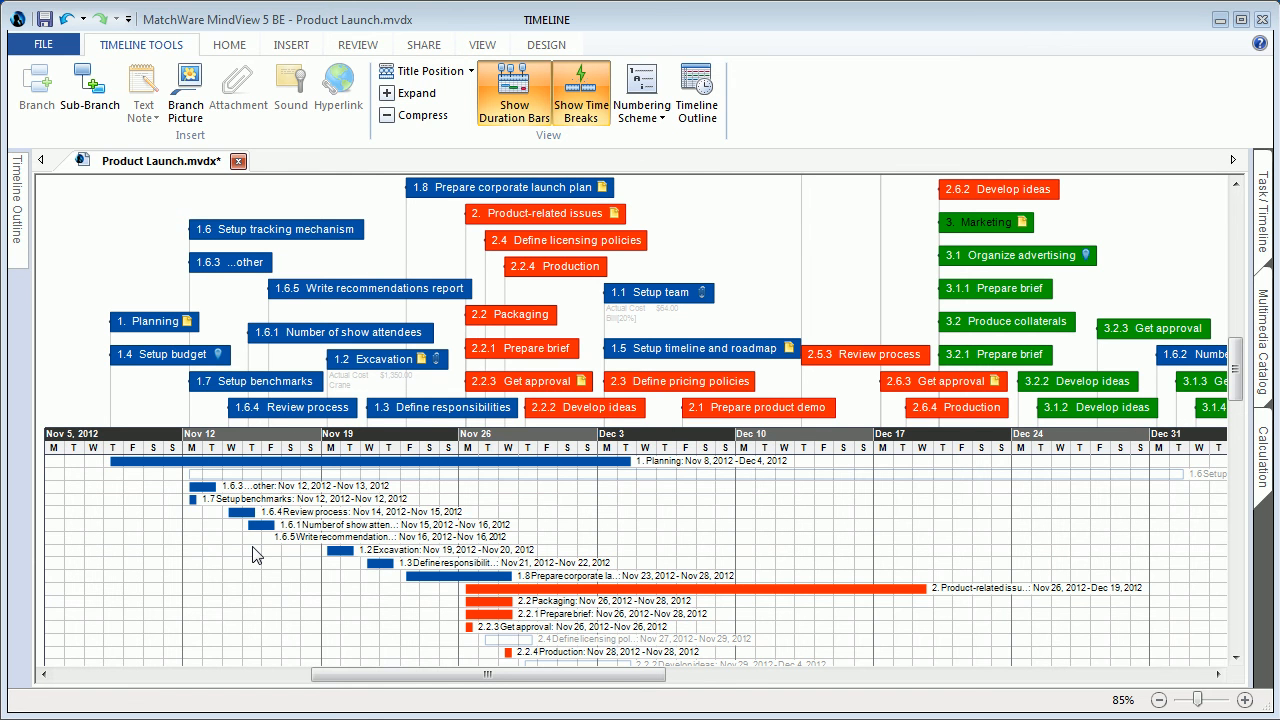
{"action": "mouse_move", "coordinate": [331, 376]}
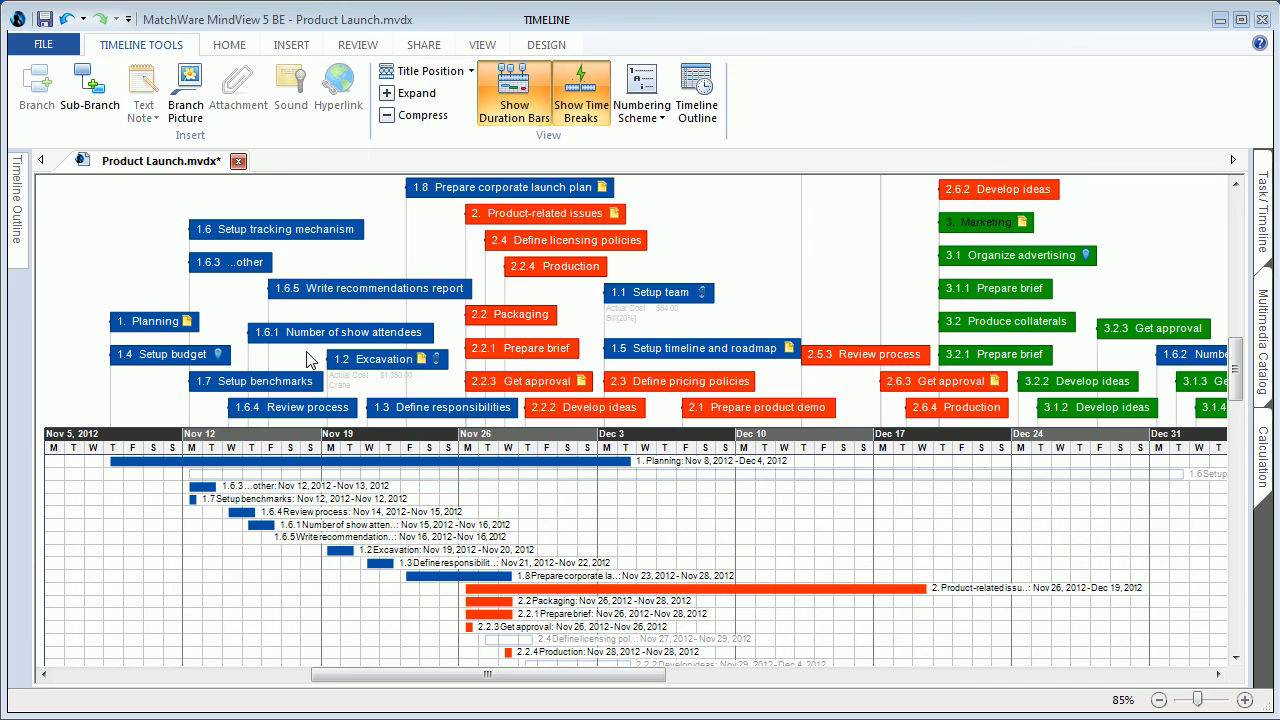
{"action": "mouse_move", "coordinate": [311, 357]}
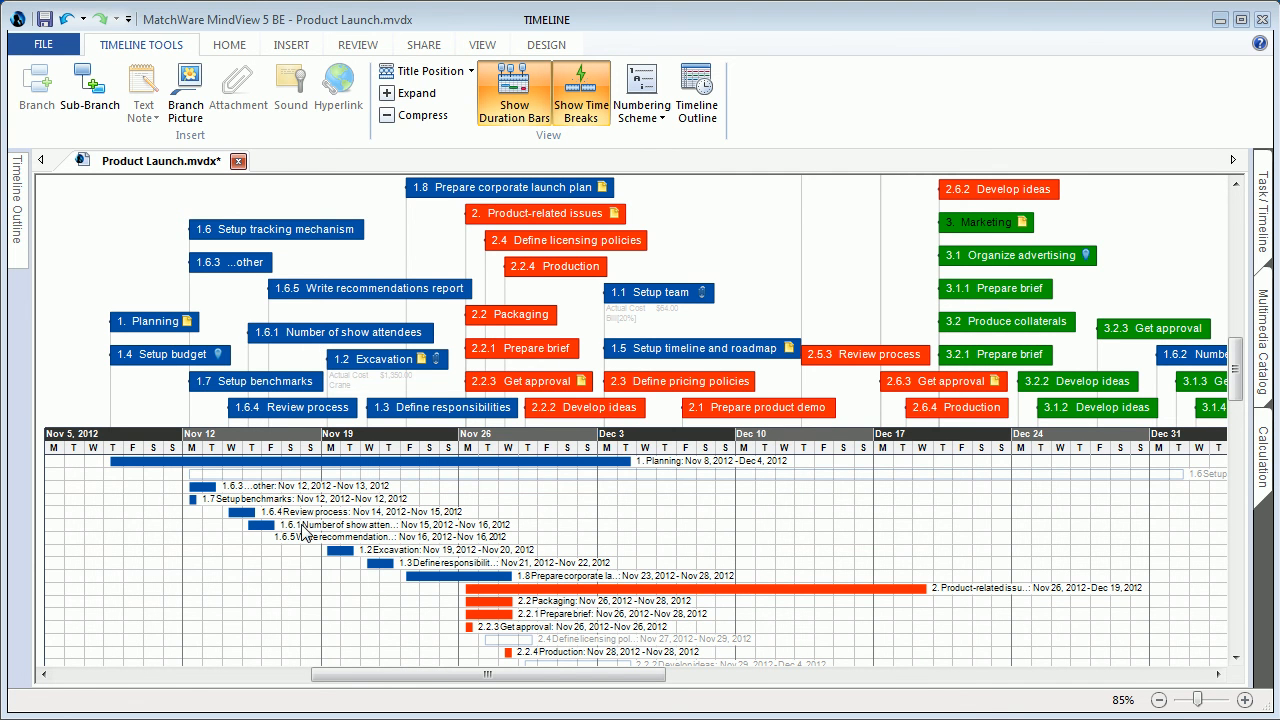
{"action": "mouse_move", "coordinate": [304, 564]}
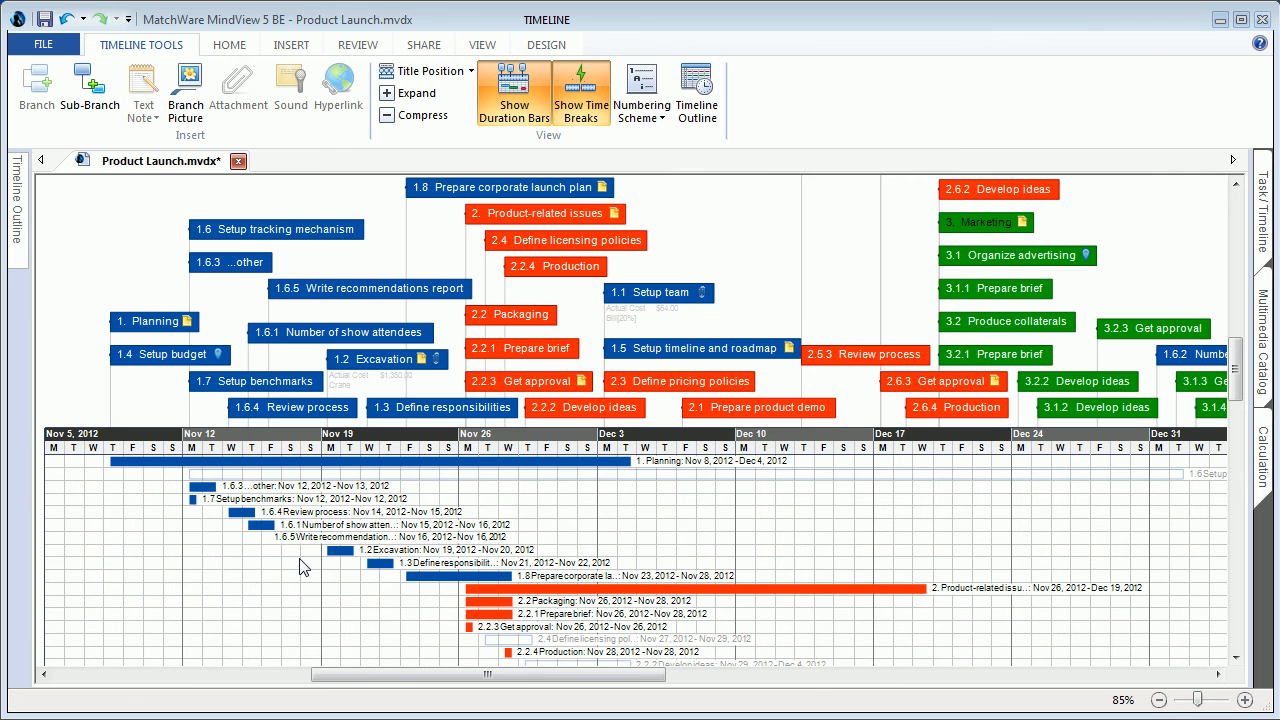
{"action": "mouse_move", "coordinate": [222, 262]}
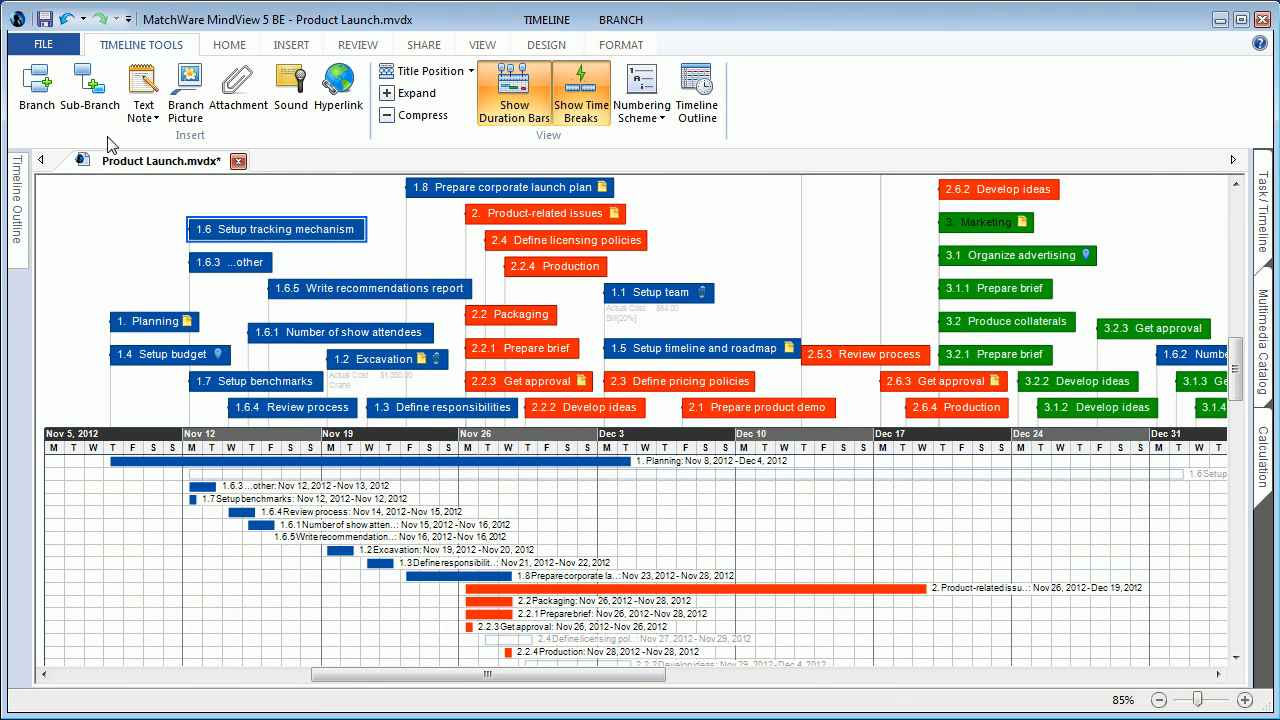
{"action": "mouse_move", "coordinate": [288, 88]}
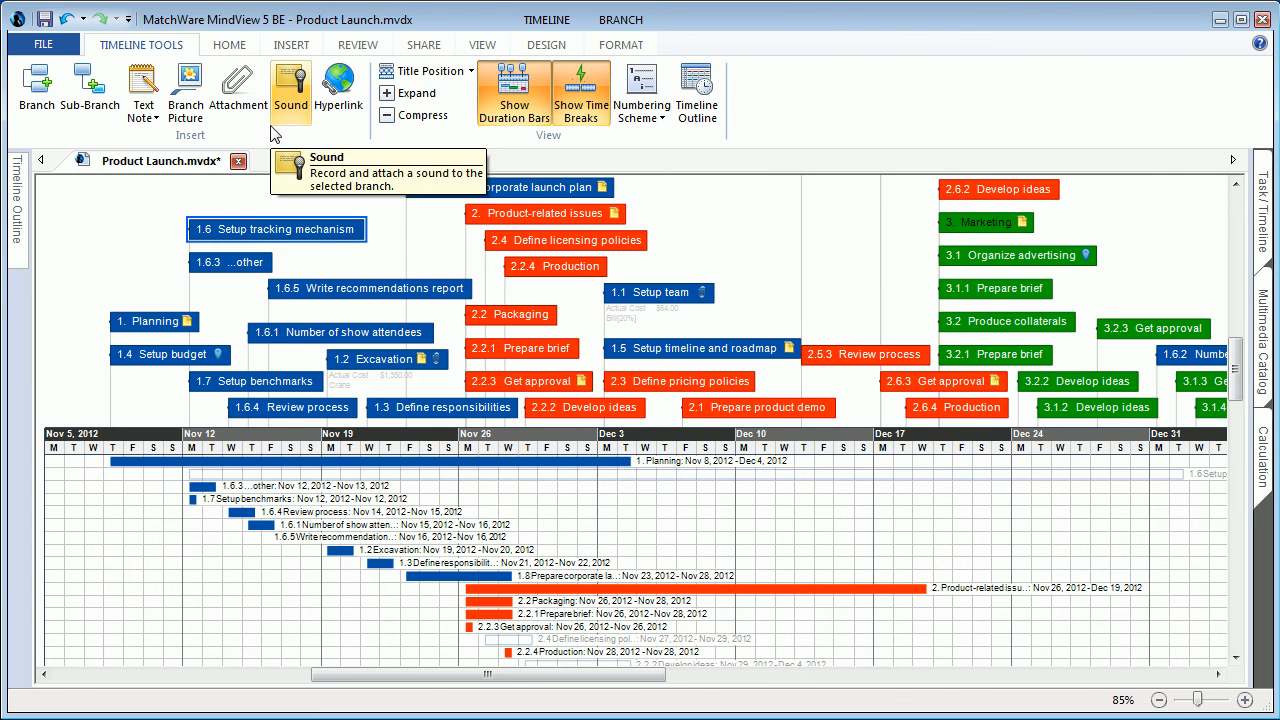
{"action": "mouse_move", "coordinate": [240, 195]}
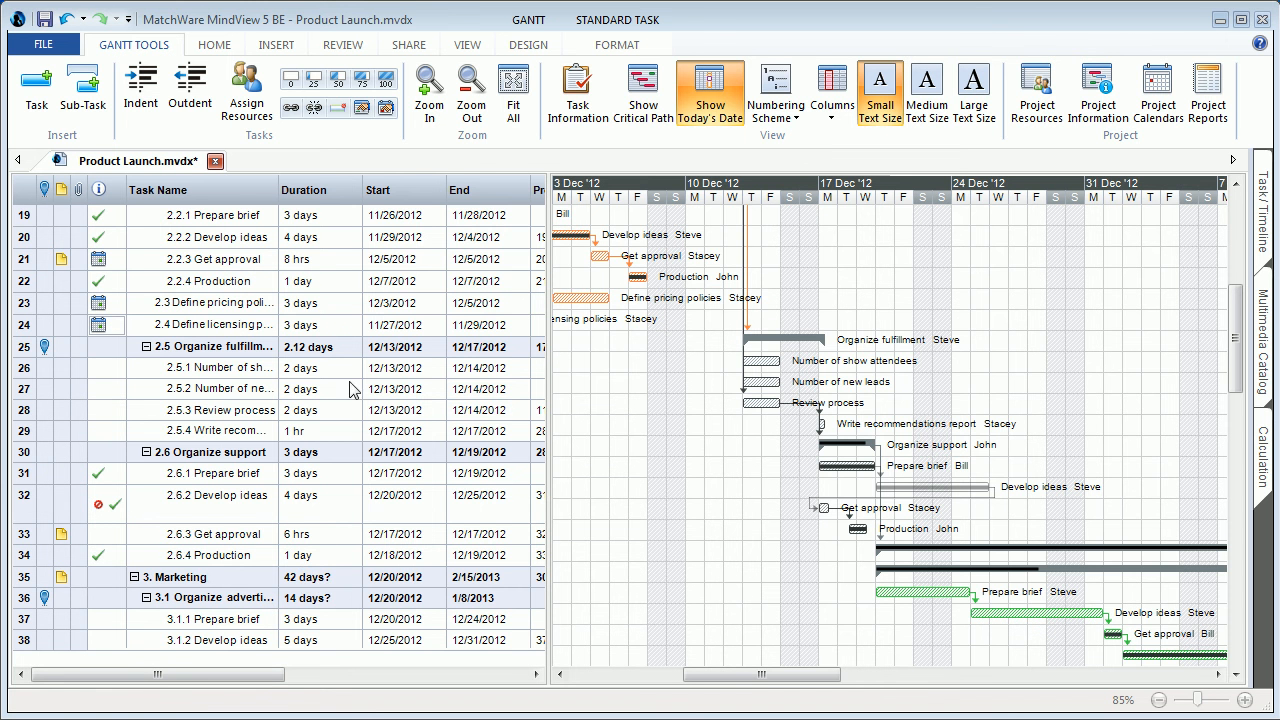
{"action": "mouse_move", "coordinate": [186, 85]}
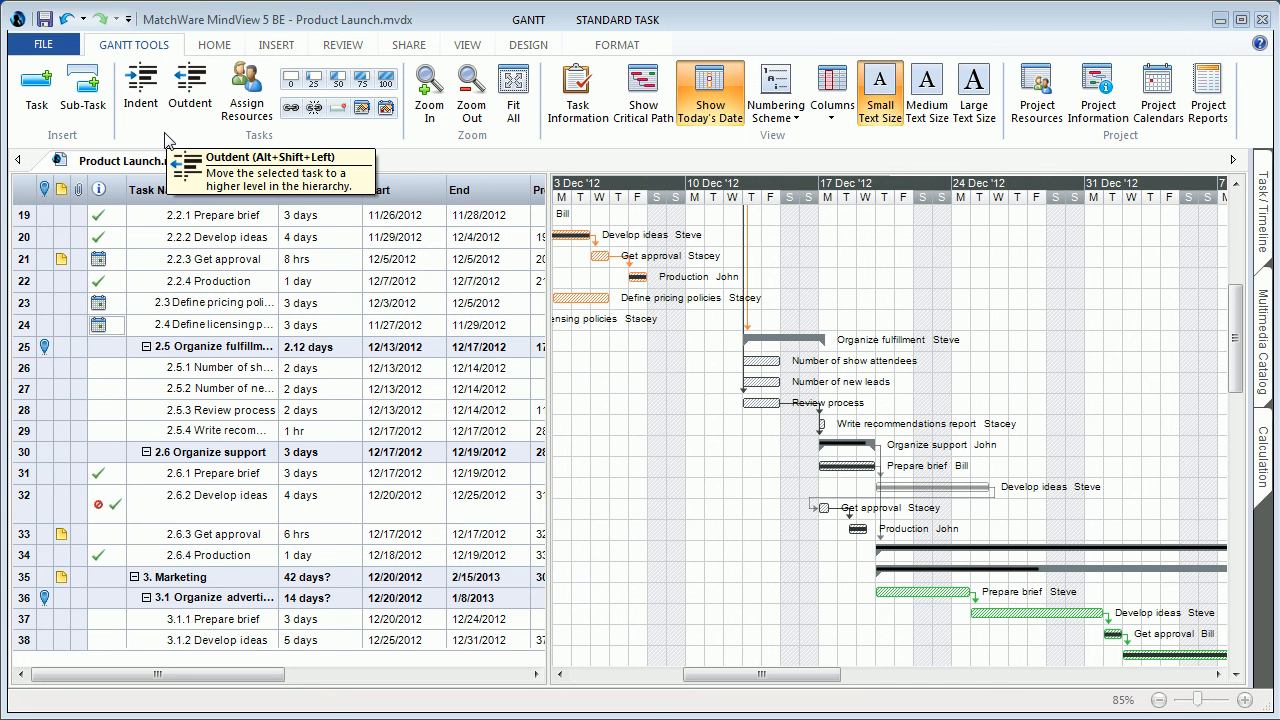
{"action": "mouse_move", "coordinate": [318, 147]}
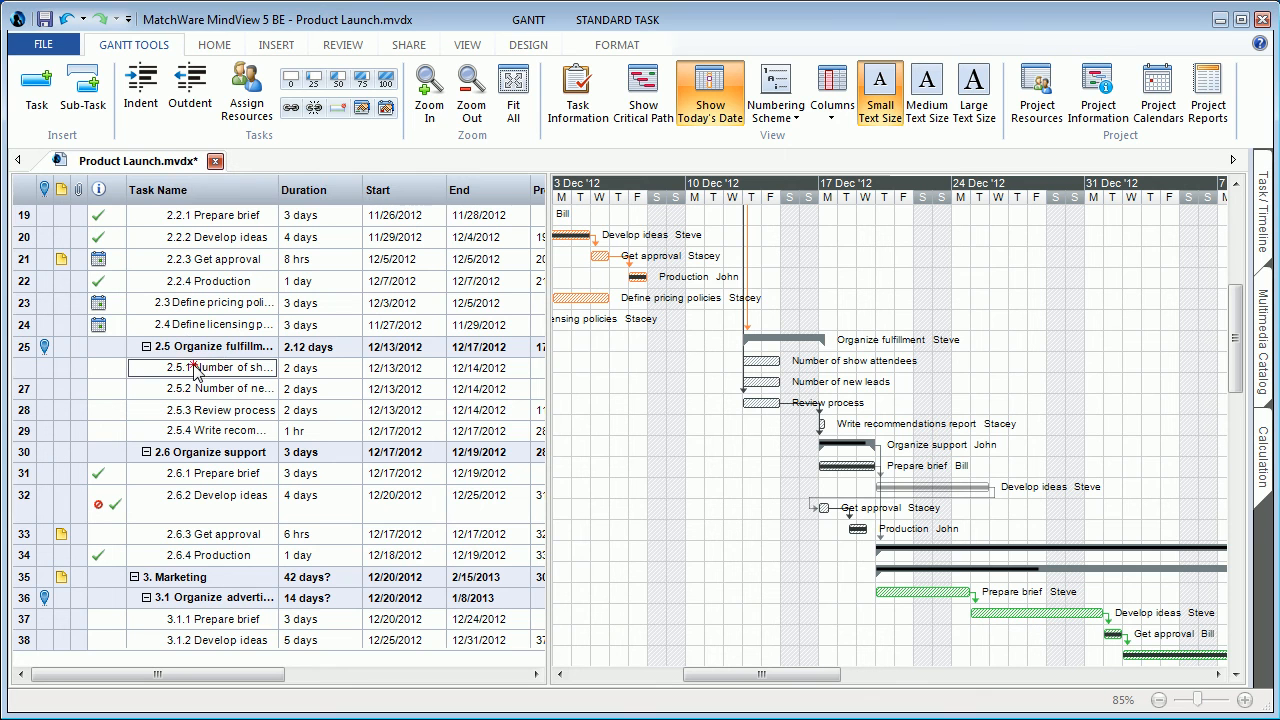
{"action": "mouse_move", "coordinate": [347, 108]}
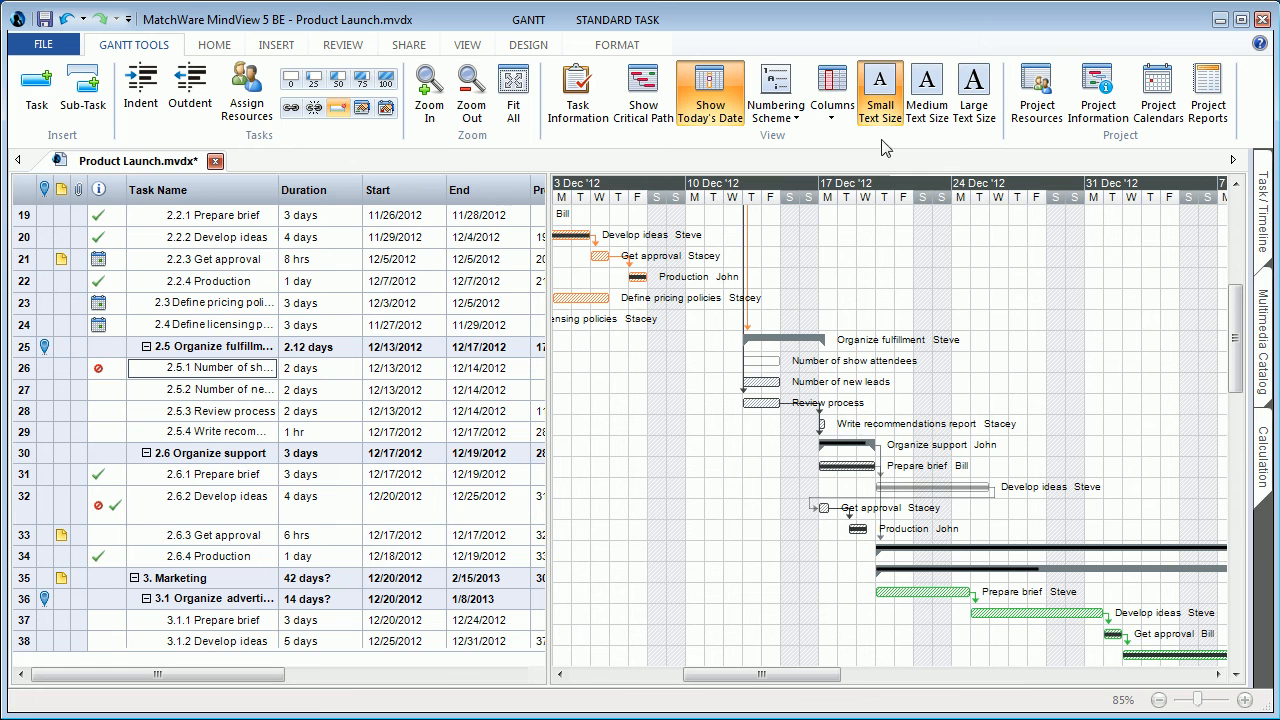
Step: Switch the Product Launch map to the Gantt chart view
{"action": "left_click", "coordinate": [831, 90]}
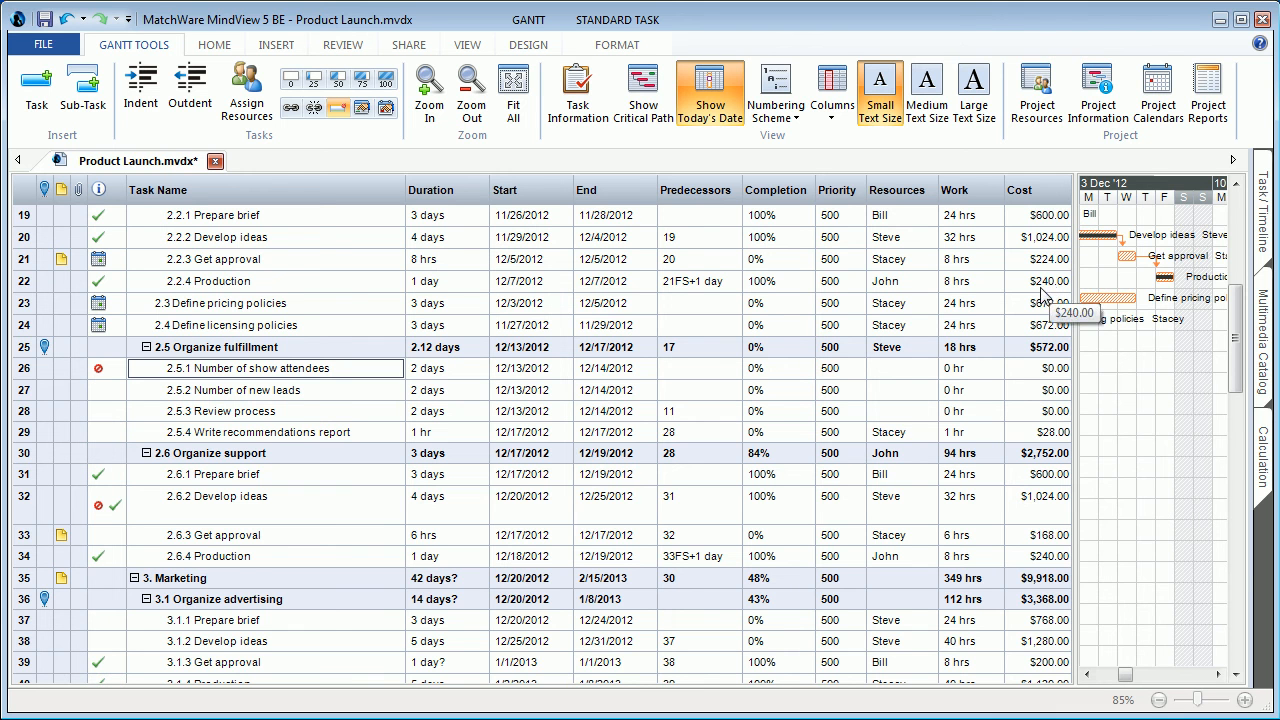
{"action": "mouse_move", "coordinate": [1033, 204]}
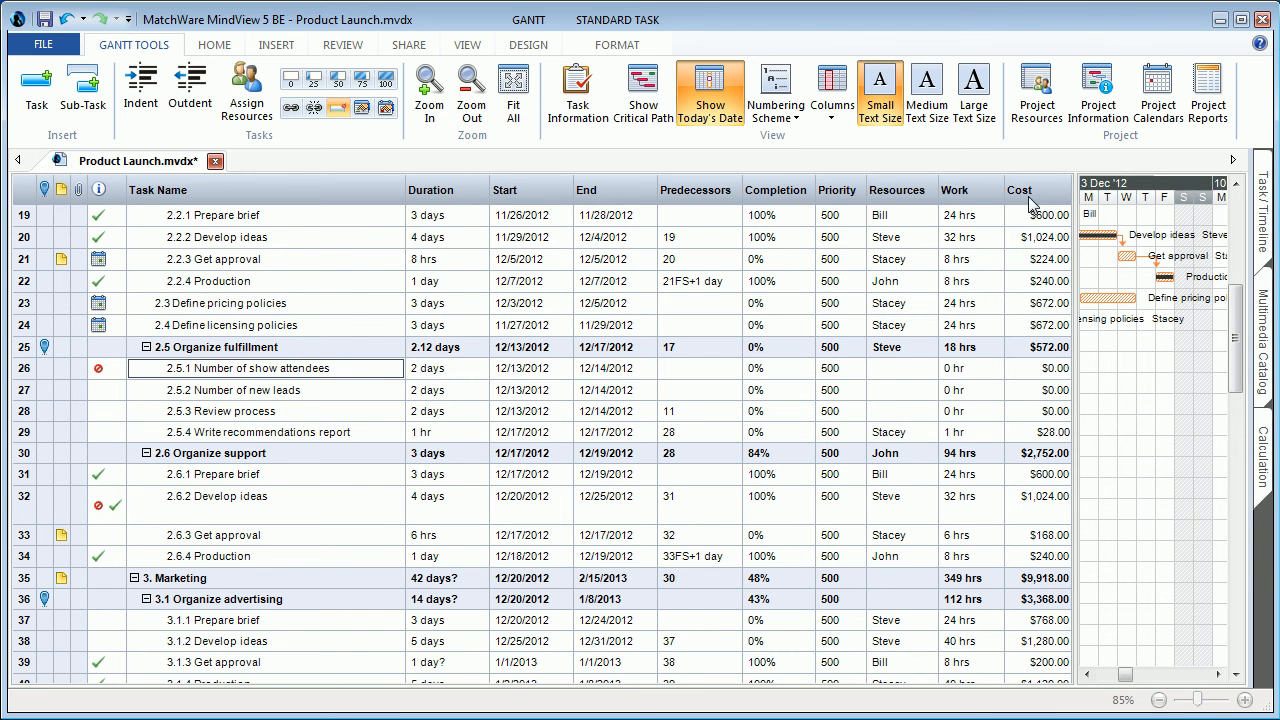
{"action": "mouse_move", "coordinate": [980, 205]}
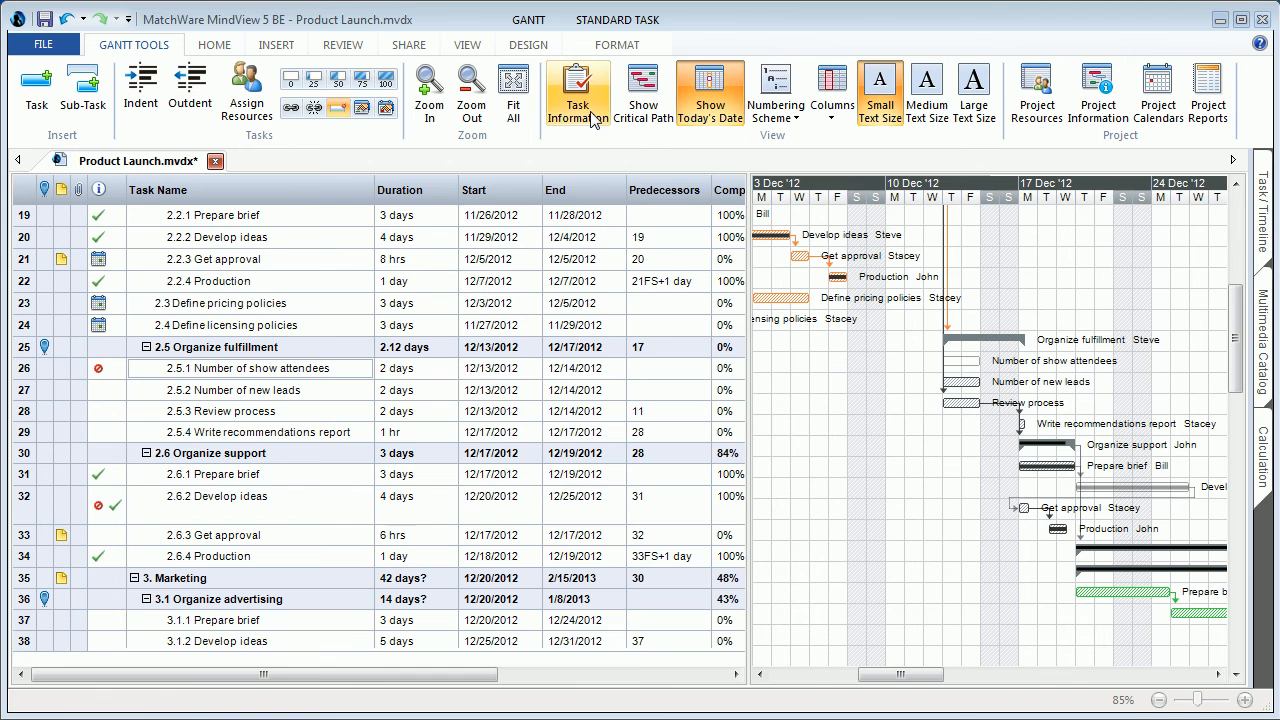
{"action": "left_click", "coordinate": [575, 90]}
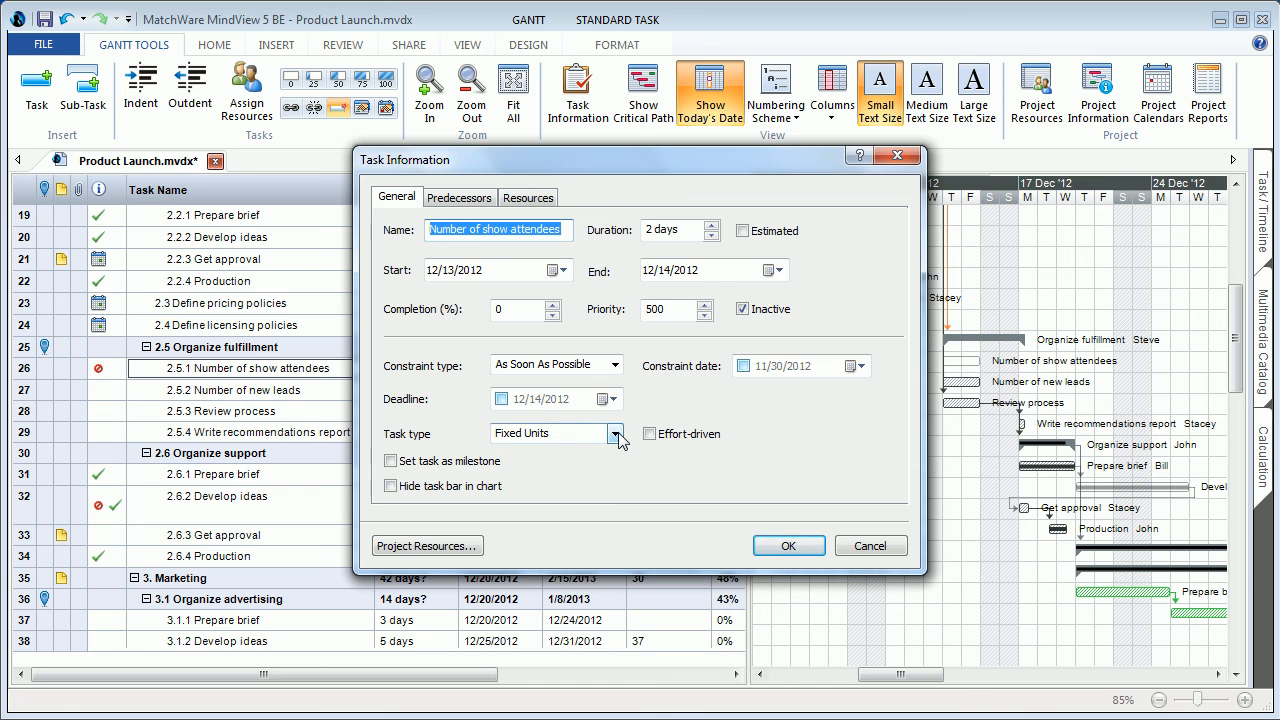
{"action": "left_click", "coordinate": [621, 433]}
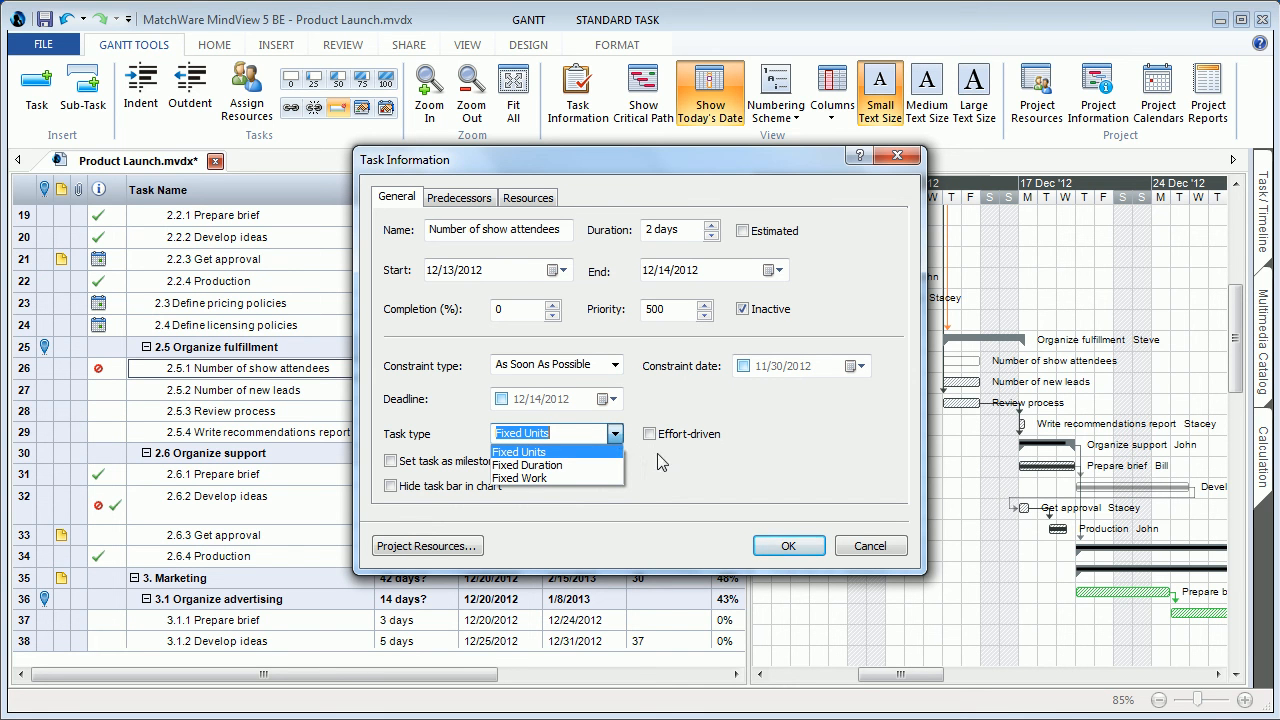
{"action": "left_click", "coordinate": [519, 452]}
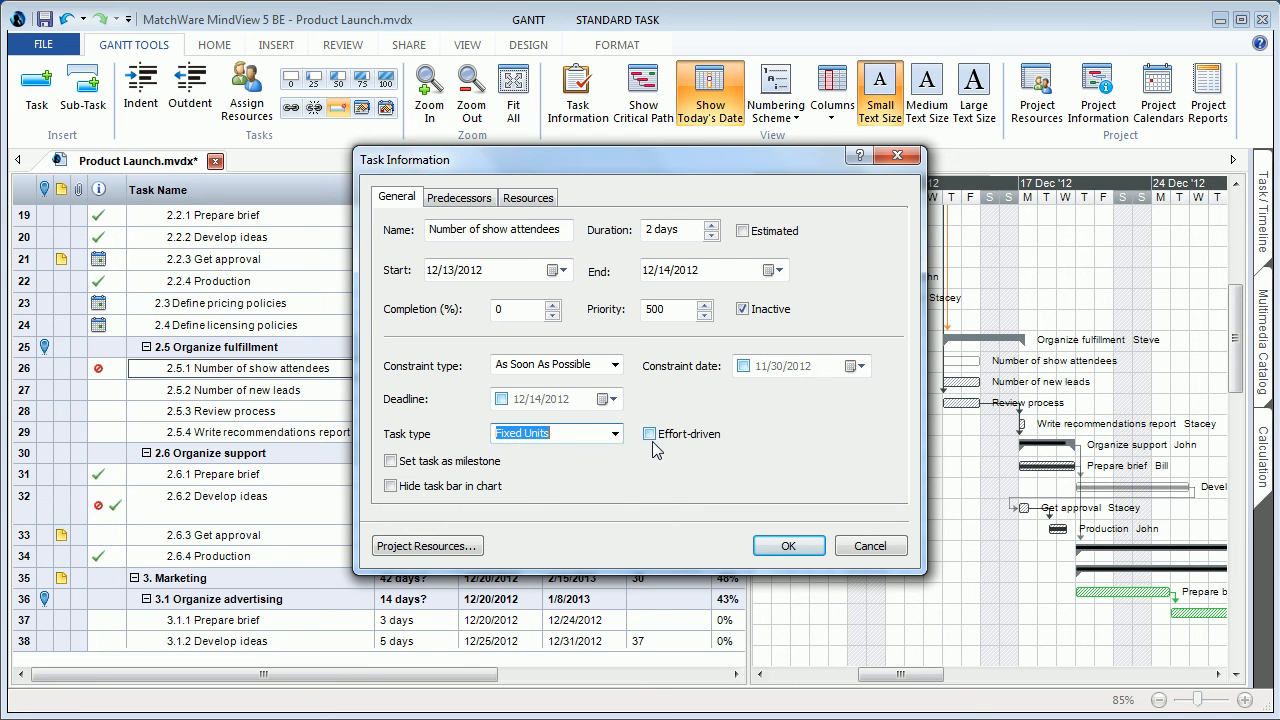
{"action": "left_click", "coordinate": [789, 545]}
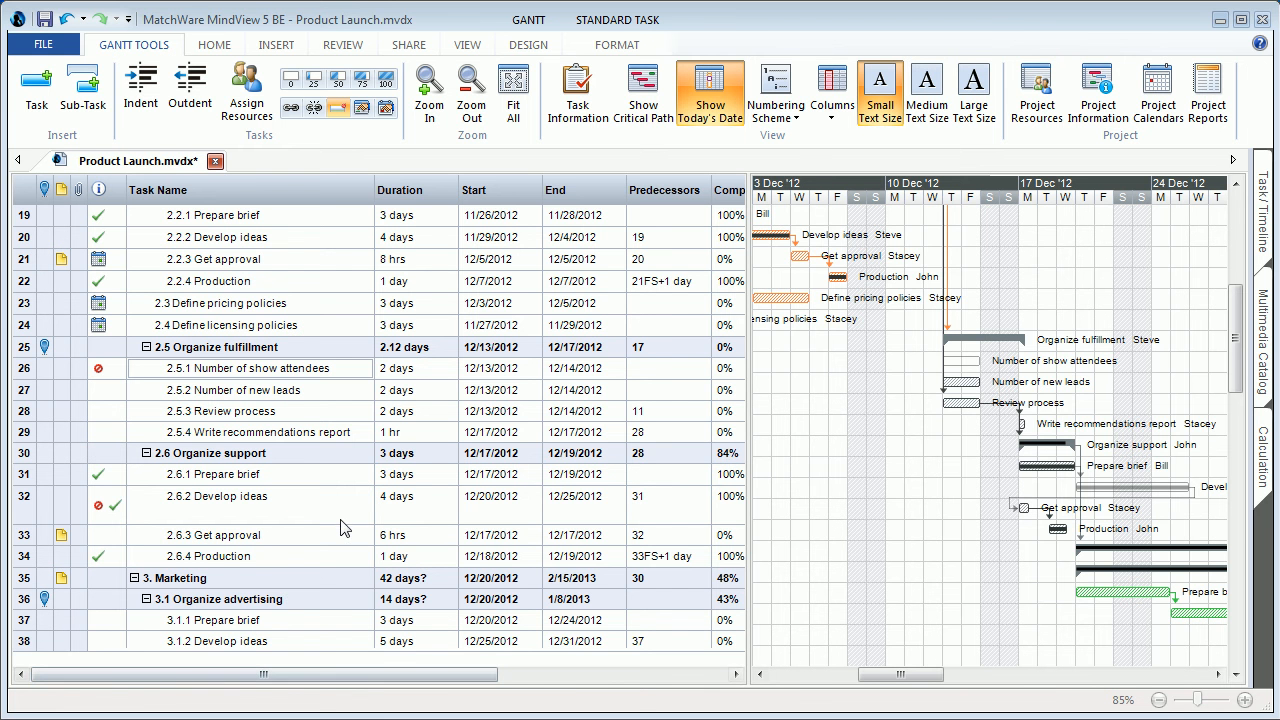
{"action": "mouse_move", "coordinate": [344, 526]}
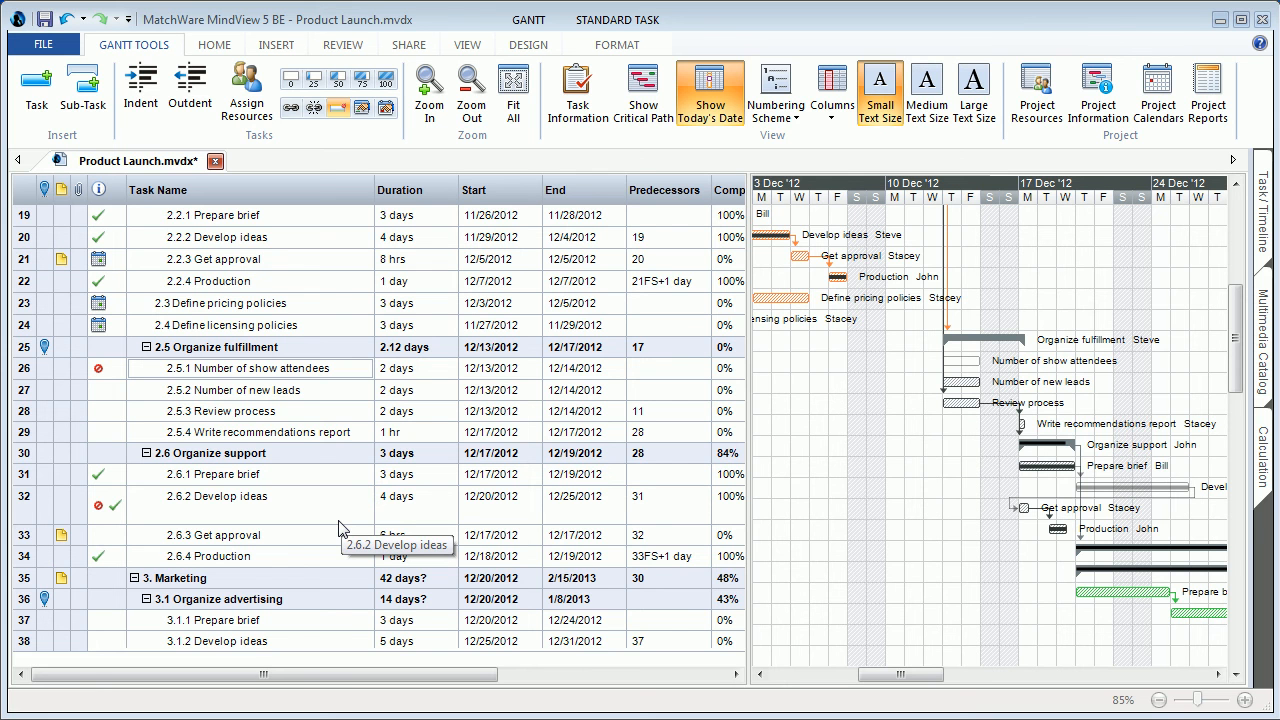
{"action": "mouse_move", "coordinate": [346, 480]}
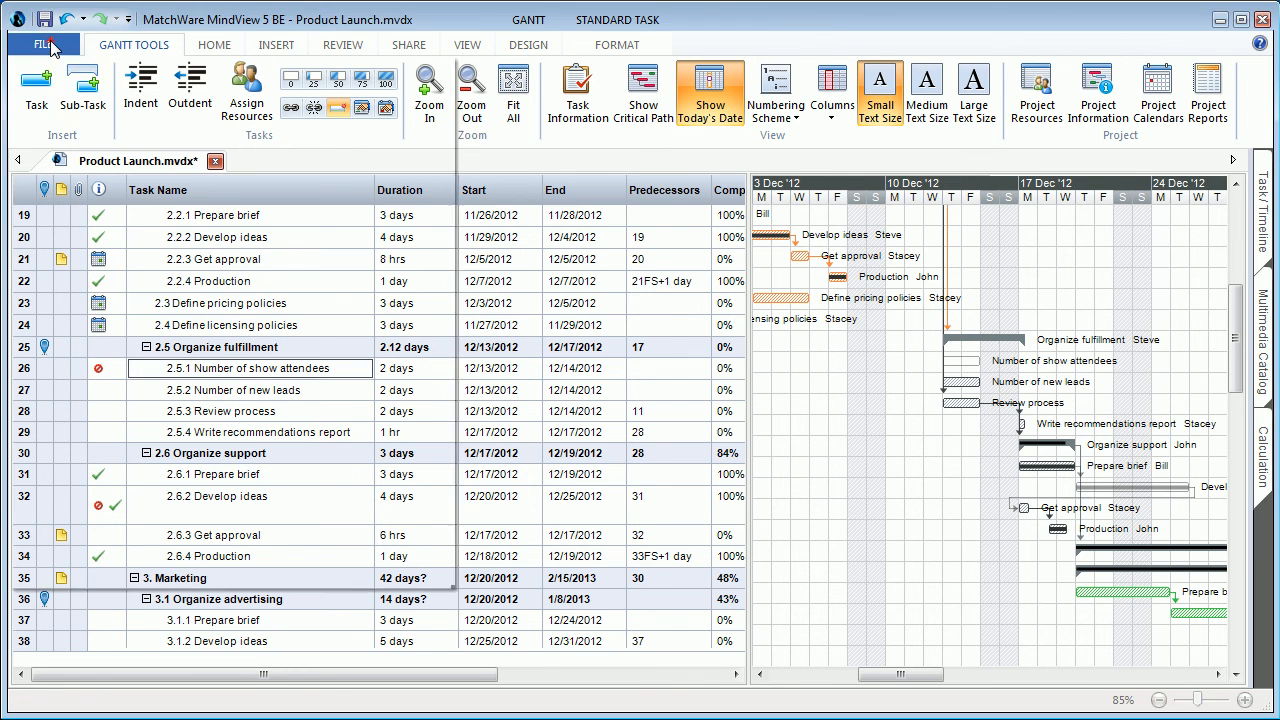
Step: Show the export options for sending the Product Launch plan to Microsoft Project
{"action": "left_click", "coordinate": [42, 44]}
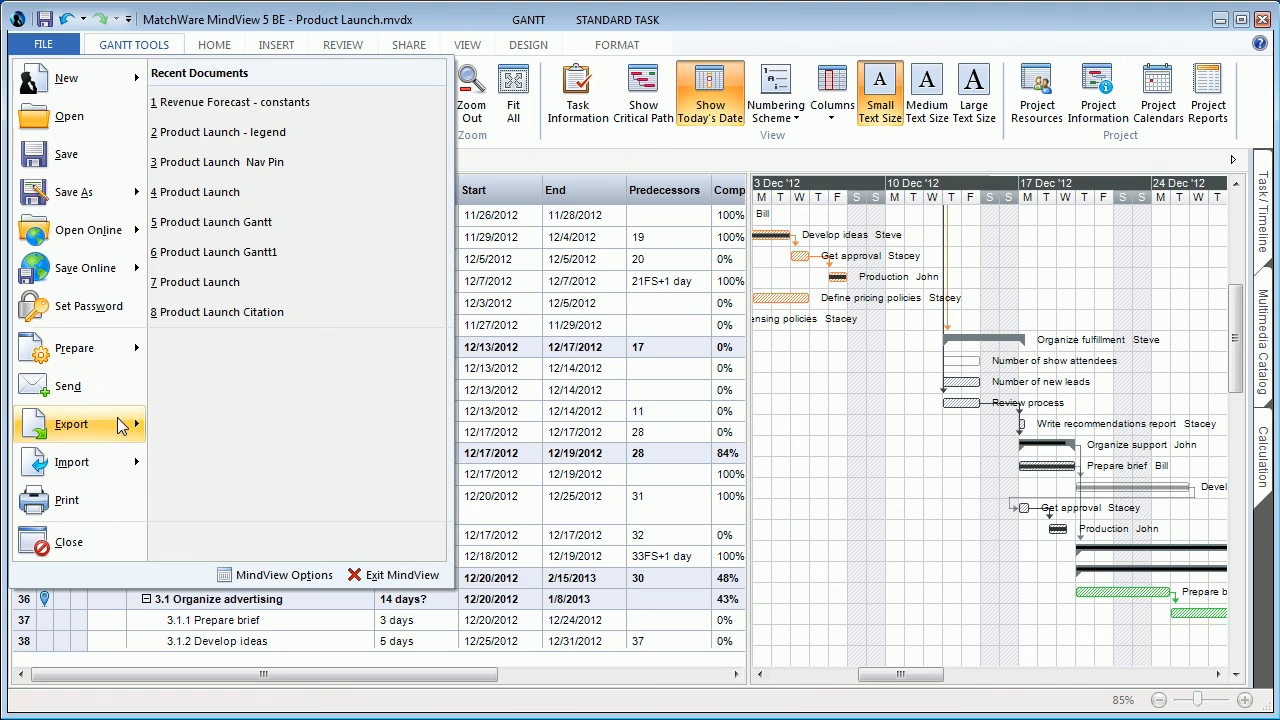
{"action": "left_click", "coordinate": [71, 424]}
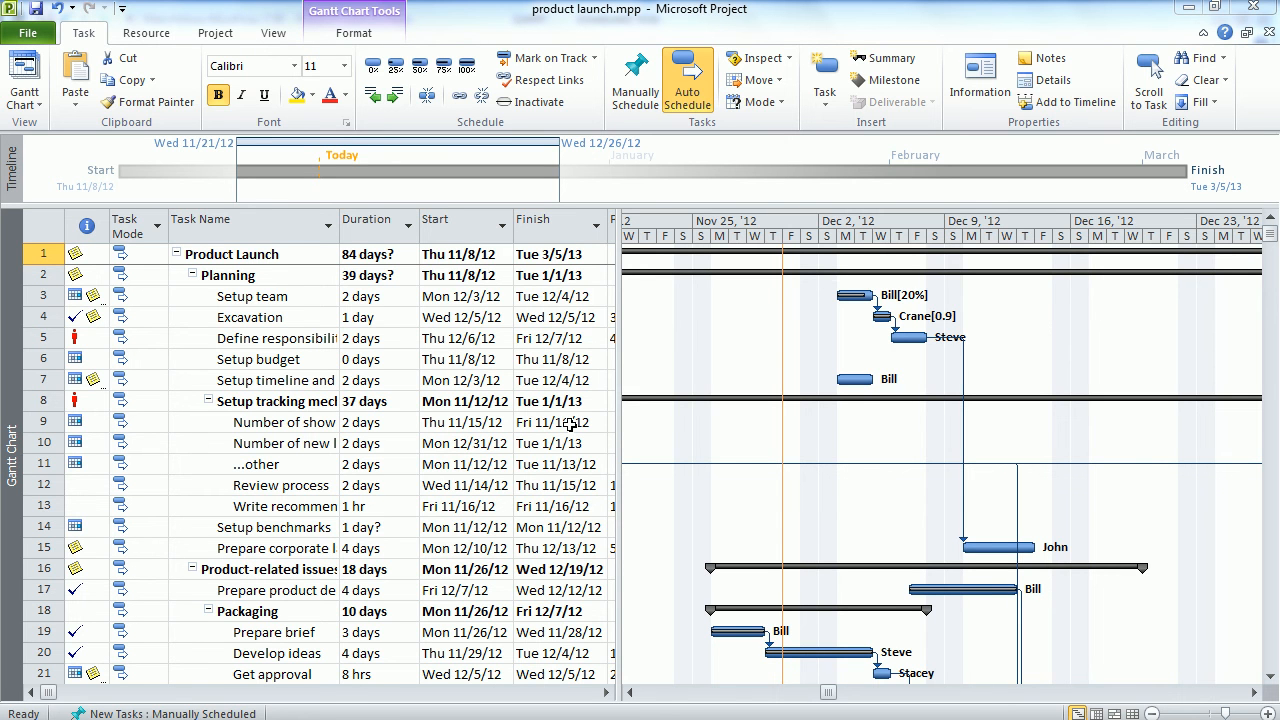
{"action": "mouse_move", "coordinate": [608, 394]}
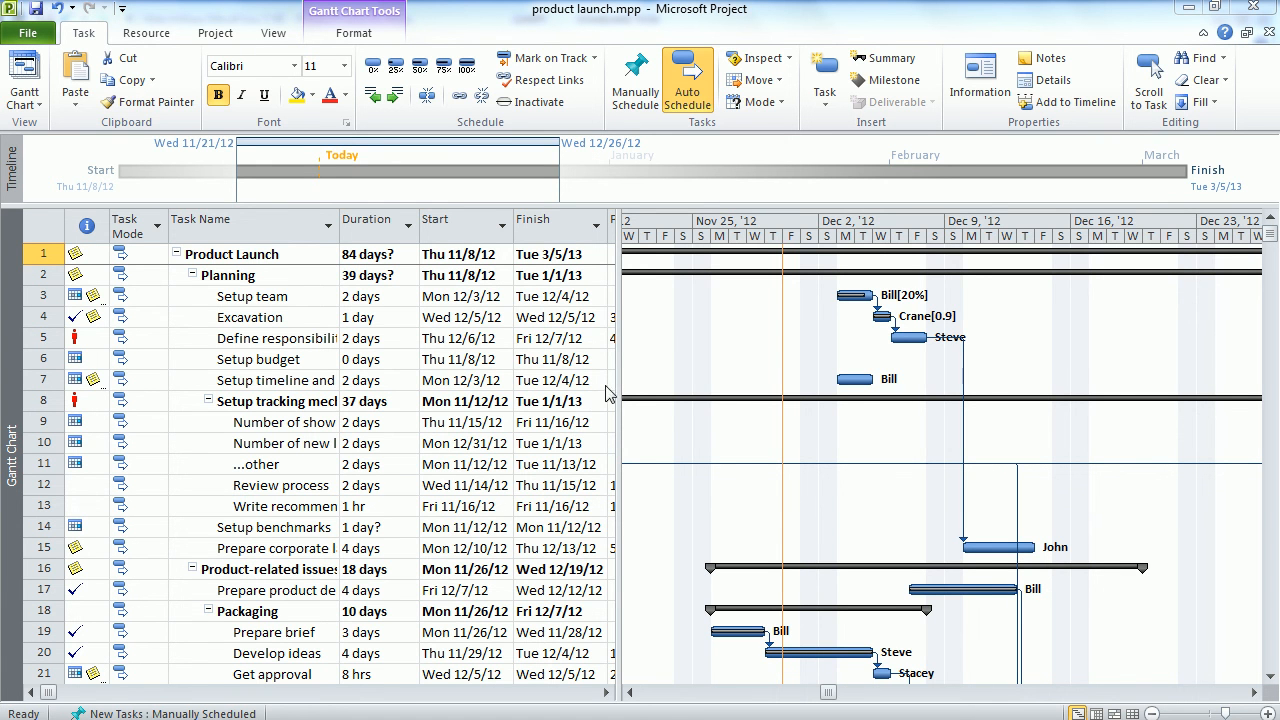
{"action": "mouse_move", "coordinate": [807, 338]}
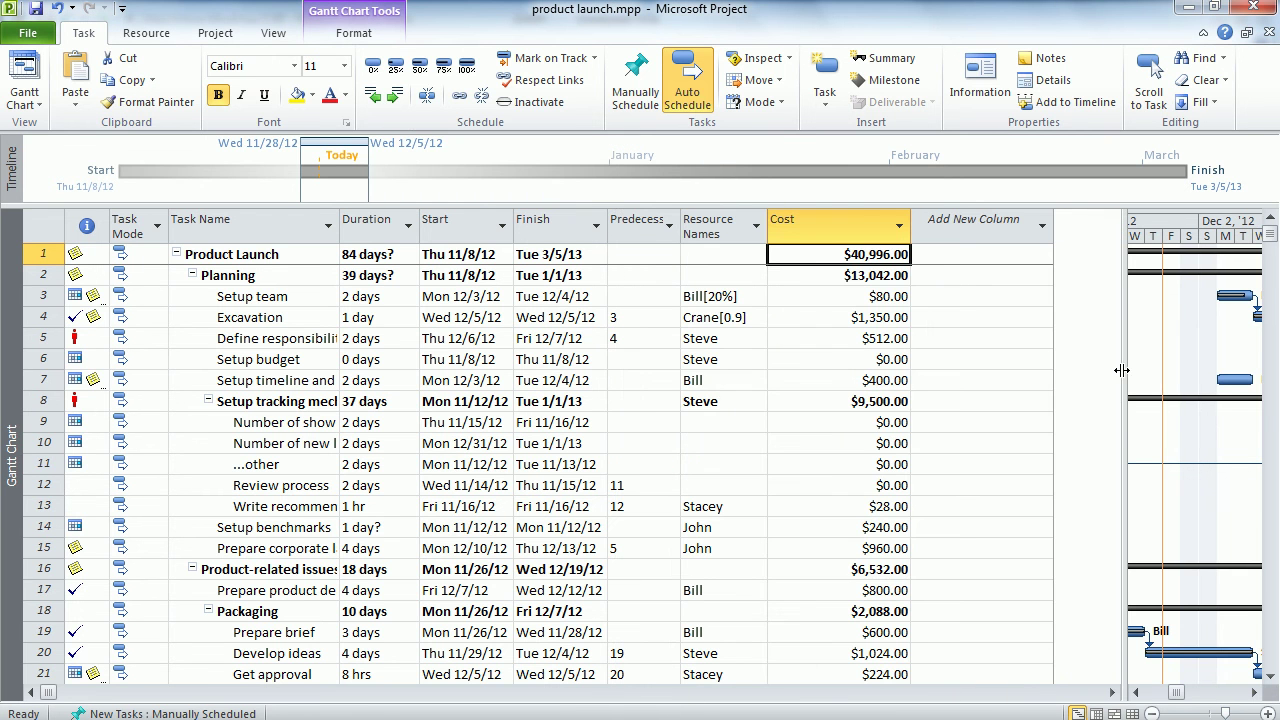
{"action": "mouse_move", "coordinate": [840, 329]}
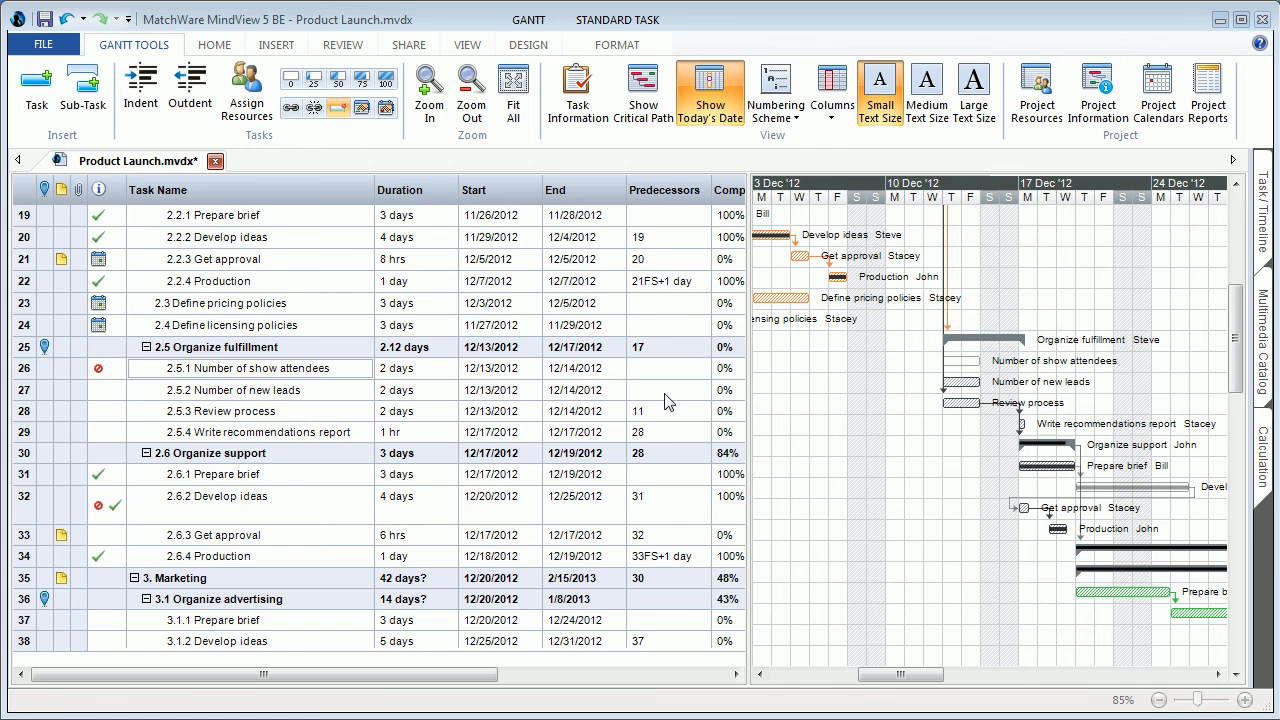
{"action": "mouse_move", "coordinate": [1198, 140]}
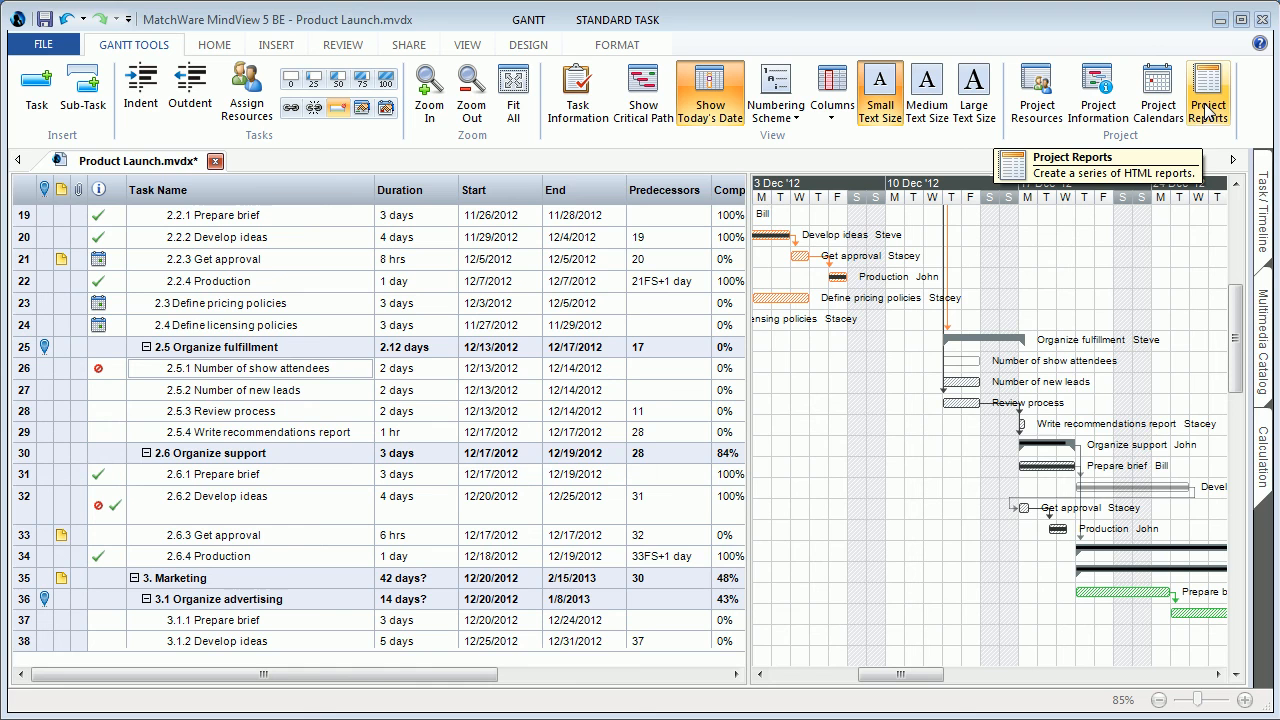
Step: Generate the Product Launch HTML Project Reports from the Gantt Tools ribbon
{"action": "left_click", "coordinate": [1204, 90]}
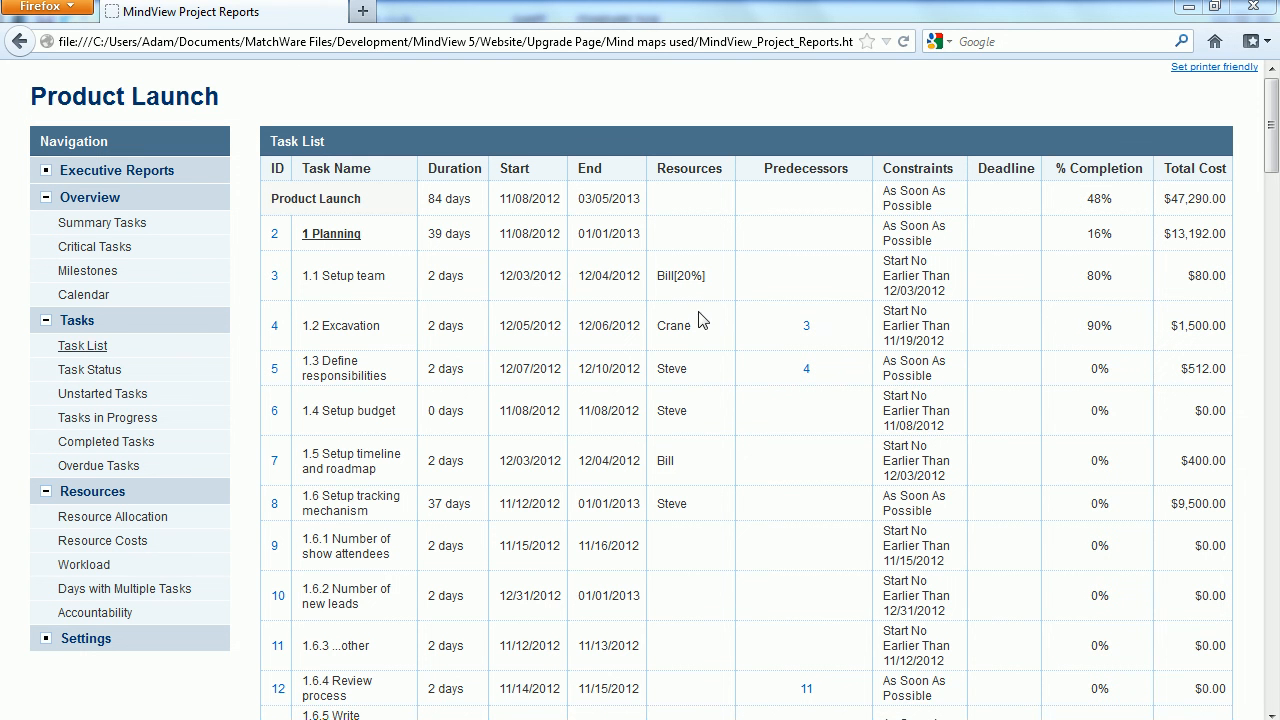
{"action": "mouse_move", "coordinate": [1190, 315]}
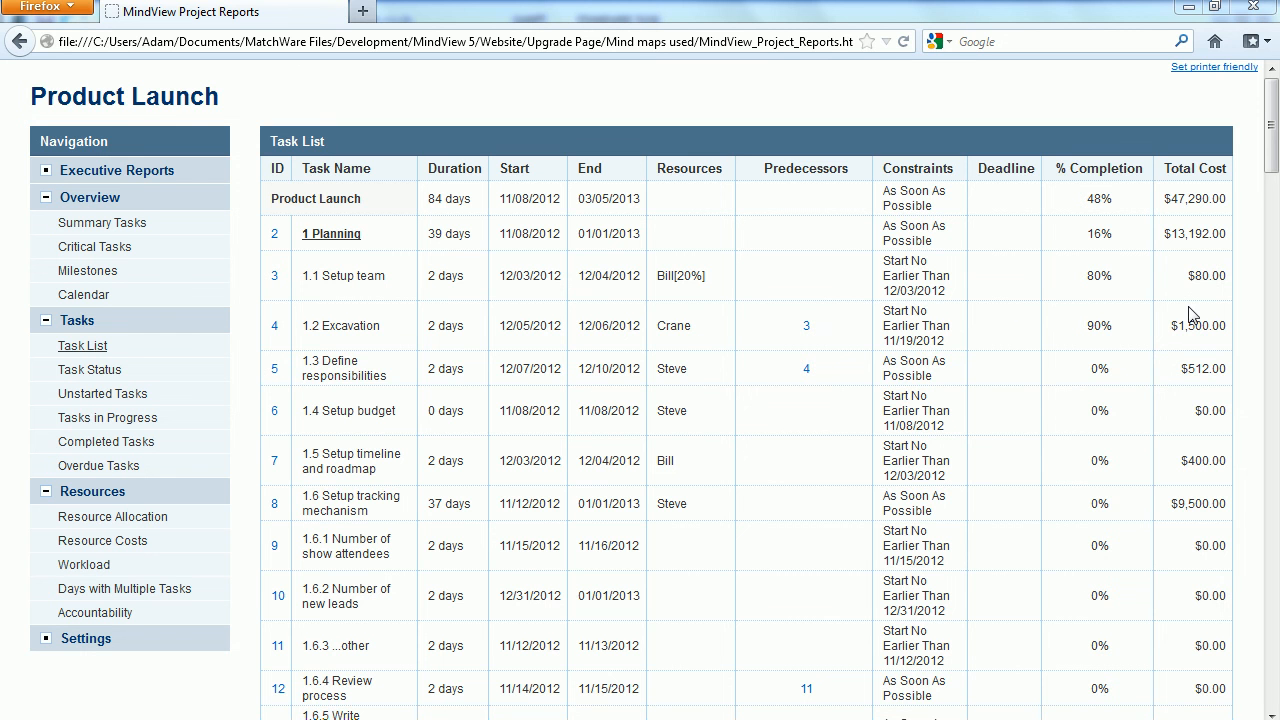
{"action": "mouse_move", "coordinate": [112, 516]}
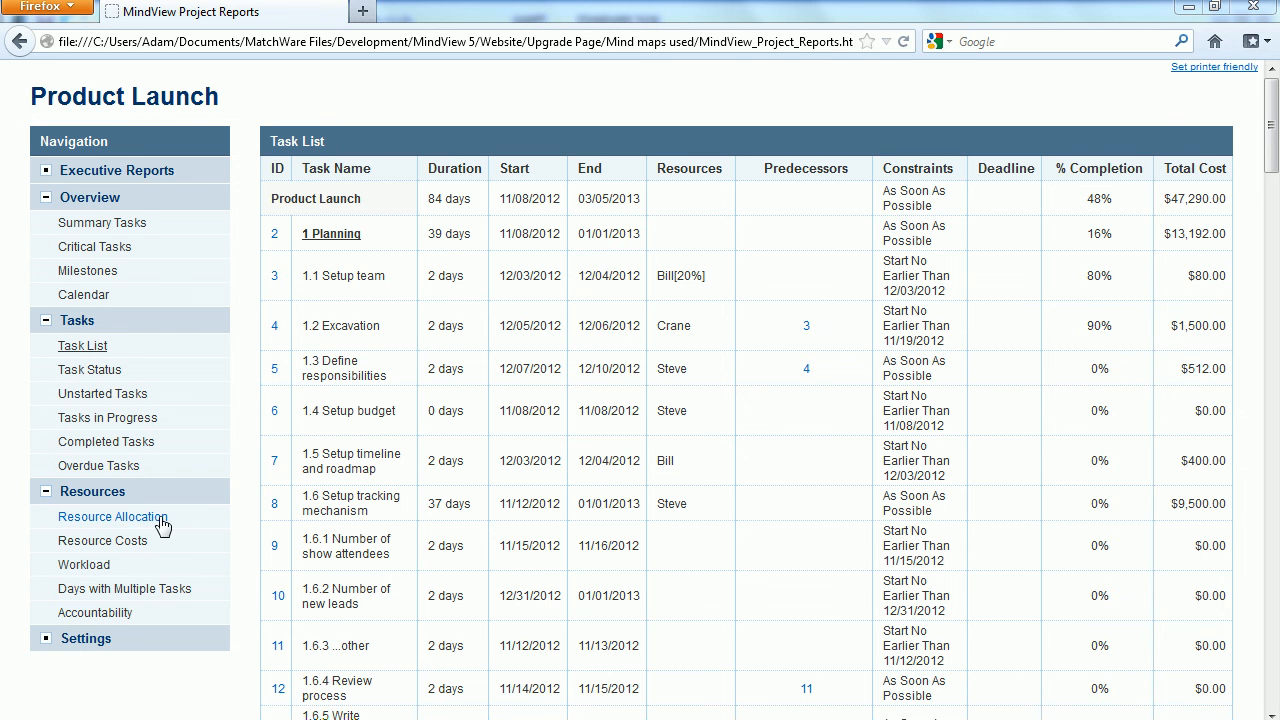
Step: Expand all resource allocations, then scroll through Resource Costs totalling $47,290
{"action": "left_click", "coordinate": [112, 517]}
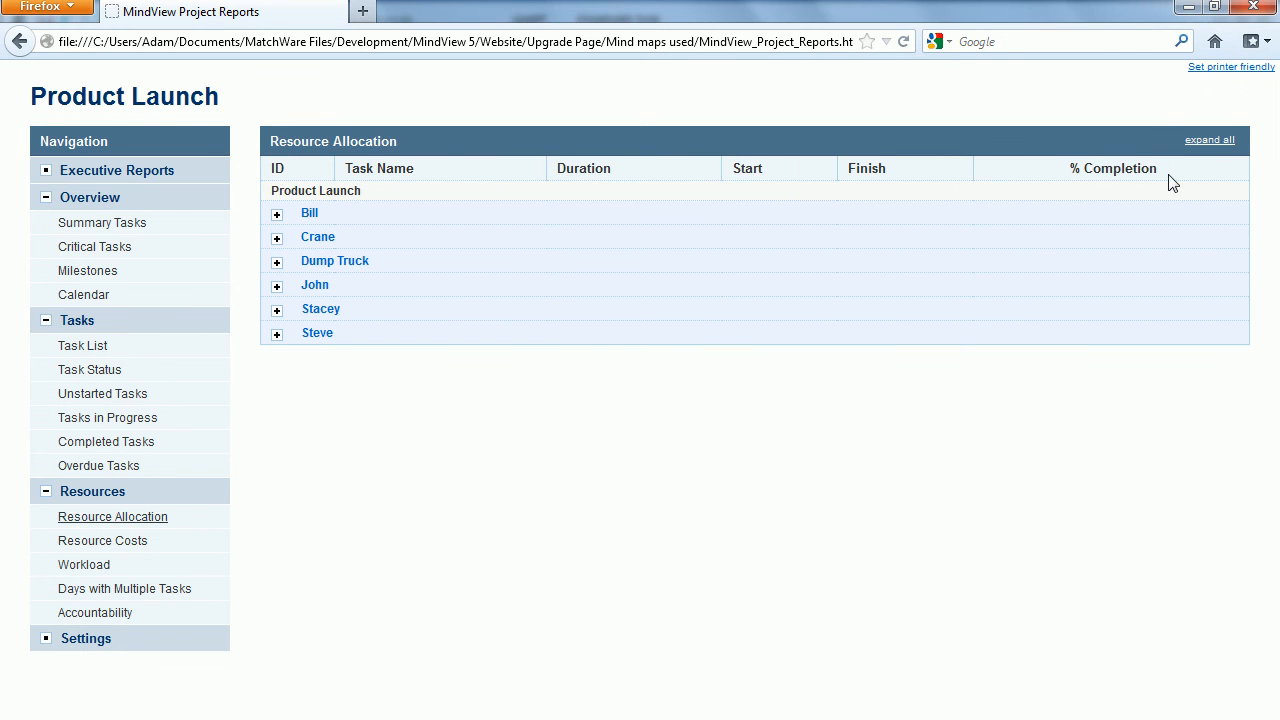
{"action": "left_click", "coordinate": [1209, 139]}
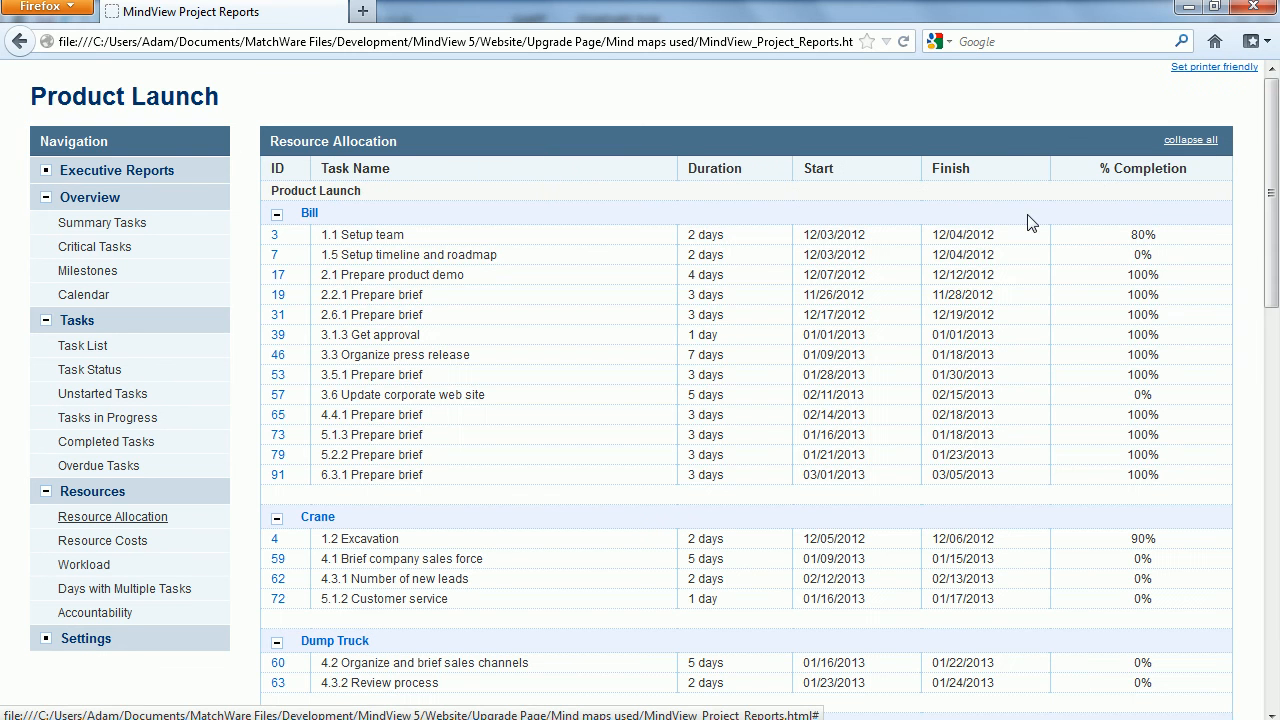
{"action": "mouse_move", "coordinate": [548, 302]}
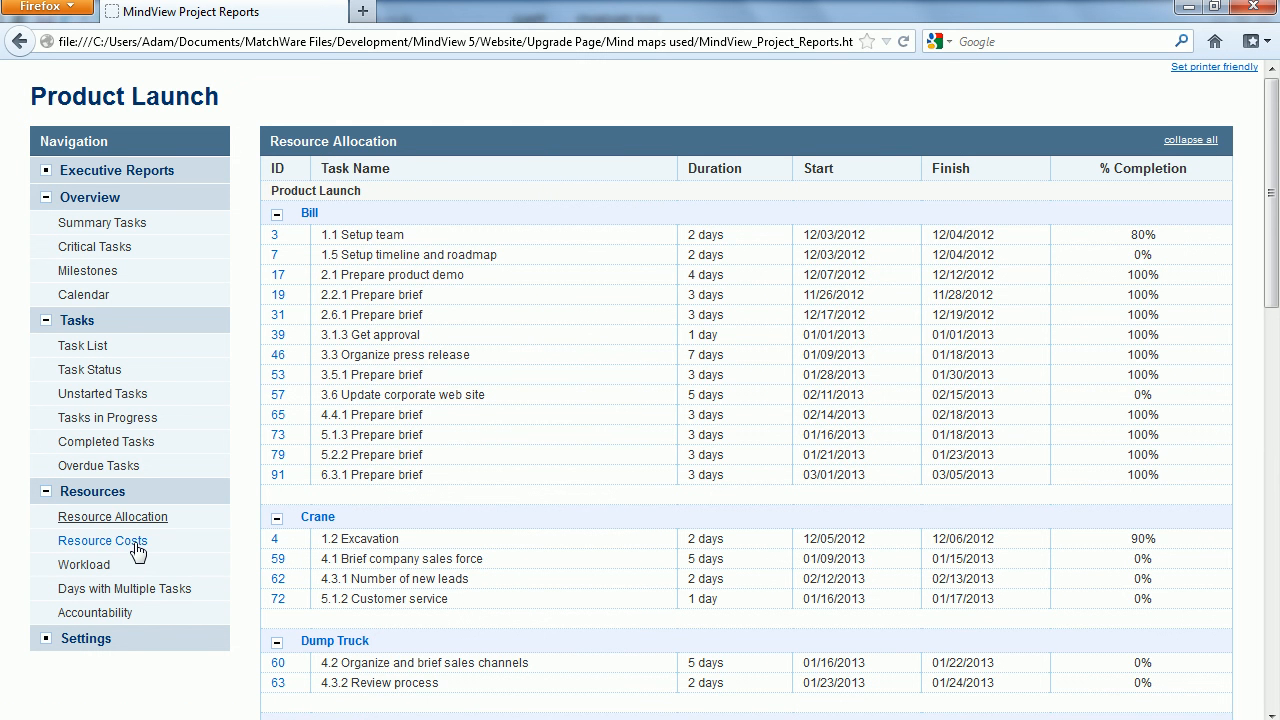
{"action": "left_click", "coordinate": [102, 541]}
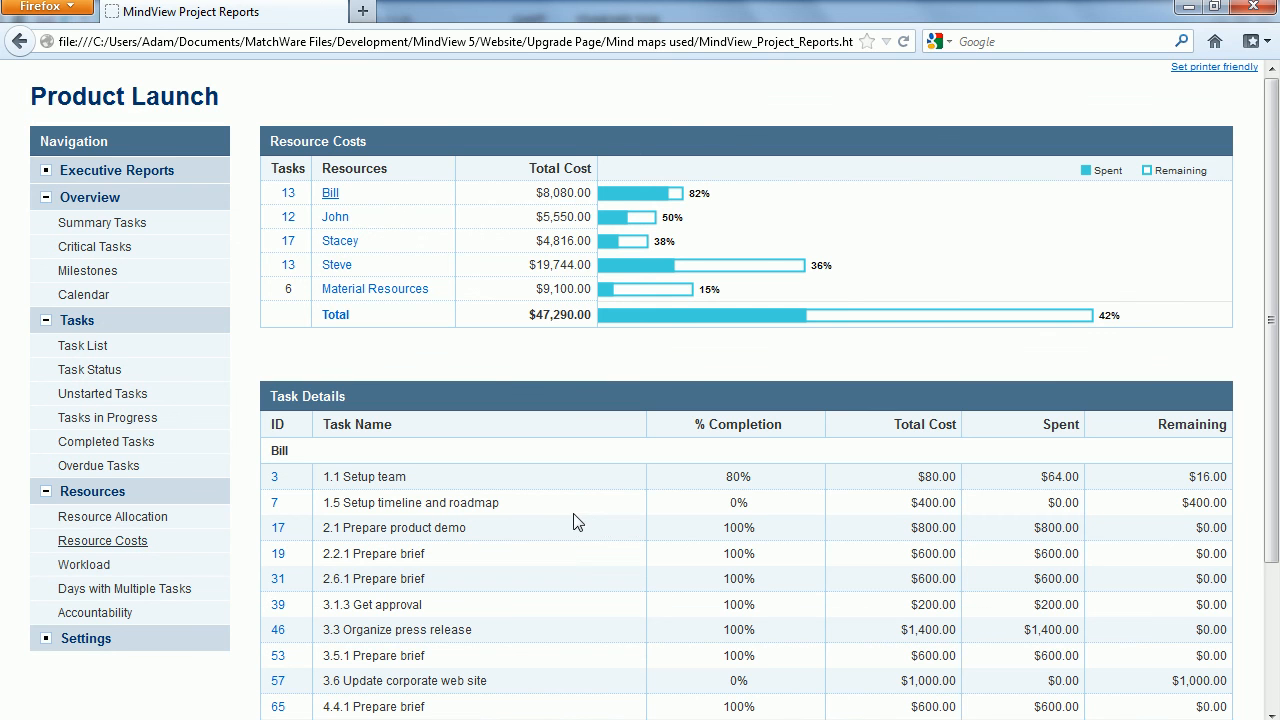
{"action": "mouse_move", "coordinate": [411, 318]}
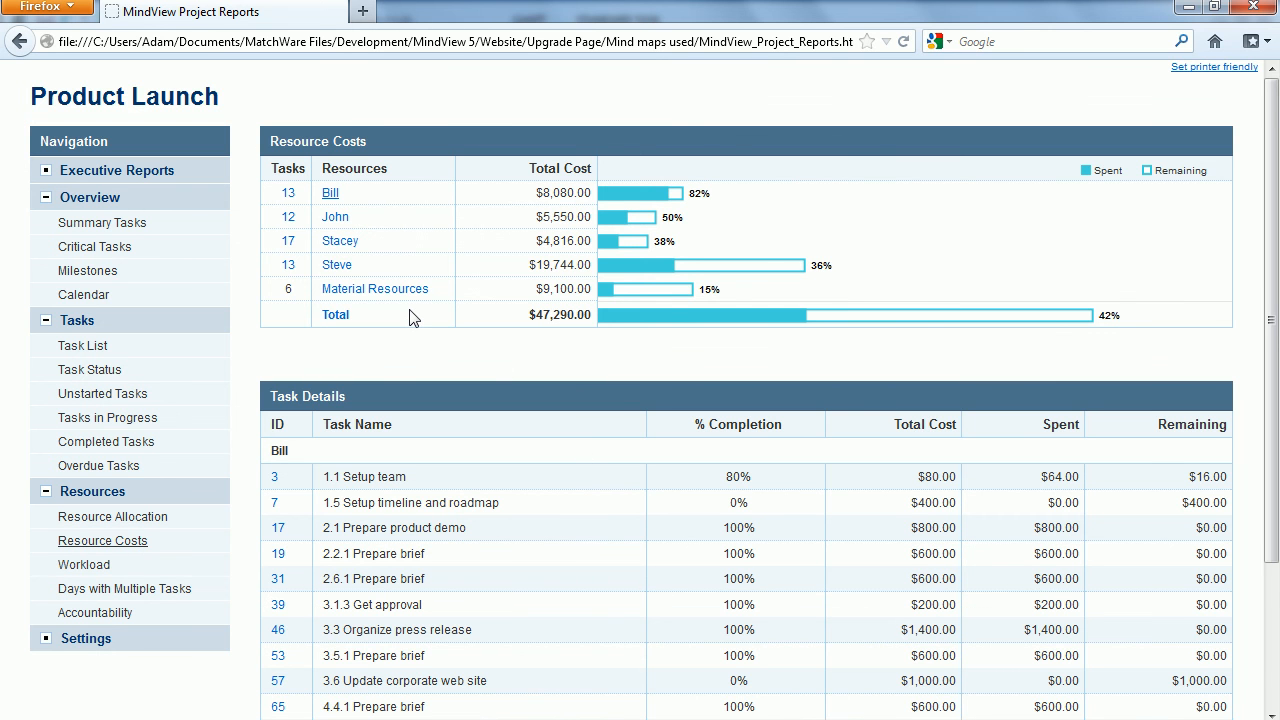
{"action": "scroll", "scroll_direction": "down", "scroll_amount": 3}
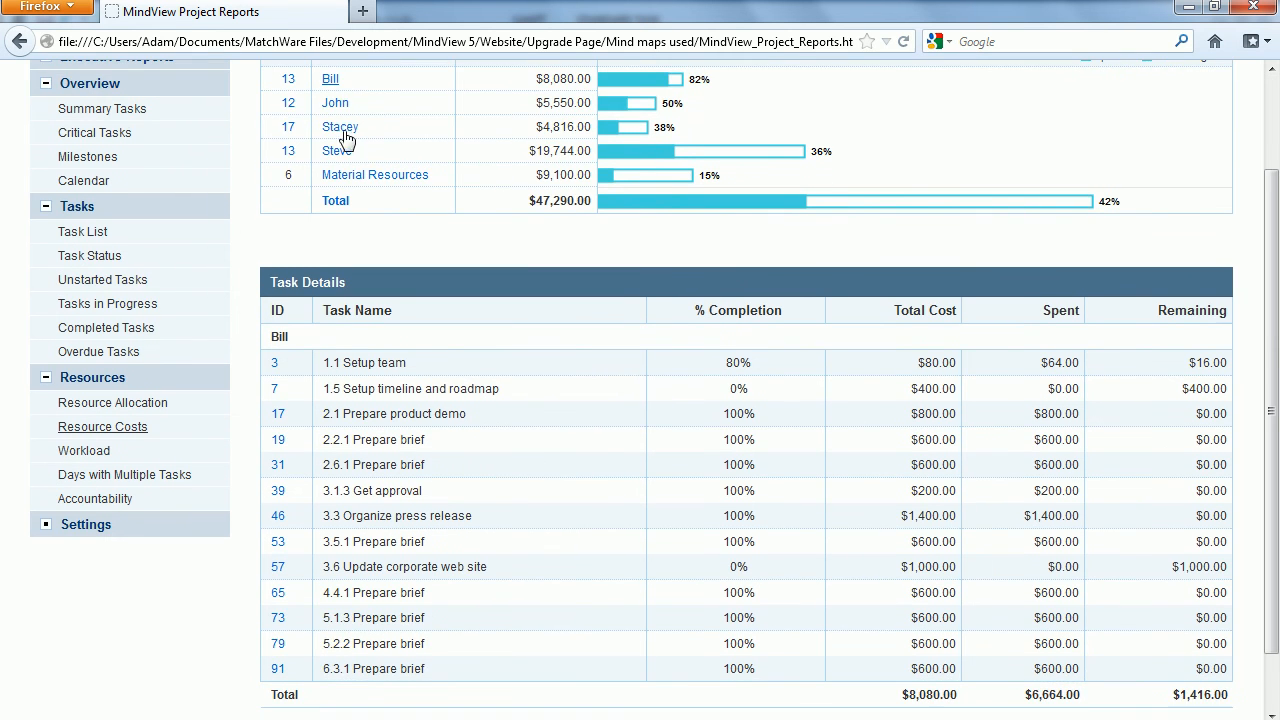